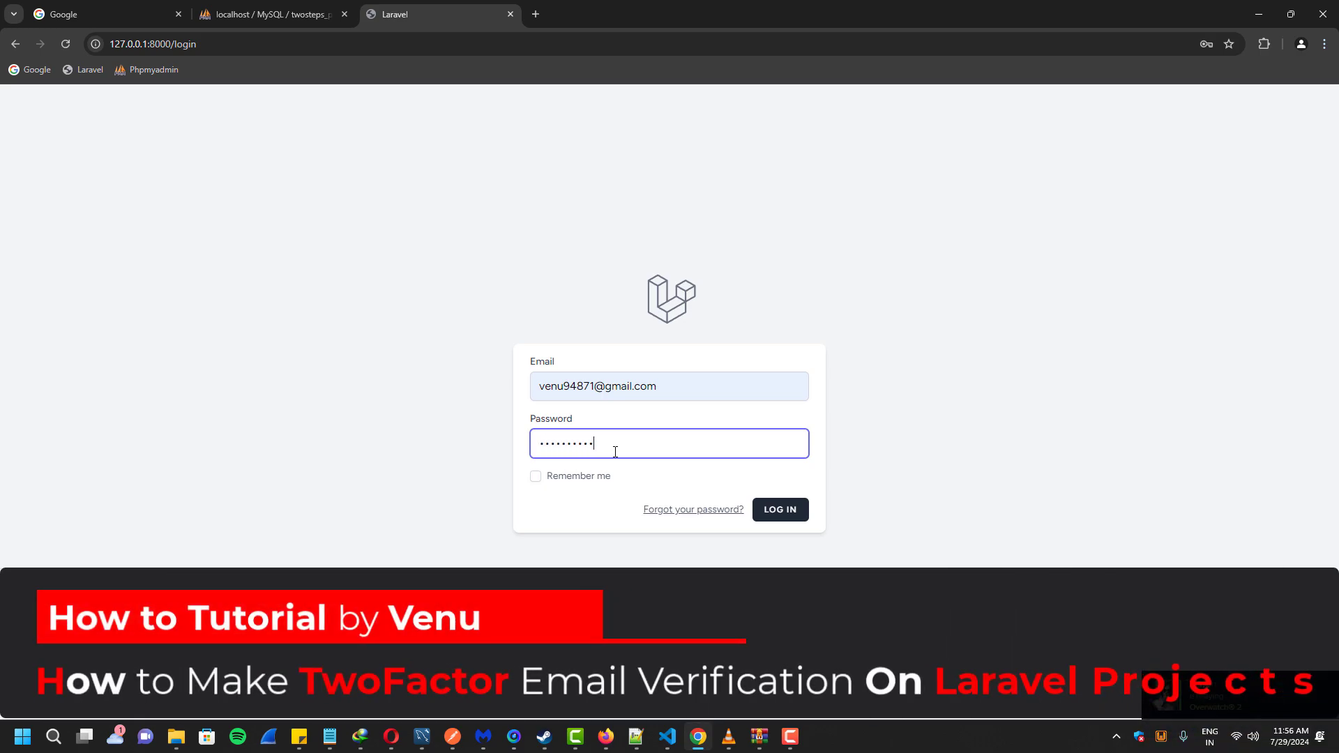
Log in, paste the emailed two-factor code, and verify to reach the You're logged in! dashboard.
left_click(778, 510)
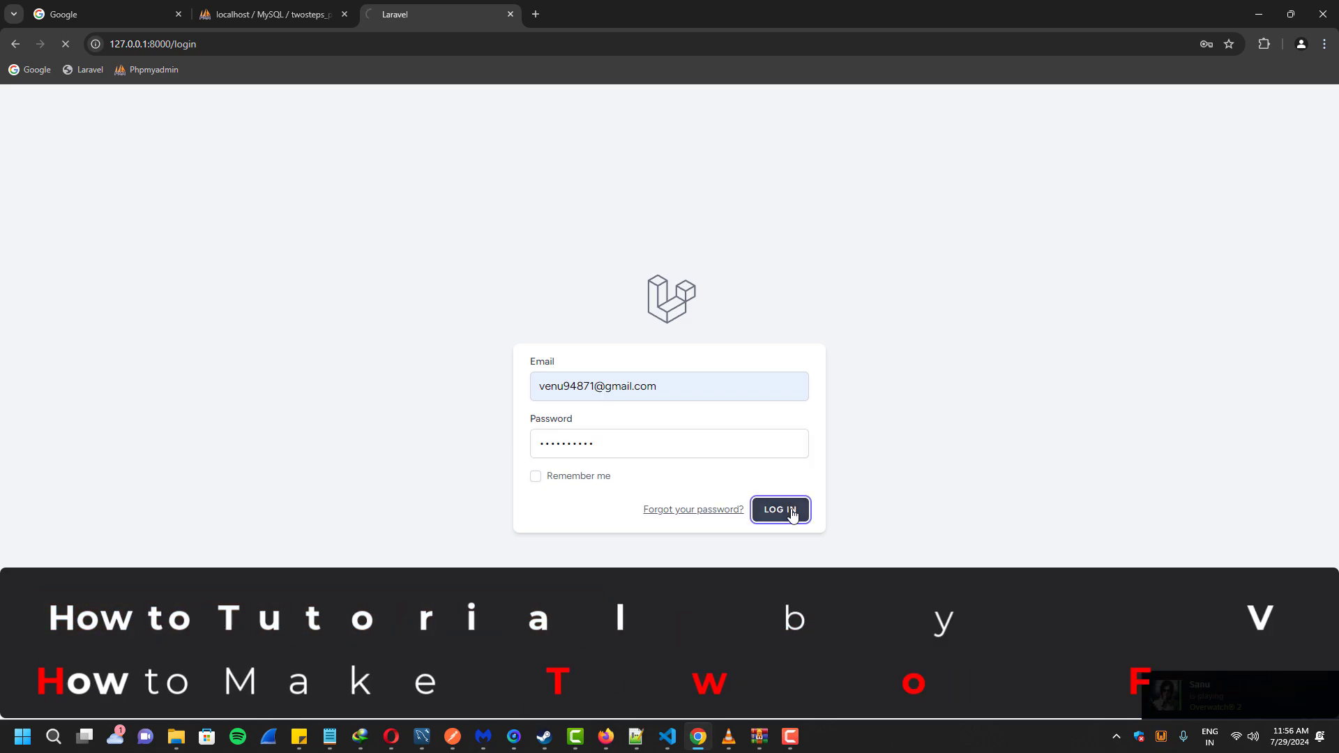
left_click(778, 509)
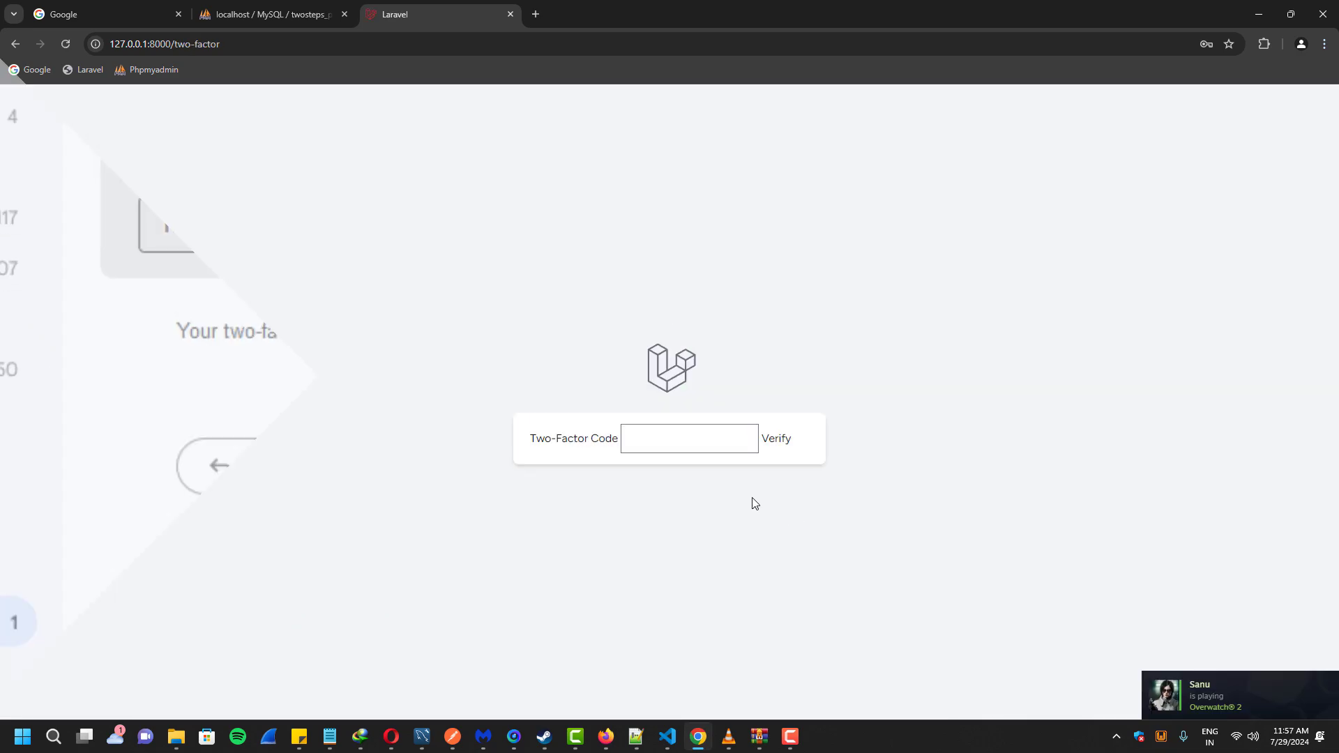
right_click(450, 313)
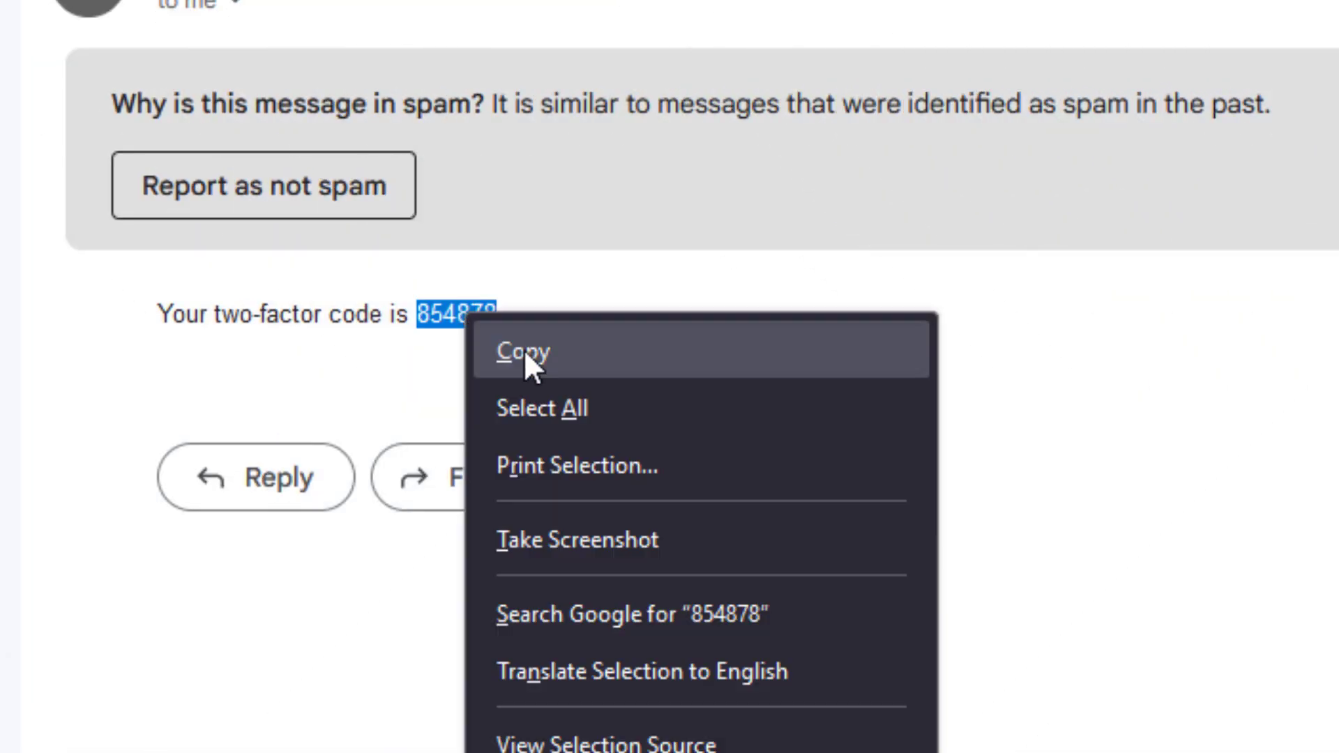
left_click(522, 350)
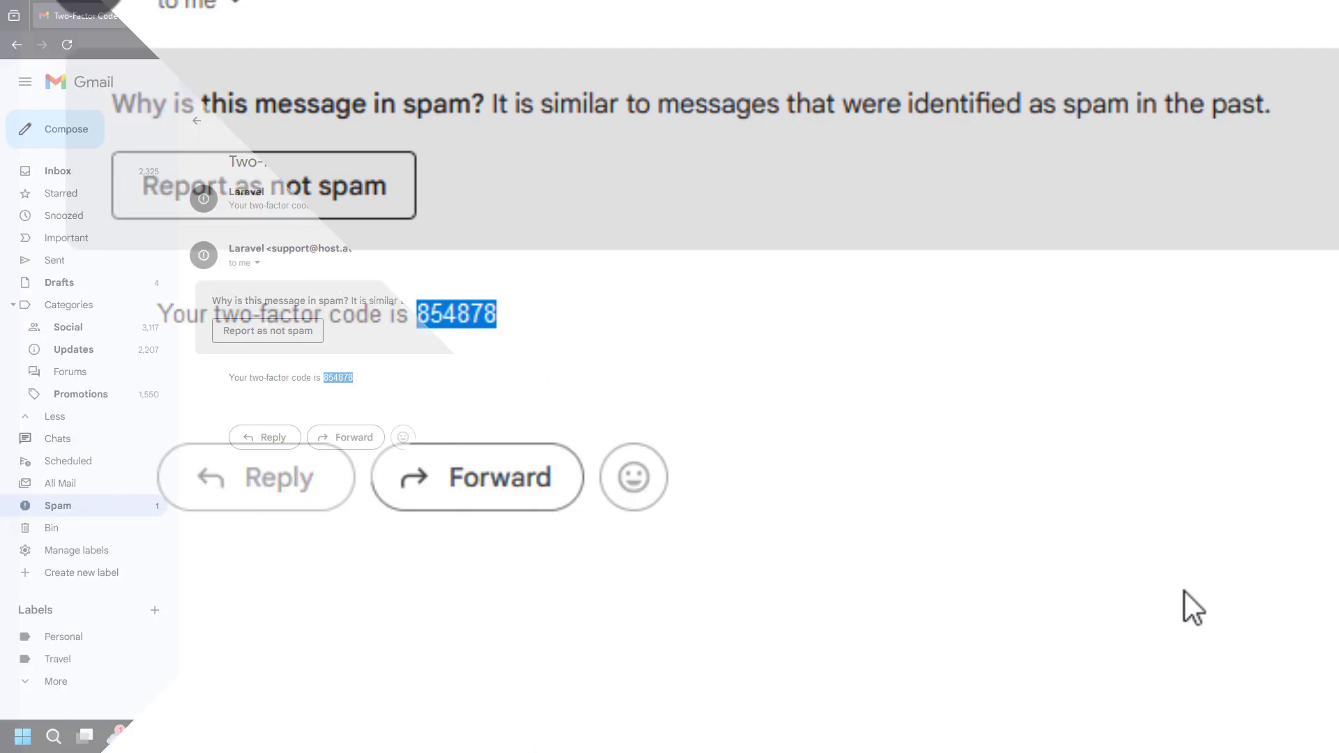
left_click(438, 15)
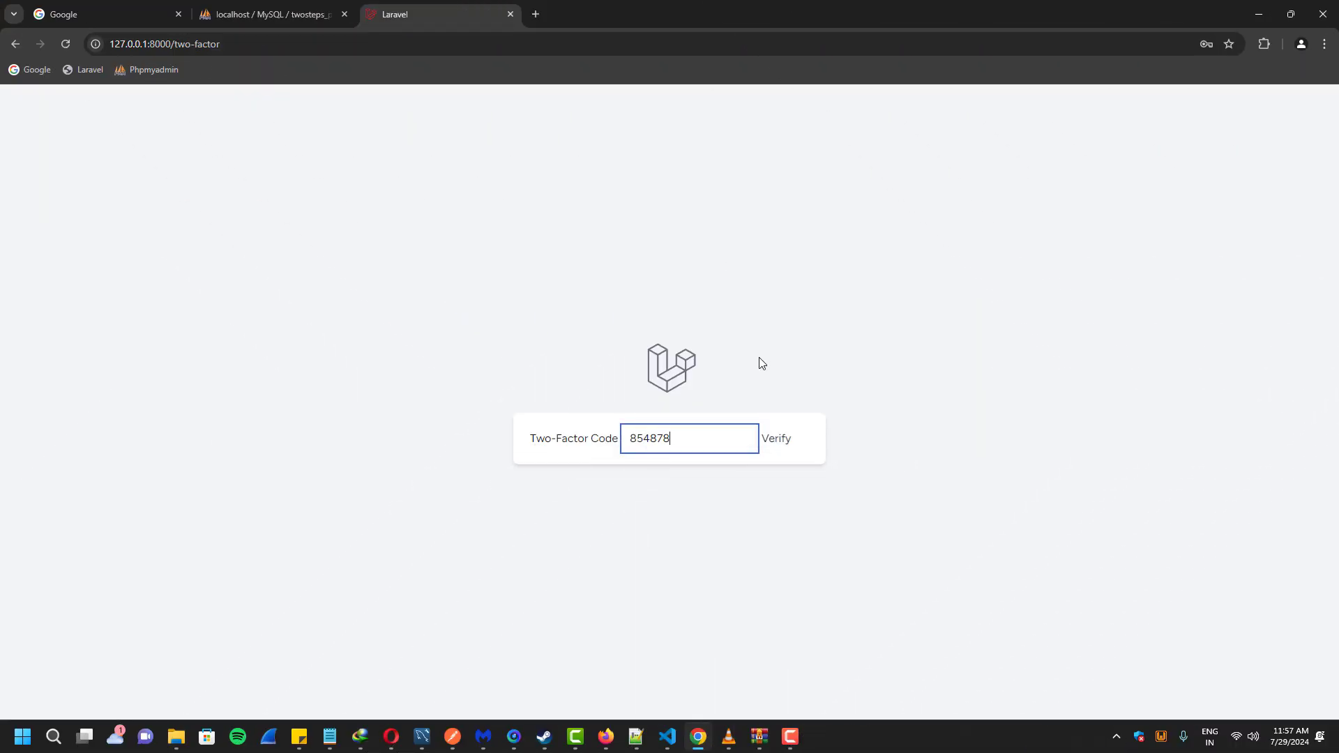
left_click(776, 438)
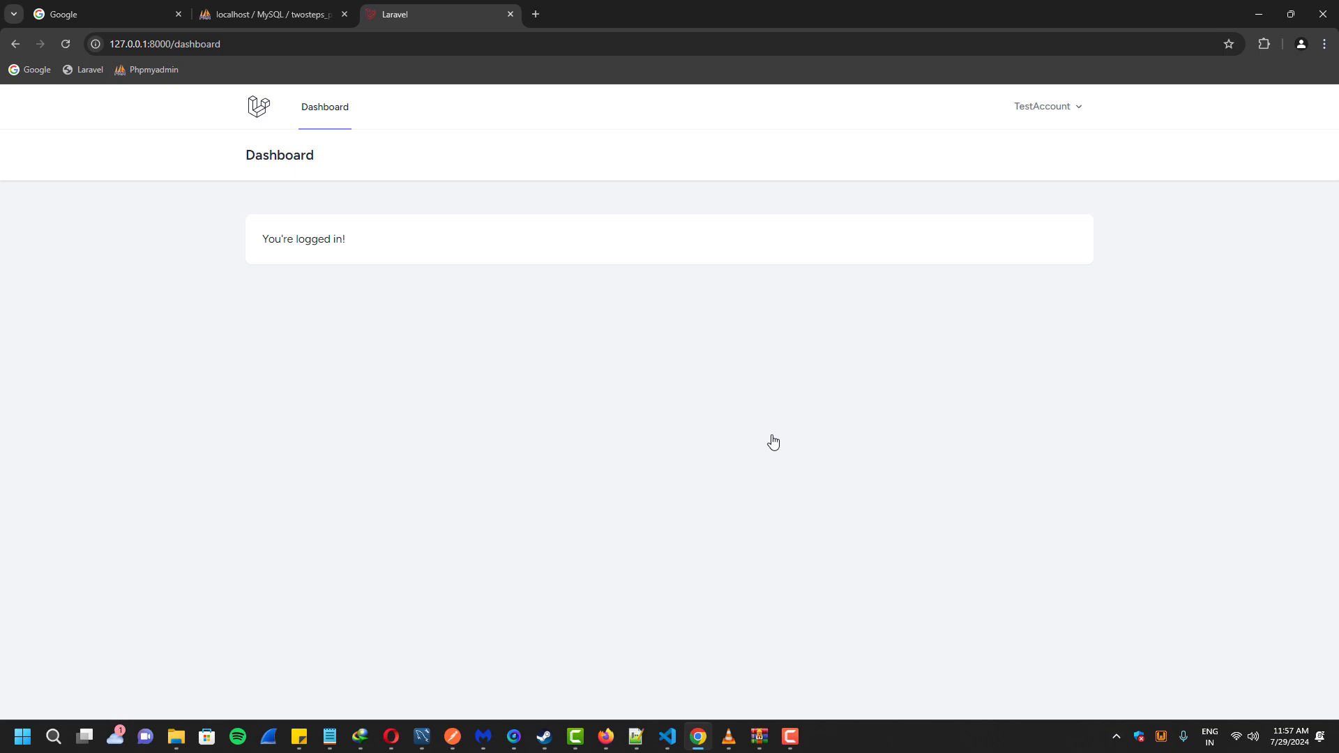
left_click(666, 737)
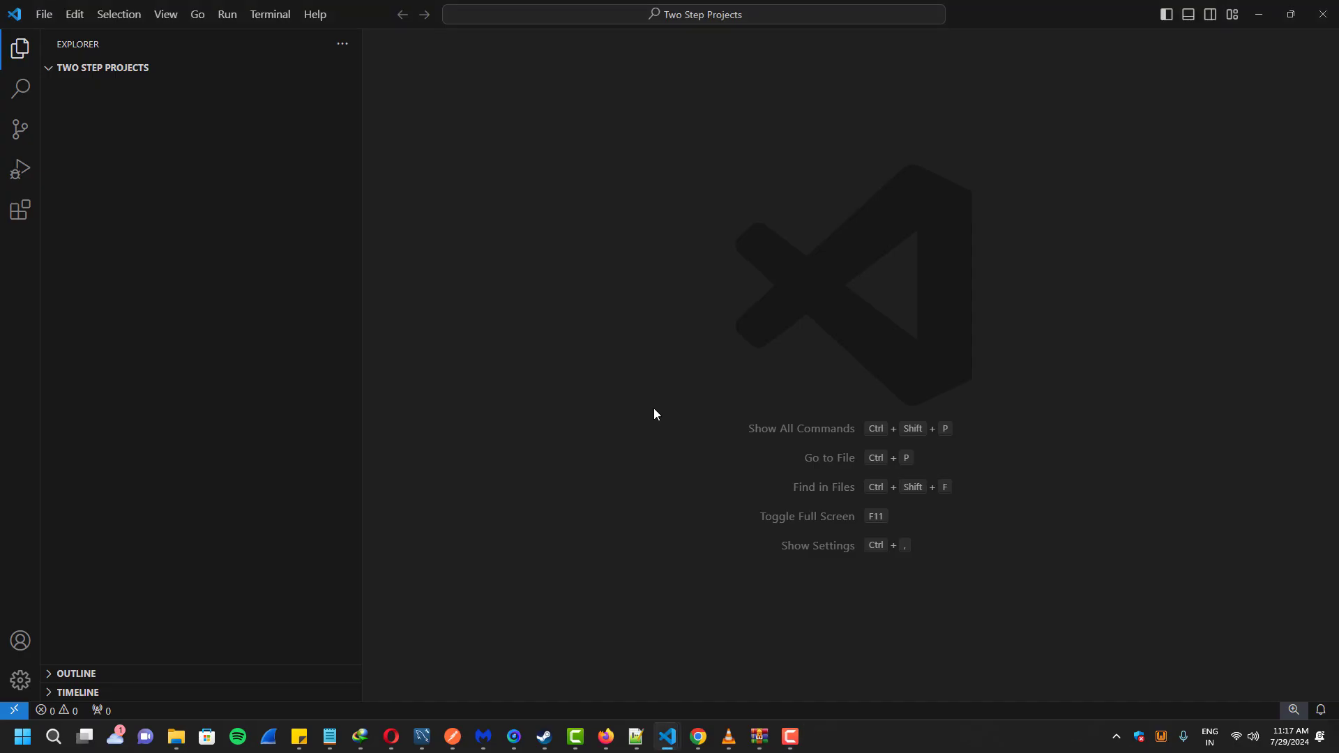
Run composer create-project laravel/laravel twostepverify in a new terminal.
left_click(270, 13)
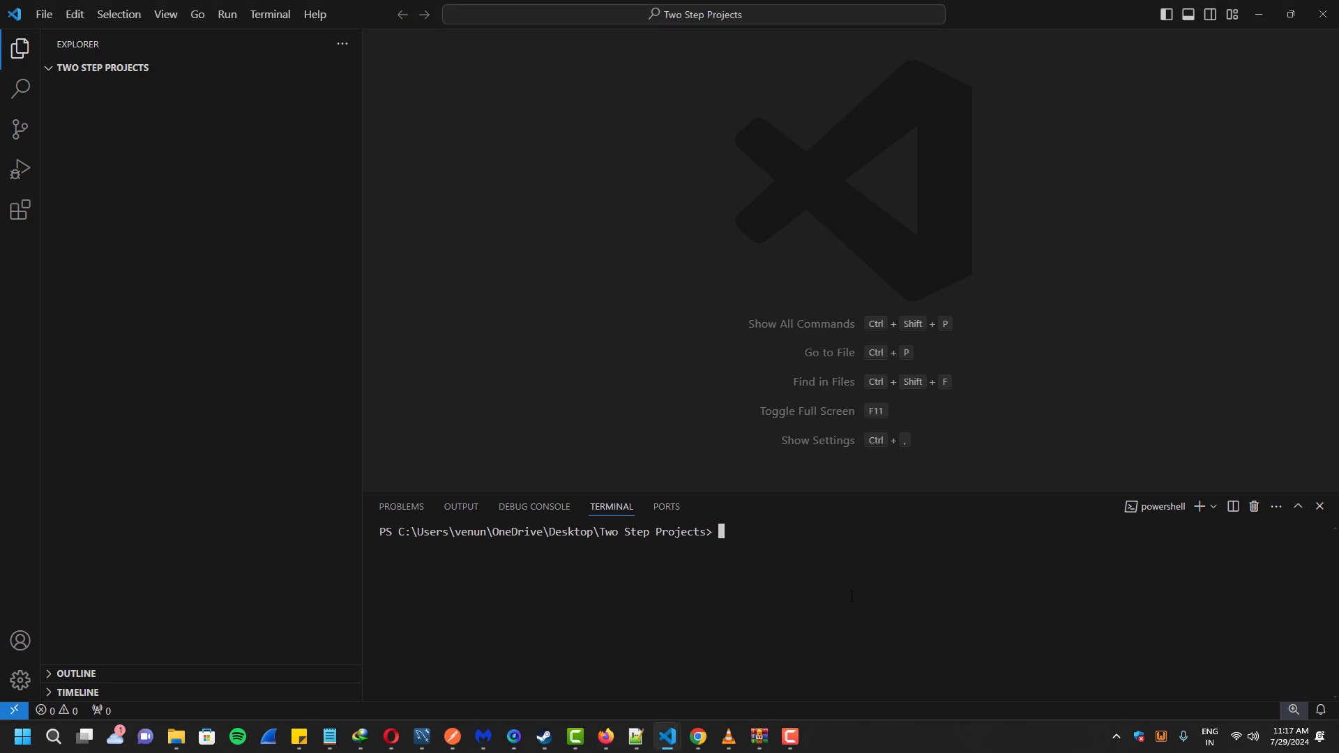
type("composer create-project laravel")
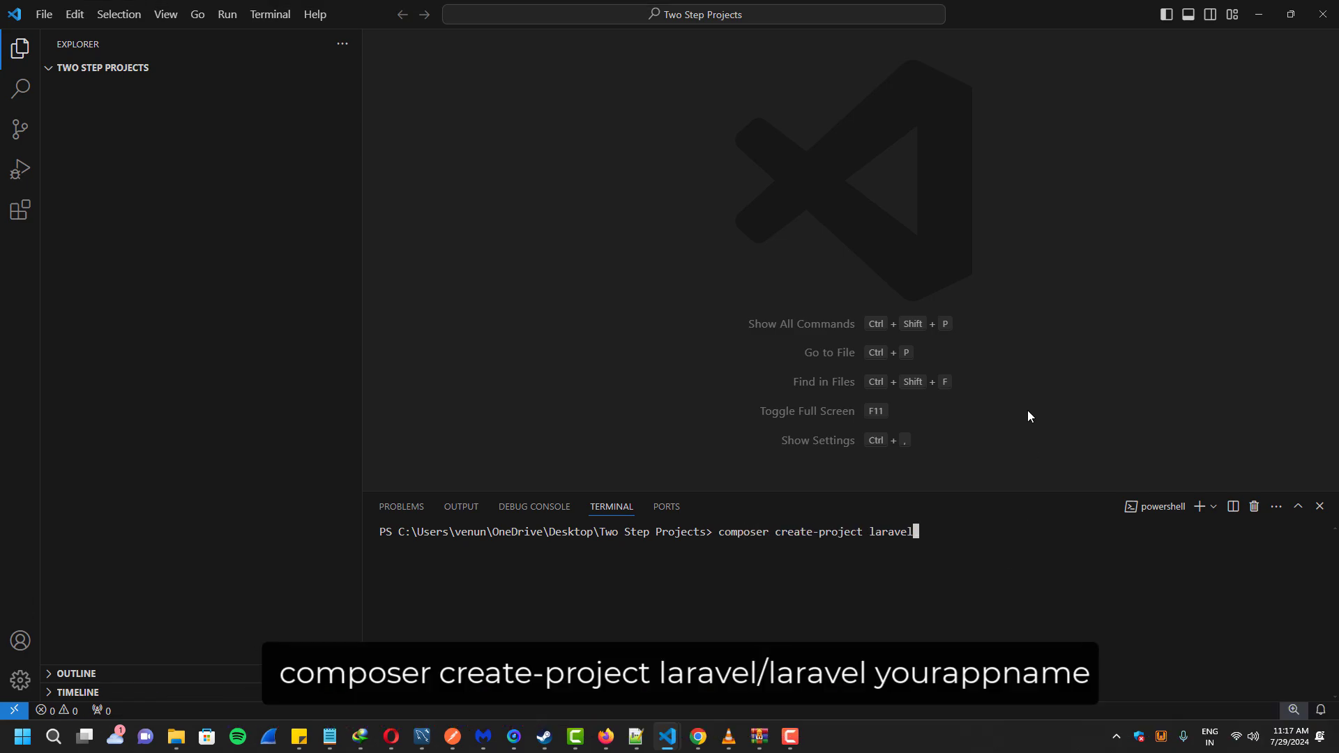
type("/laravel")
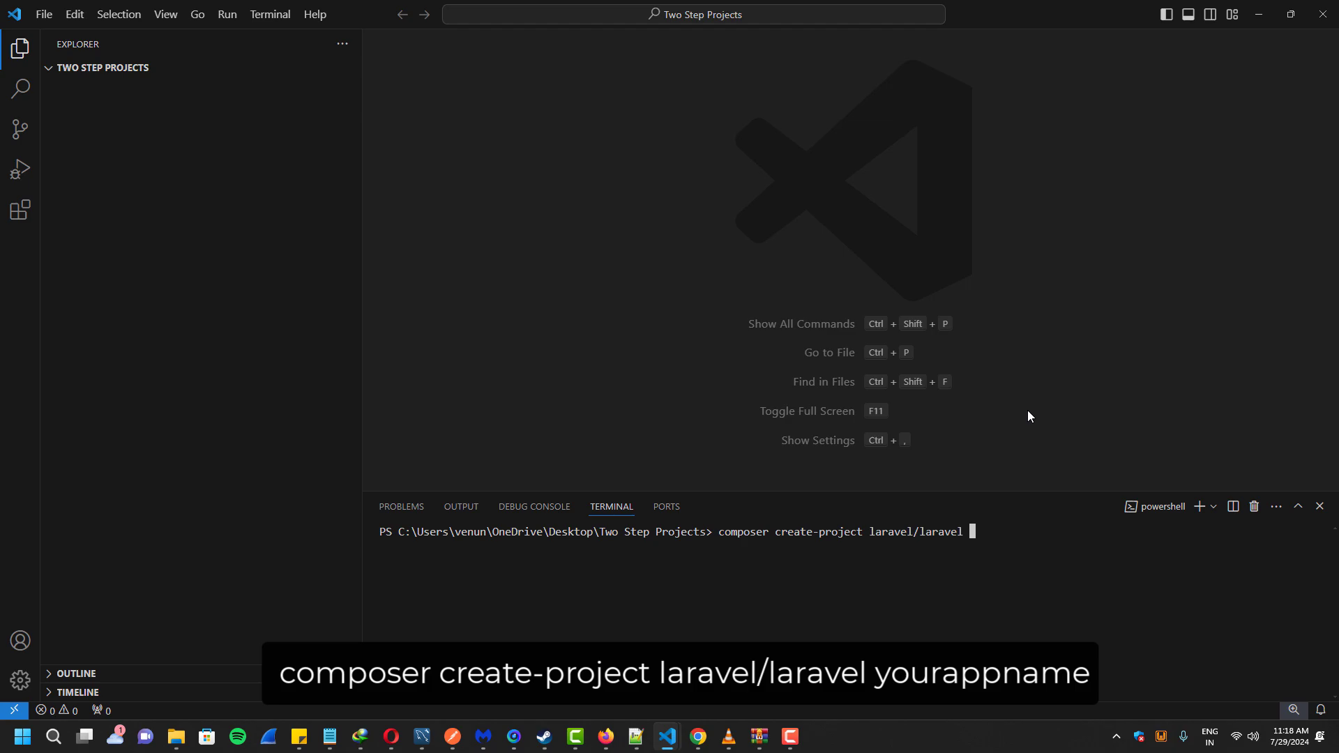
type("twostepverify")
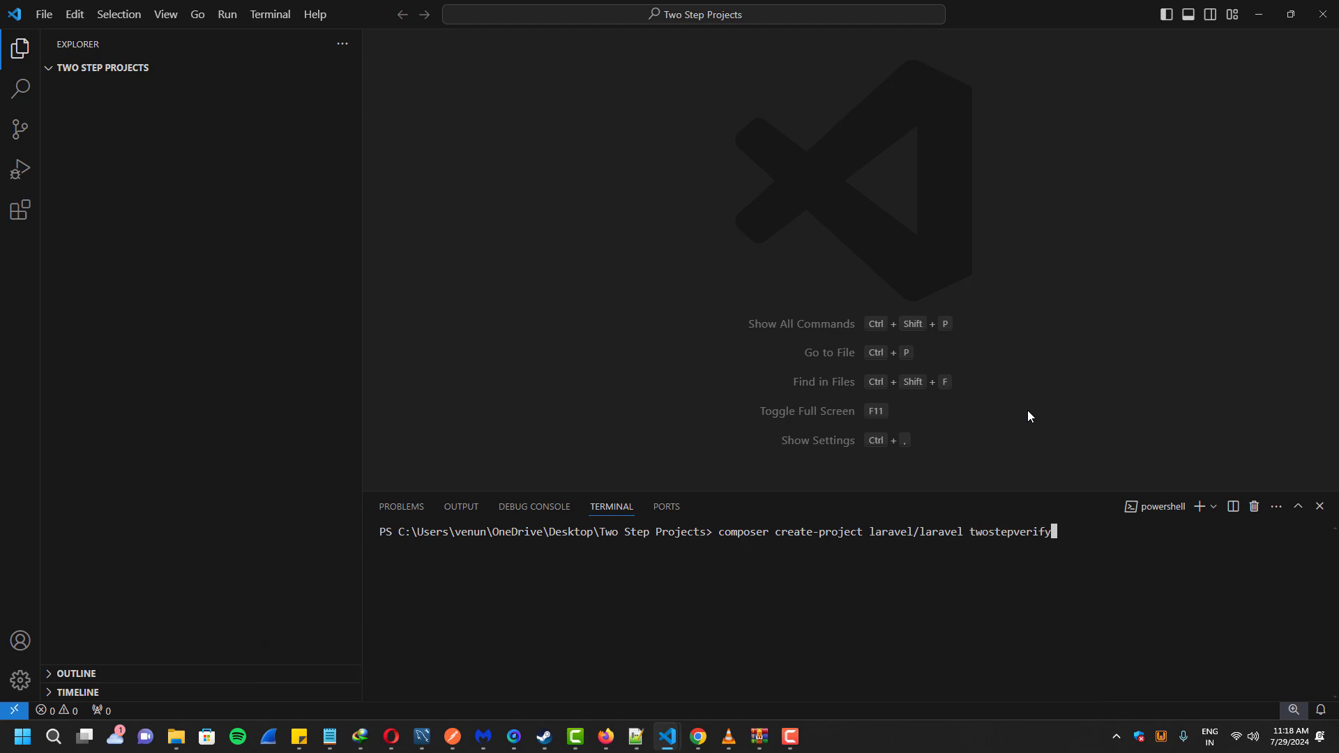
key("Return")
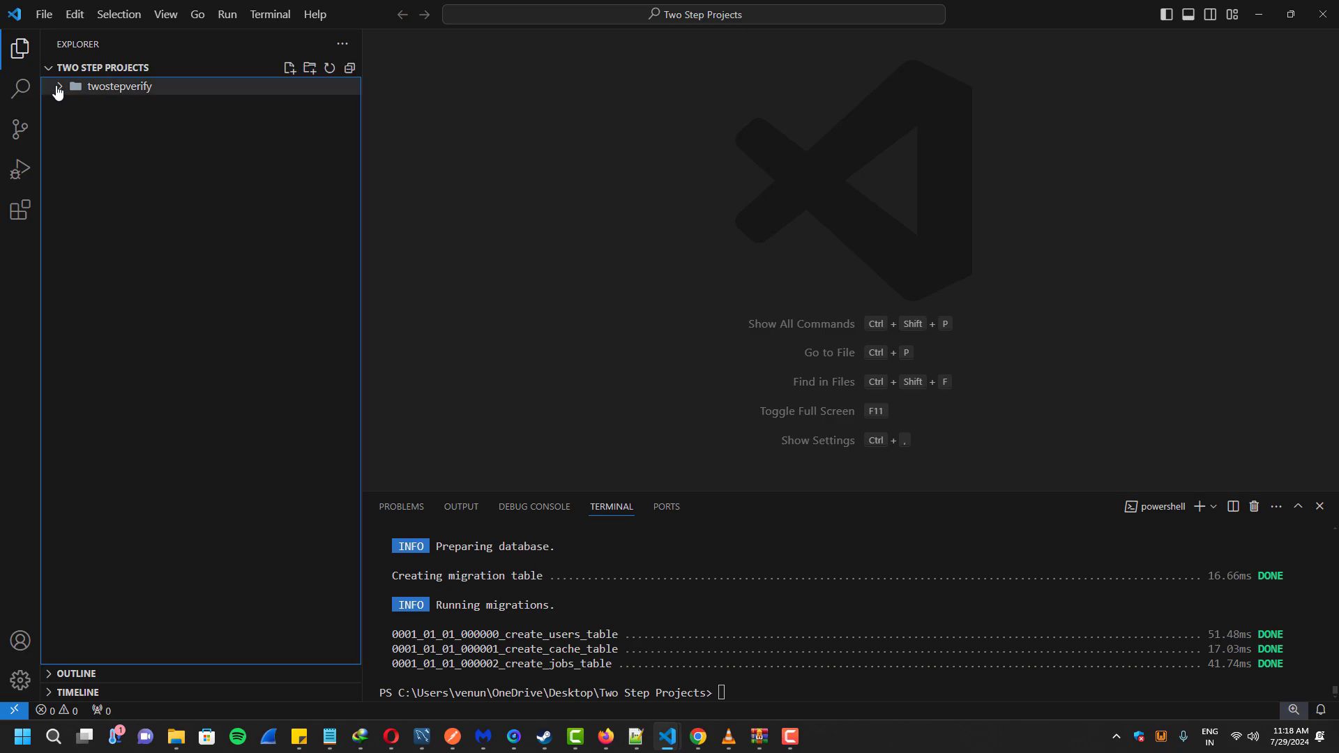
Run composer require laravel/breeze --dev in a terminal opened at the twostepverify folder.
right_click(118, 85)
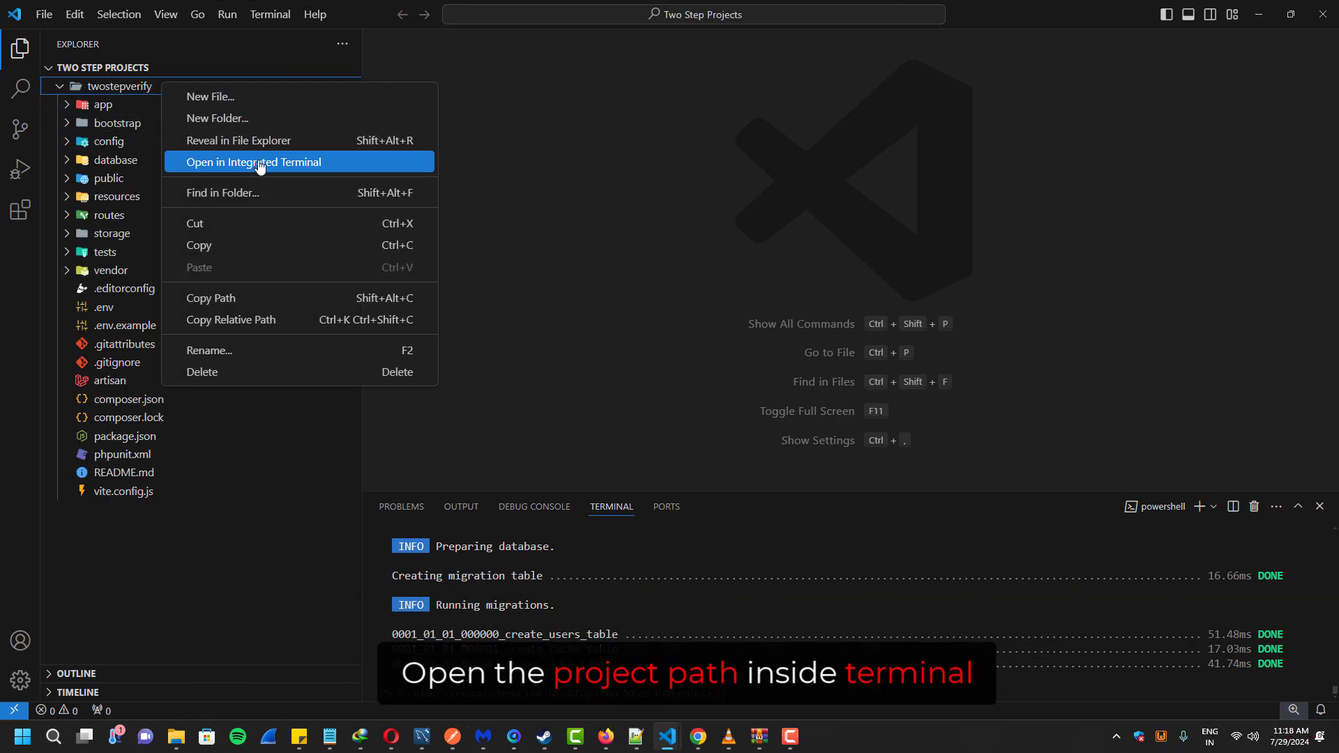
left_click(254, 163)
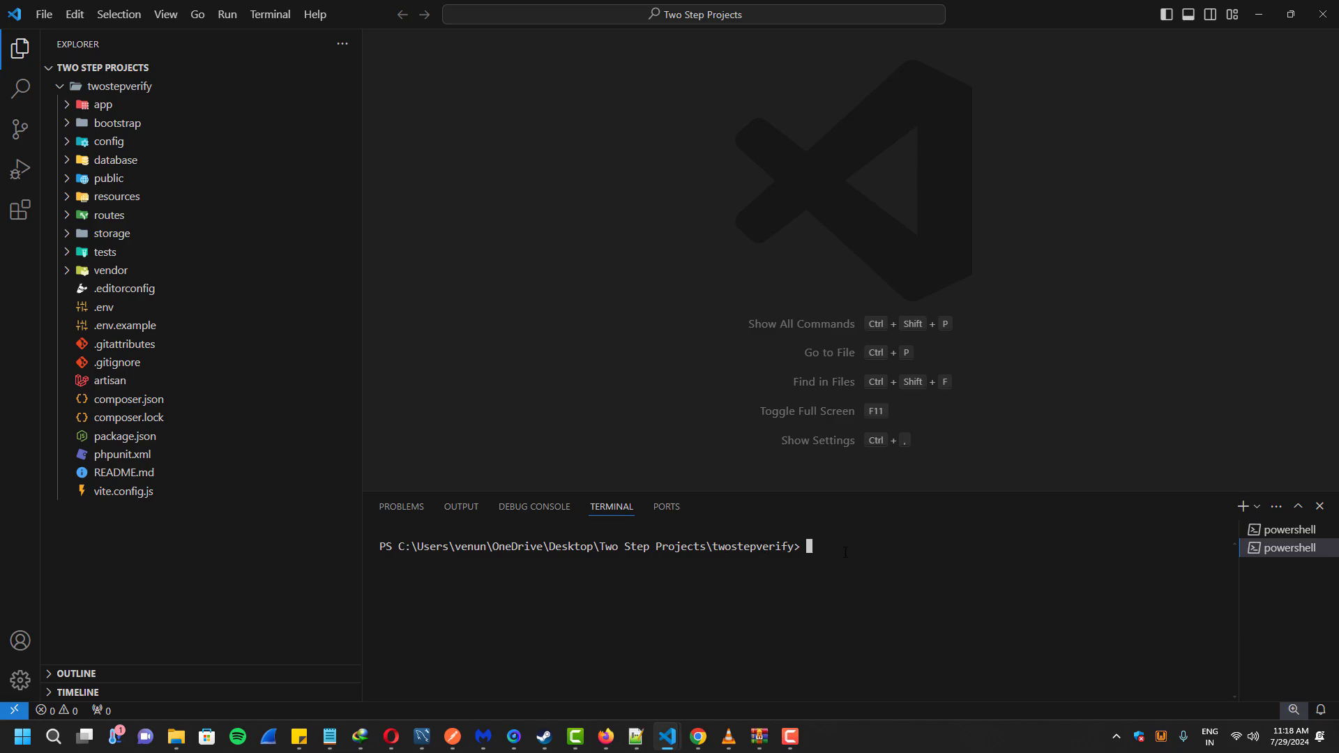
type("composer")
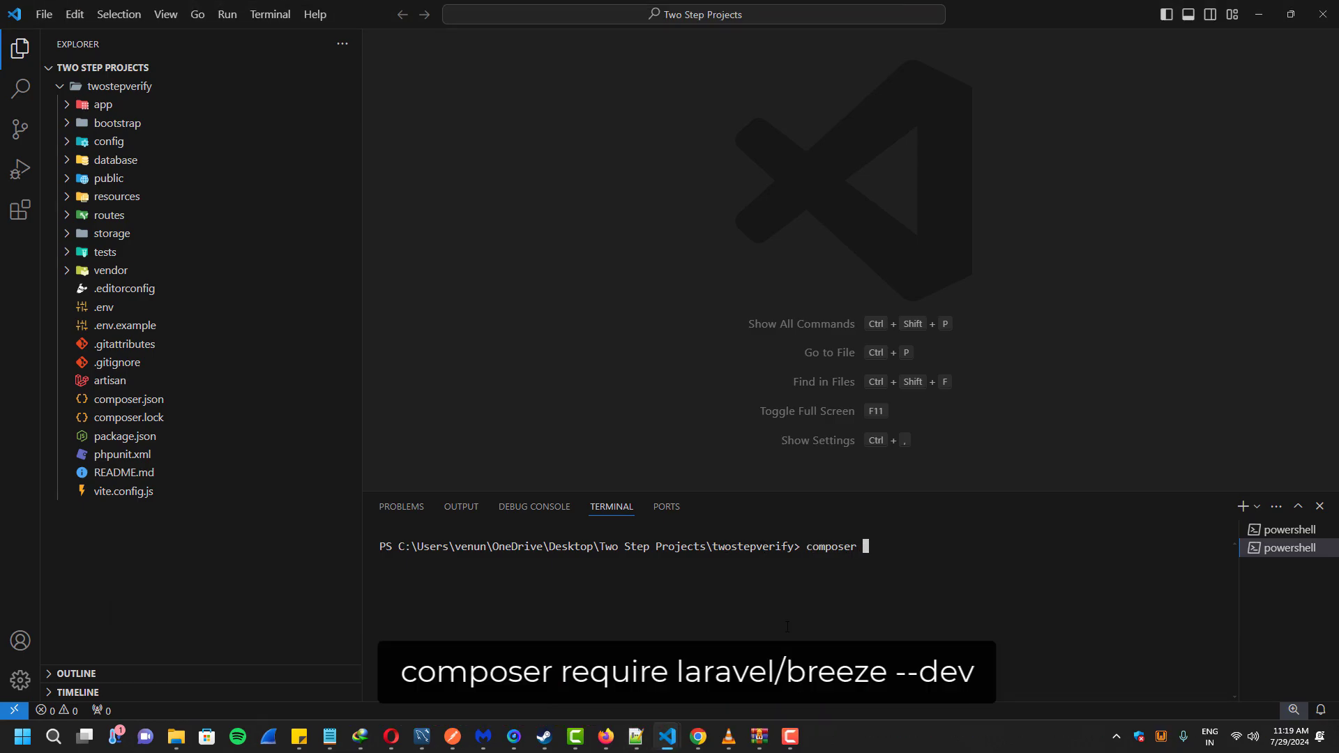
type("require laravel")
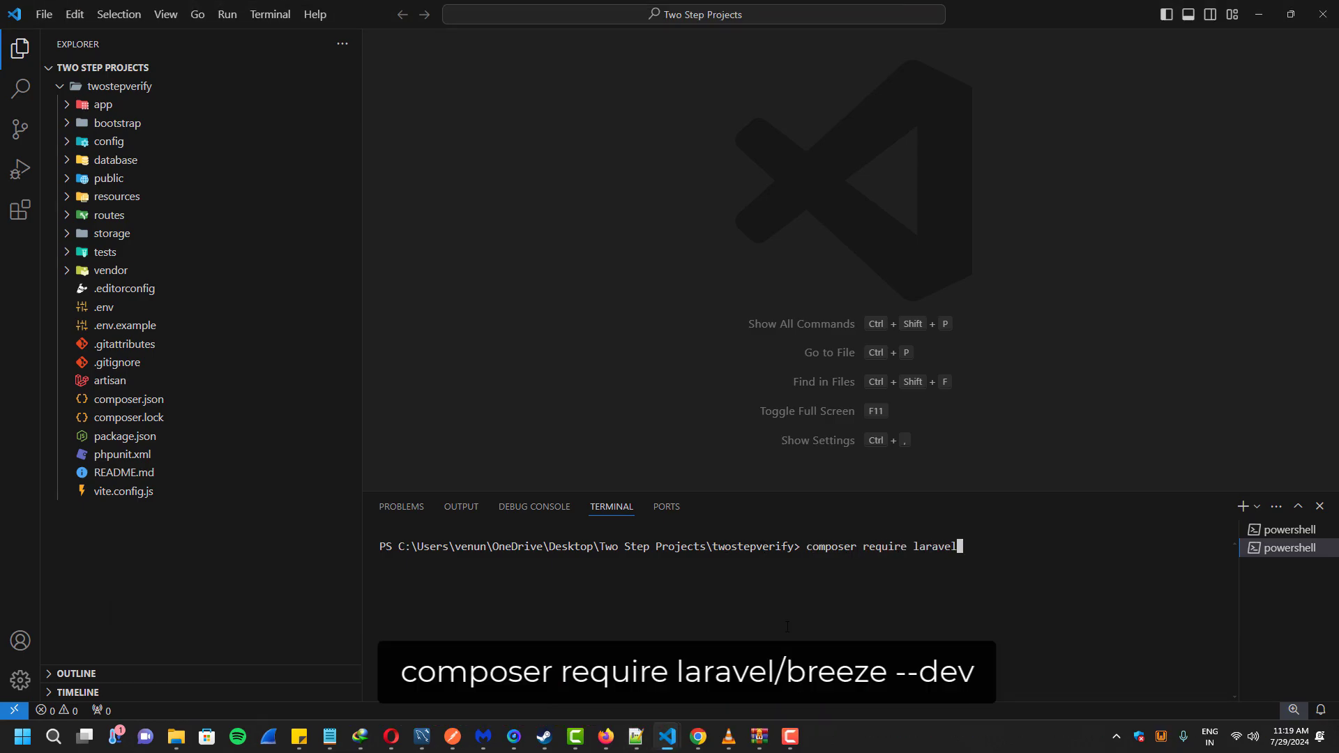
type("/breeze --dev")
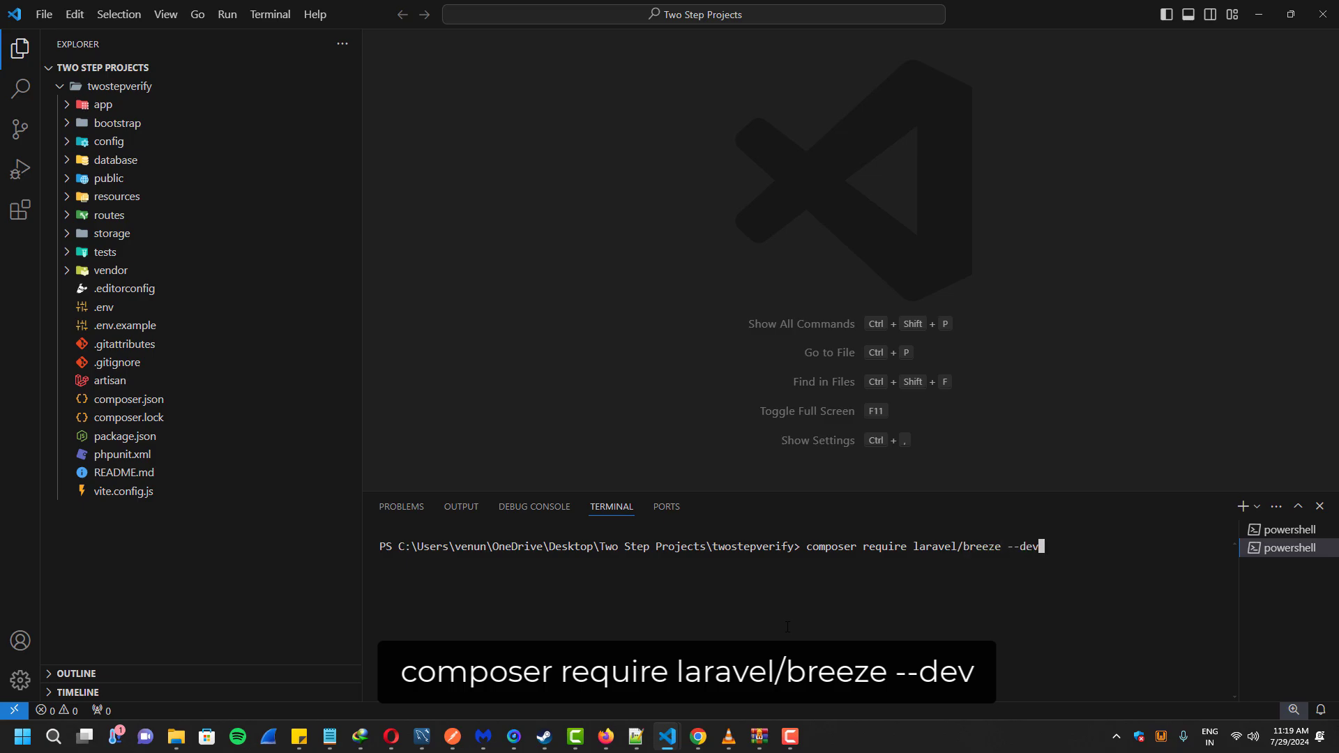
key("Return")
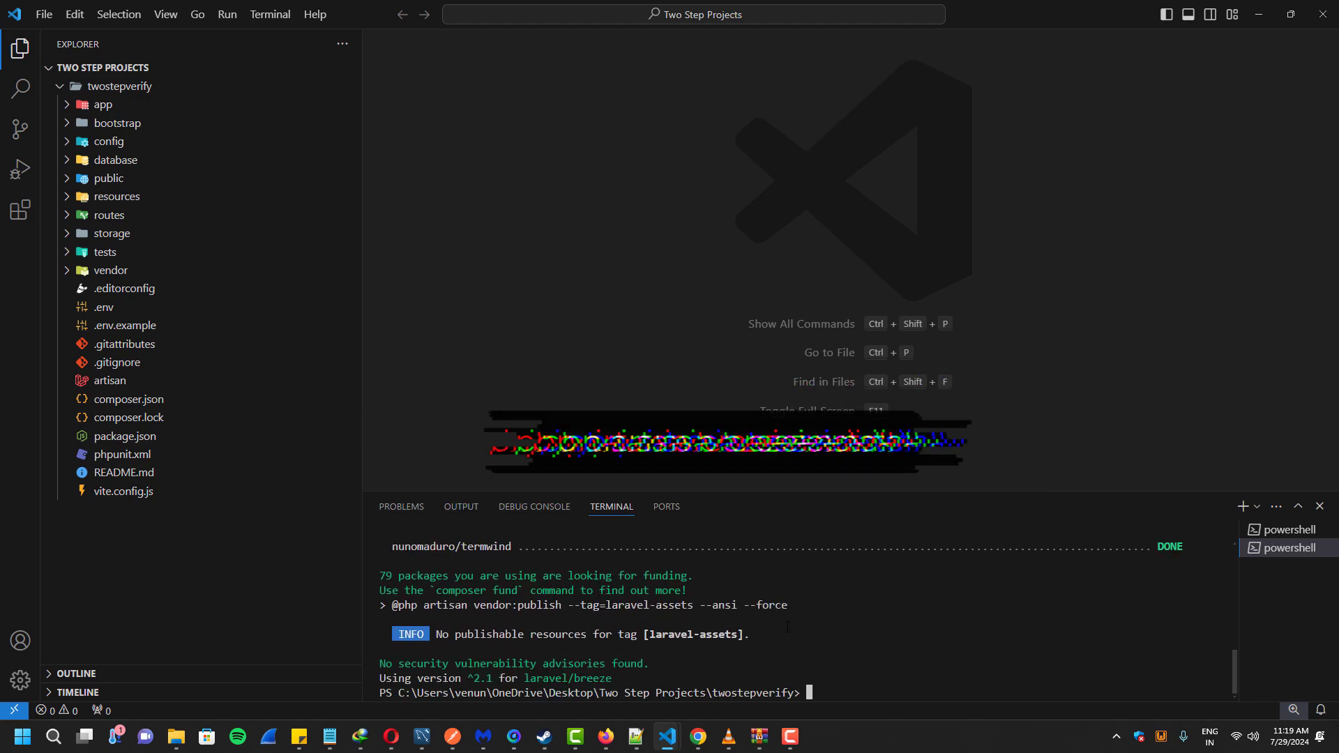
Run php artisan breeze:install, choosing Blade, no dark mode, and PHPUnit (1).
type("php artisan")
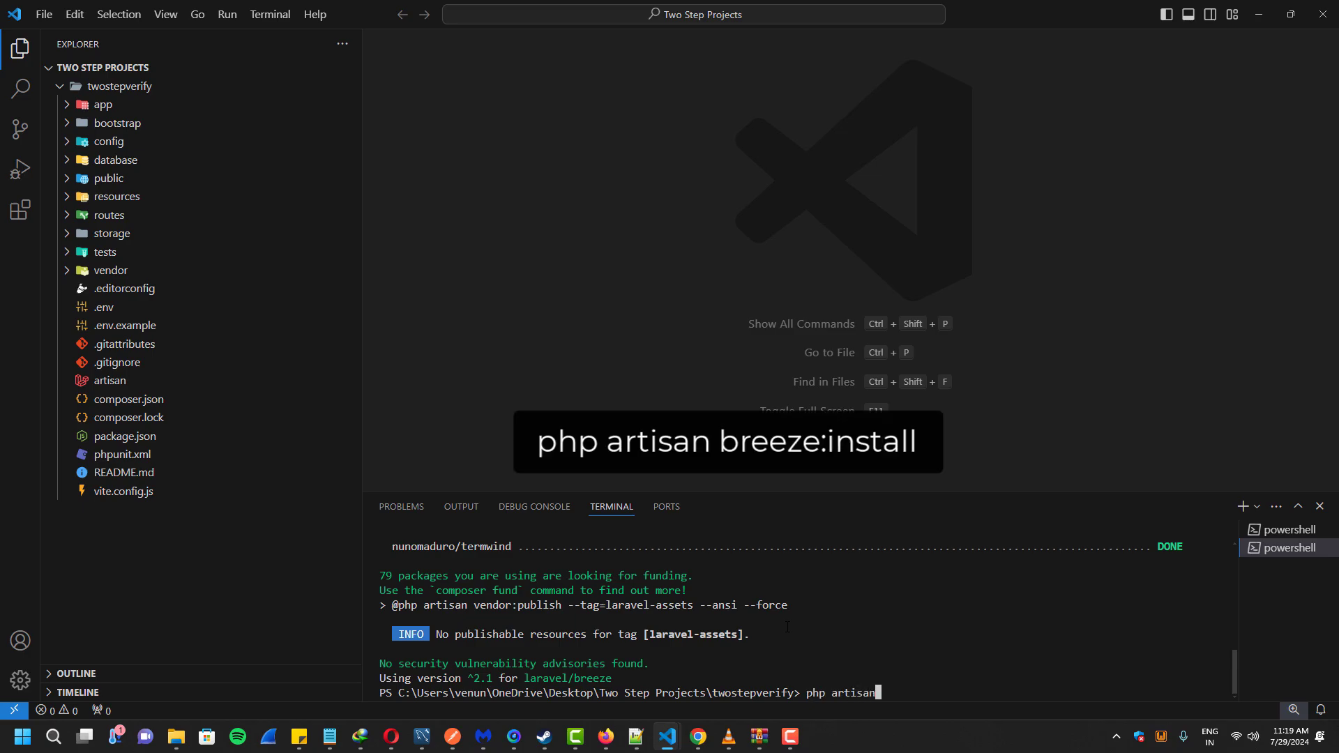
type("breeze:")
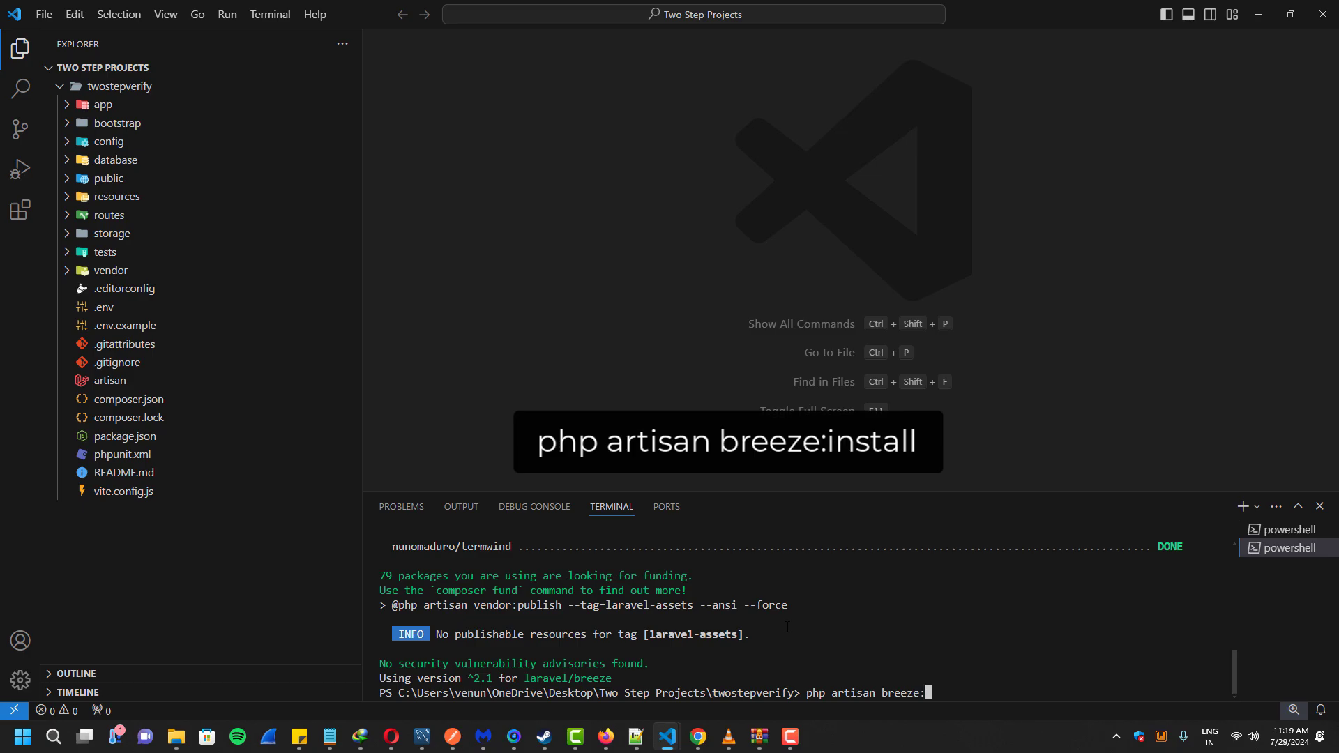
key("Return")
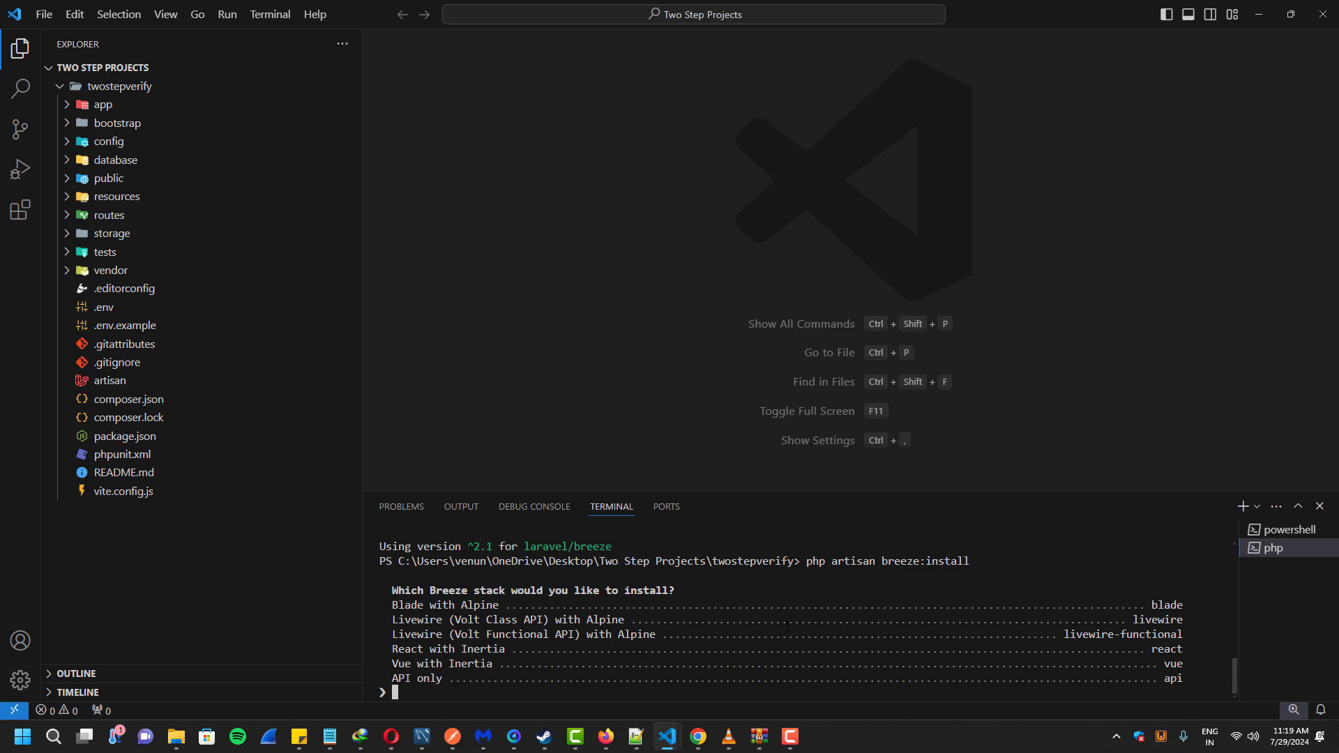
type("bla")
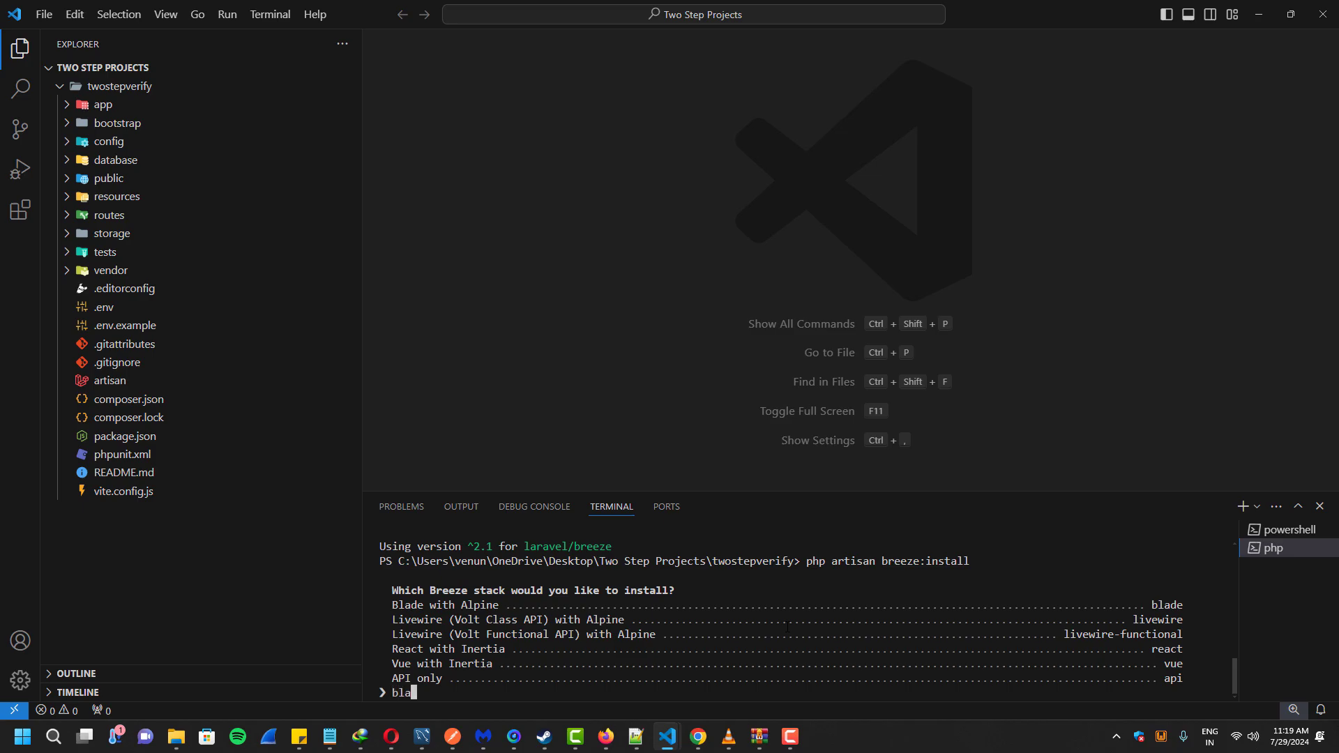
type("DE")
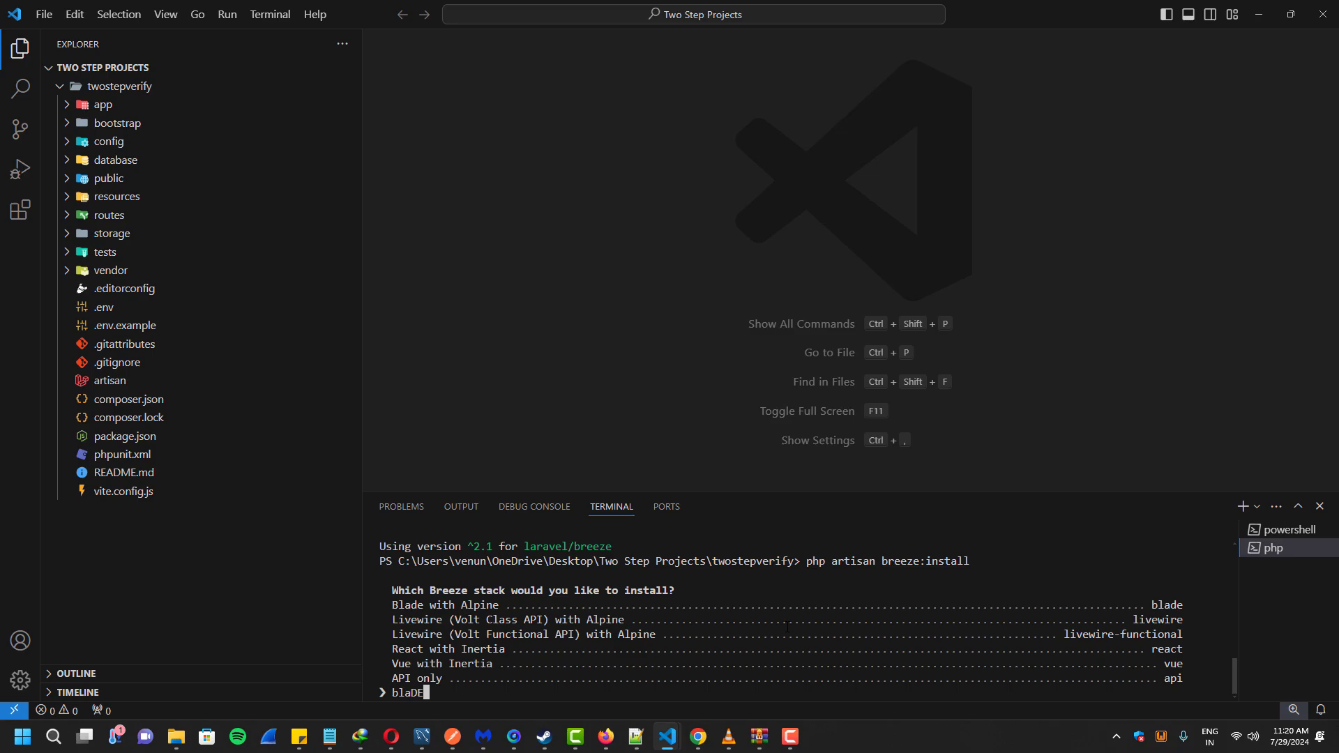
key("Return")
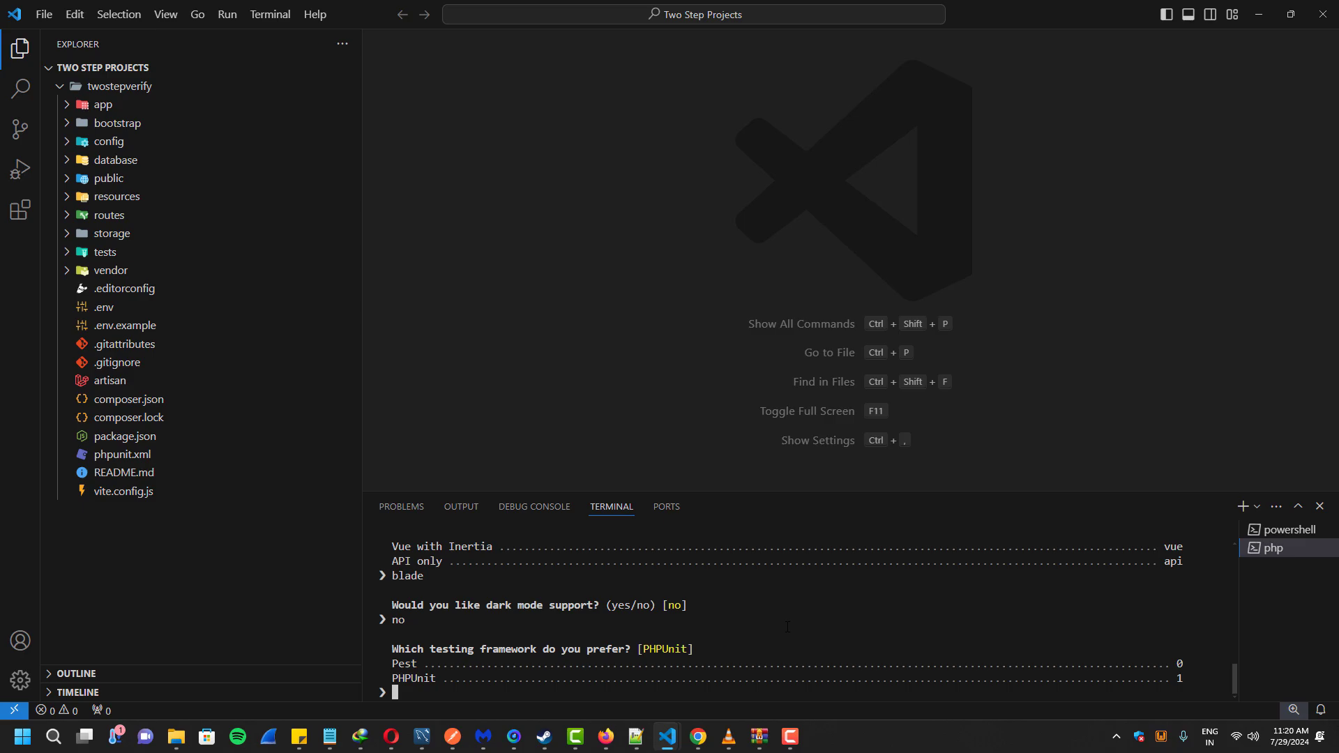
type("1")
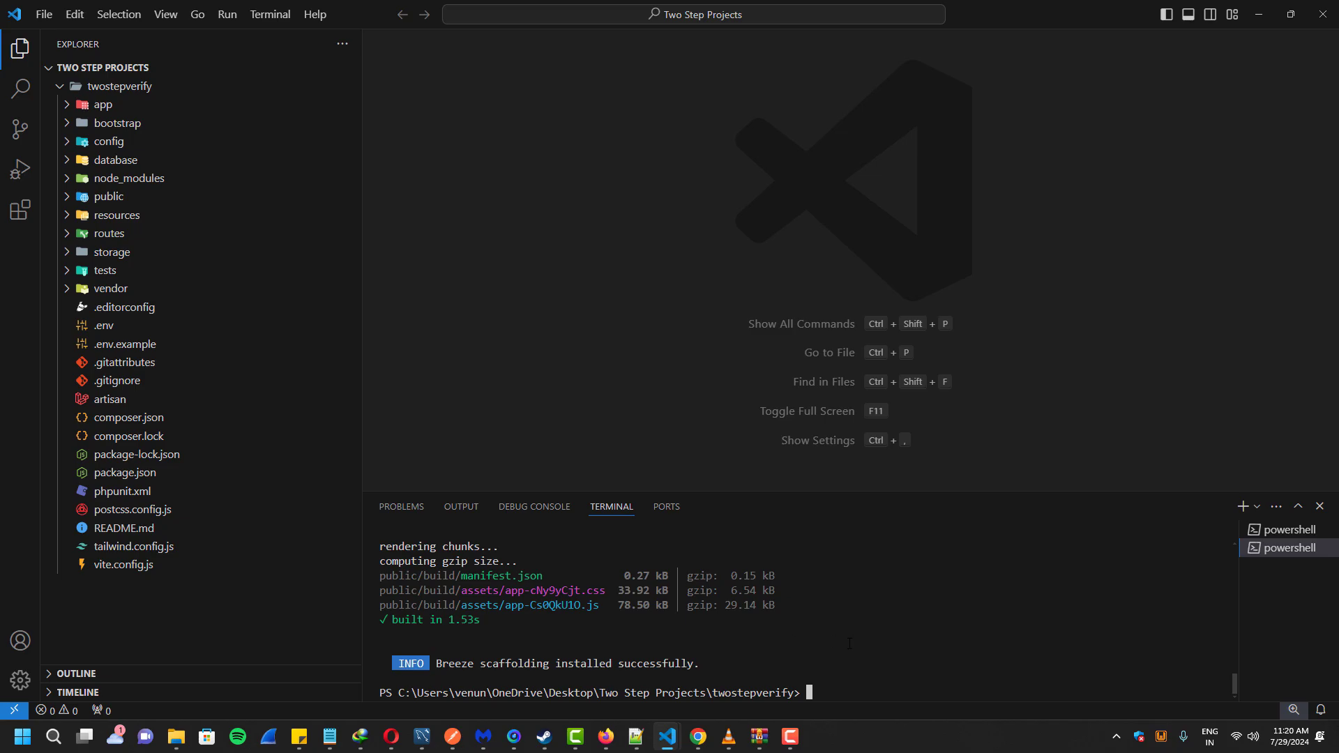
Run php artisan serve to host twostepverify at 127.0.0.1:8000.
type("php ar")
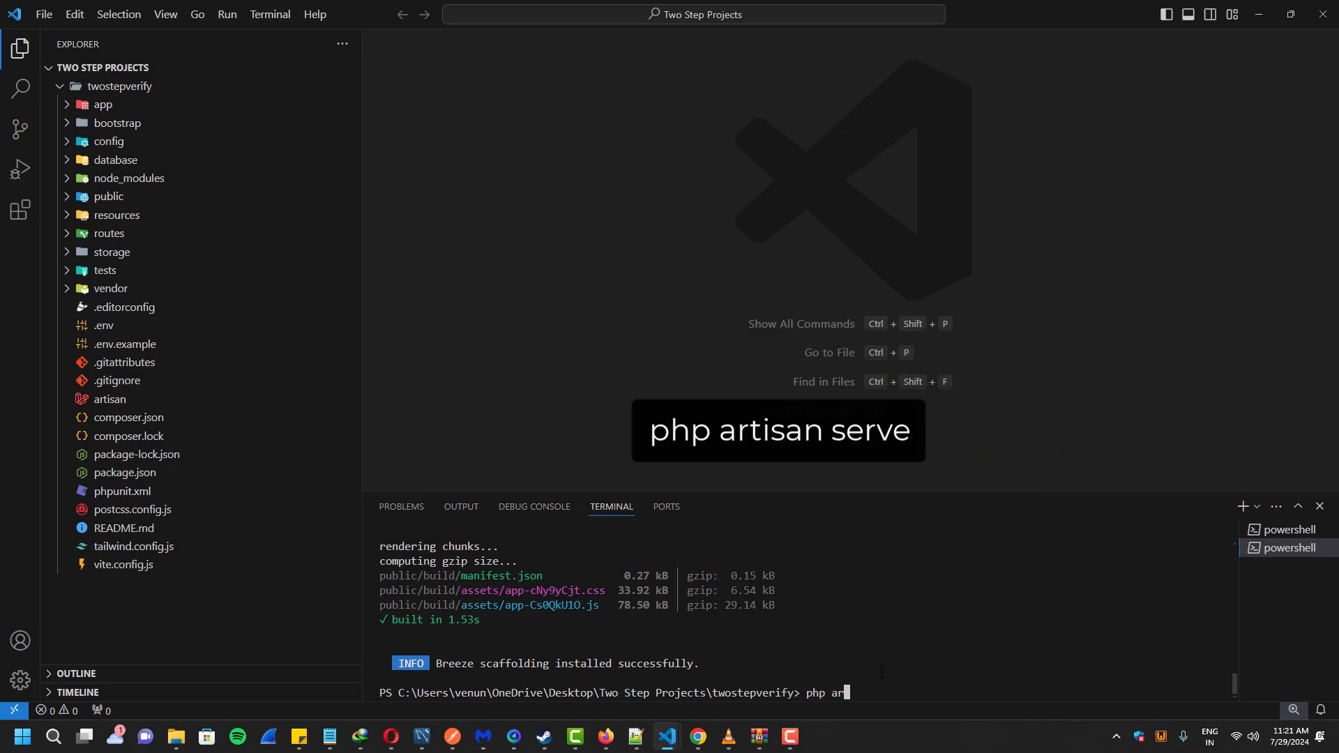
type("tisan serve")
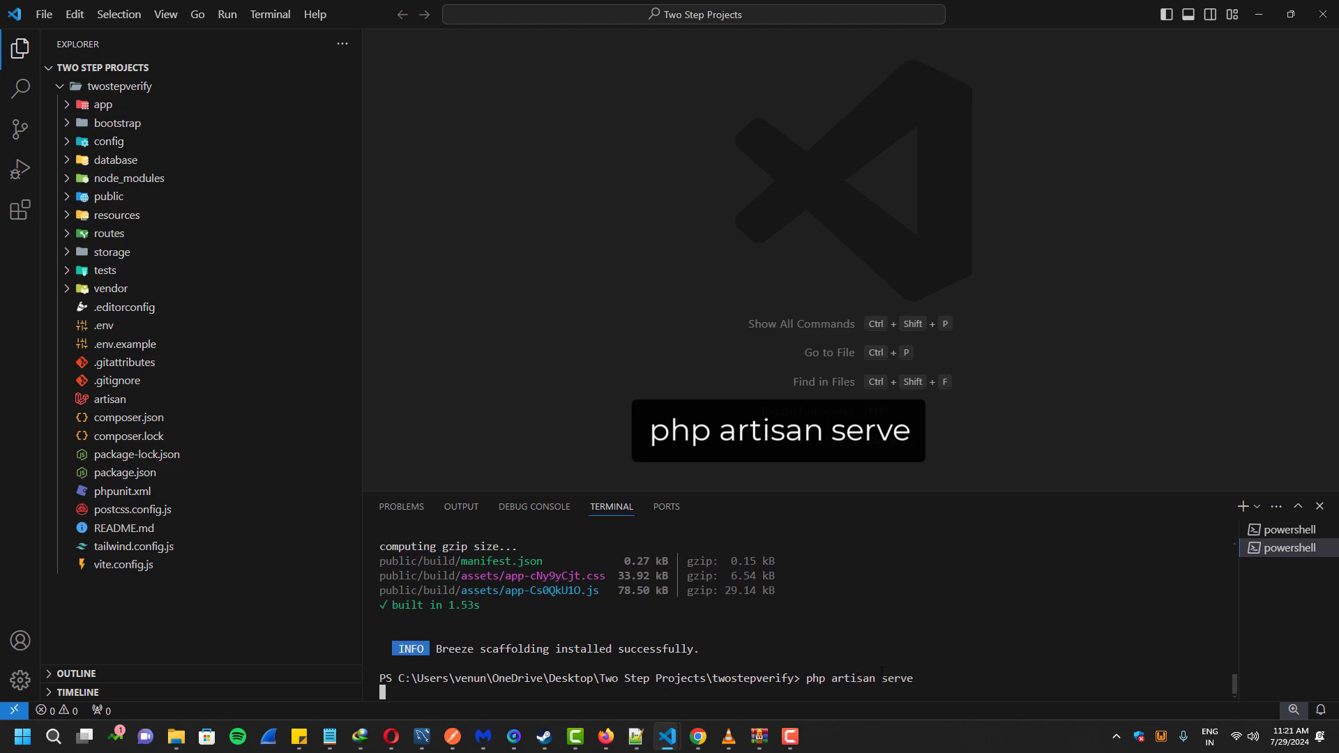
key("Return")
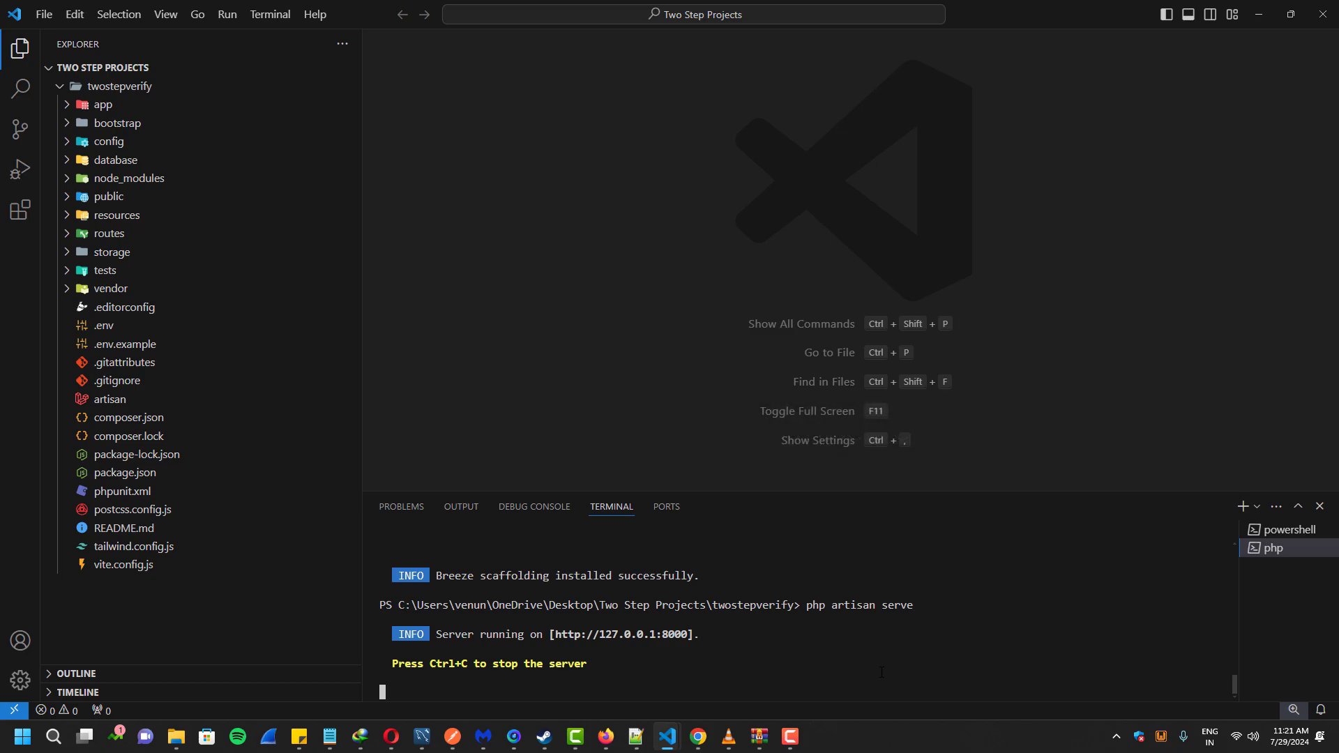
double_click(617, 635)
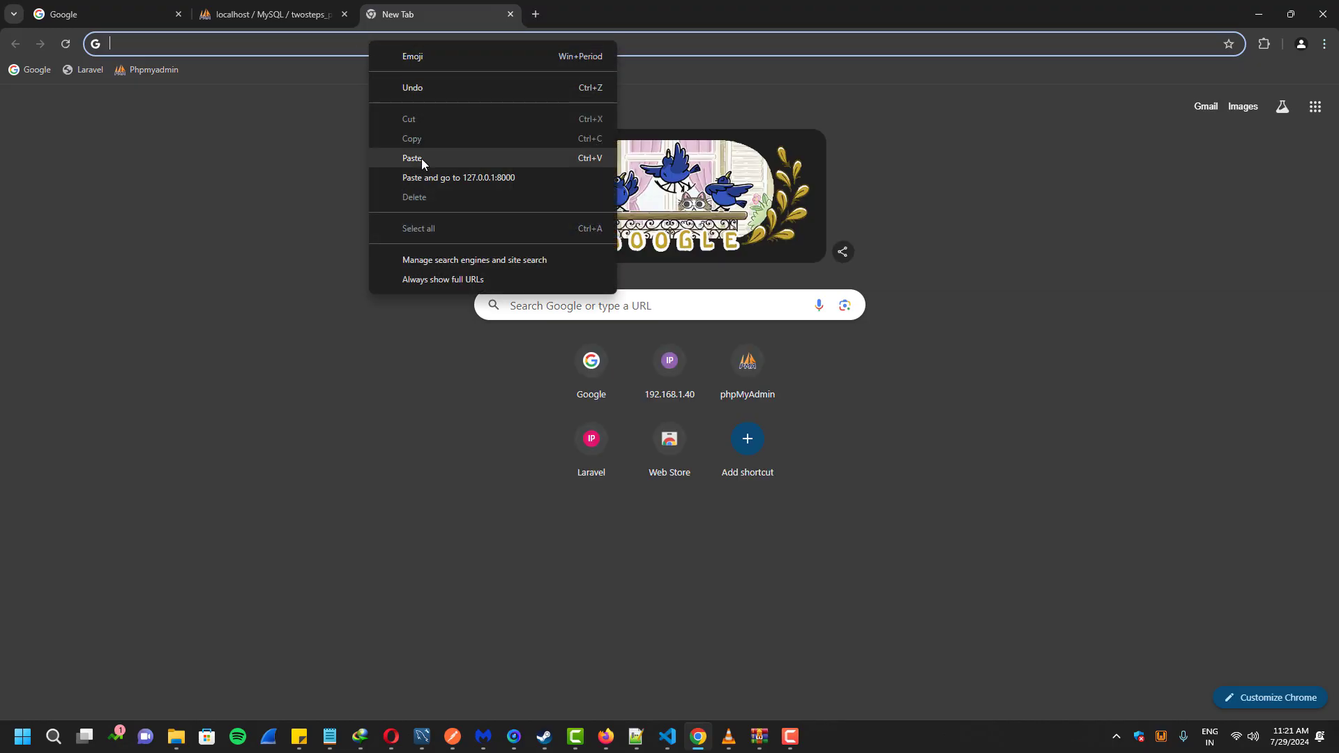
Load 127.0.0.1:8000 in Chrome to see the welcome page, then return to VS Code.
left_click(459, 178)
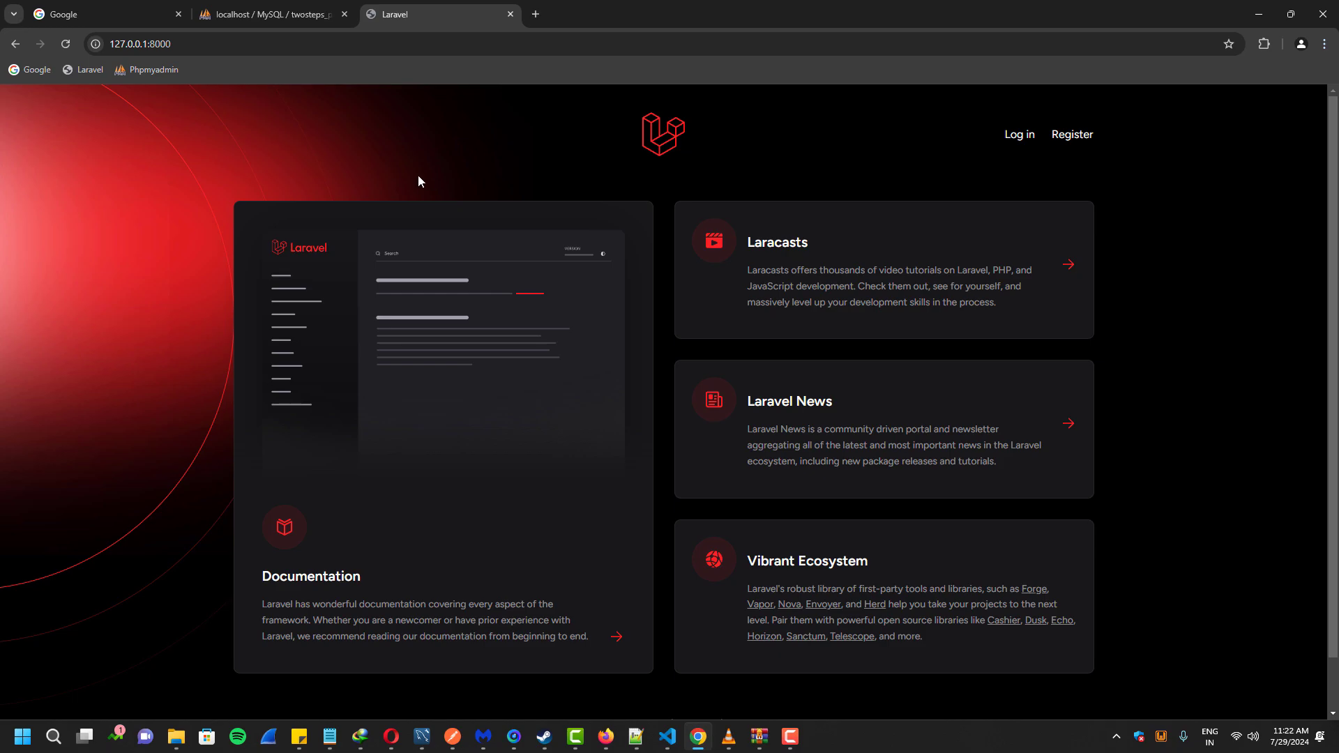
mouse_move(662, 480)
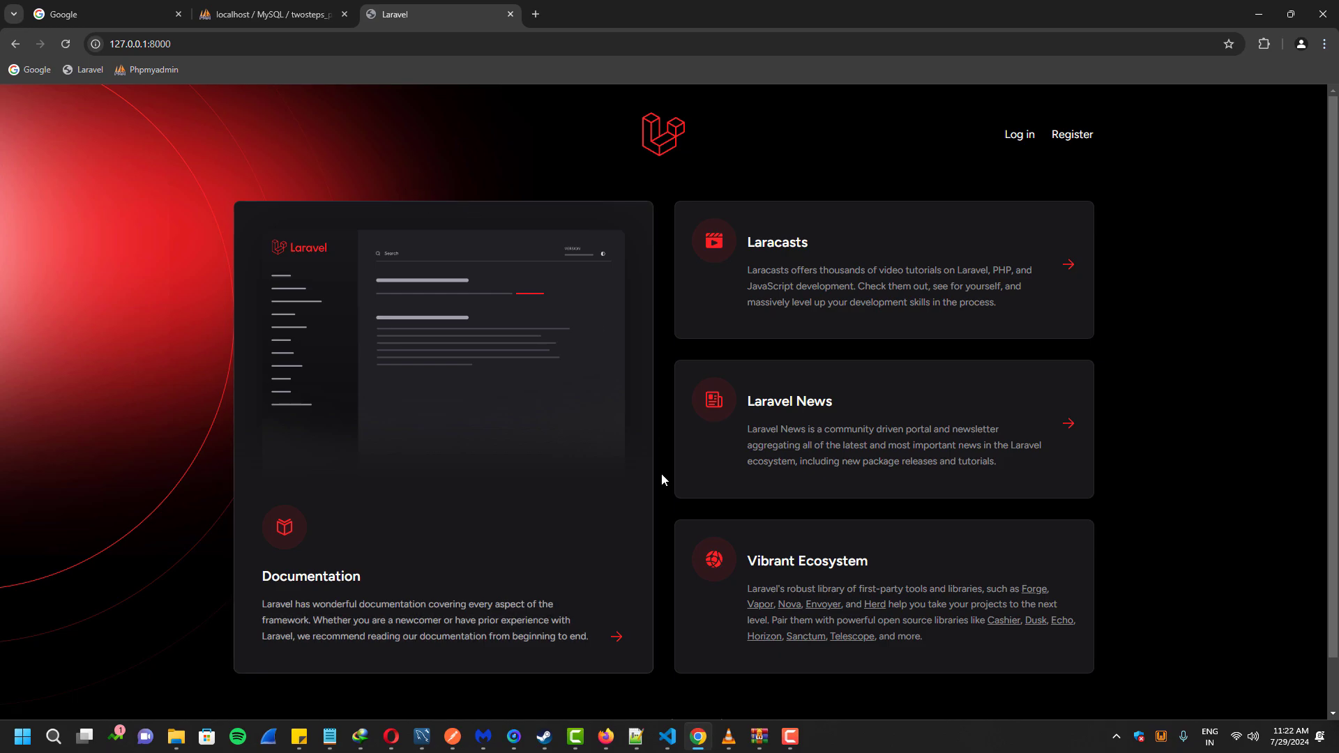
mouse_move(697, 736)
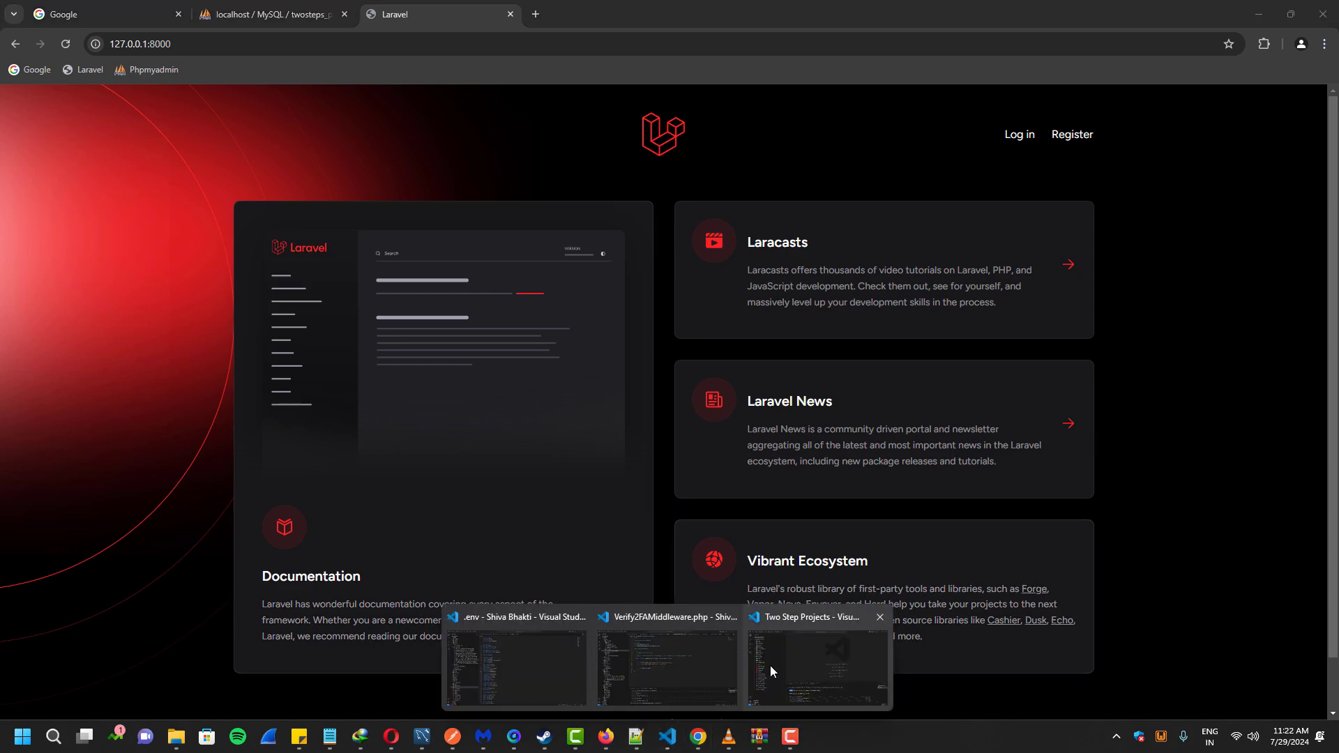
left_click(814, 666)
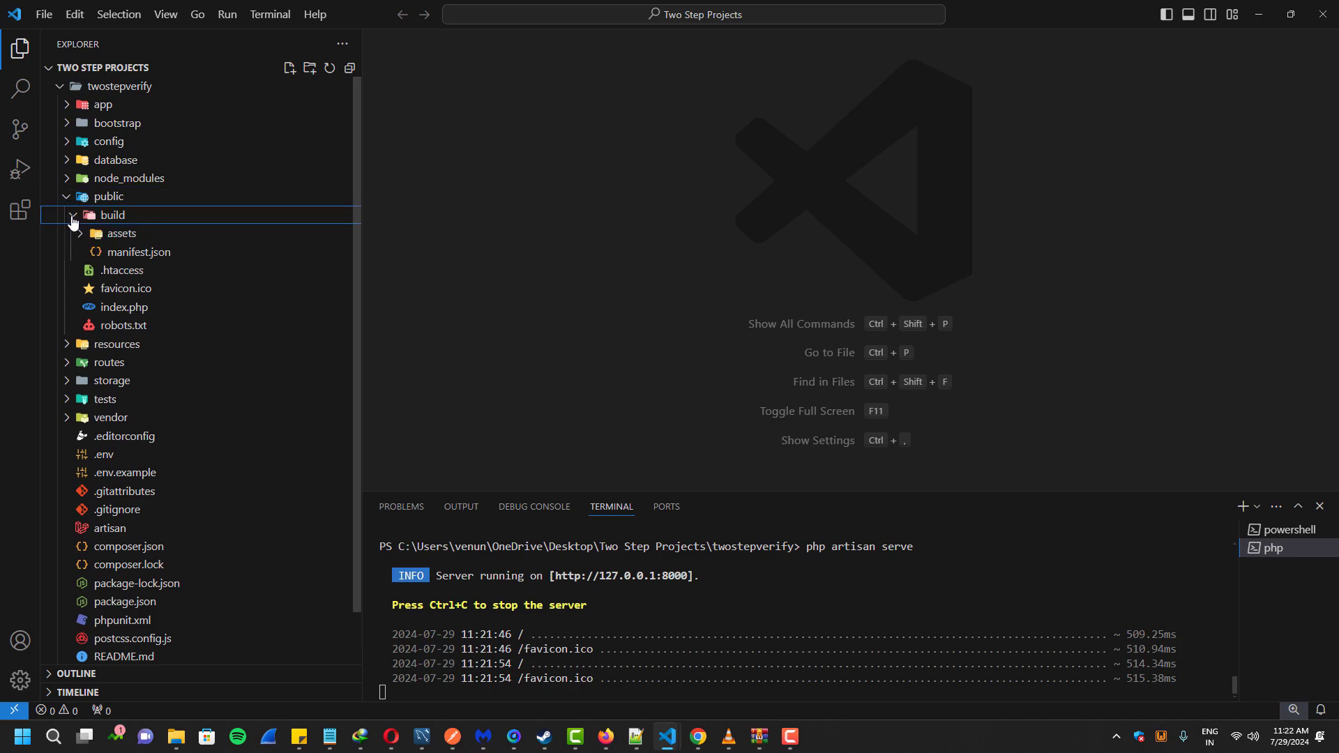
Collapse public/build, expand the profile partials and layouts folders, and open .env.
left_click(113, 214)
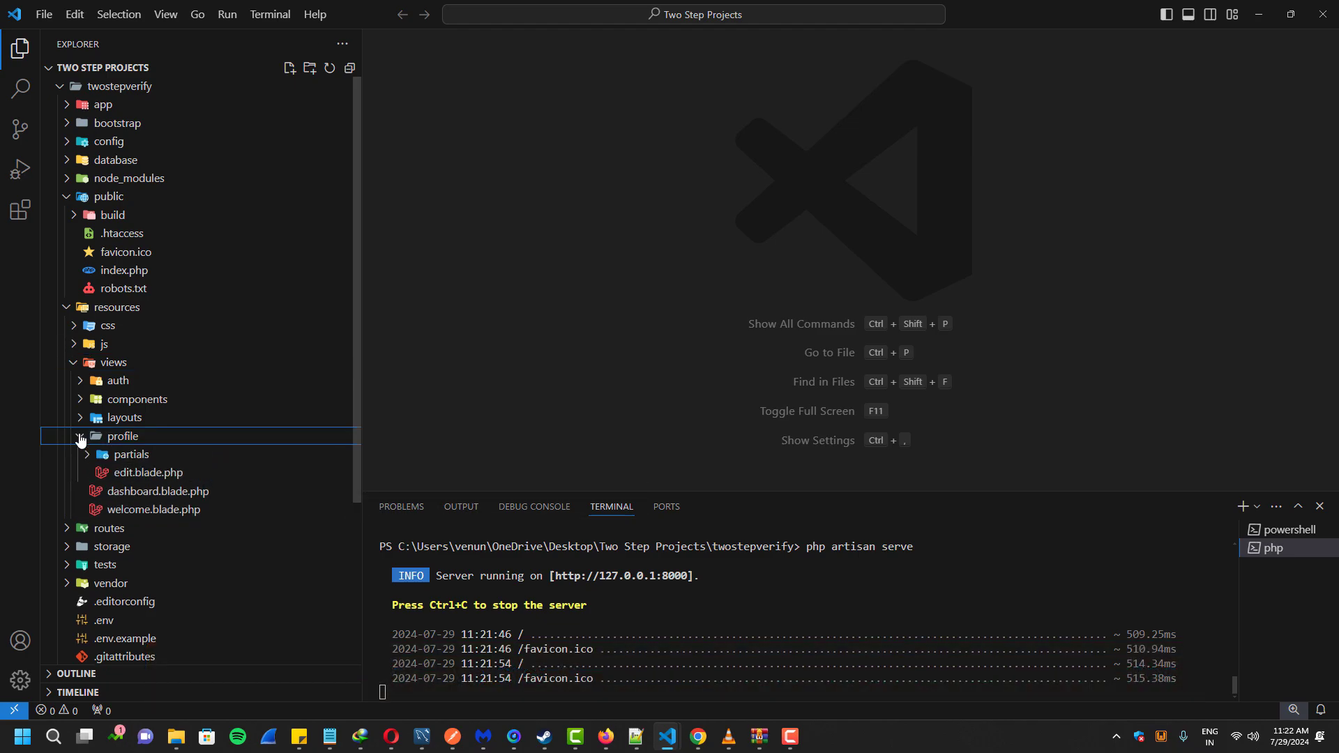
left_click(85, 454)
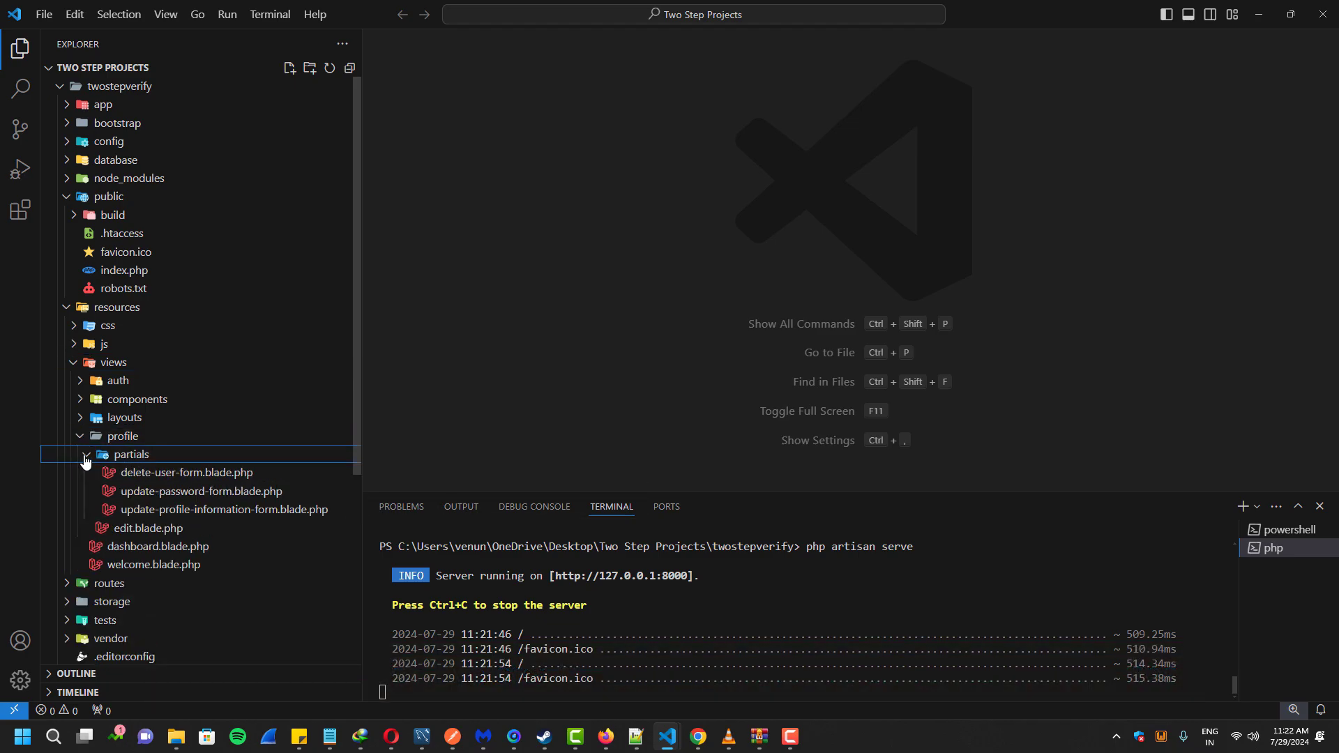
left_click(125, 418)
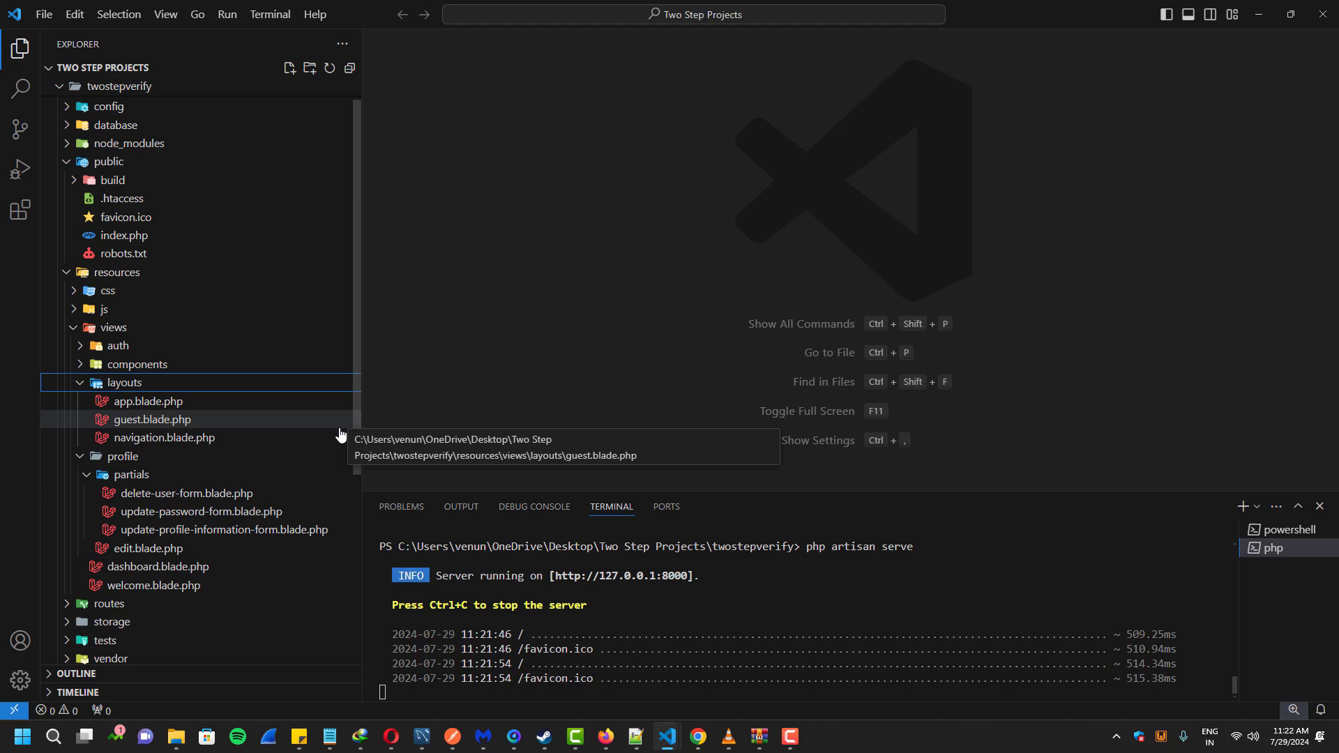
left_click(117, 345)
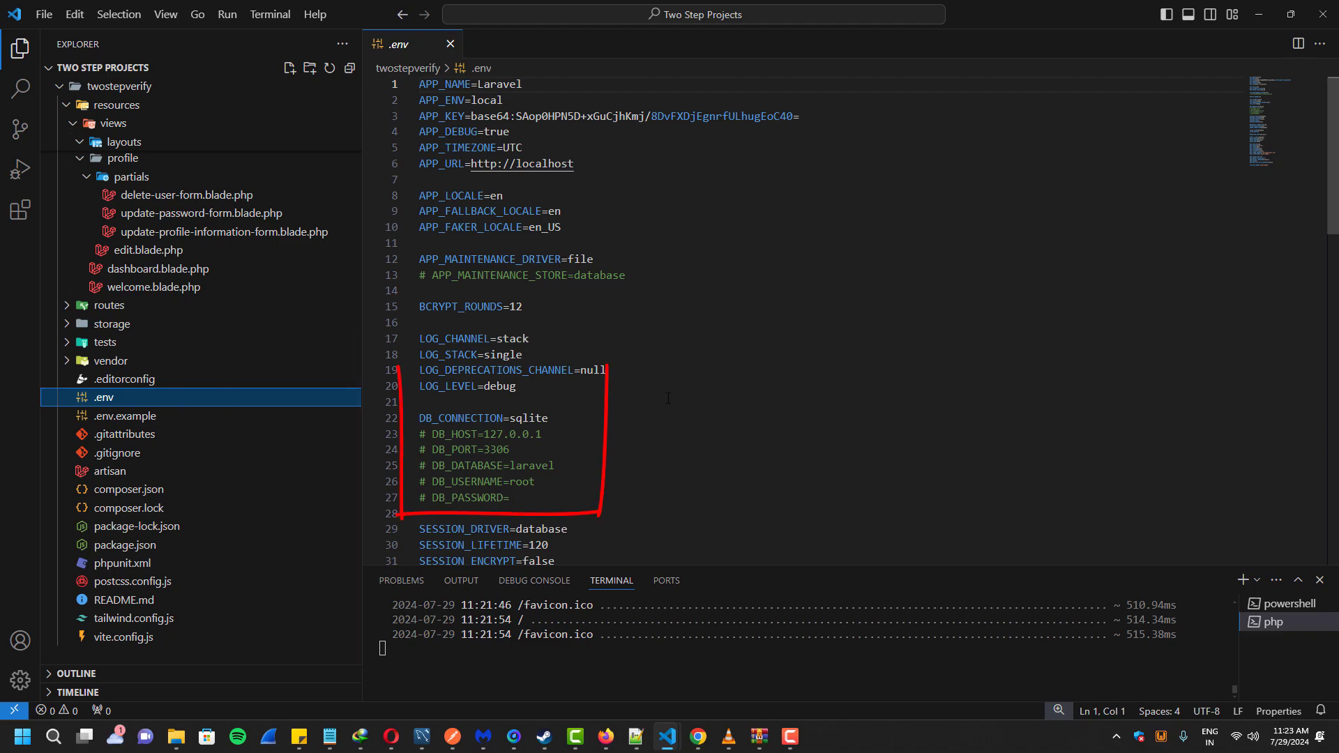
Edit the DB_* and MAIL_* lines in .env and save.
scroll("down", 3)
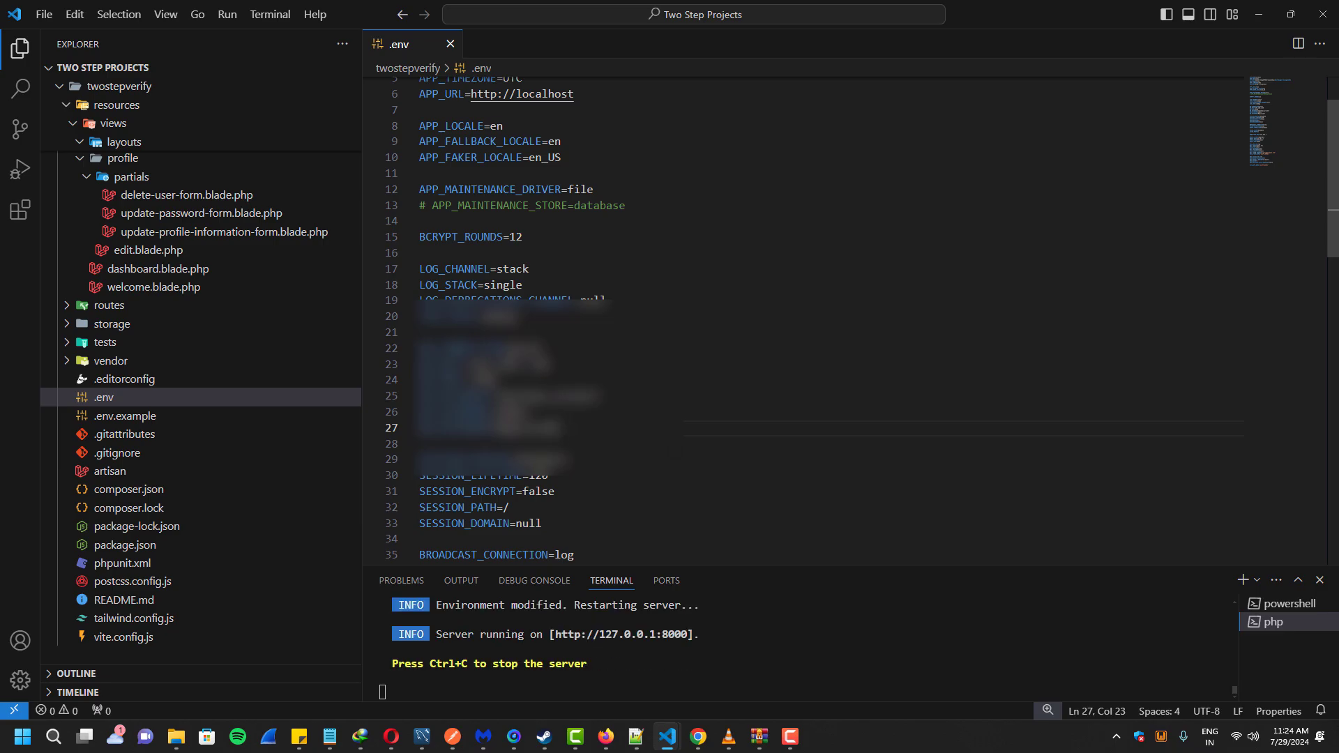
scroll("down", 3)
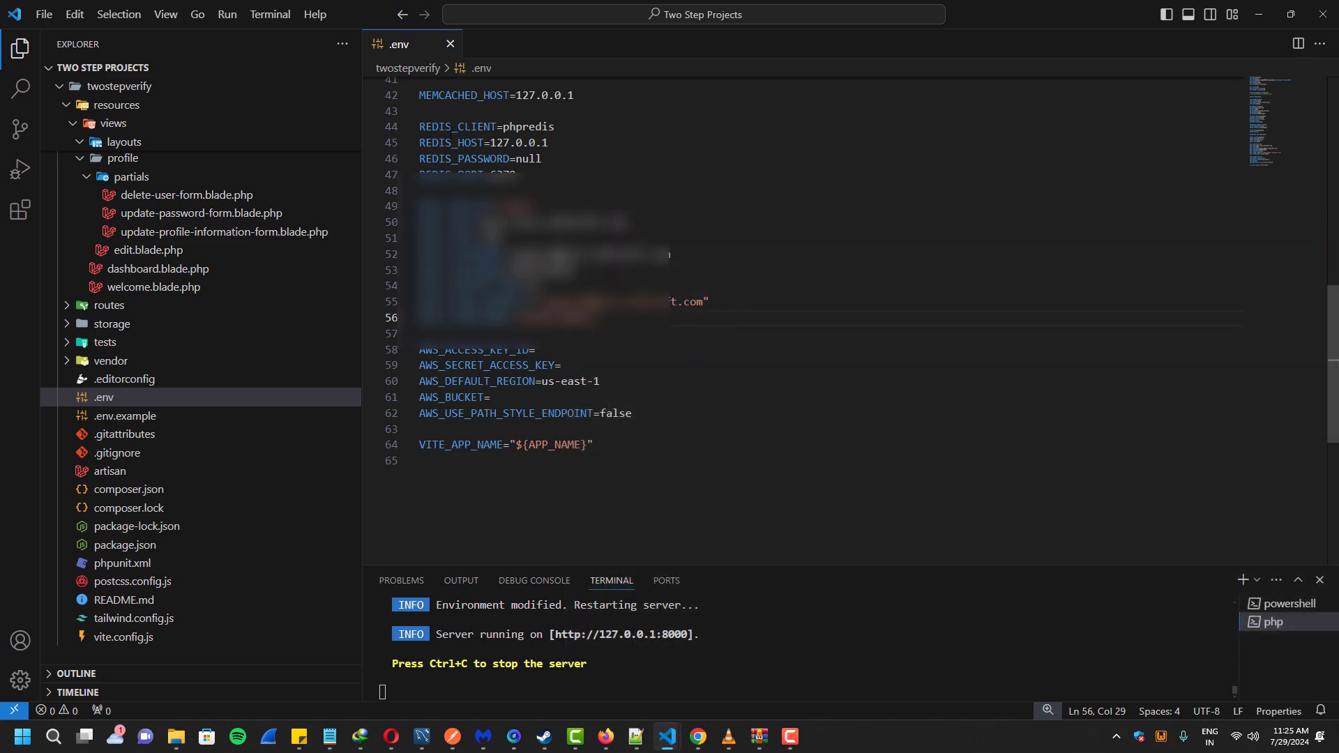
mouse_move(450, 43)
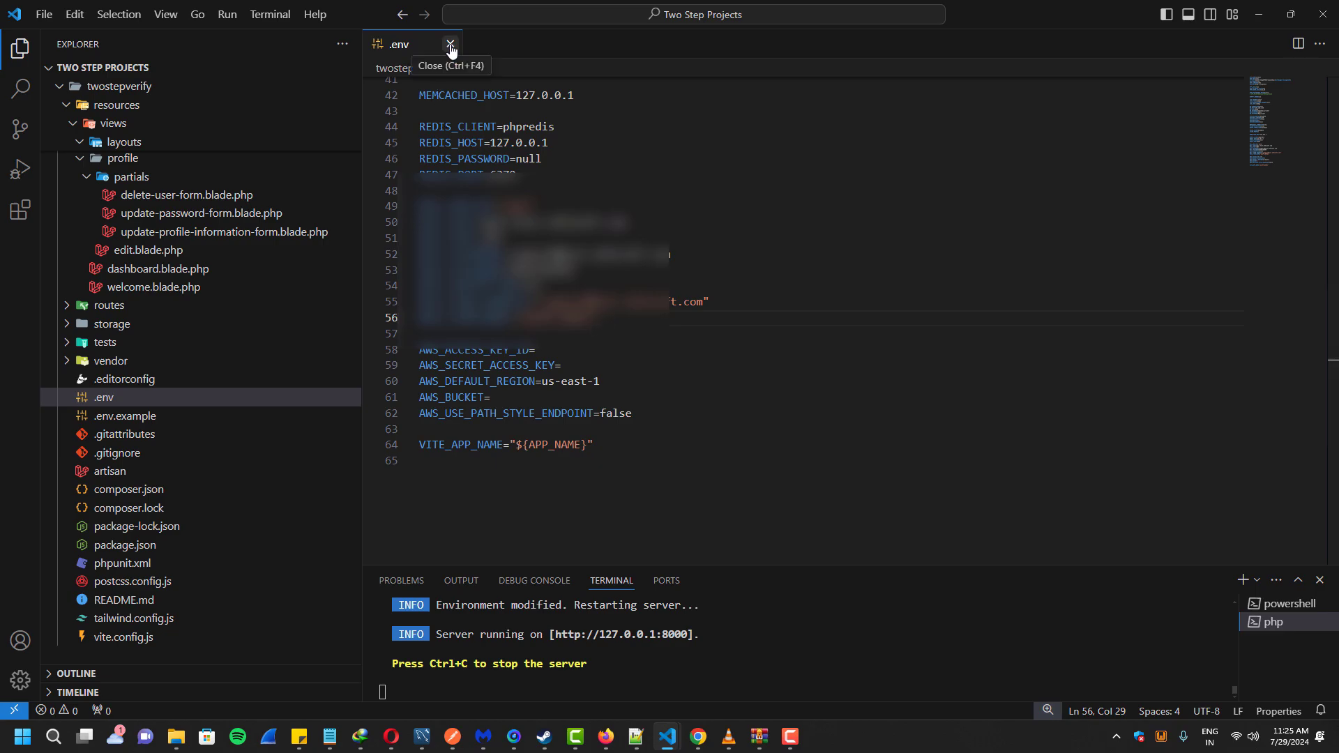
Close the .env tab and bring up the twostepverify folder menu for a fresh terminal.
left_click(450, 43)
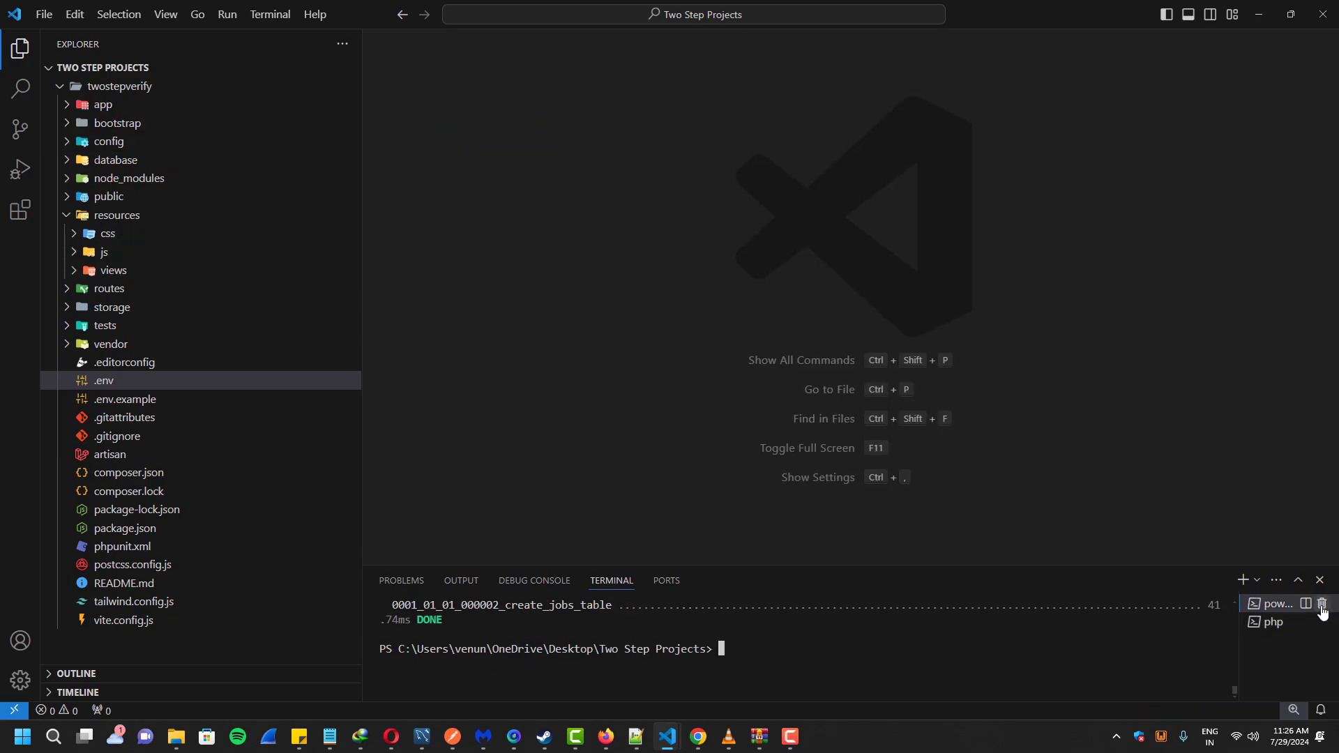
right_click(119, 85)
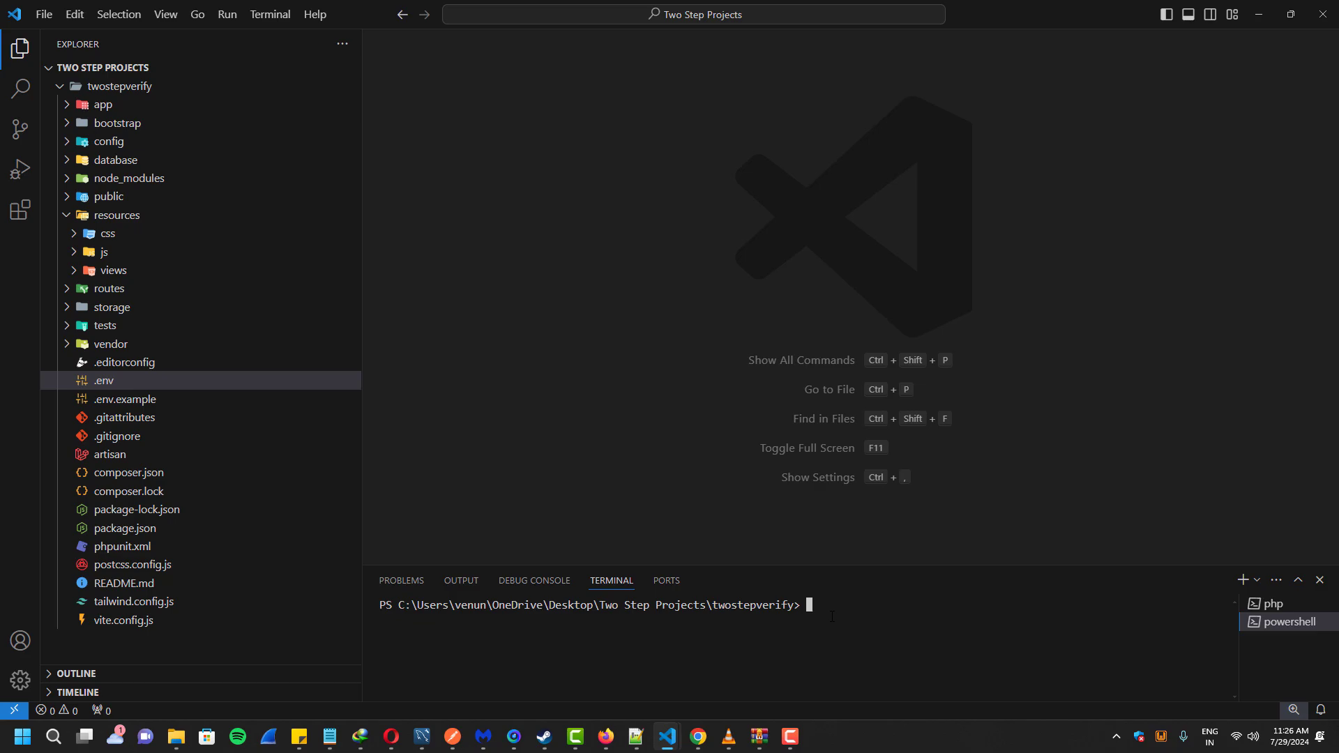
mouse_move(459, 301)
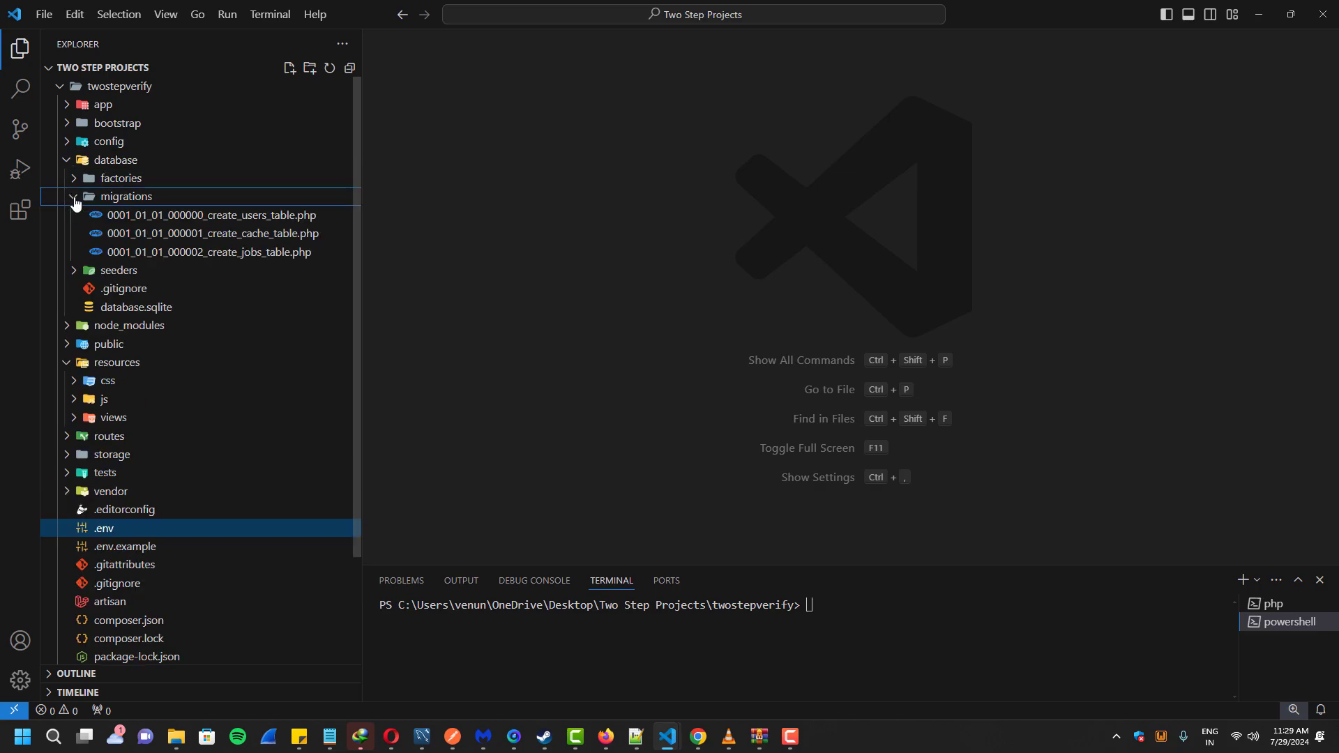
Add $table->integer('two_factor_code')->nullable() to the create_users_table migration.
left_click(211, 215)
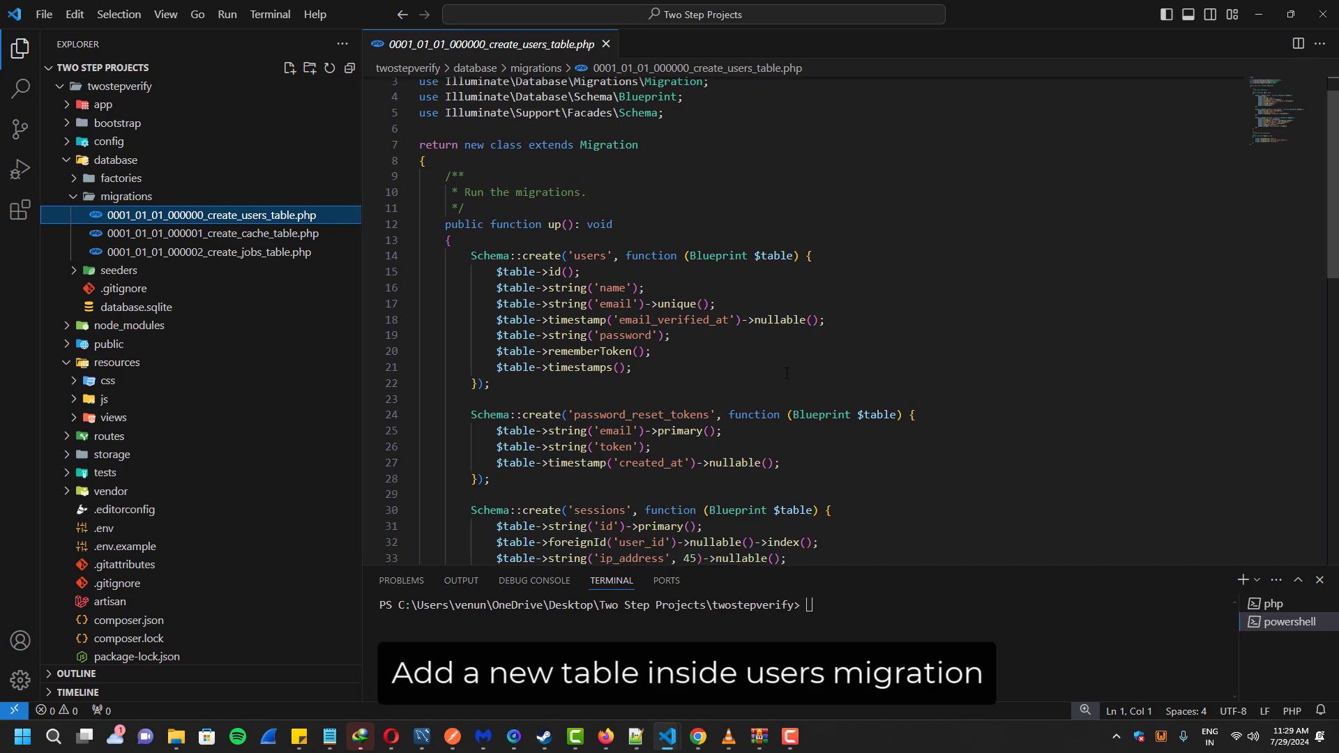
mouse_move(786, 373)
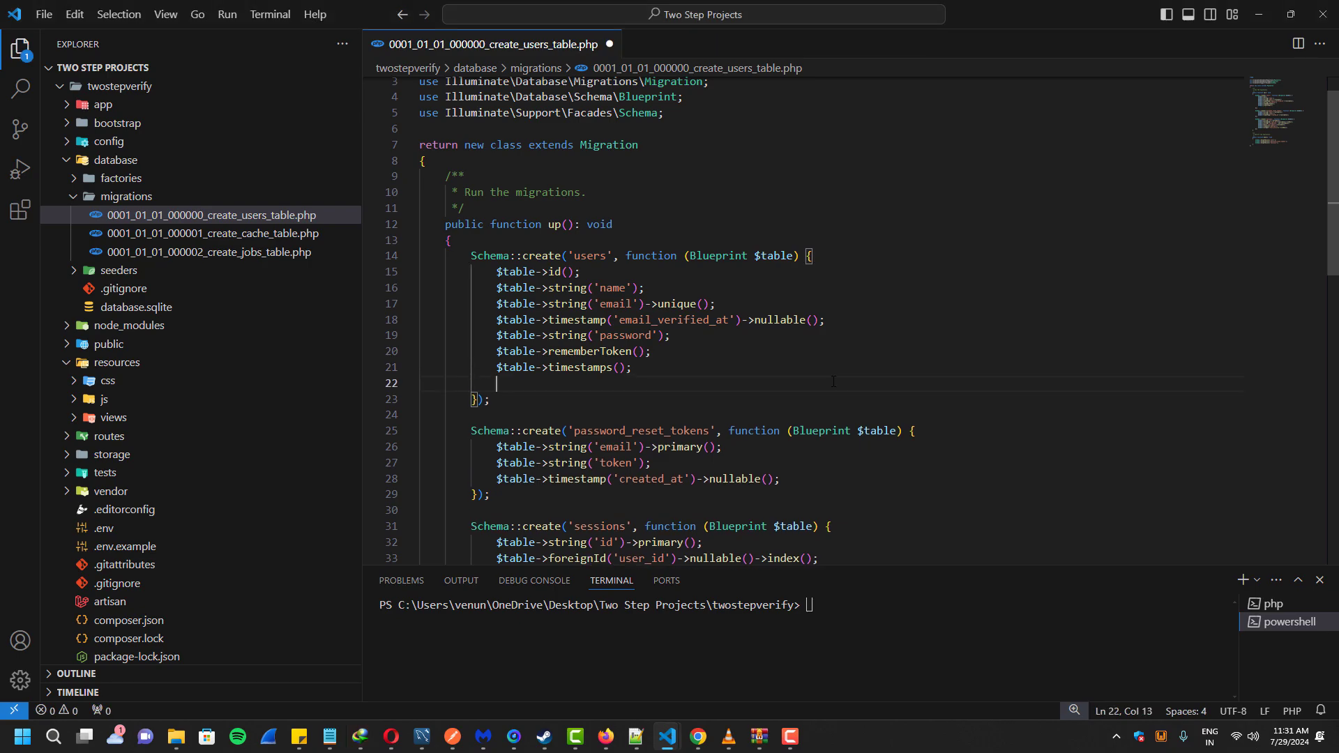
type("$")
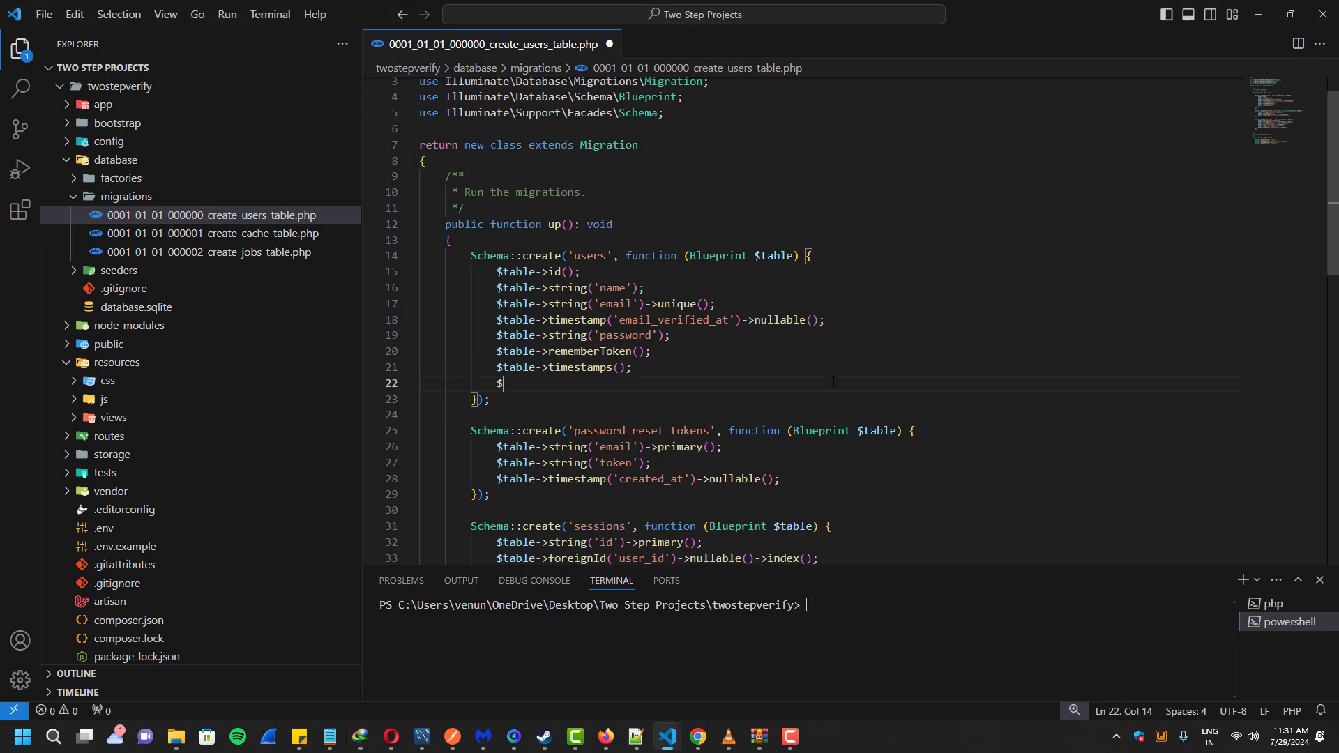
type("table")
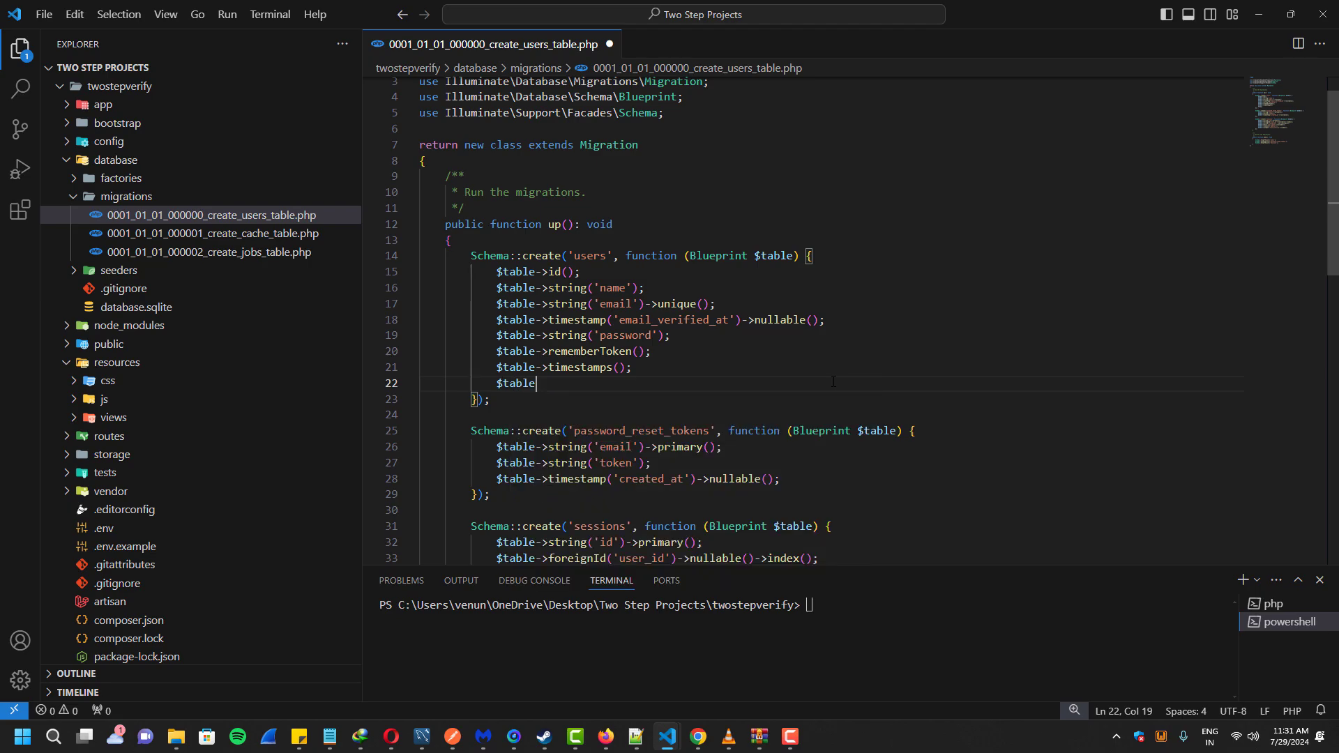
type("->")
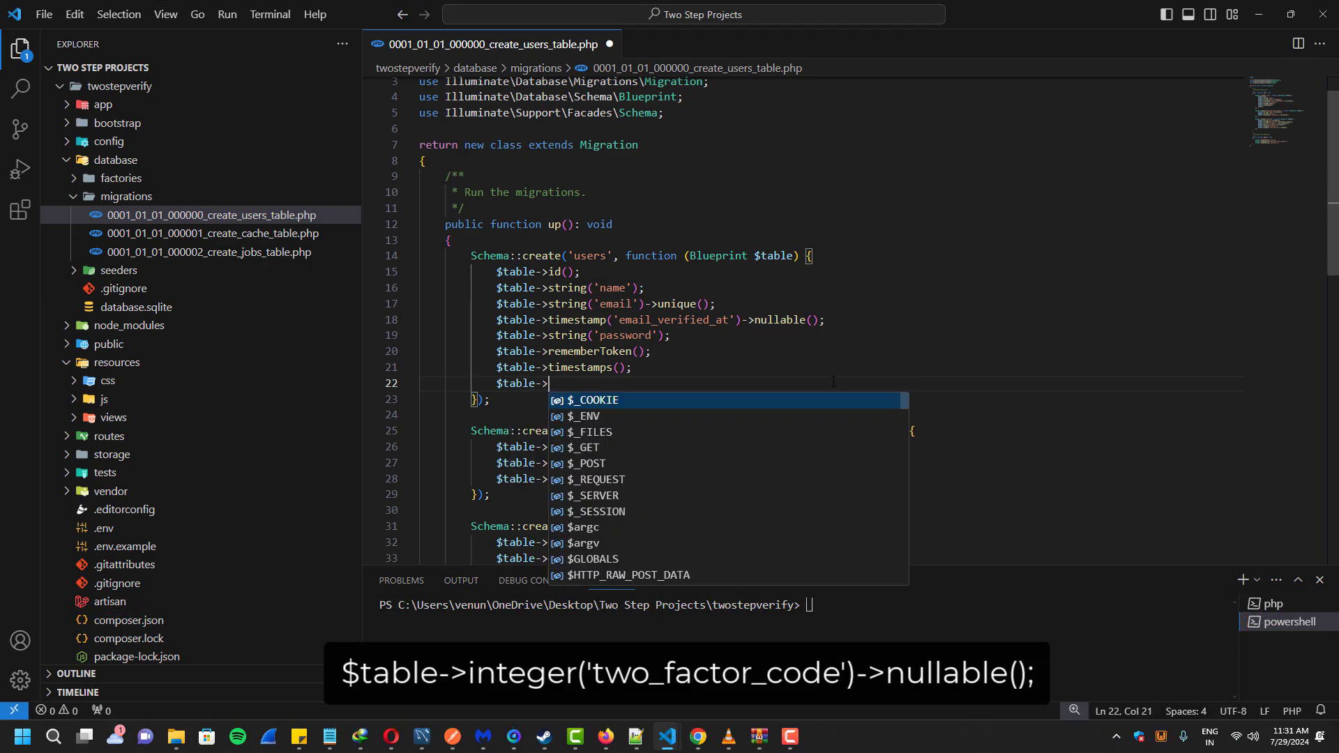
type("integer('two_factor_code')->nullable();")
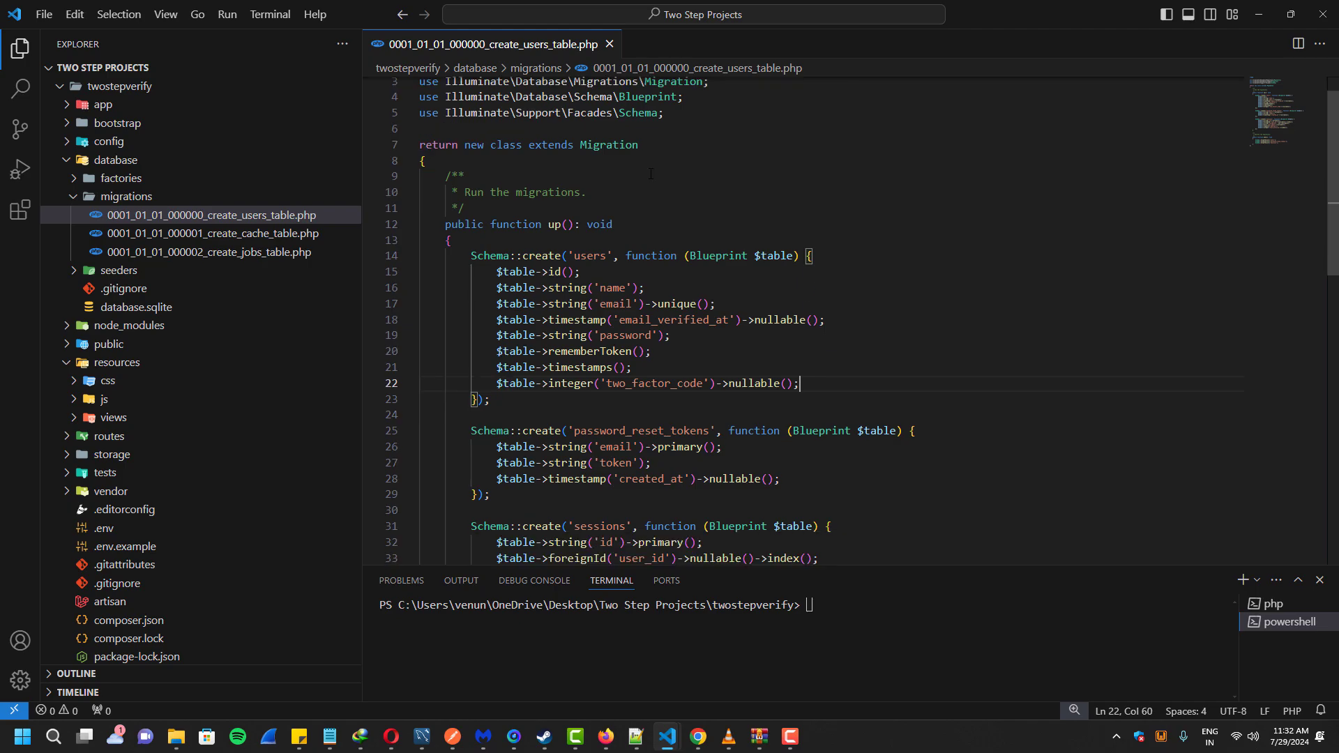
Close the users migration, then open app/Models/User.php, scroll its fillable and hidden fields, and close it.
left_click(609, 43)
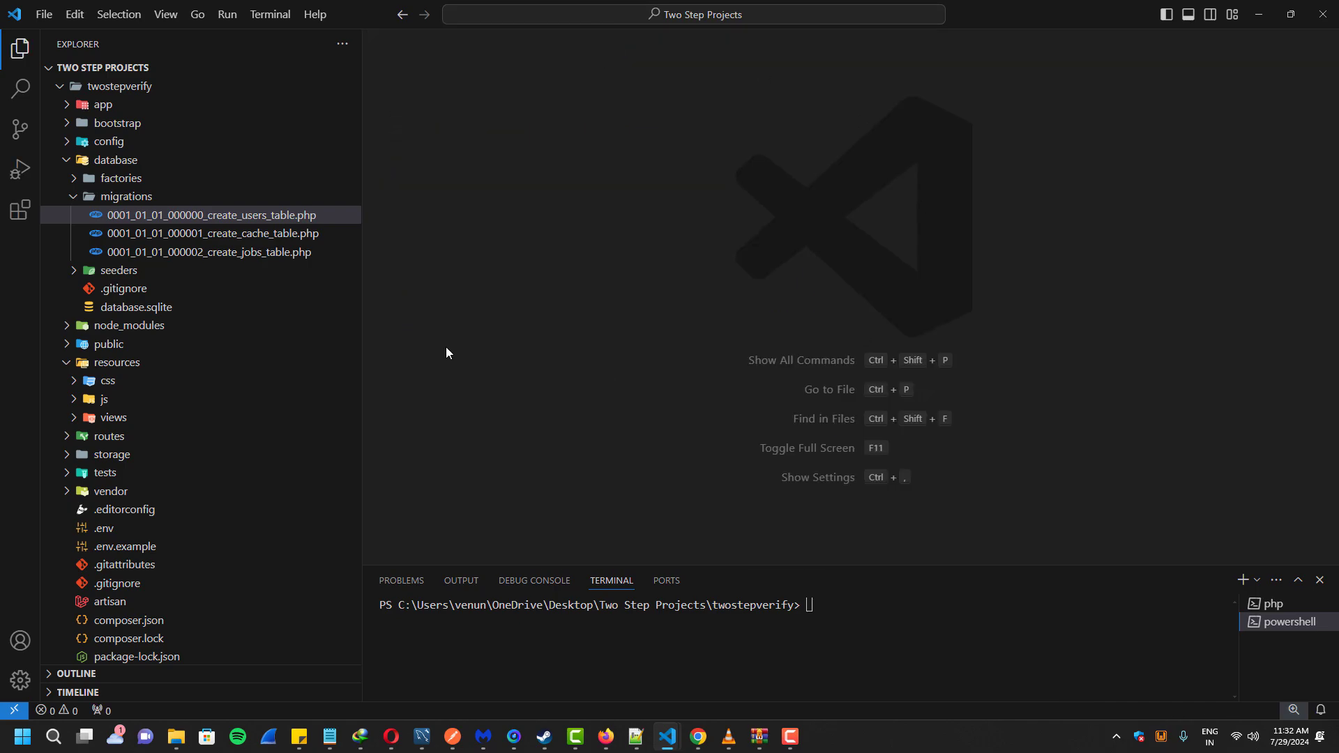
mouse_move(80, 129)
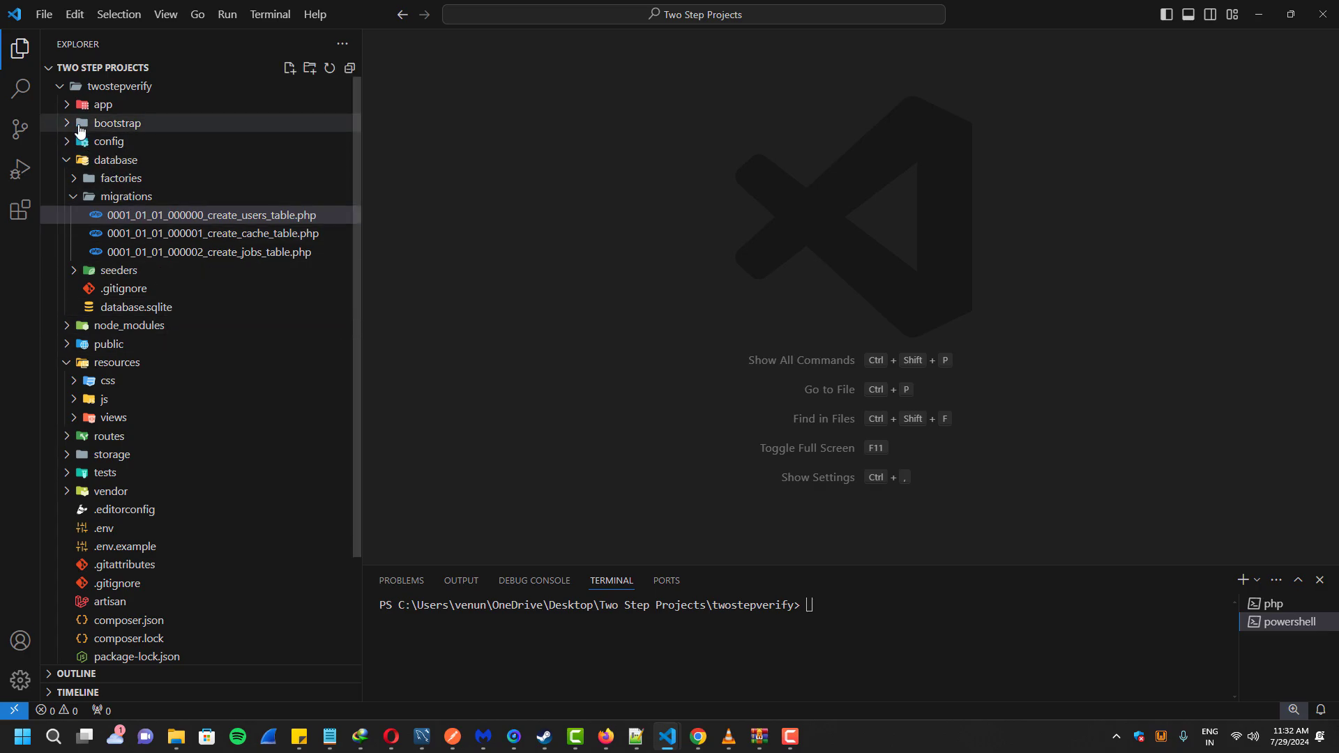
left_click(103, 104)
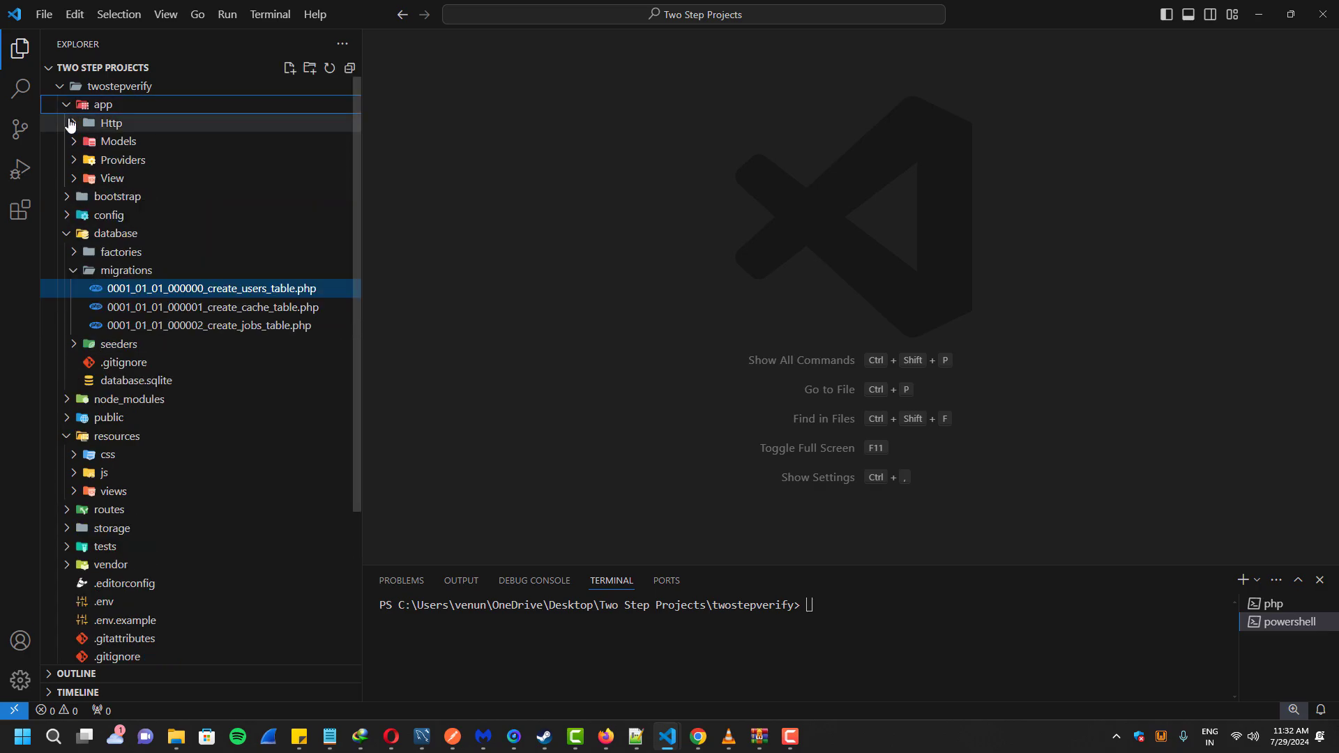
left_click(119, 140)
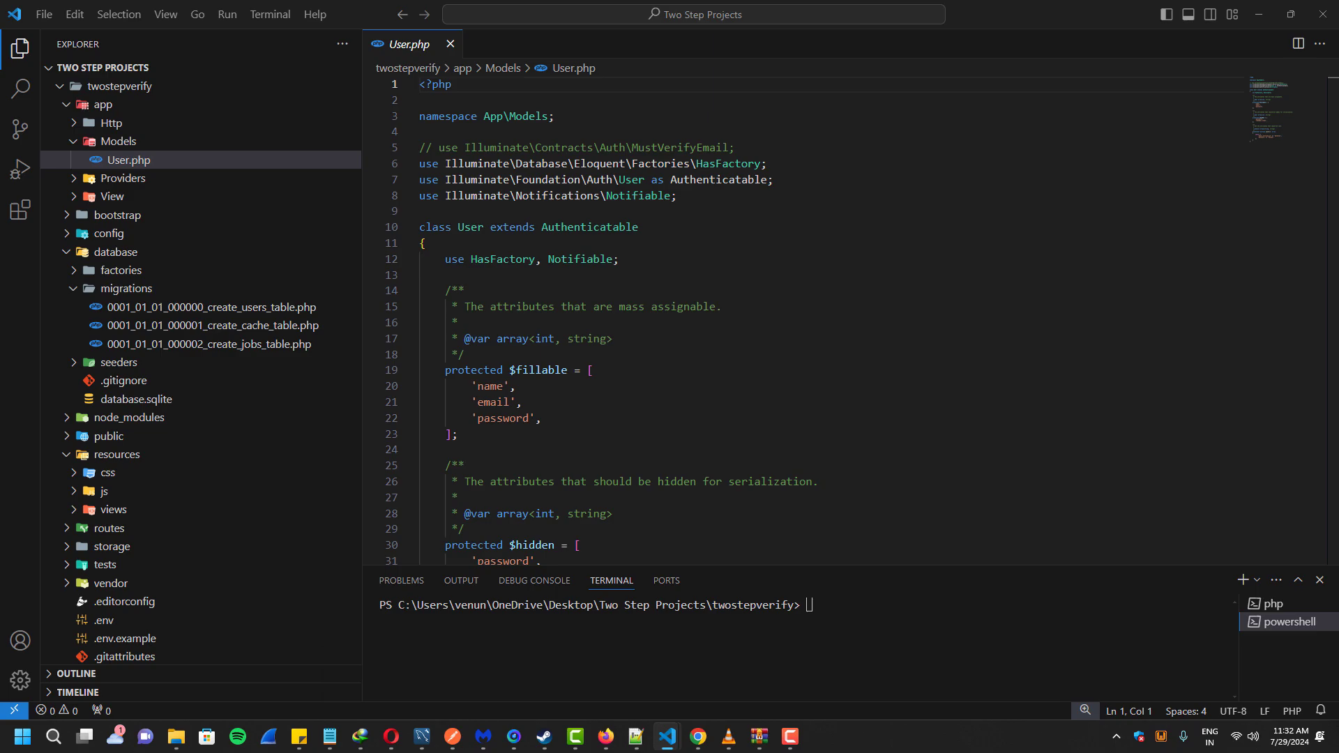
scroll("down", 3)
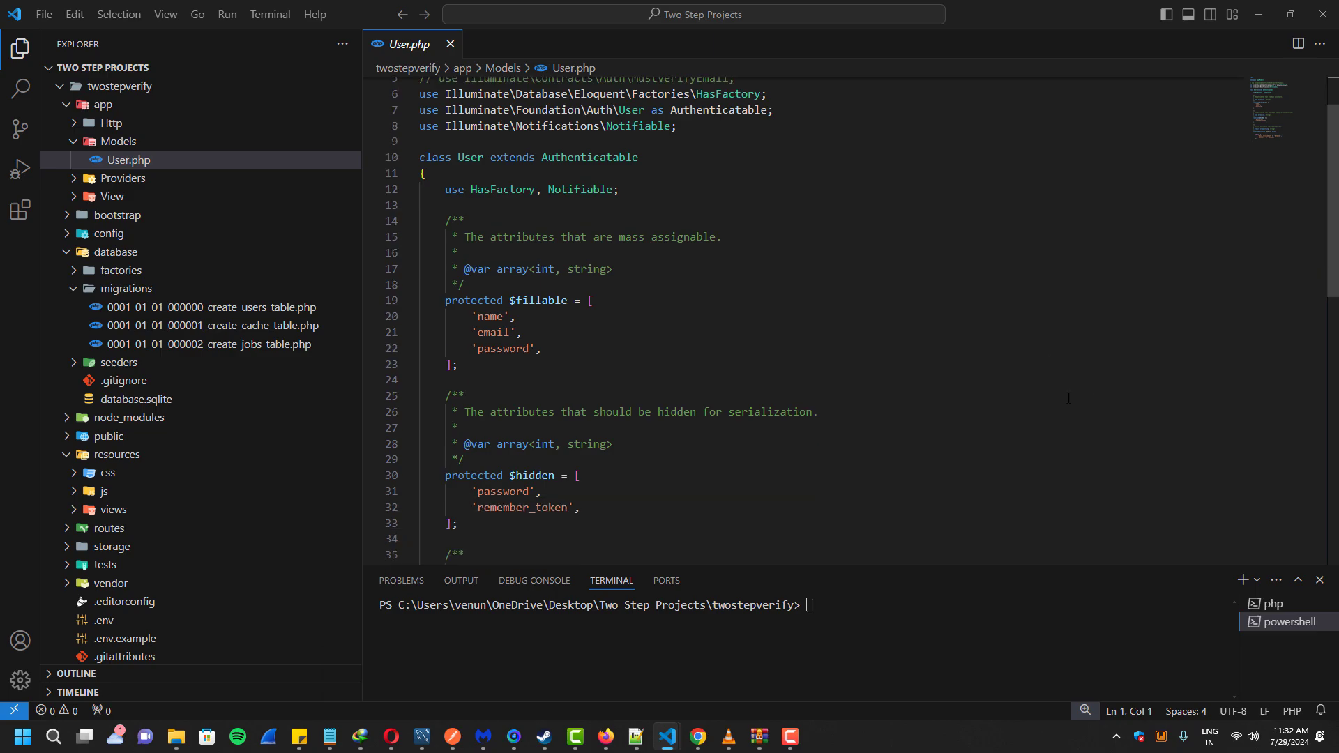
left_click(450, 44)
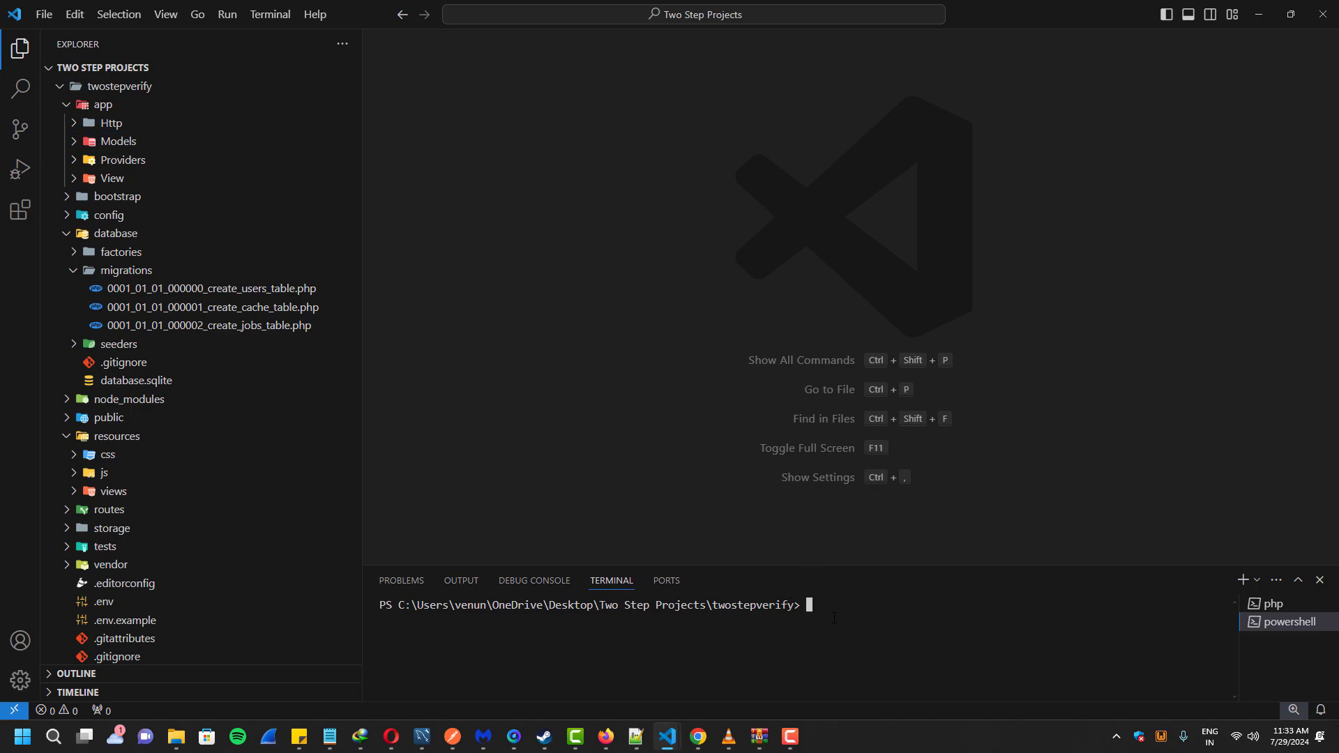
Run php artisan migrate to create the users, cache and jobs tables.
type("php artisan migr")
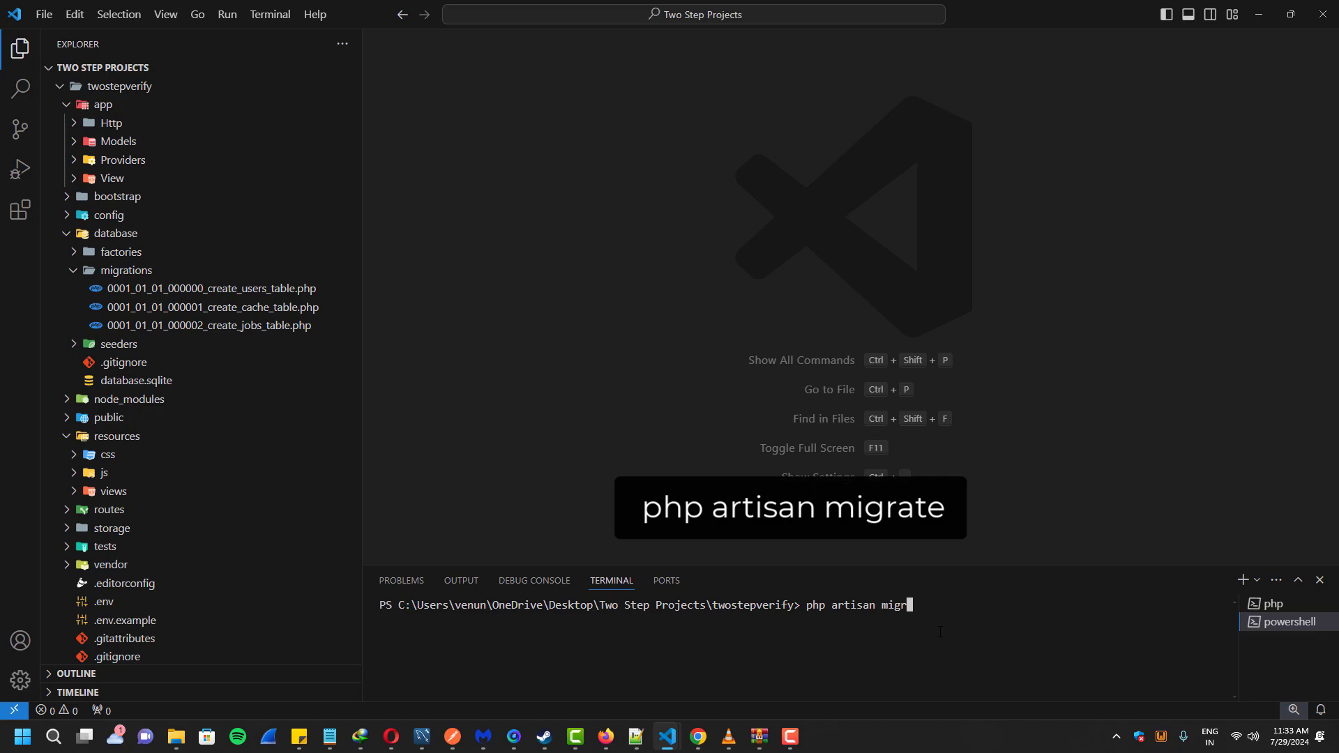
type("ate")
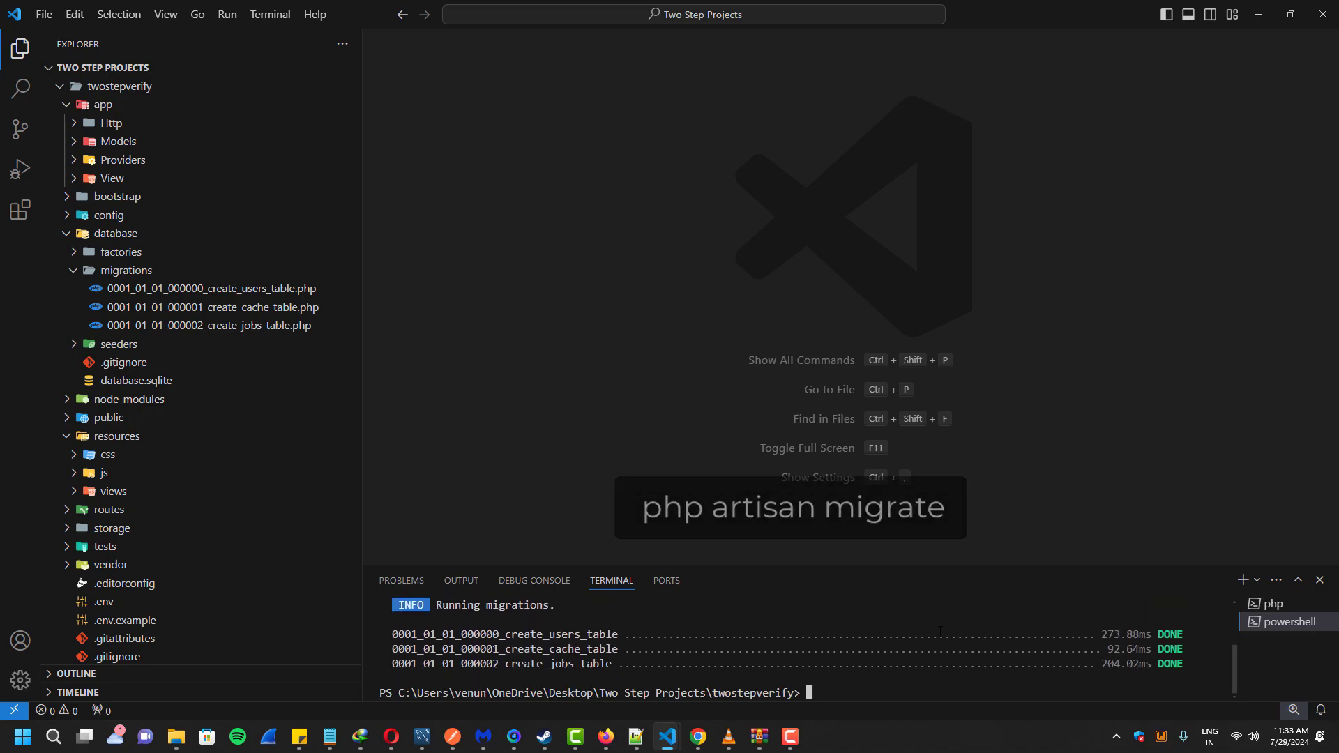
mouse_move(698, 734)
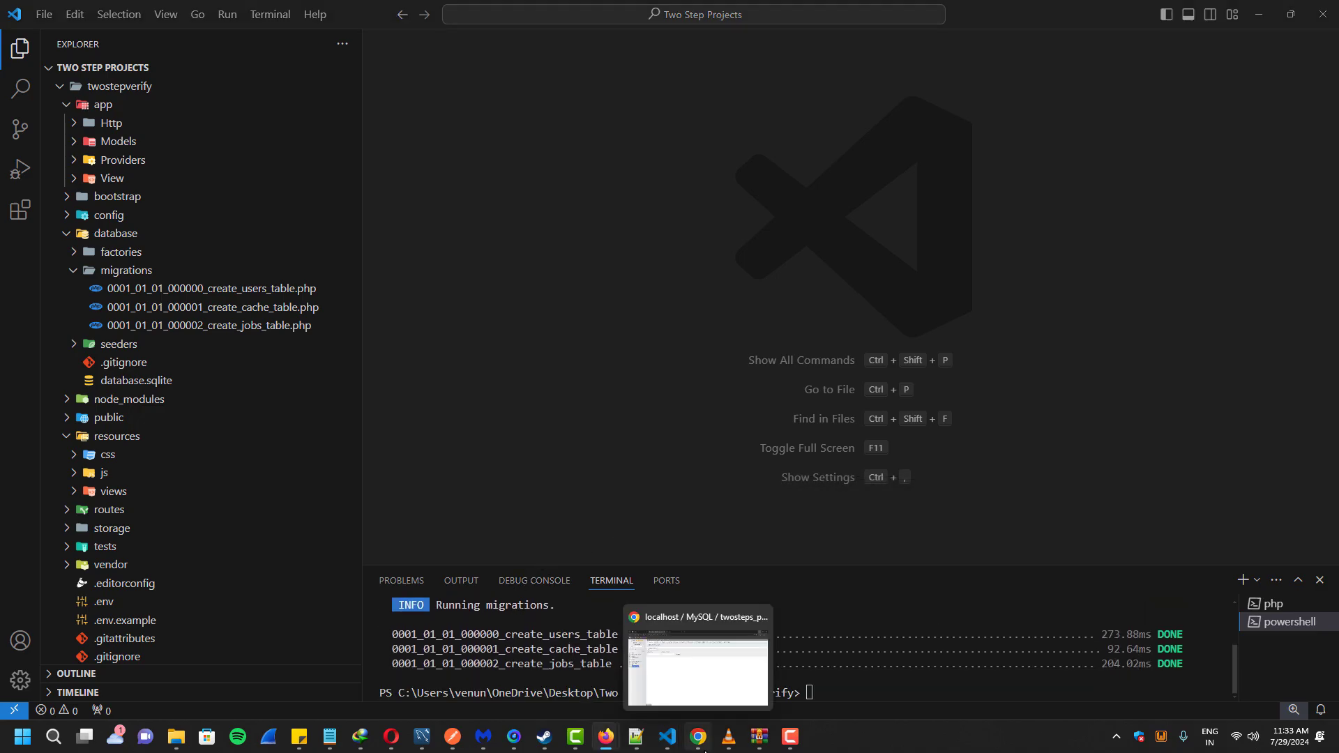
Reload phpMyAdmin, expand twosteps_project and browse the users table with its two_factor_code column.
left_click(698, 658)
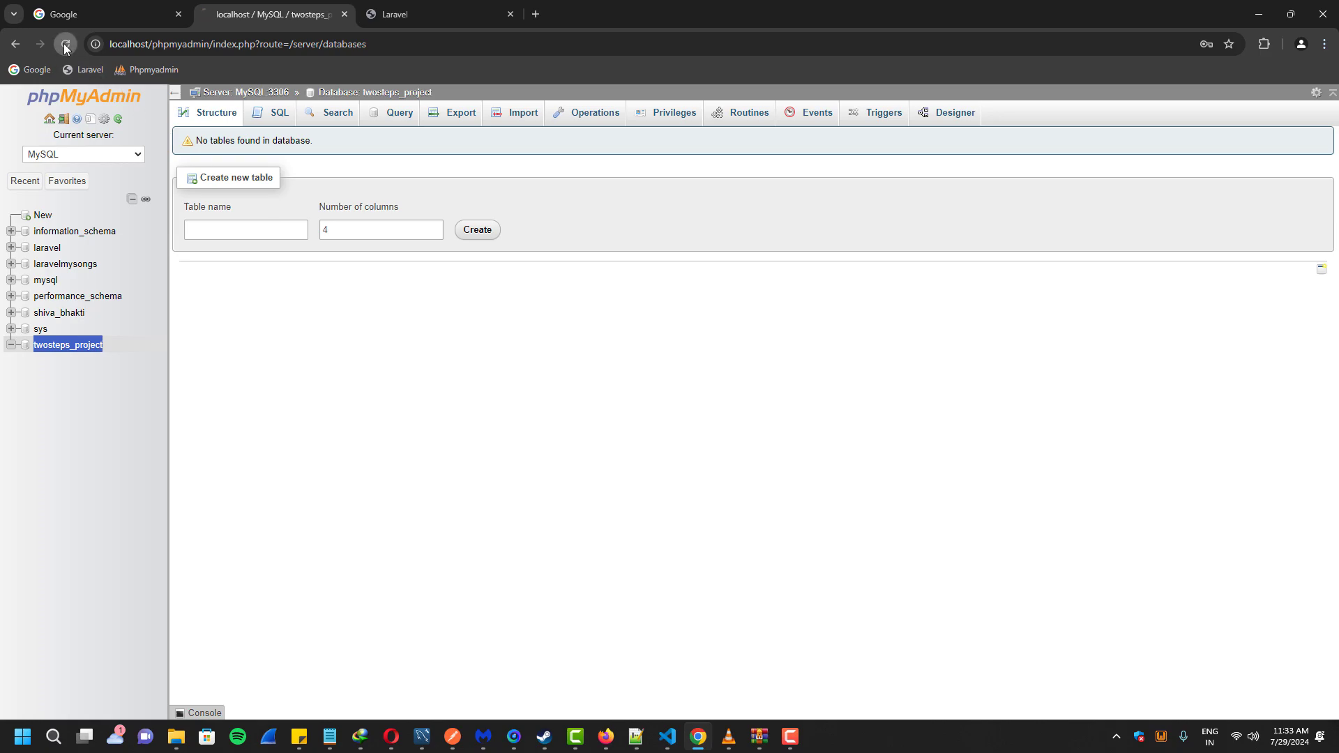
left_click(65, 44)
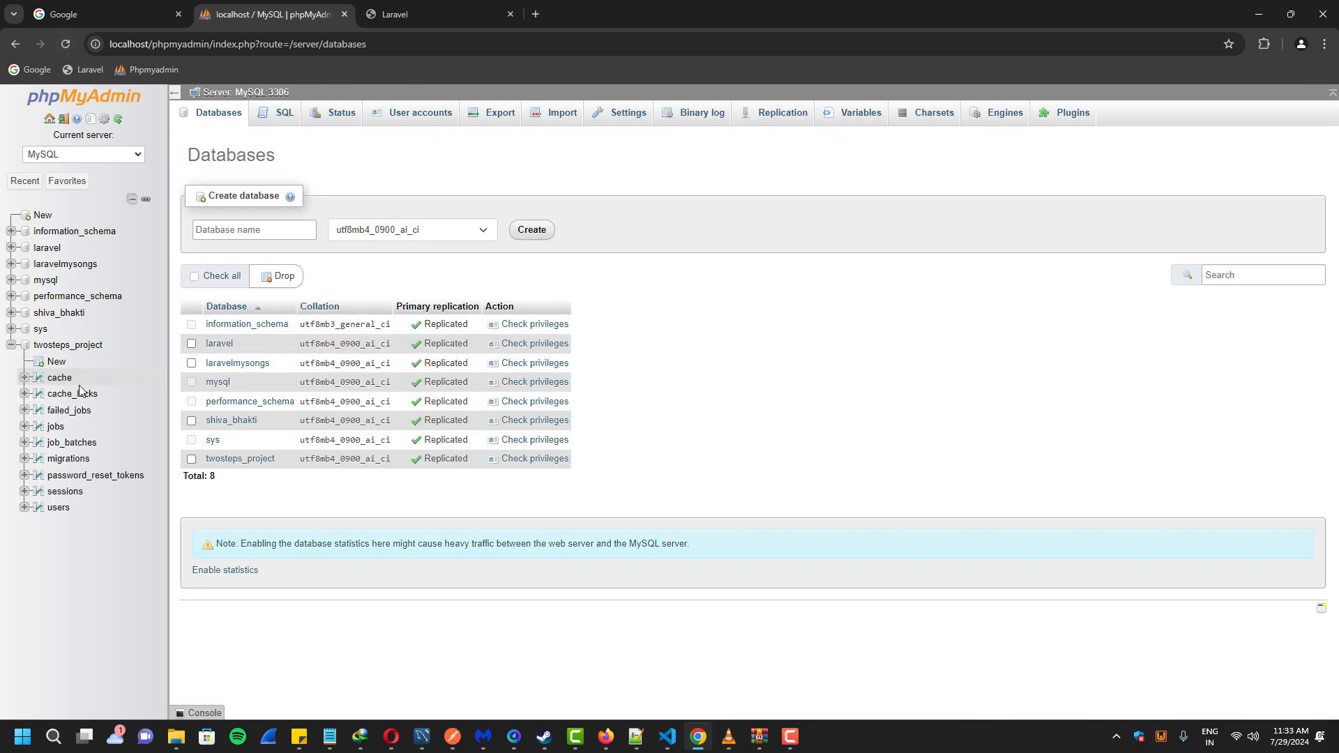
left_click(57, 507)
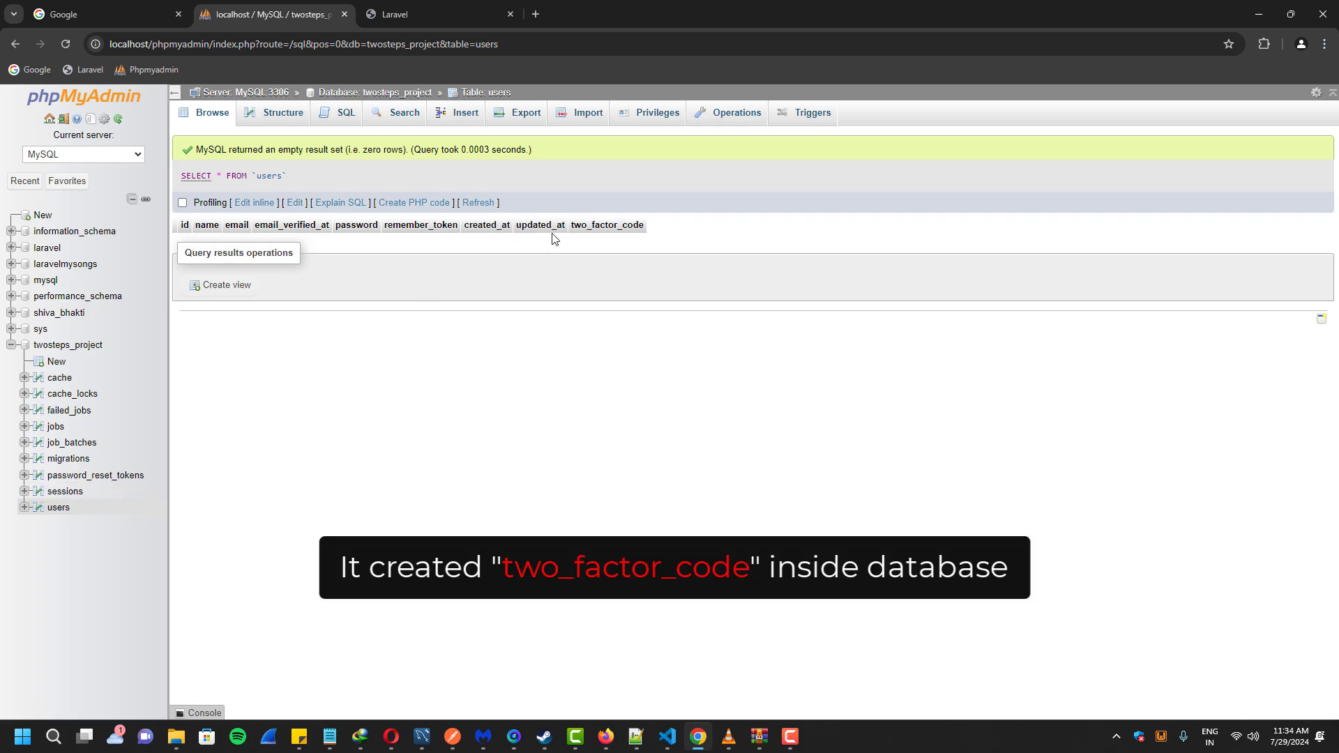
mouse_move(636, 228)
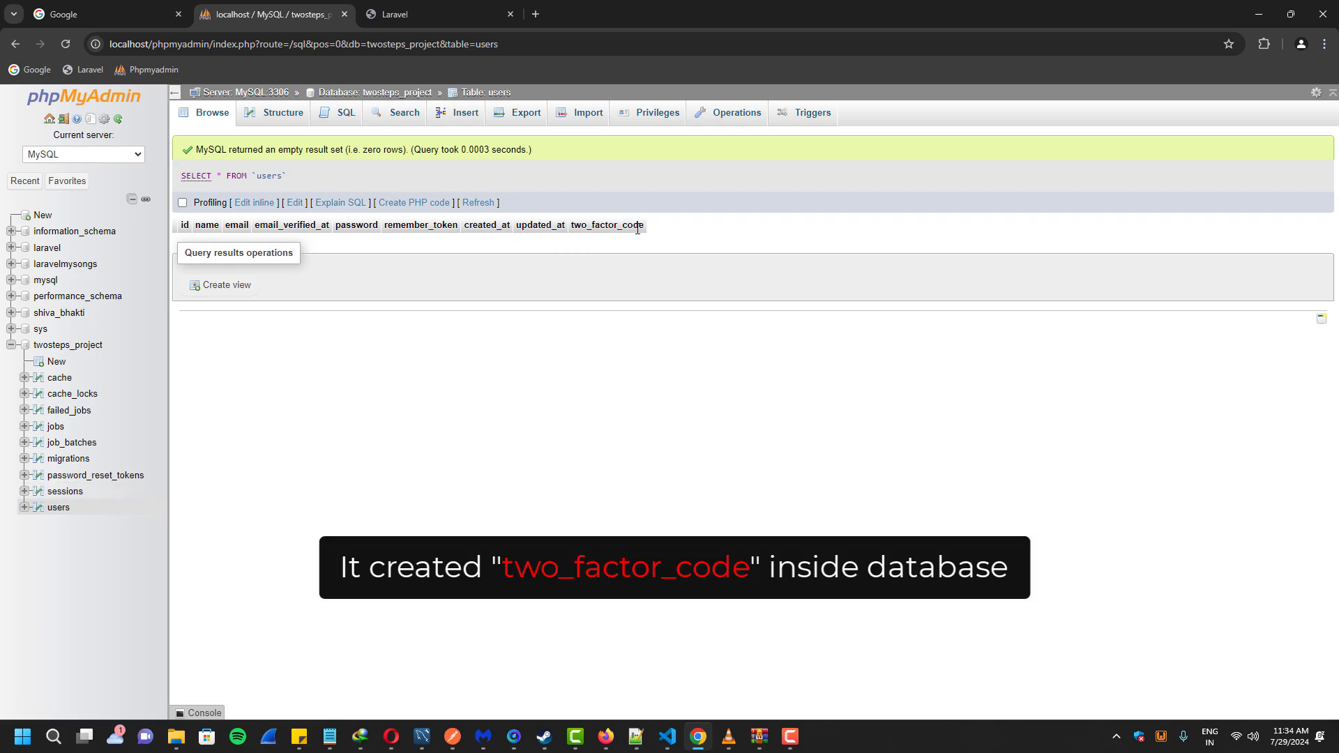
mouse_move(674, 241)
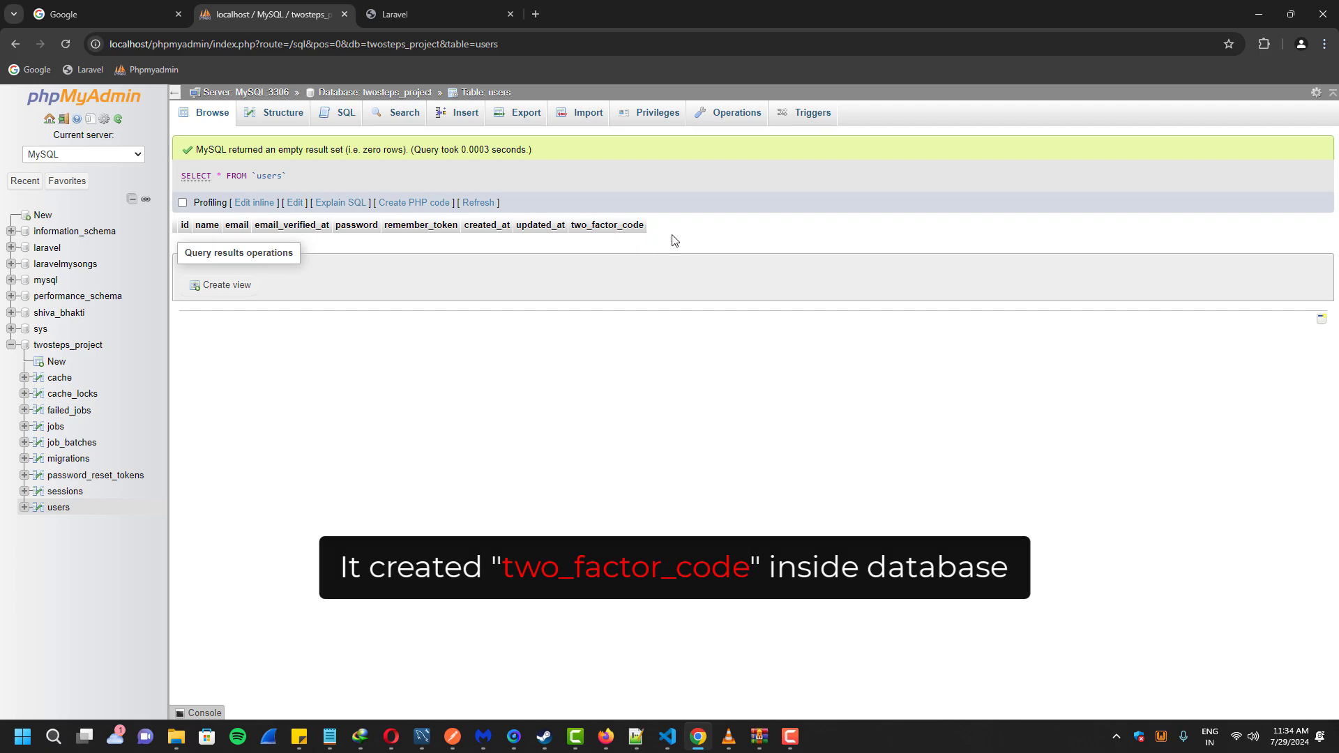
right_click(394, 15)
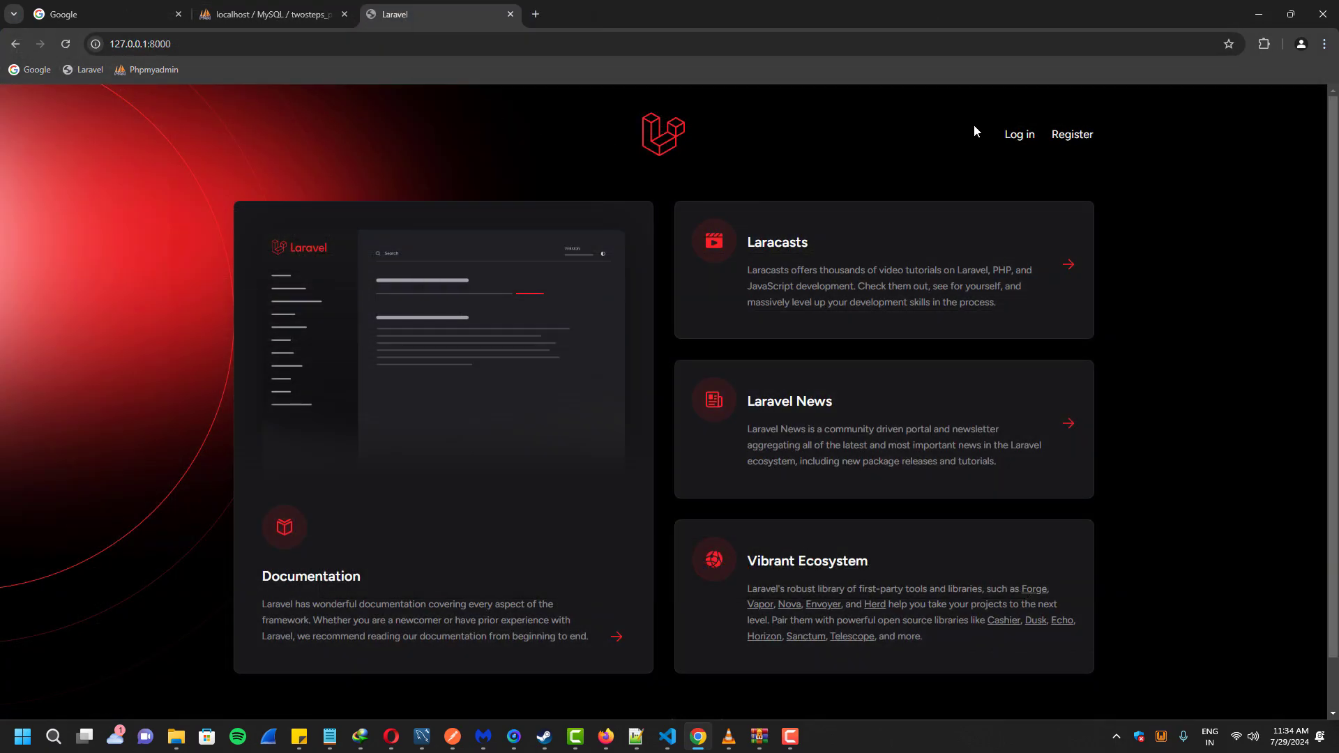
left_click(1019, 134)
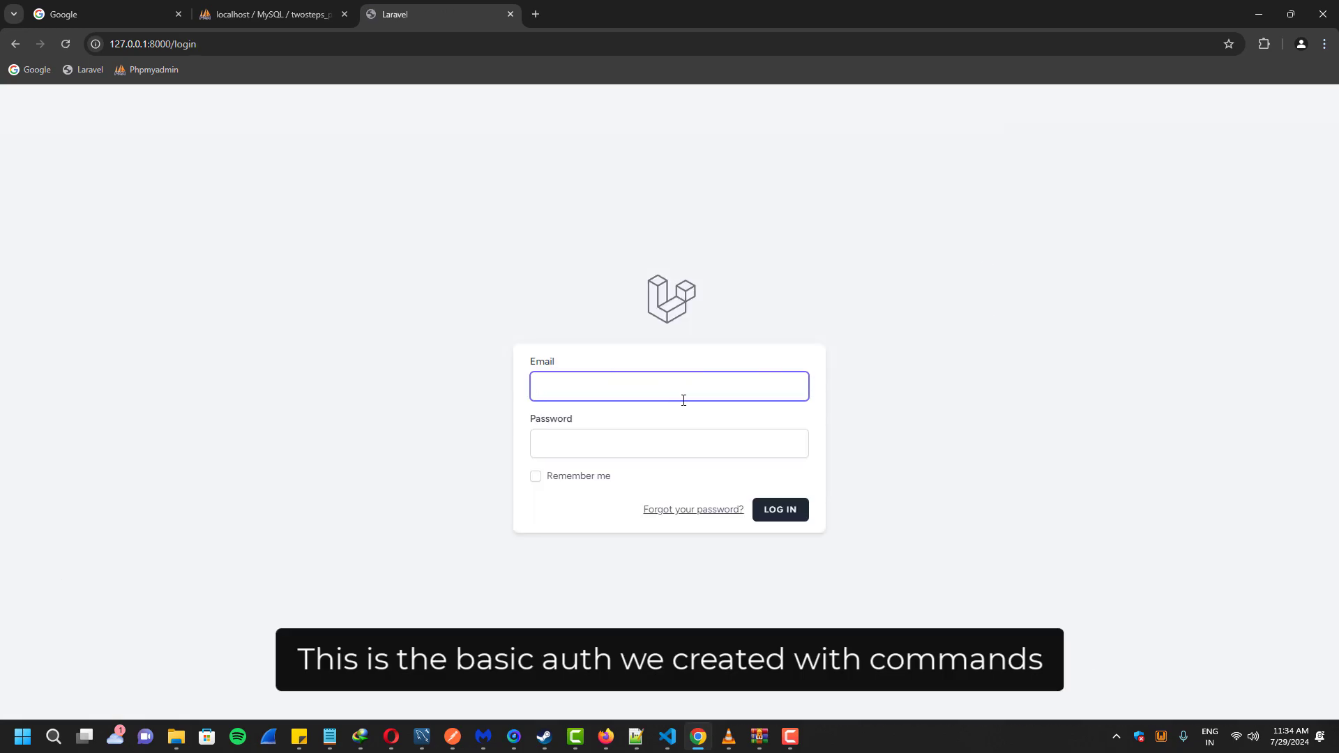
mouse_move(627, 455)
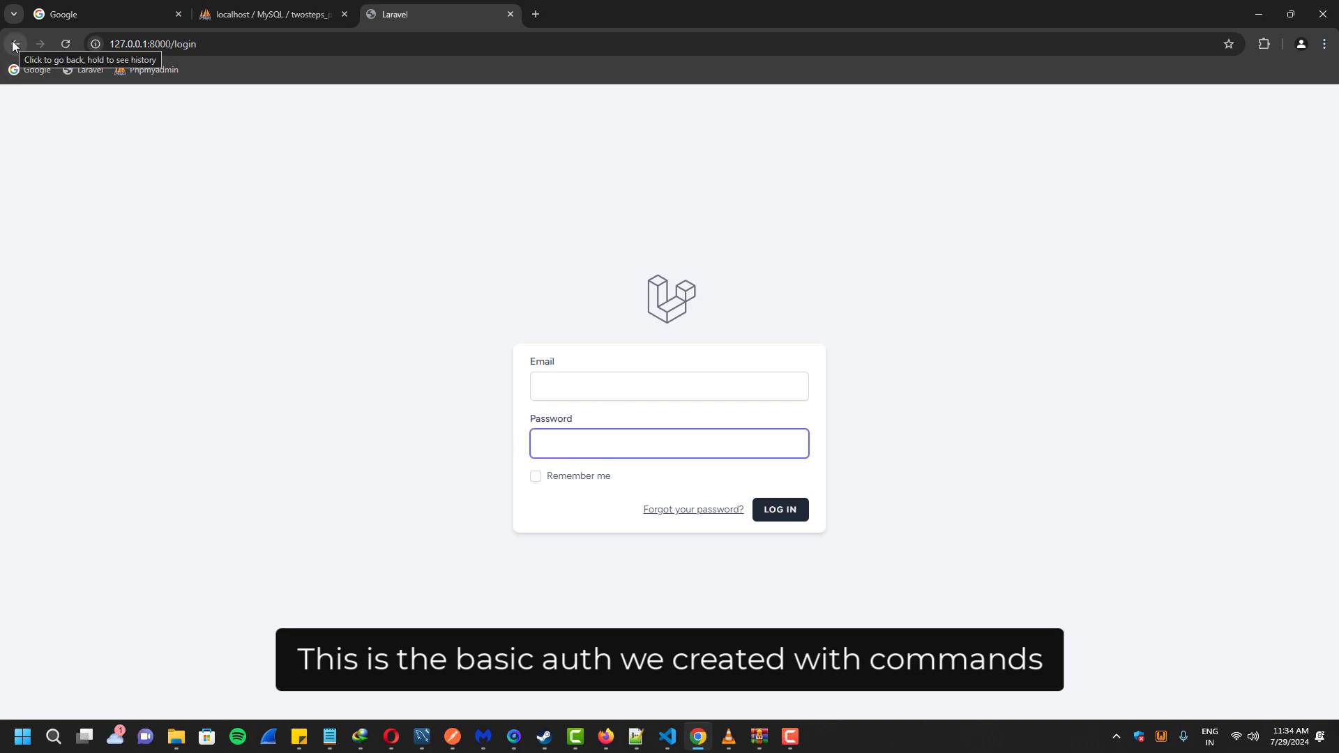
left_click(669, 386)
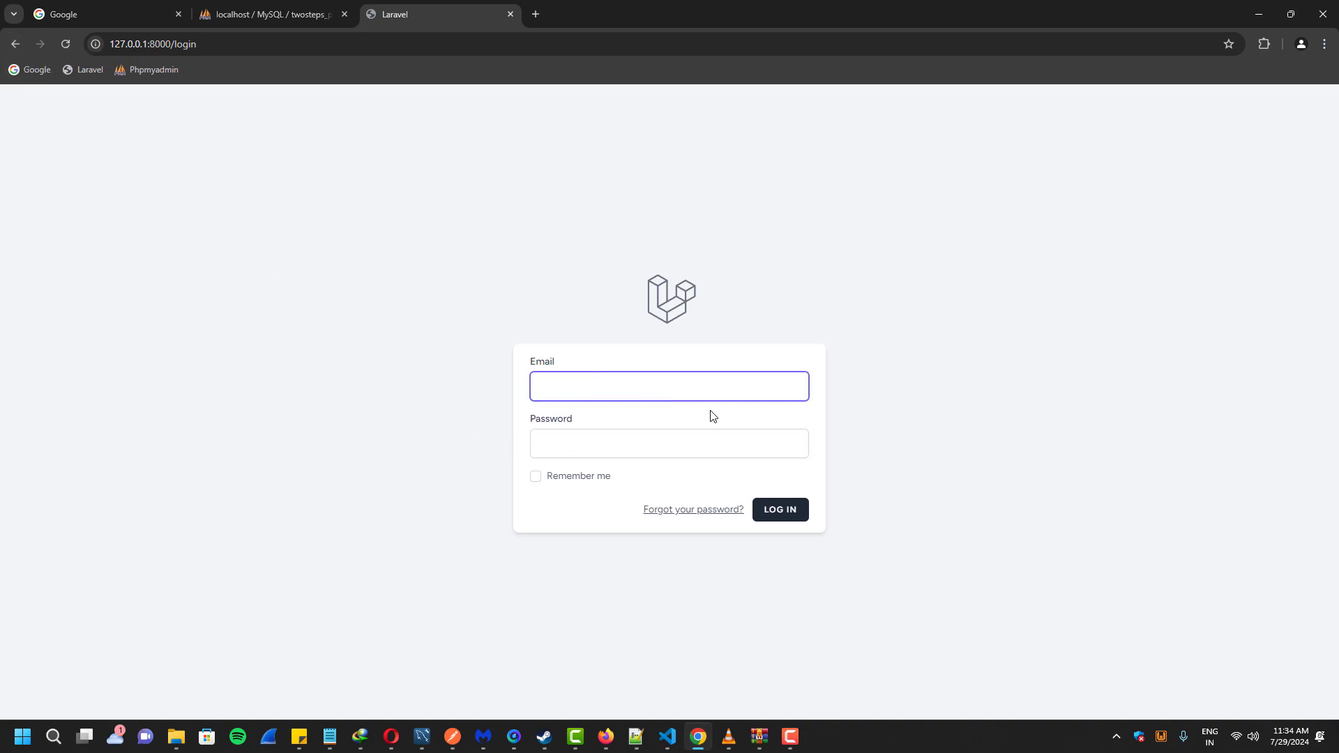
type("tes")
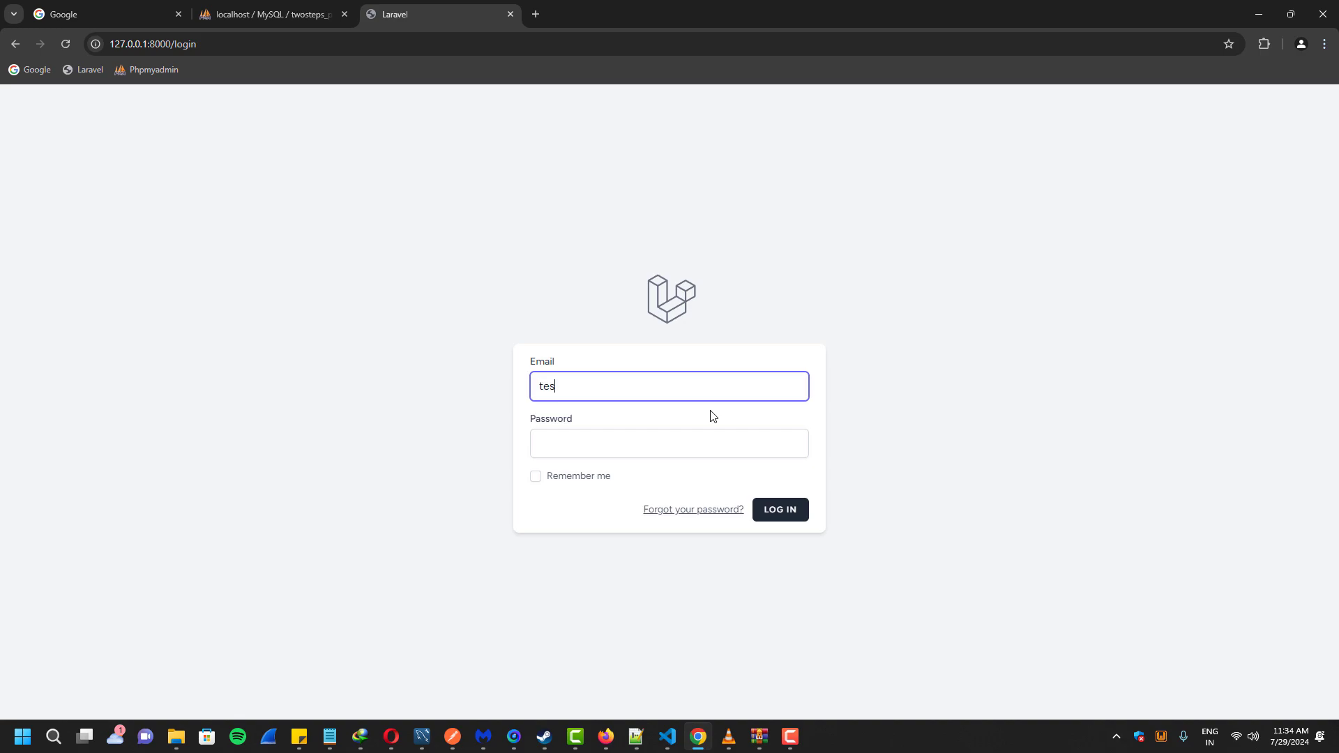
type("t@gmail.com")
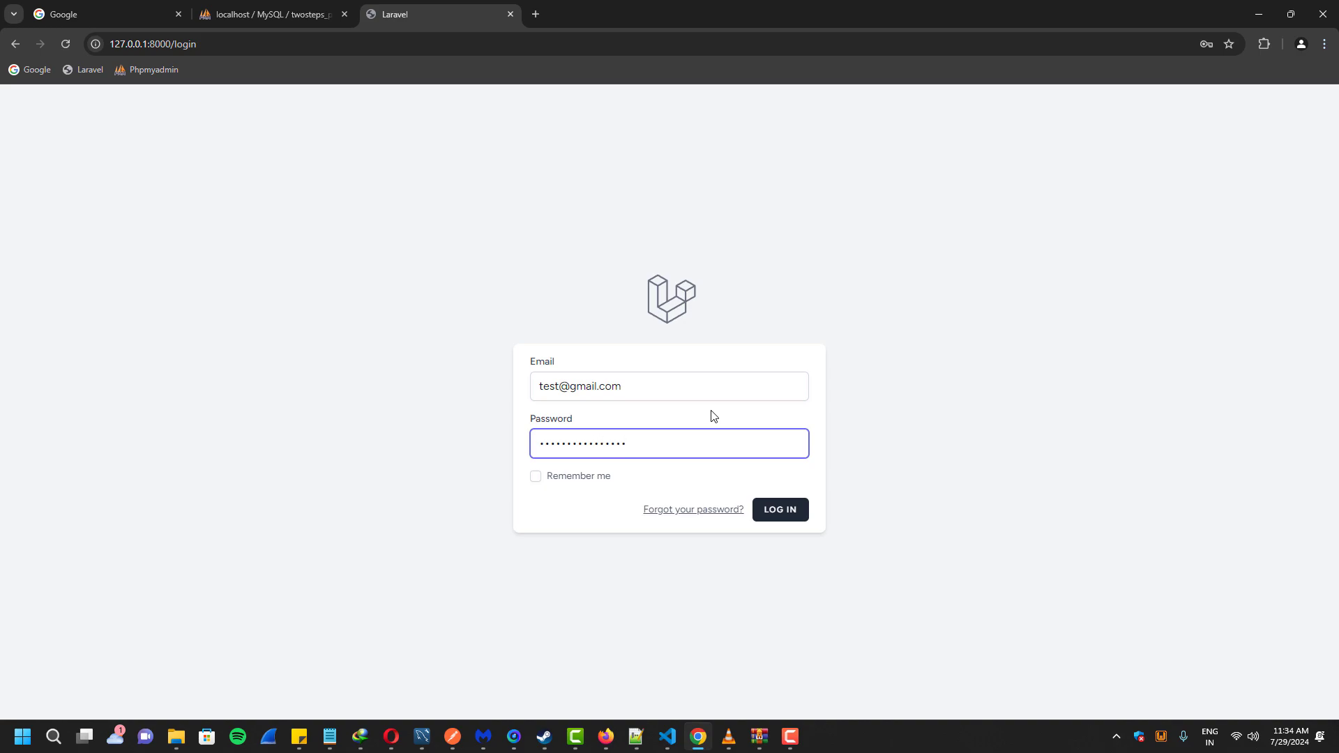
left_click(778, 509)
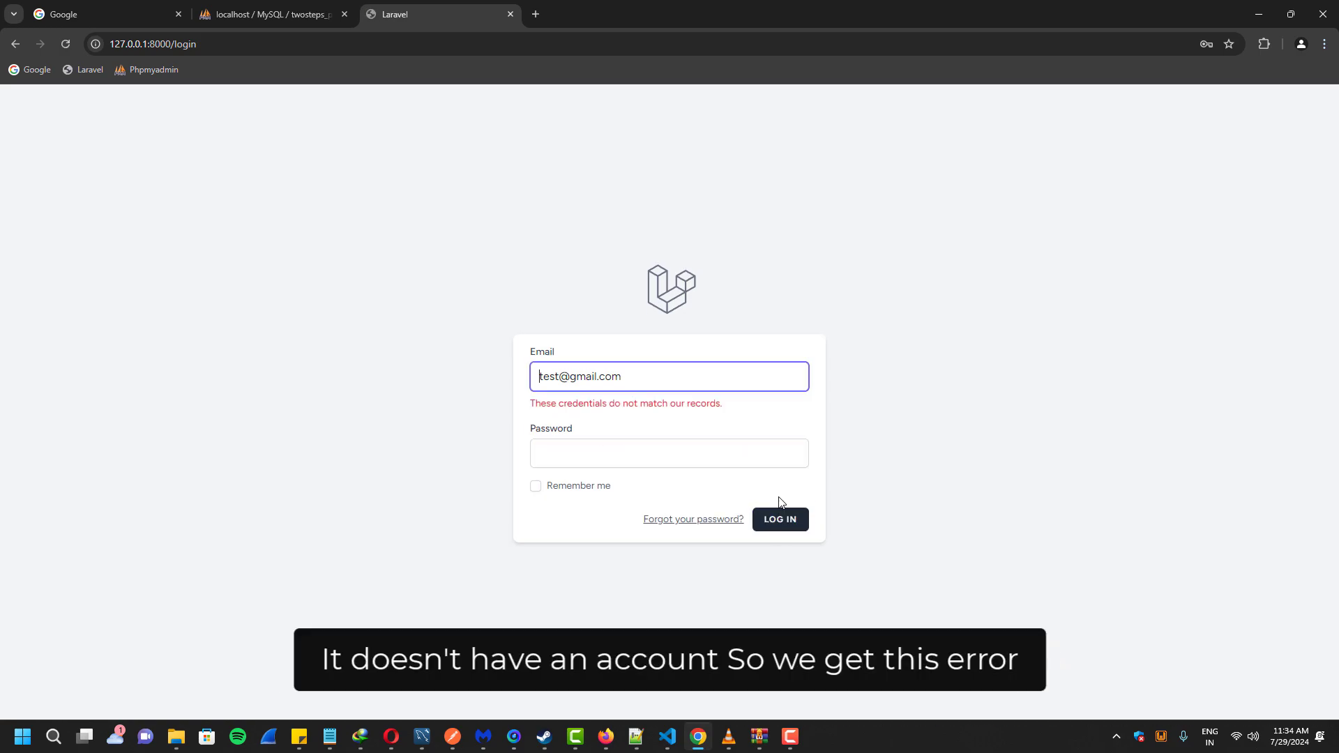
mouse_move(49, 100)
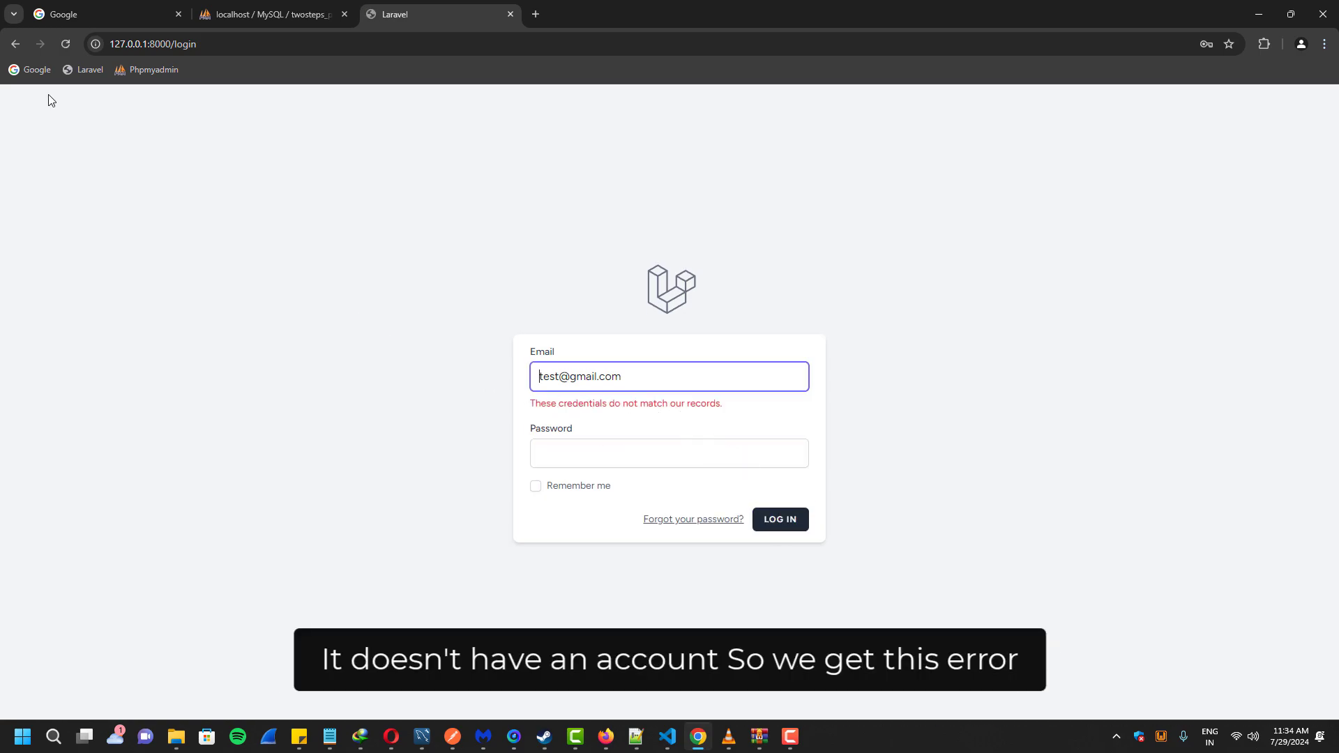
left_click(14, 43)
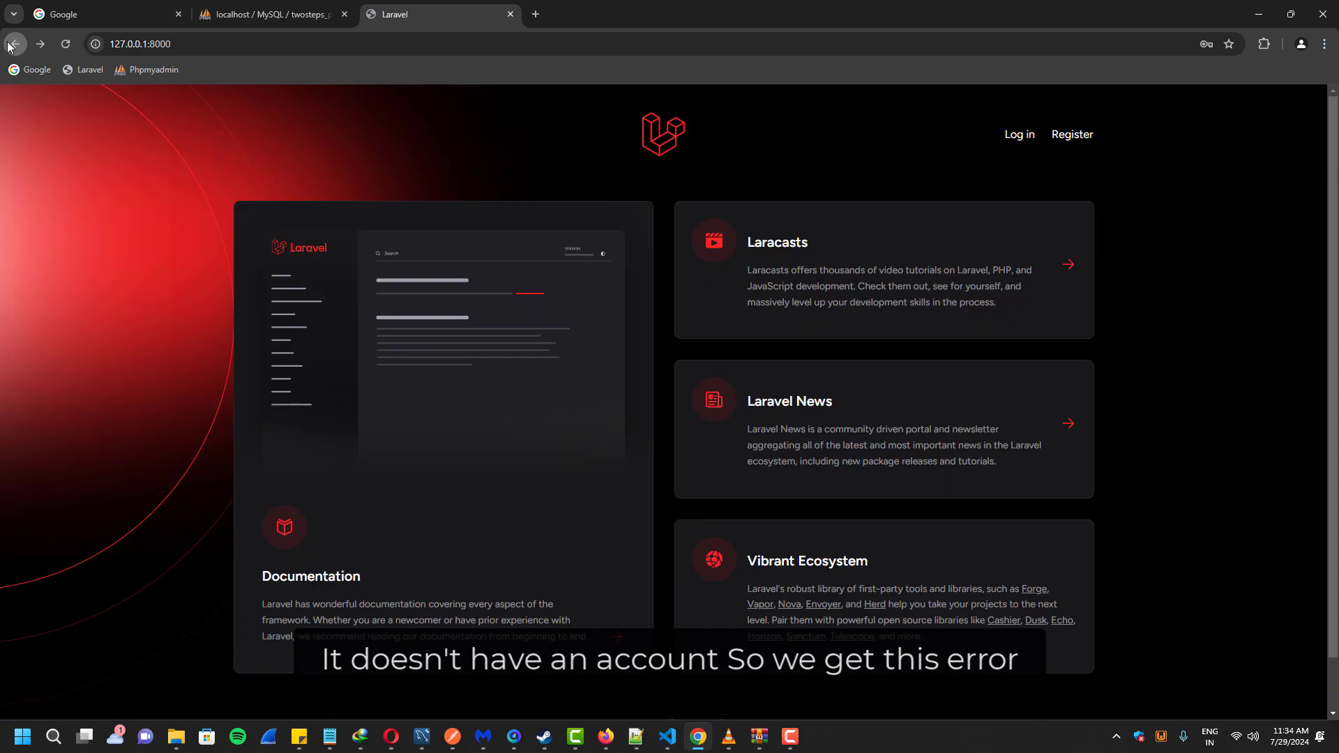
Fill the registration form for Test with the suggested email and submit it.
left_click(1072, 134)
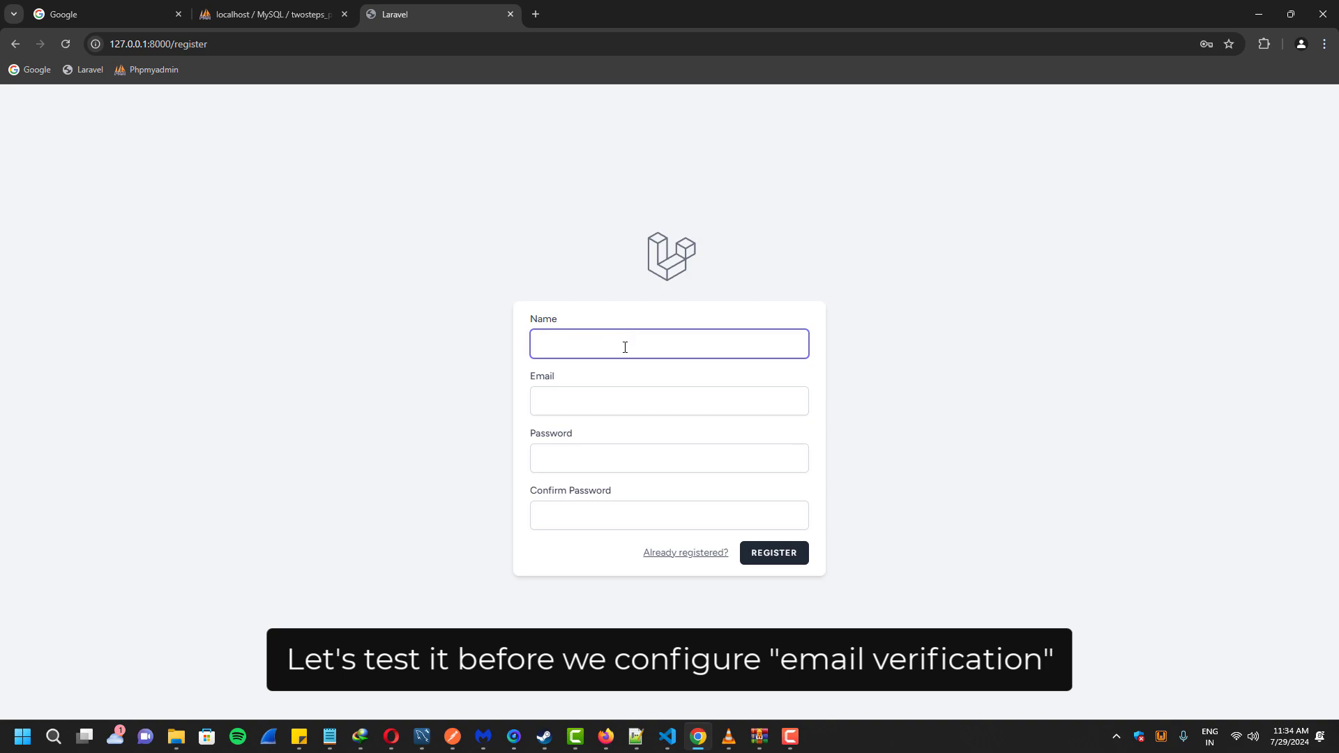
type("Tes")
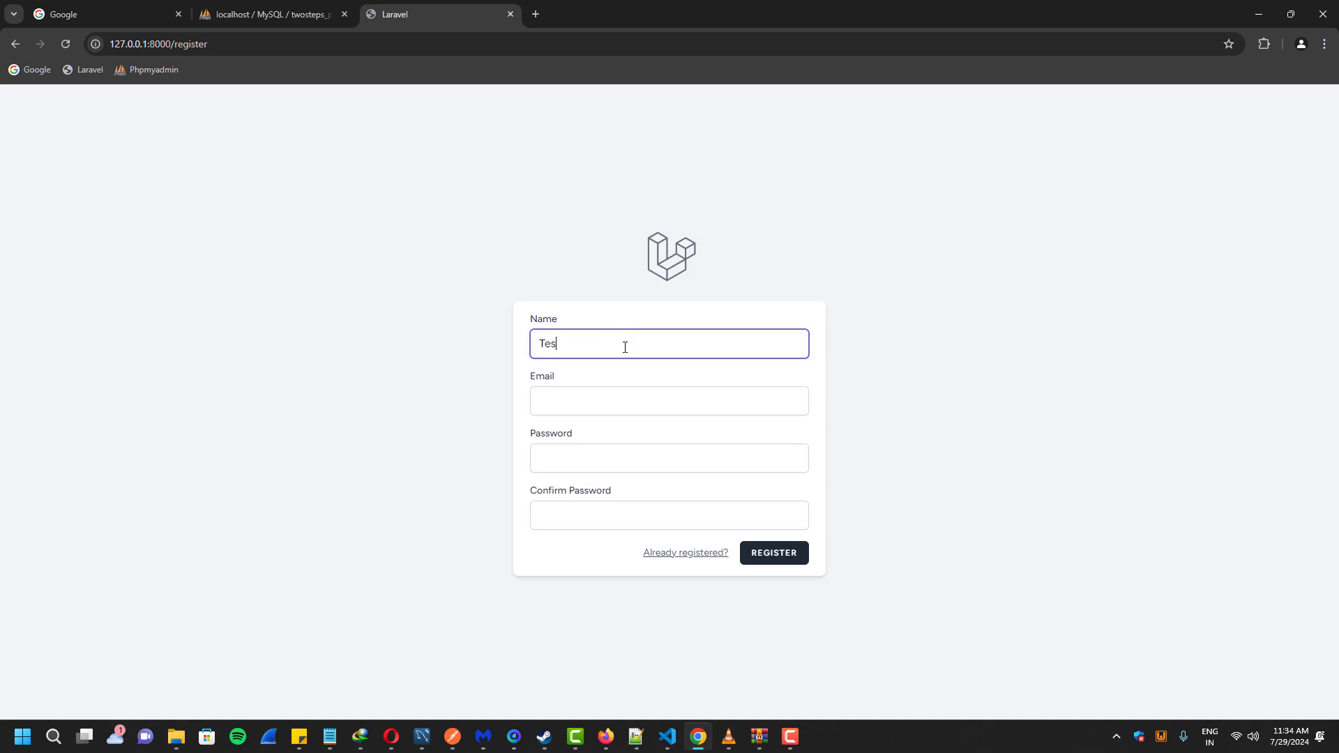
type("test")
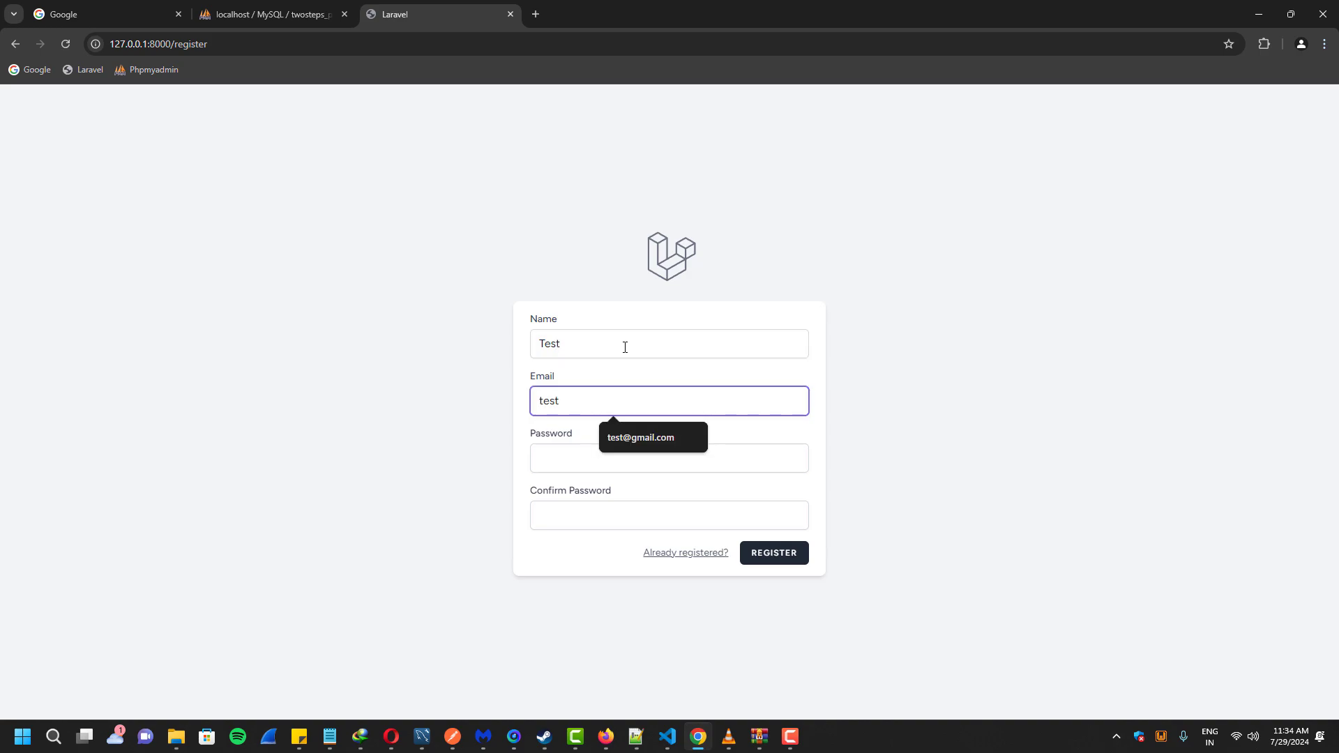
left_click(640, 437)
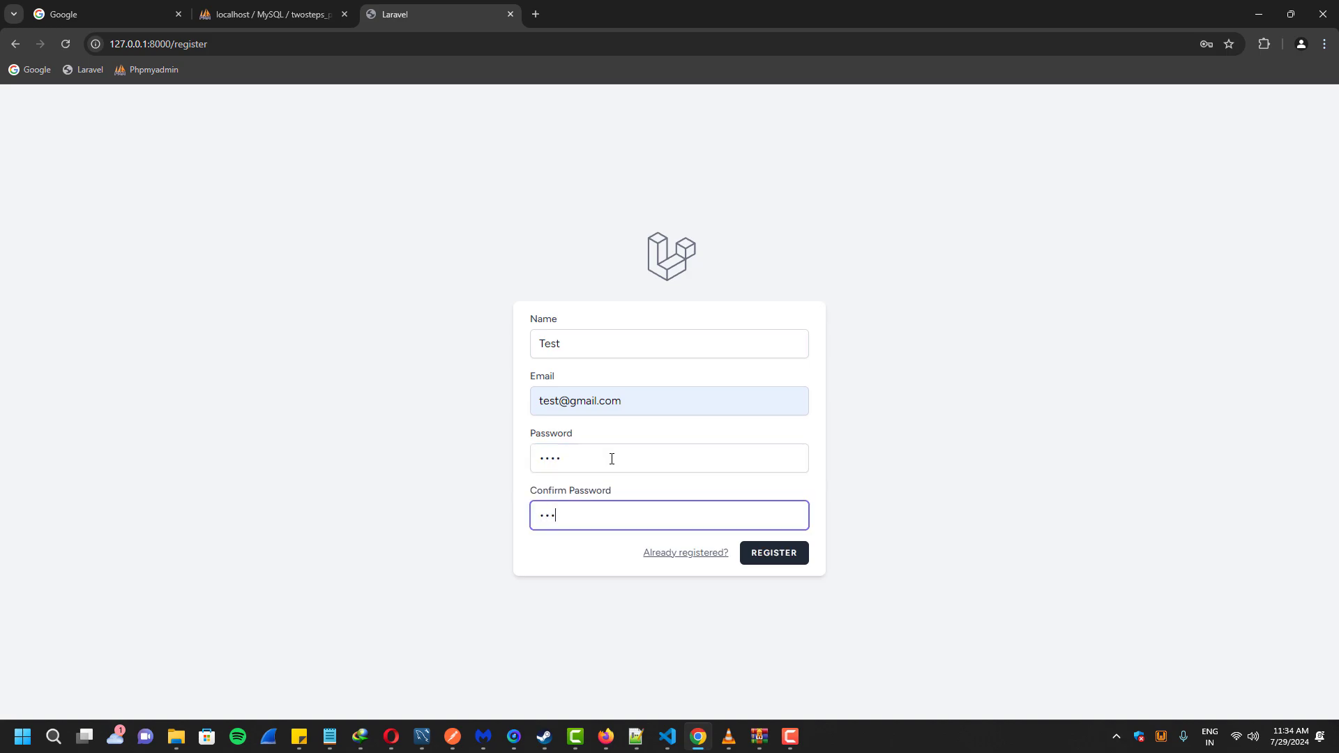
left_click(772, 553)
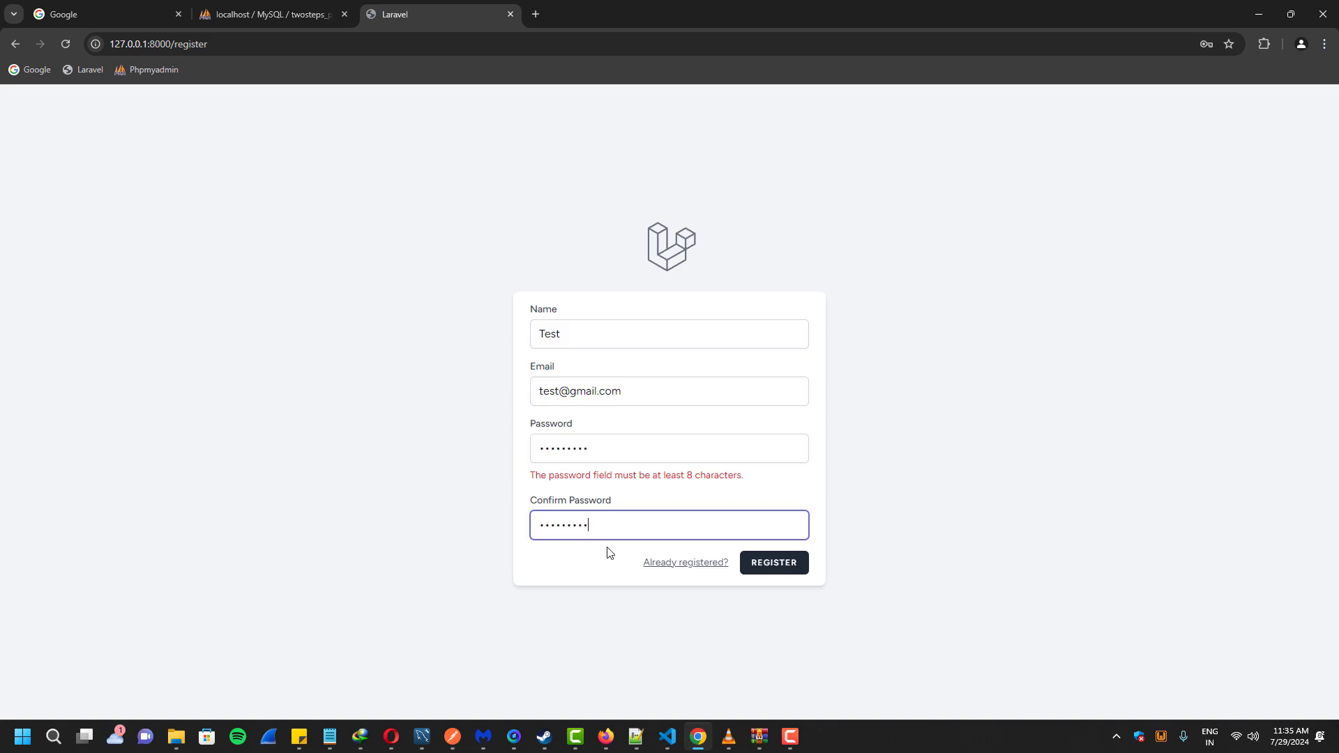
Resubmit with a longer password, dismiss the save-password popup, and check the Test account menu.
left_click(772, 563)
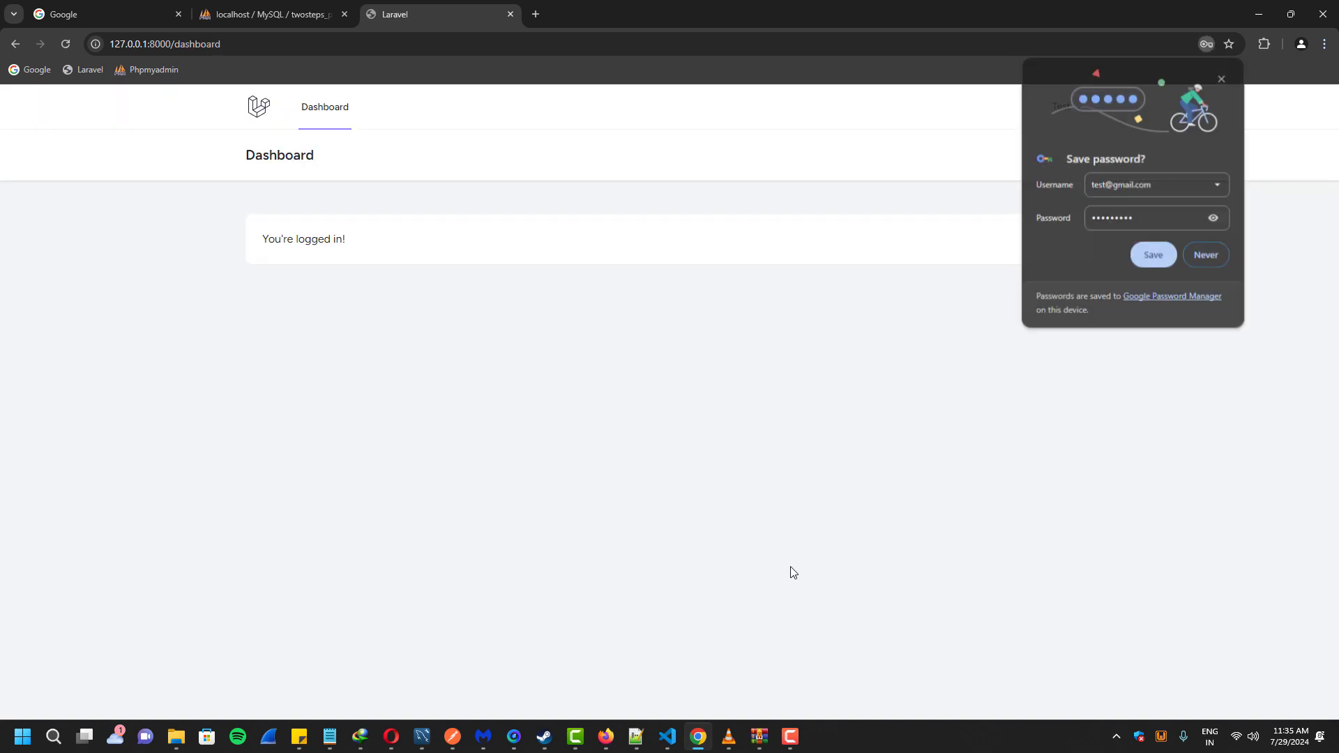
left_click(1205, 255)
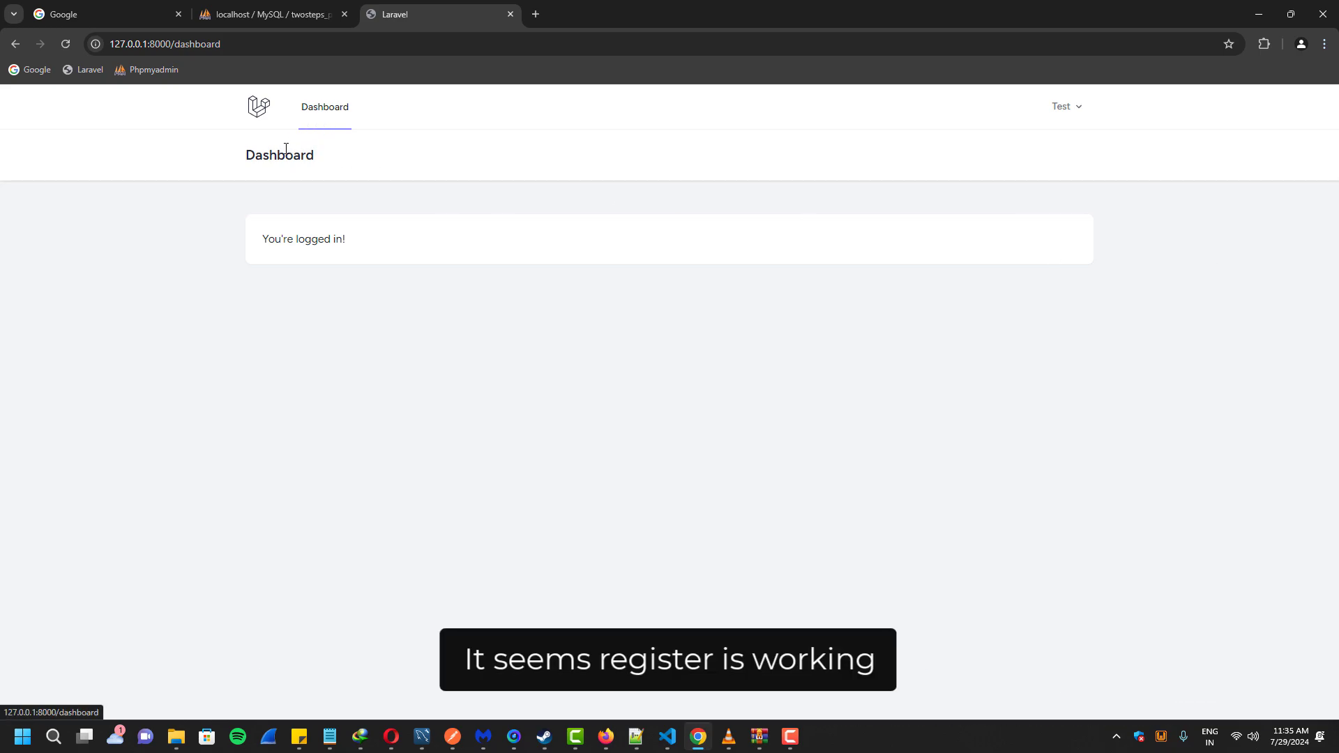
left_click(1065, 106)
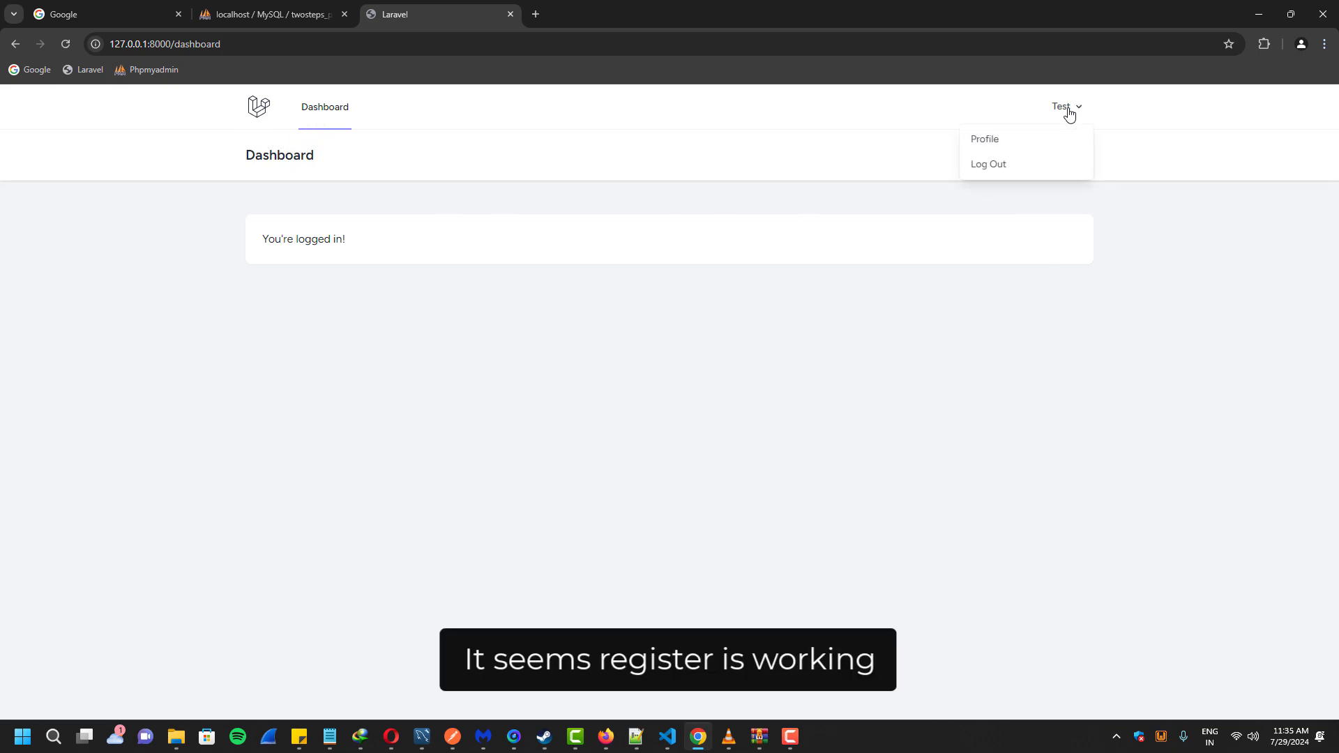
left_click(569, 267)
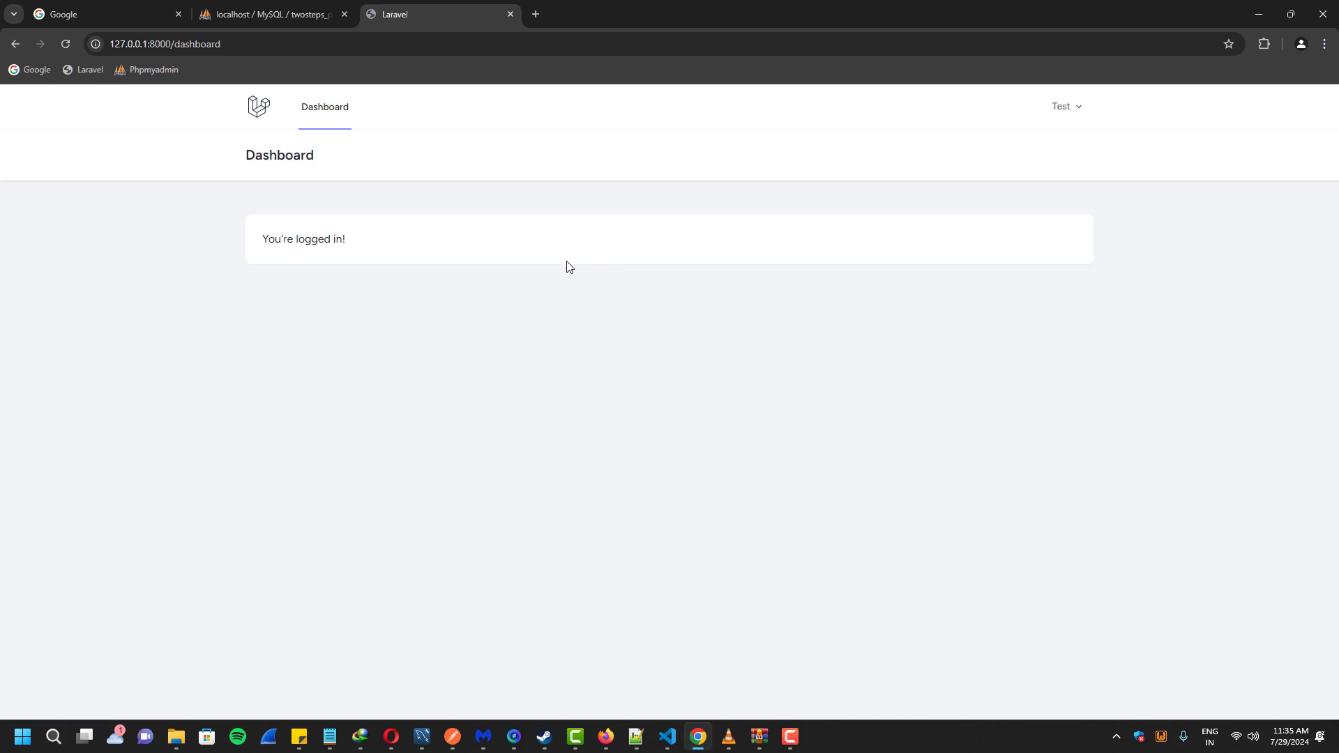
mouse_move(564, 342)
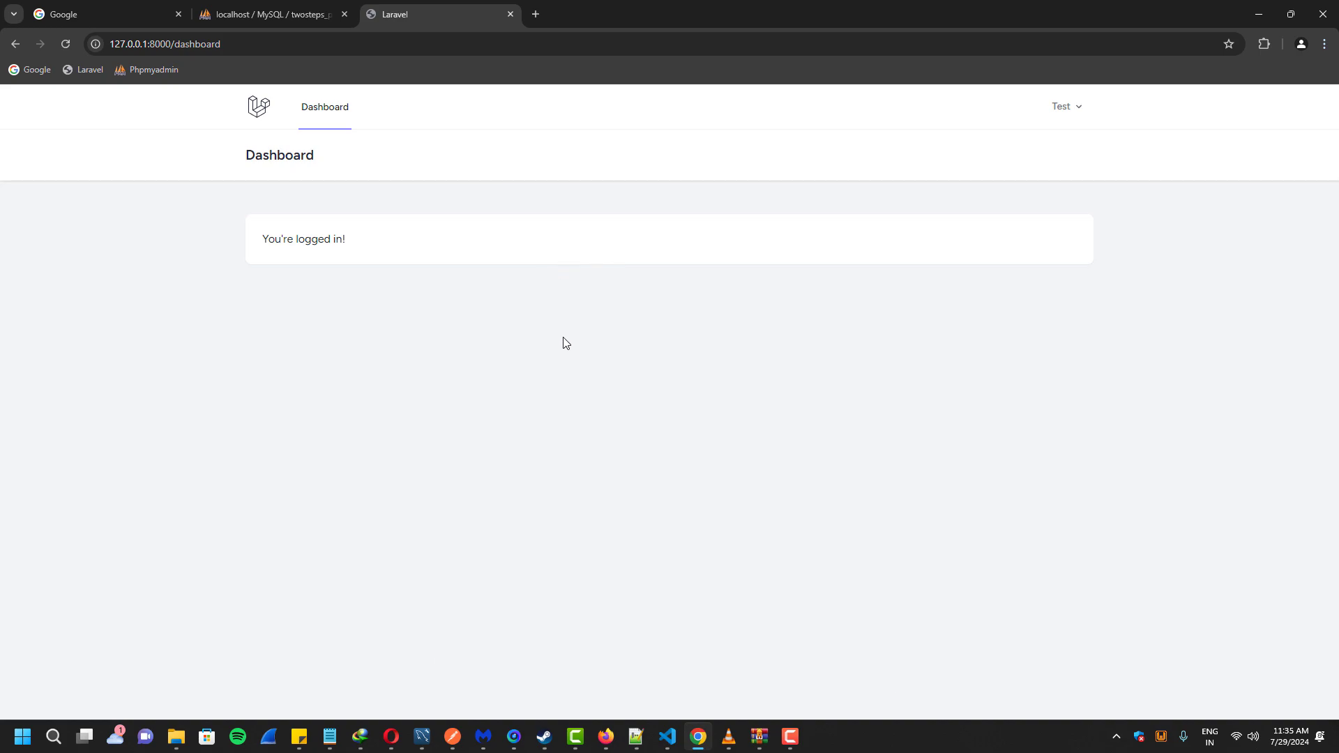
mouse_move(668, 735)
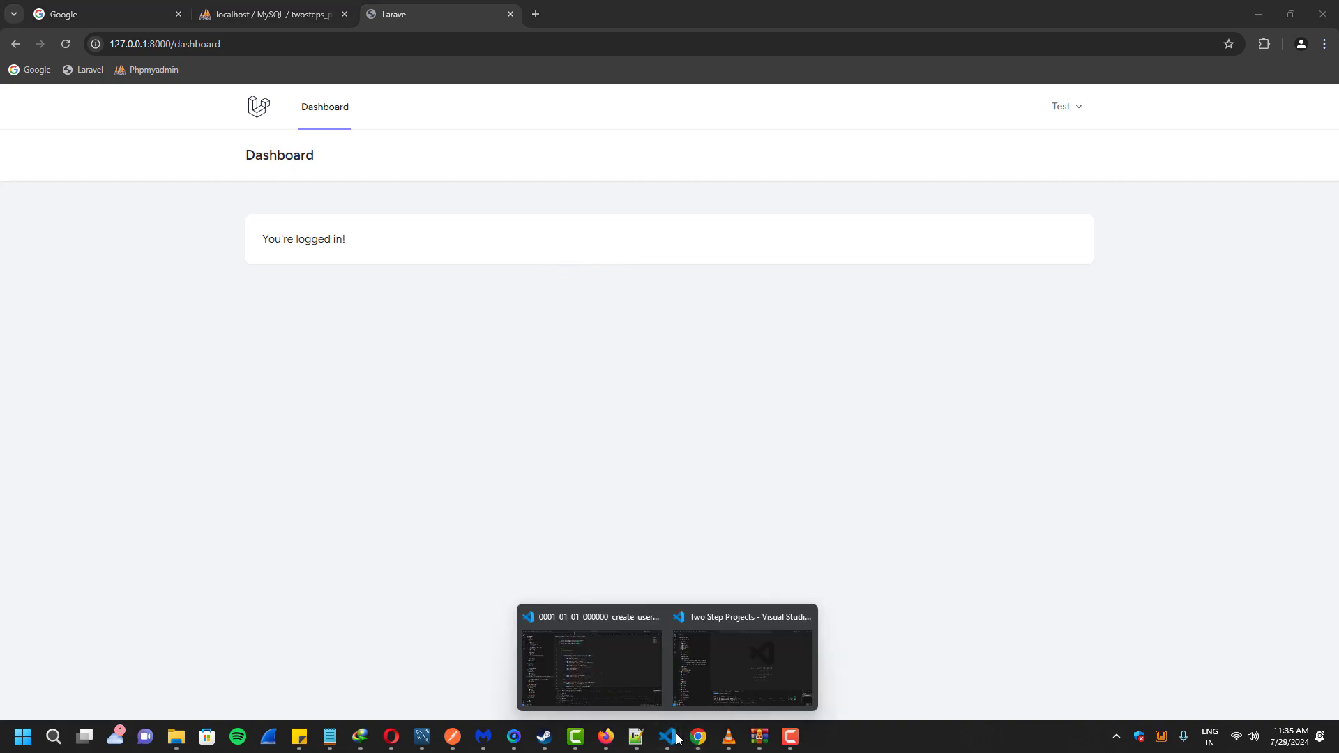
mouse_move(674, 739)
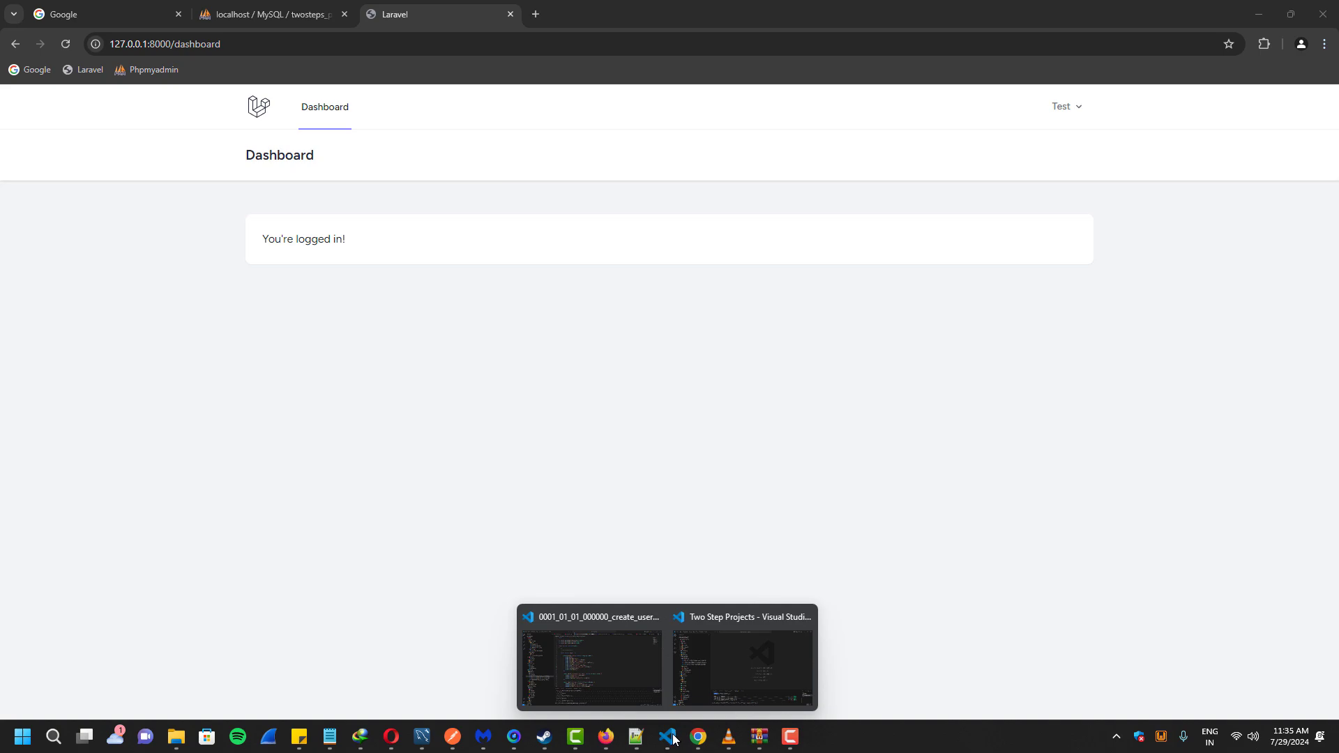
Back in VS Code, open RegisteredUserController.php and then routes/web.php.
left_click(740, 658)
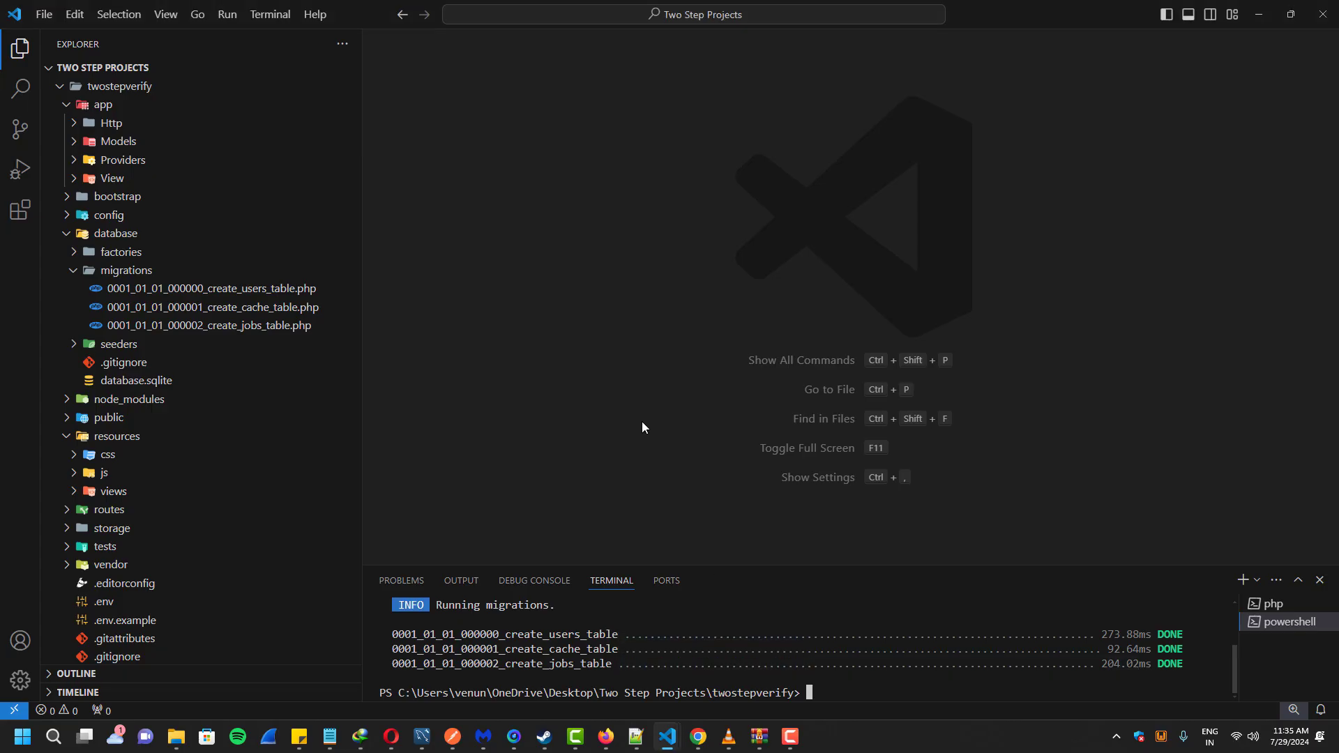
left_click(111, 123)
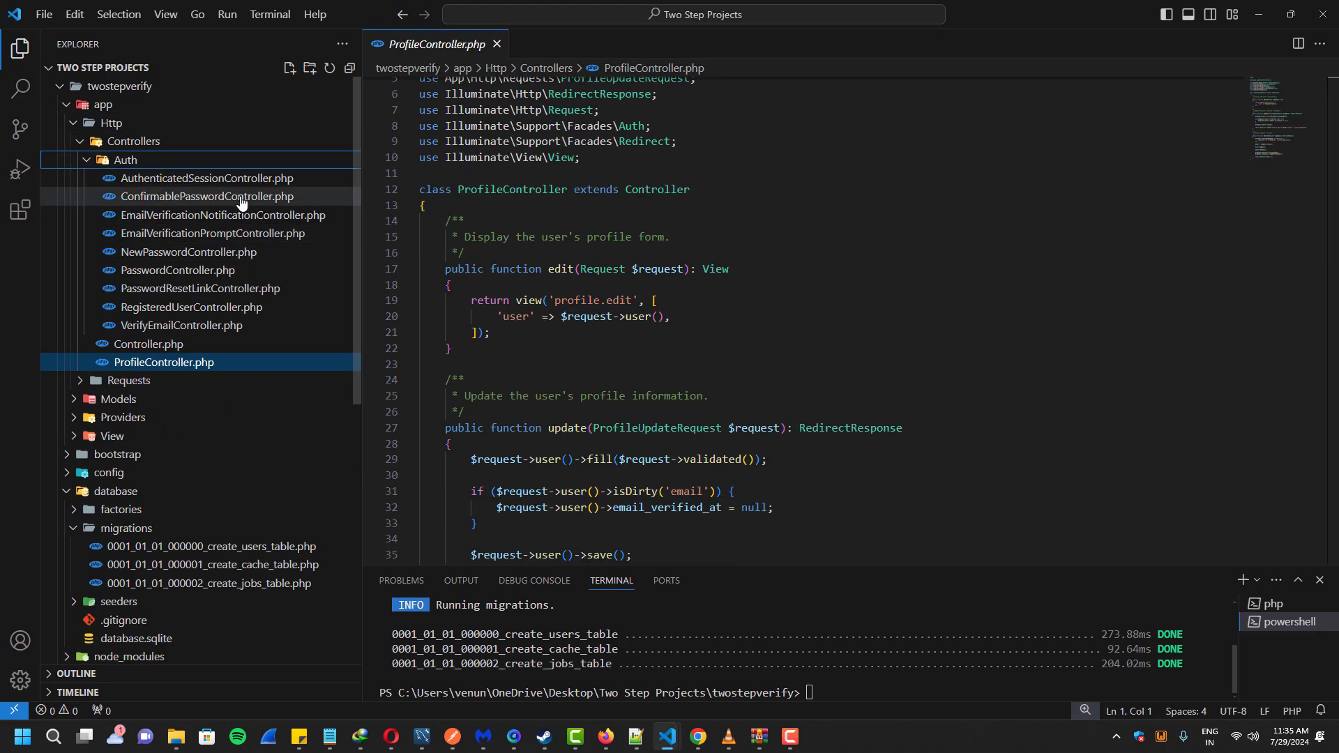
mouse_move(213, 295)
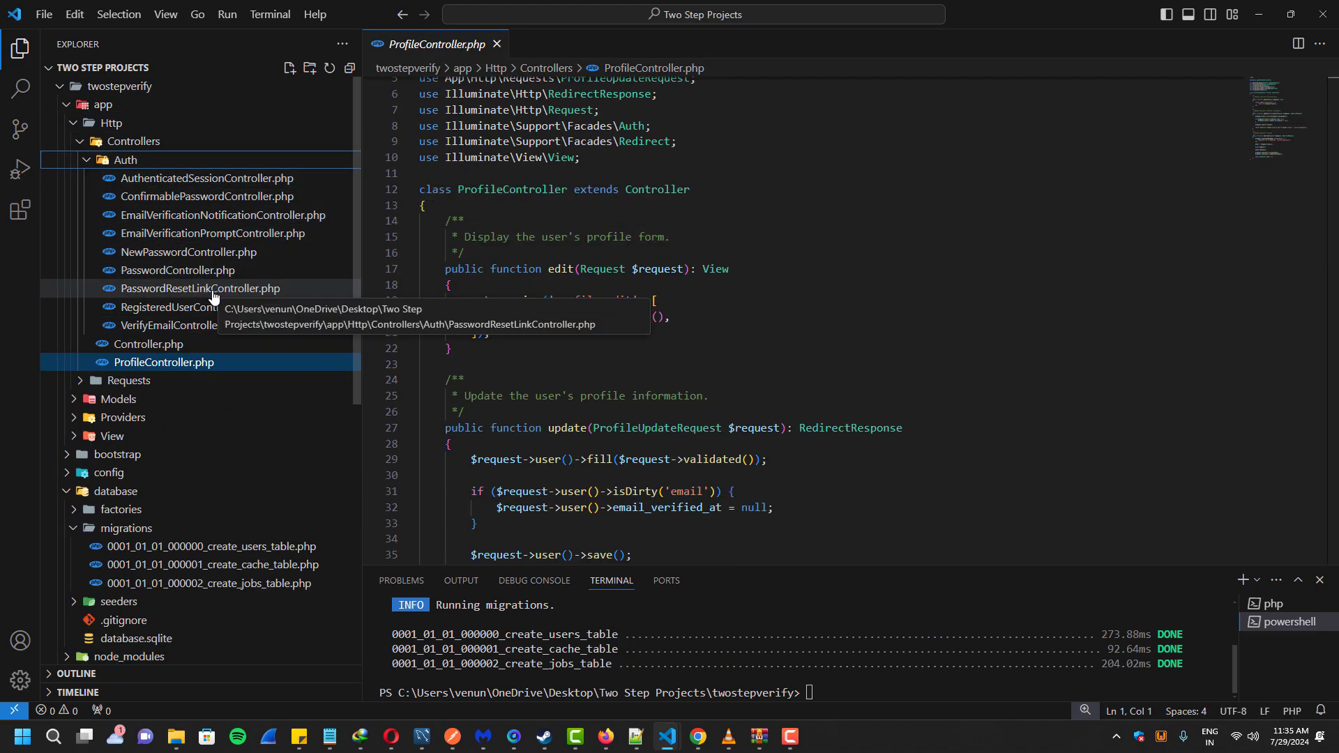
mouse_move(232, 307)
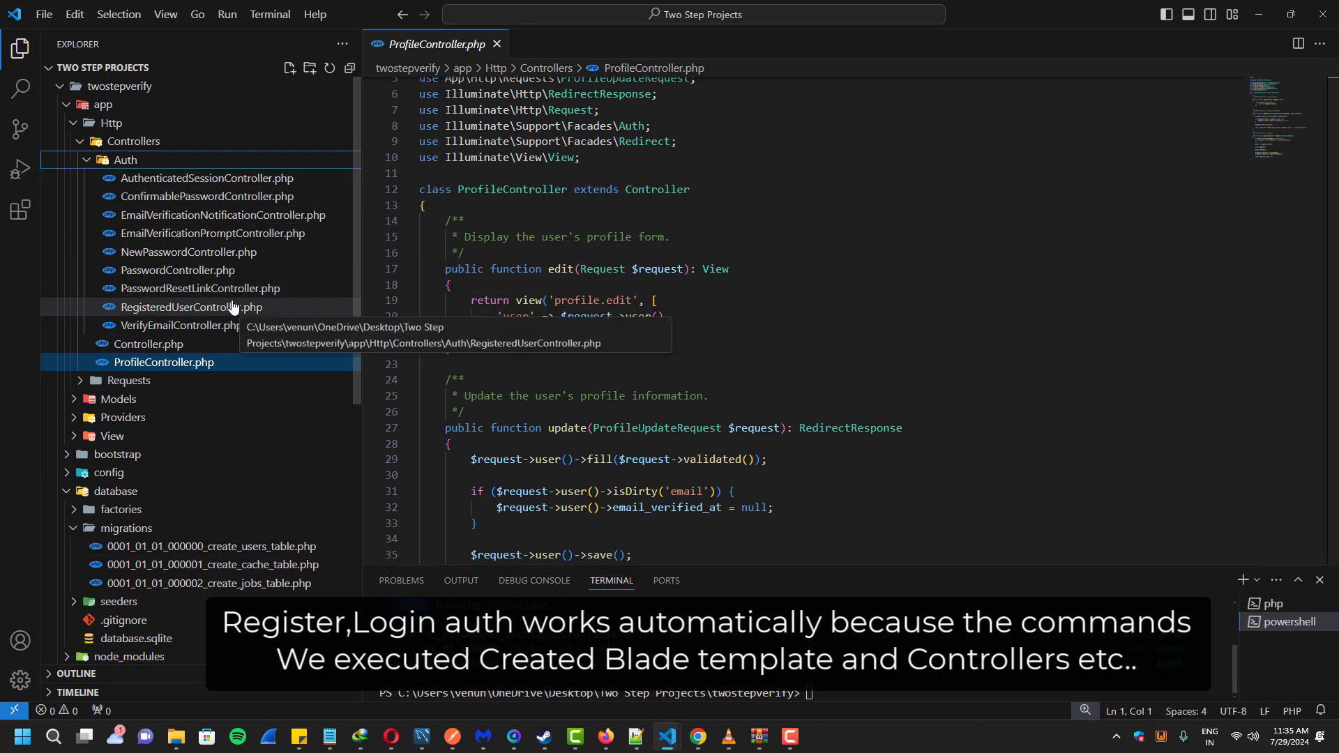
left_click(206, 307)
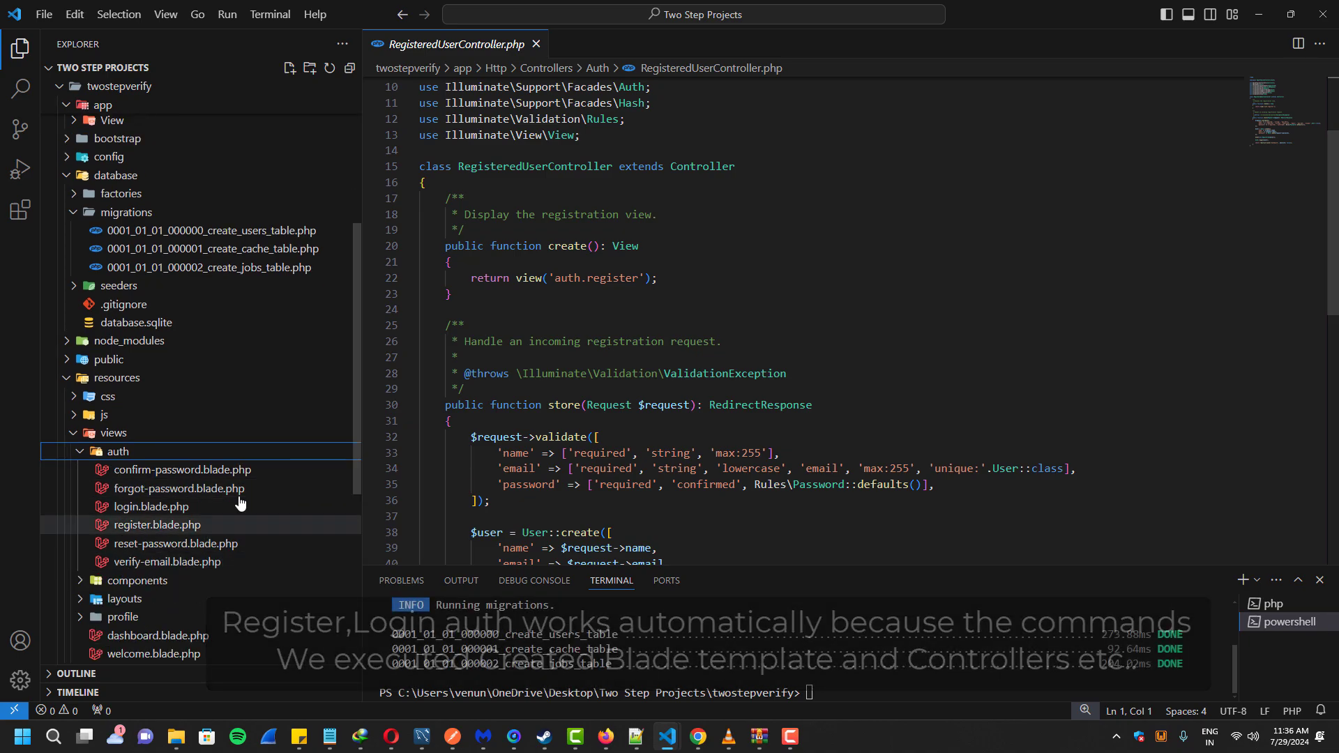
left_click(122, 517)
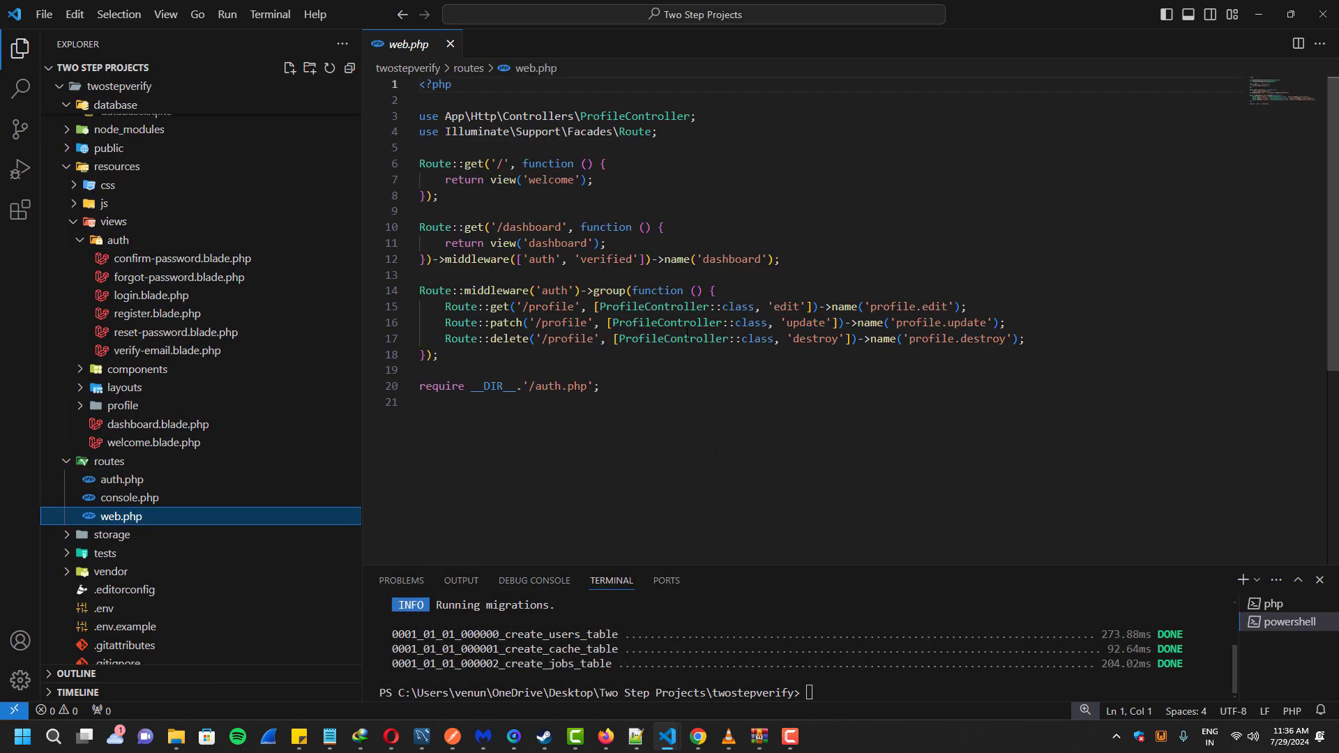
mouse_move(711, 370)
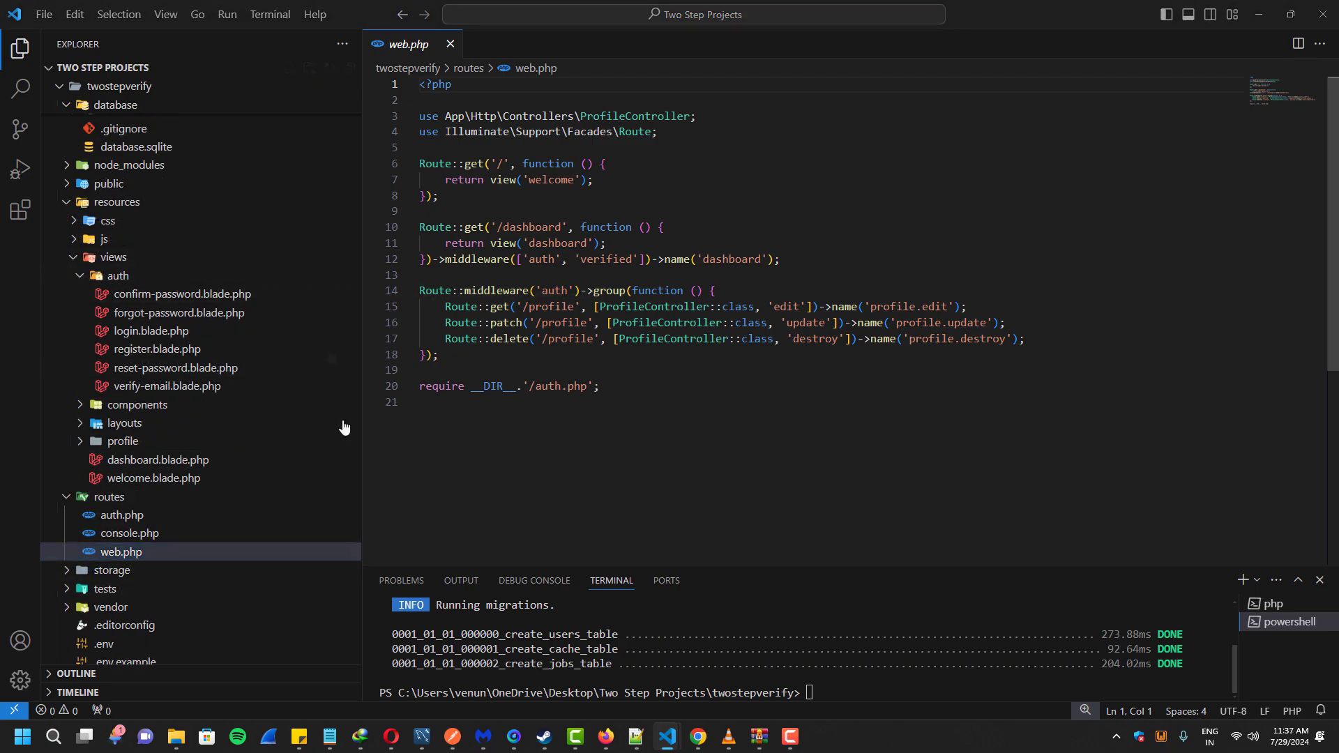
Create a new file two-factor.blade.php inside resources/views/auth.
right_click(117, 275)
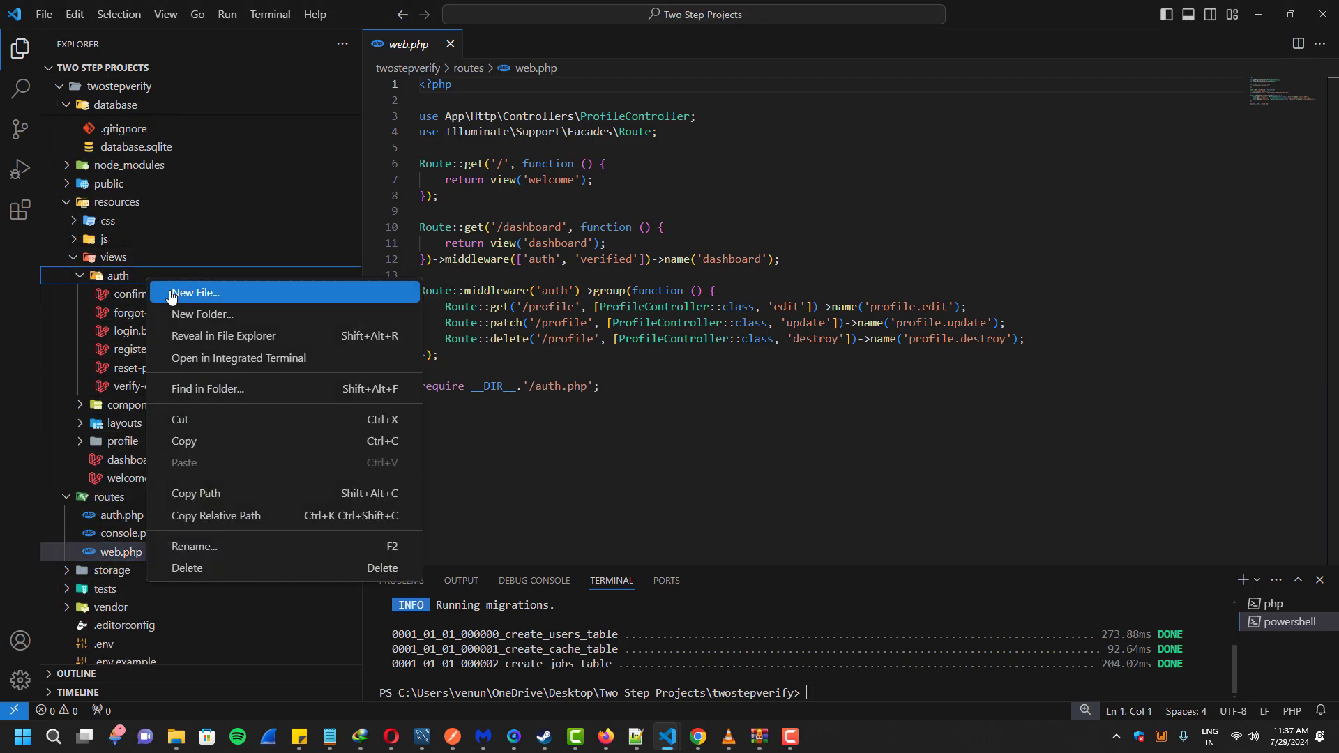
left_click(198, 292)
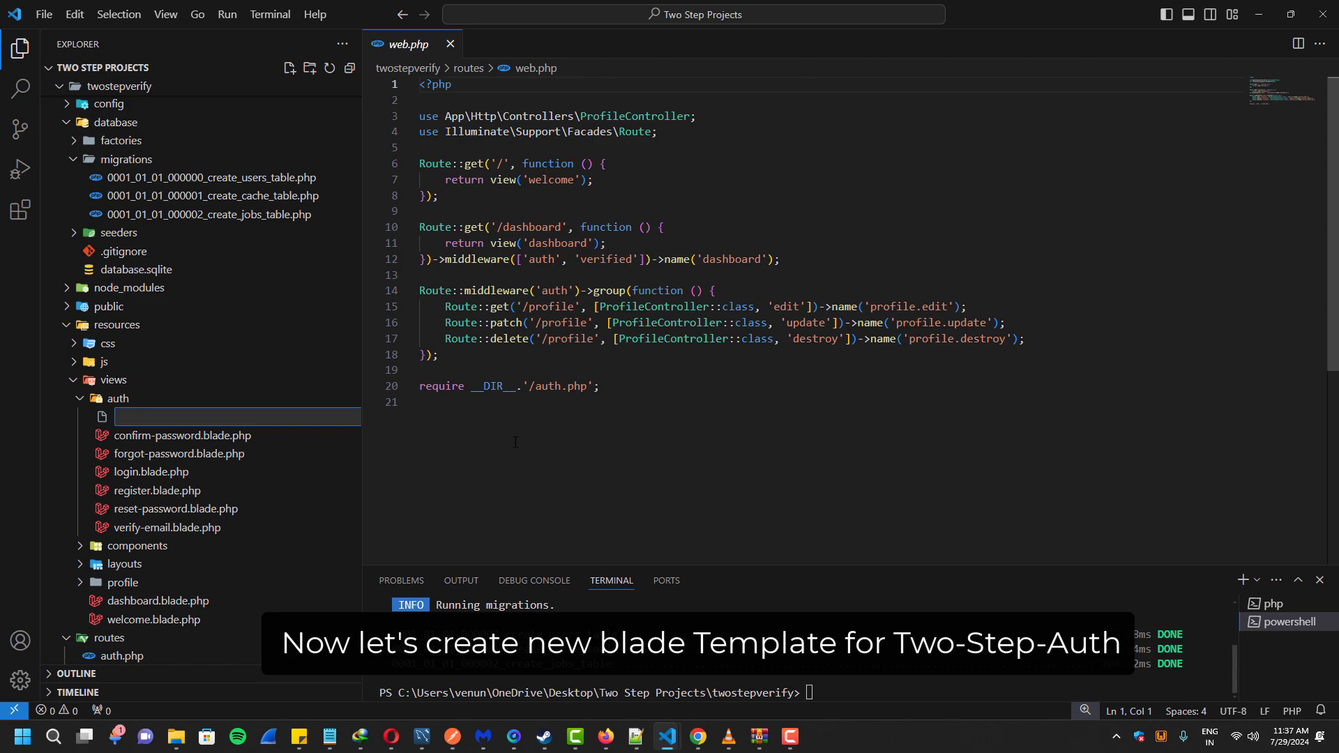
type("two-factor")
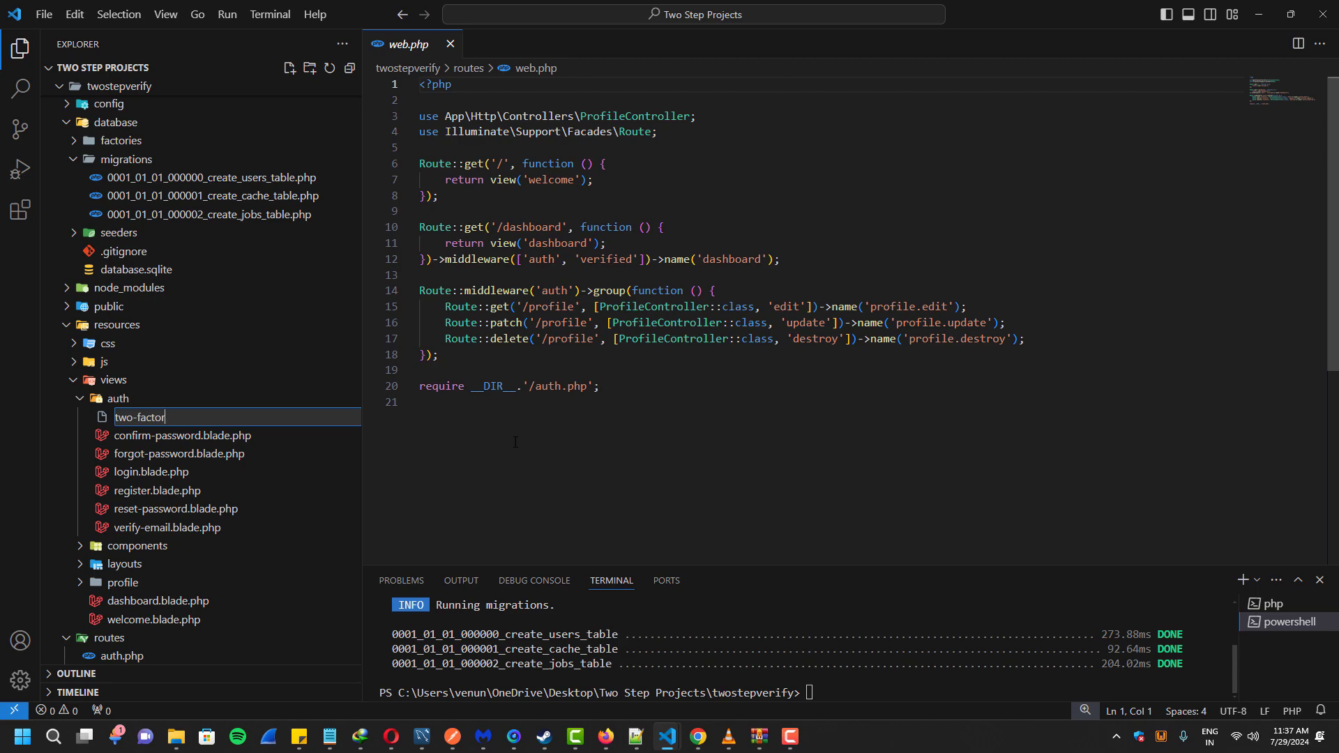
type(".blade")
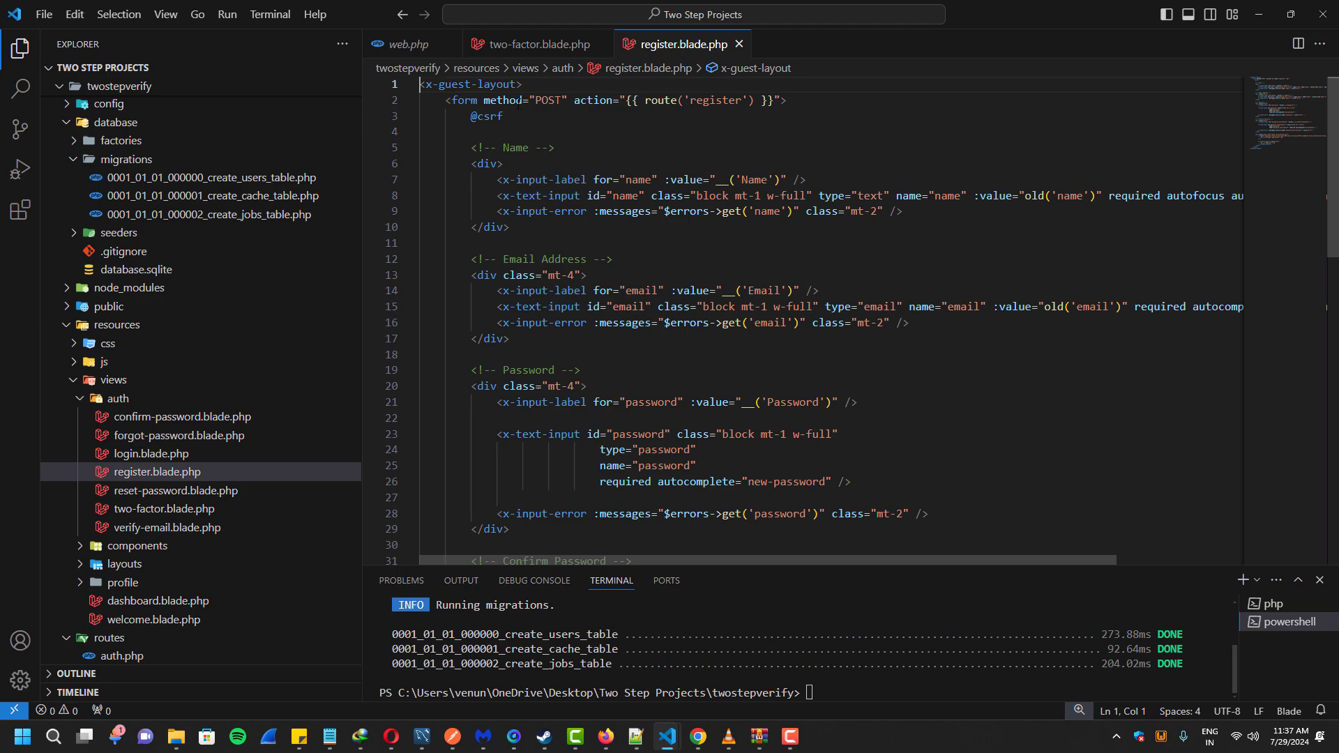
Copy the x-guest-layout tags from register.blade.php into two-factor.blade.php and write the code form.
scroll("down", 3)
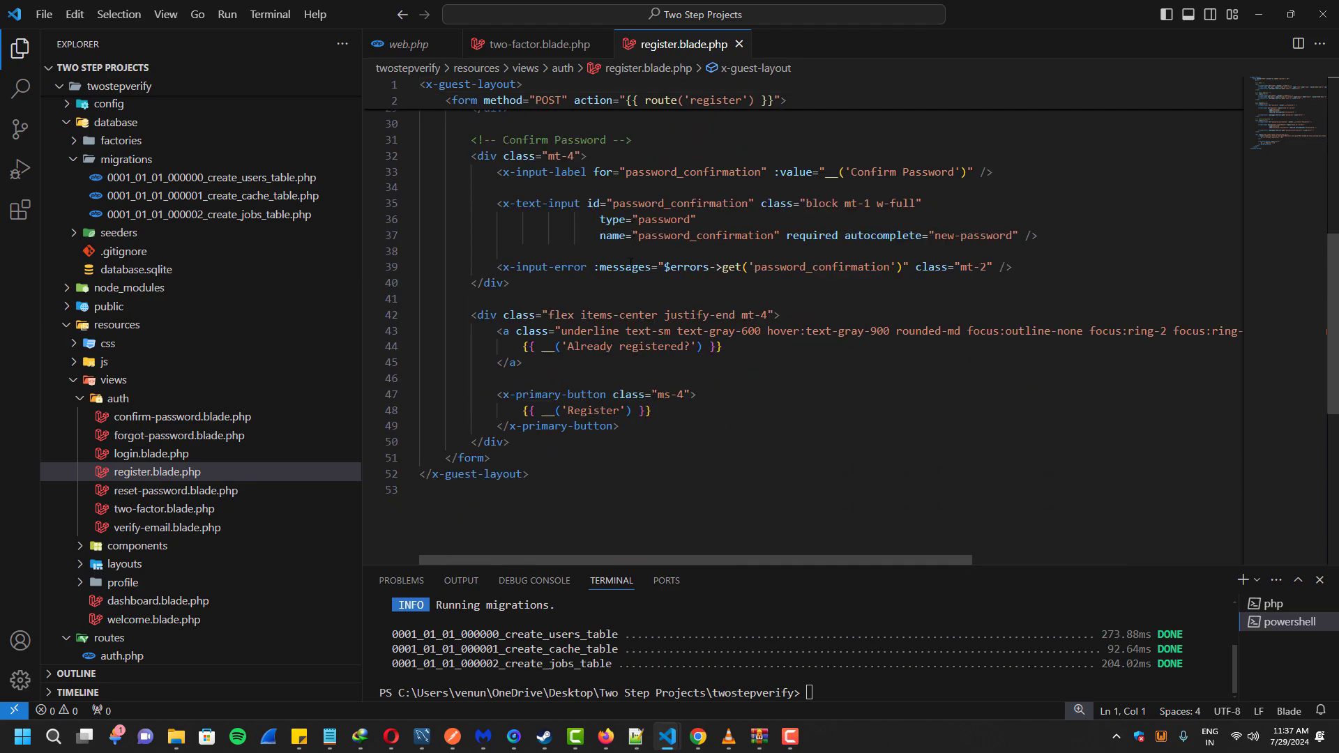
scroll("up", 3)
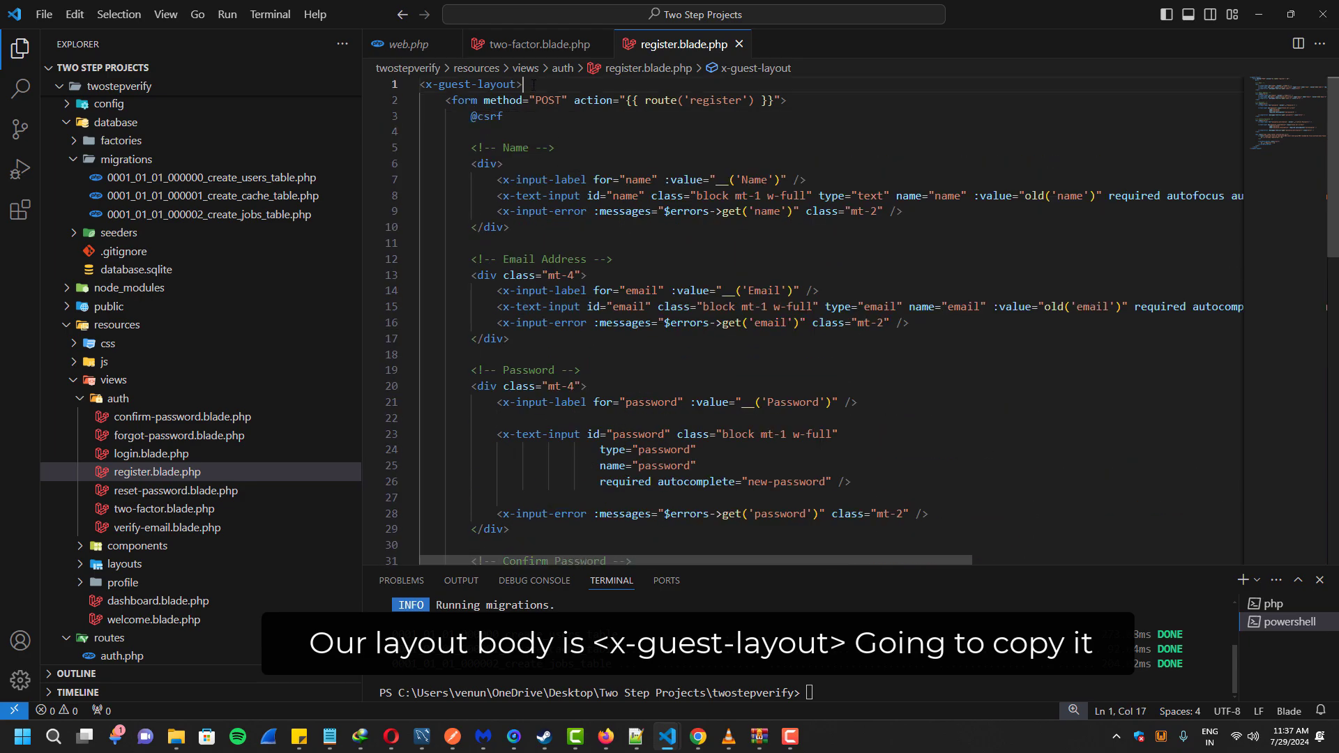
double_click(469, 83)
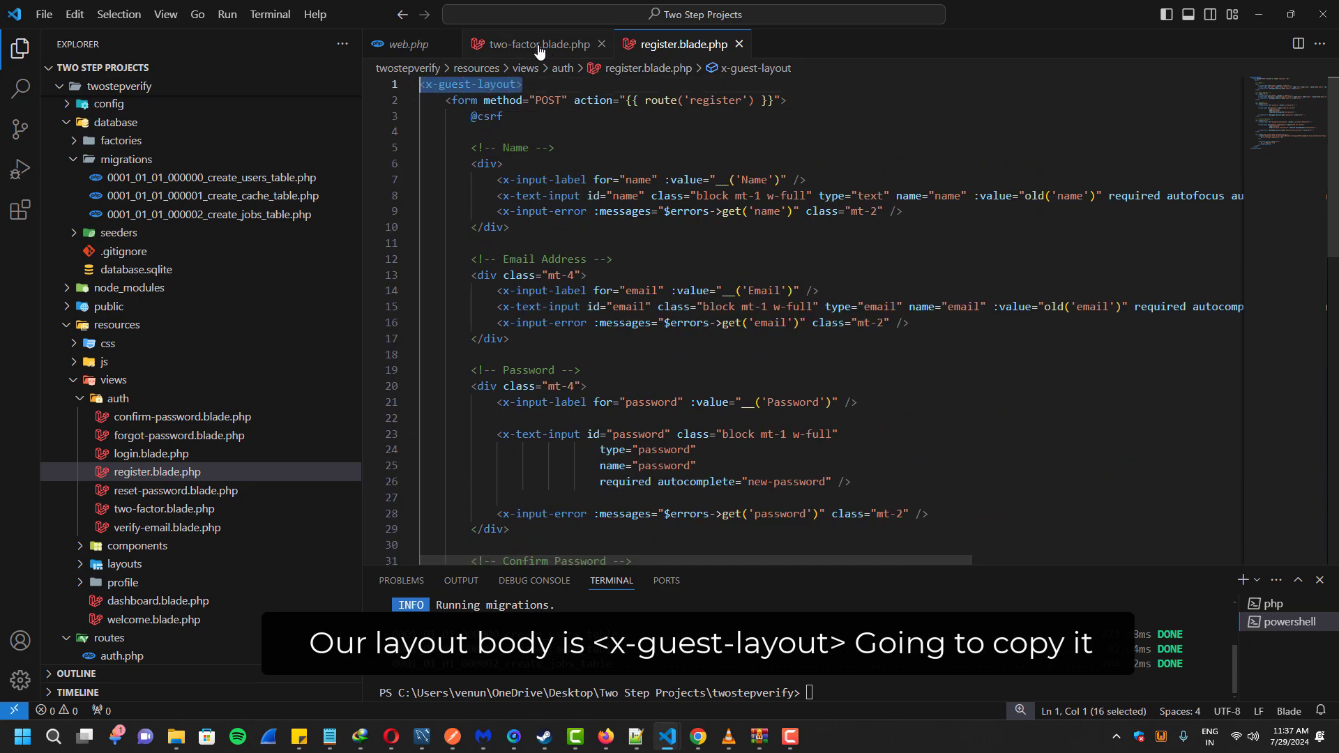
left_click(539, 43)
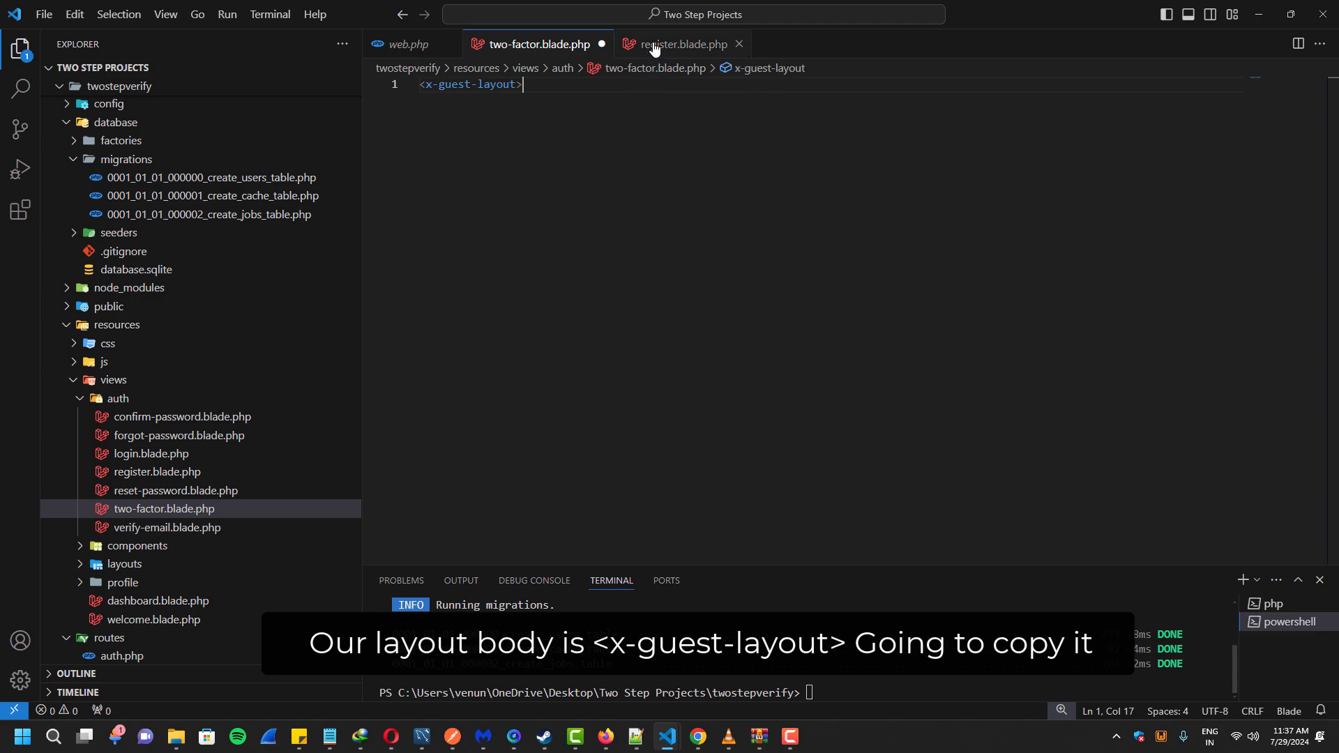
left_click(682, 43)
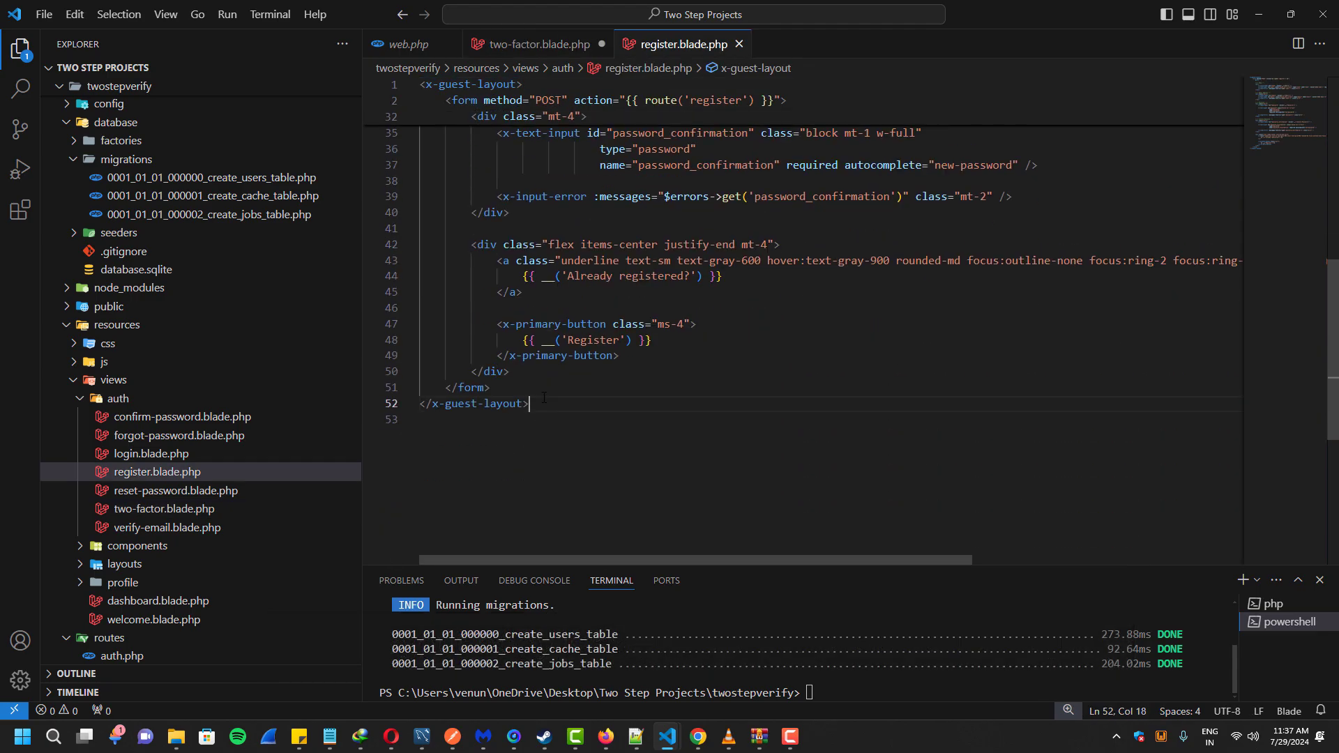
left_click(539, 43)
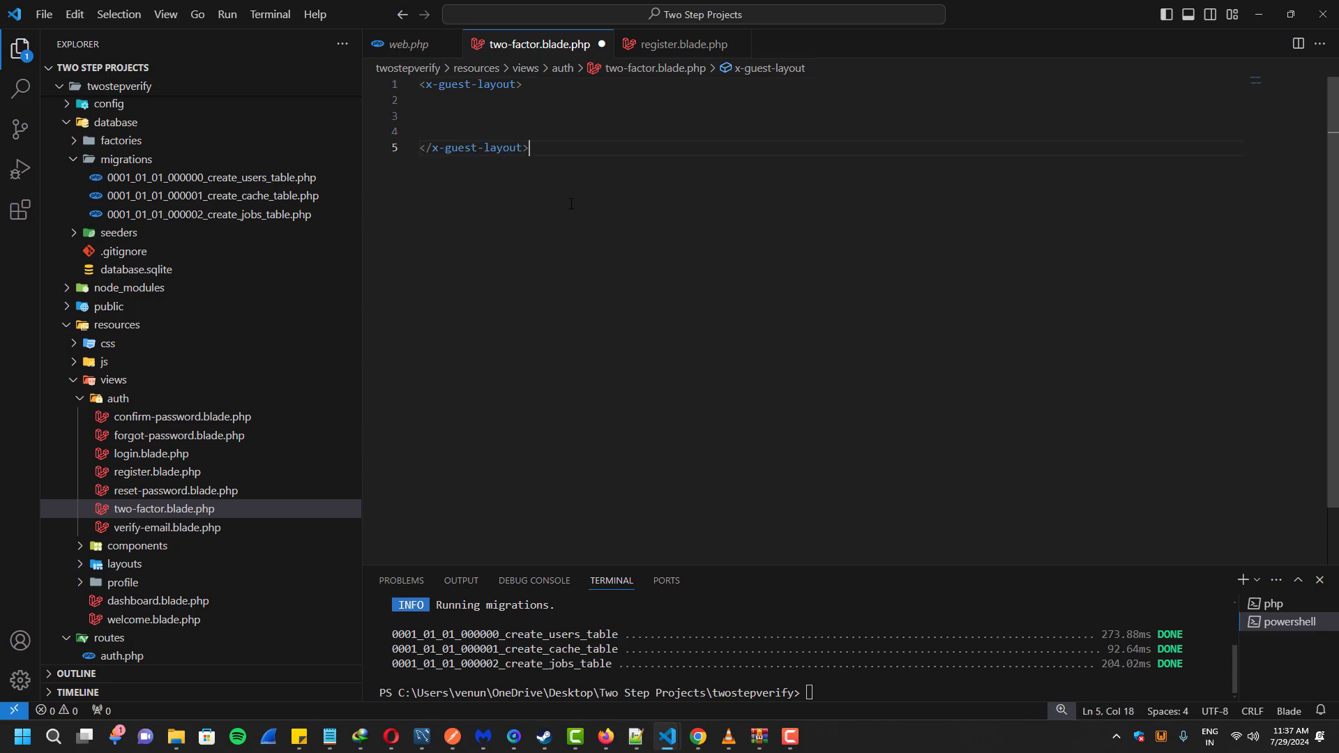
left_click(740, 43)
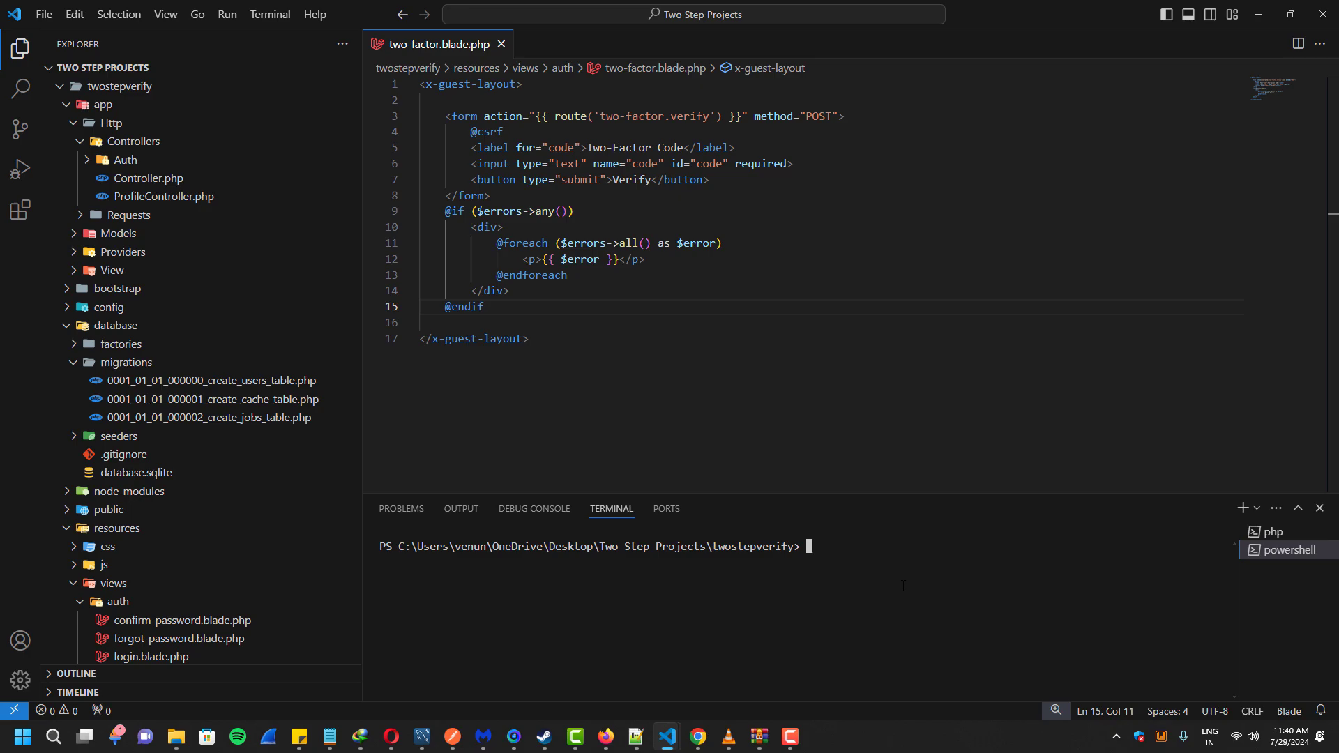
Run php artisan make:controller TwoFactorController in the terminal.
type("php a")
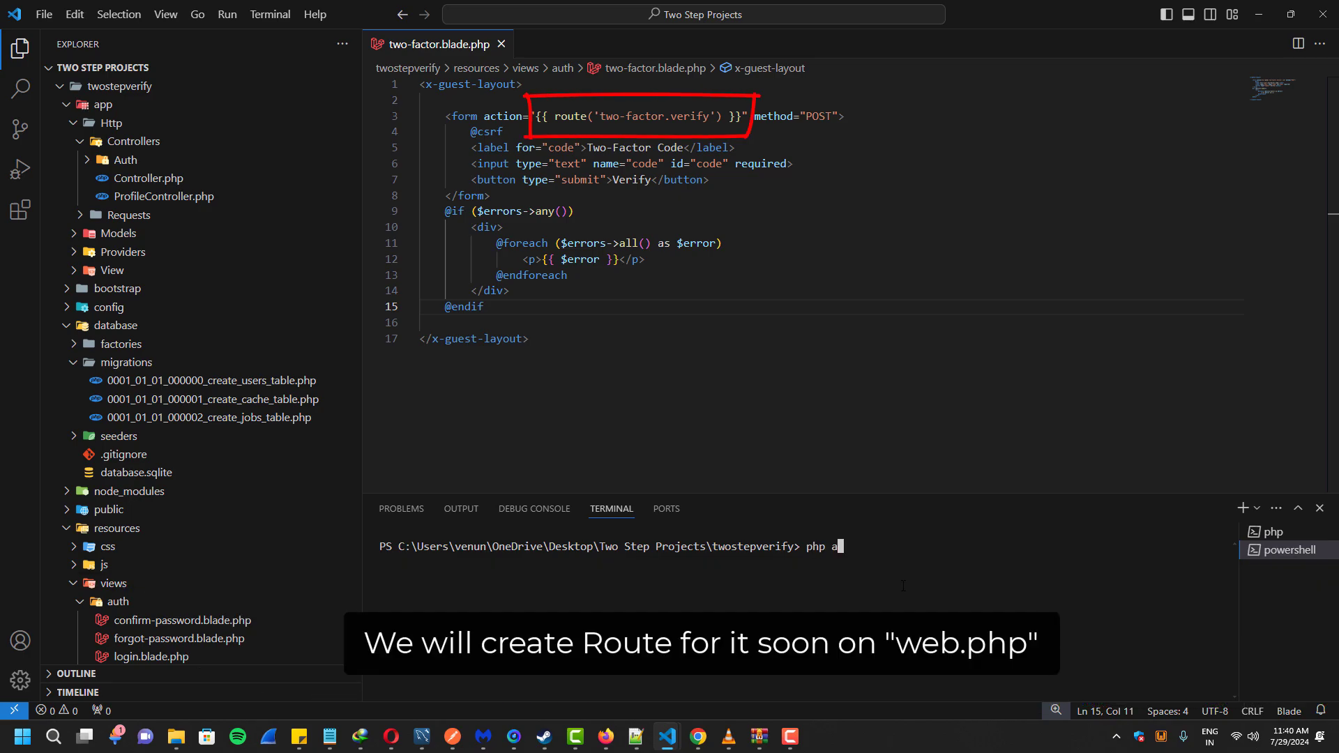
type("rtisan")
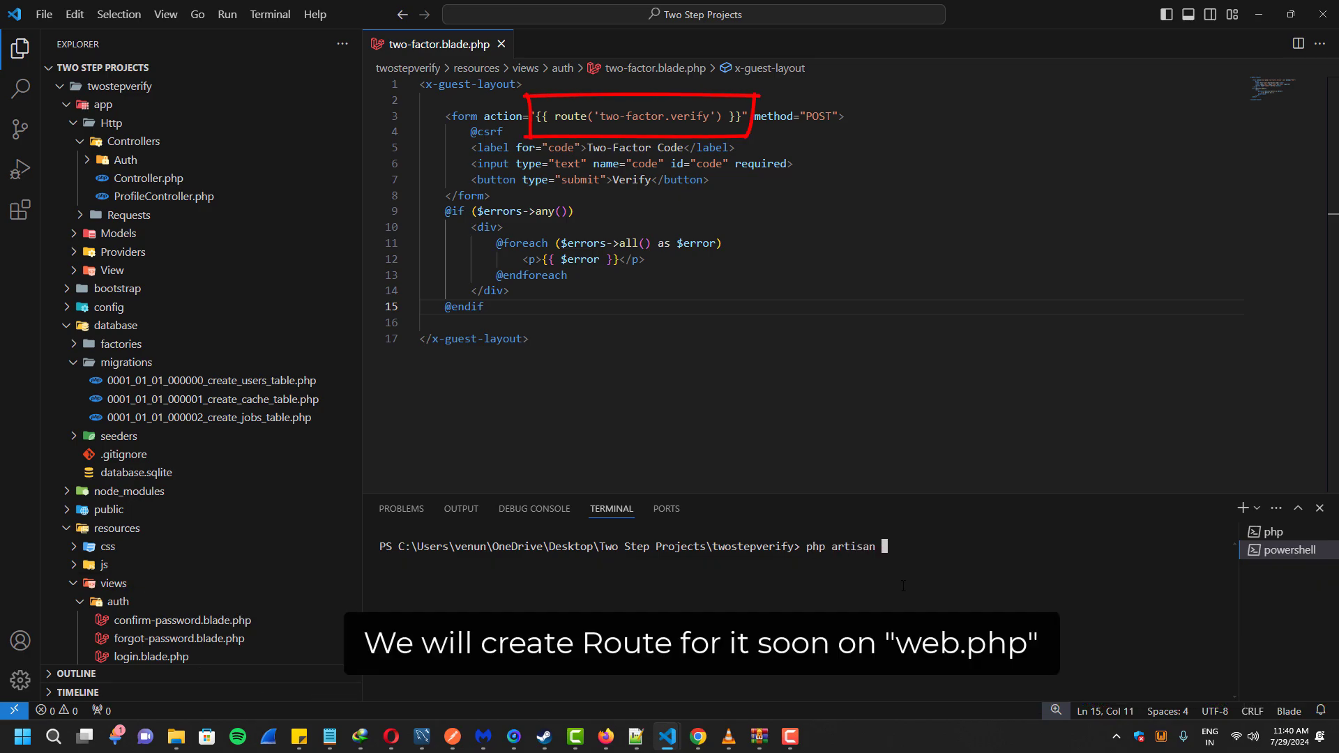
type("make:control")
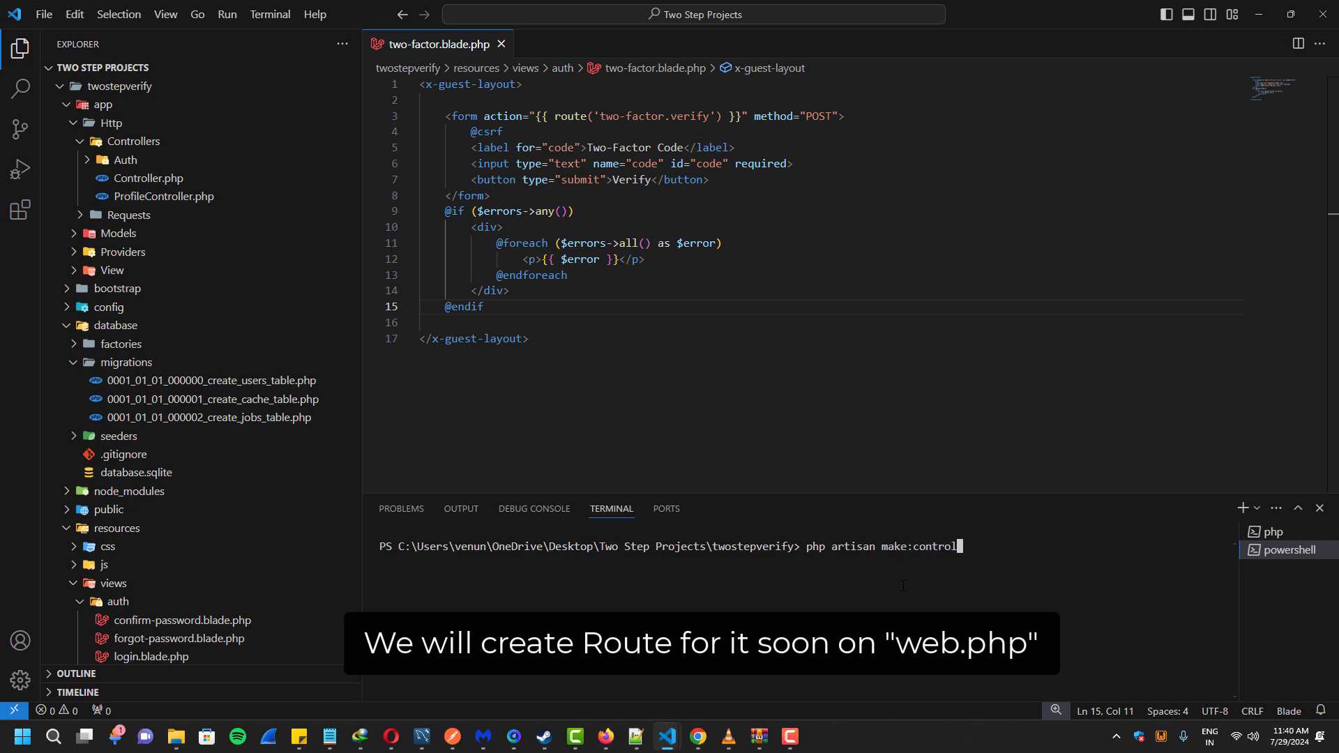
type("ler")
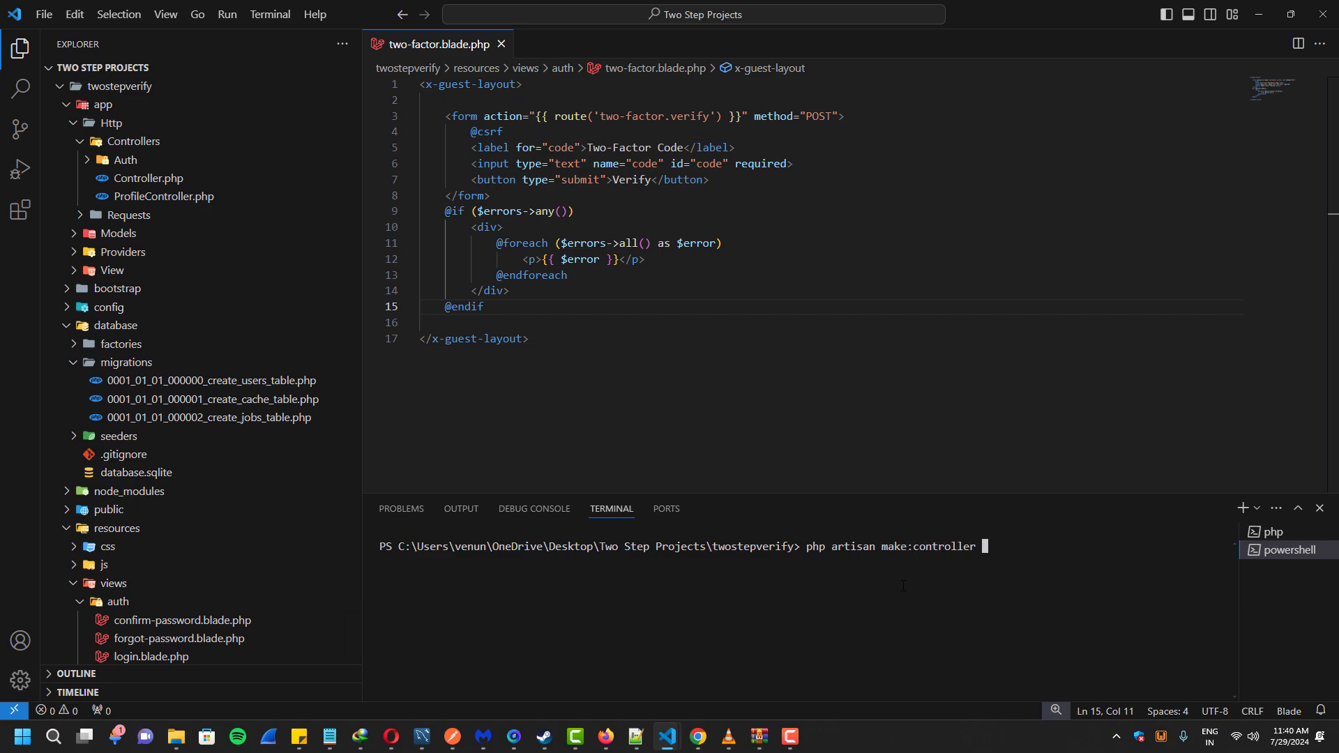
type("Two")
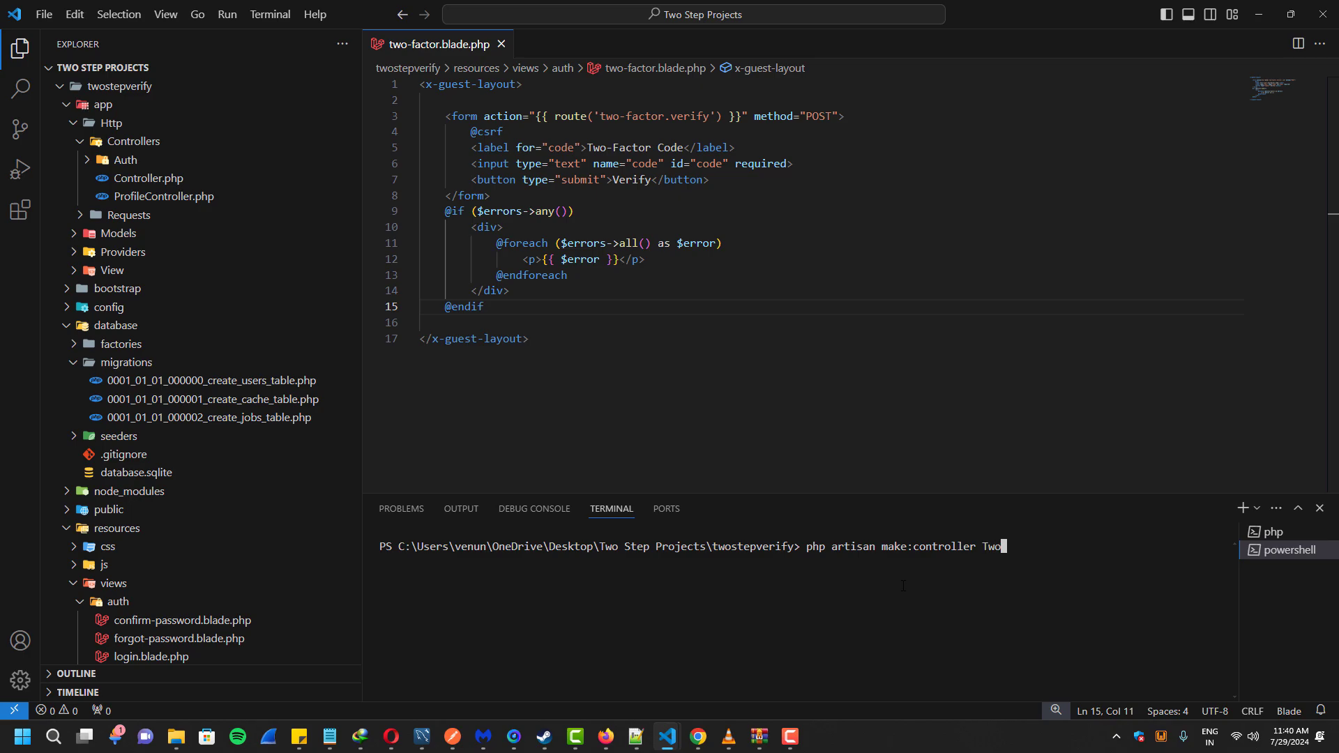
type("F")
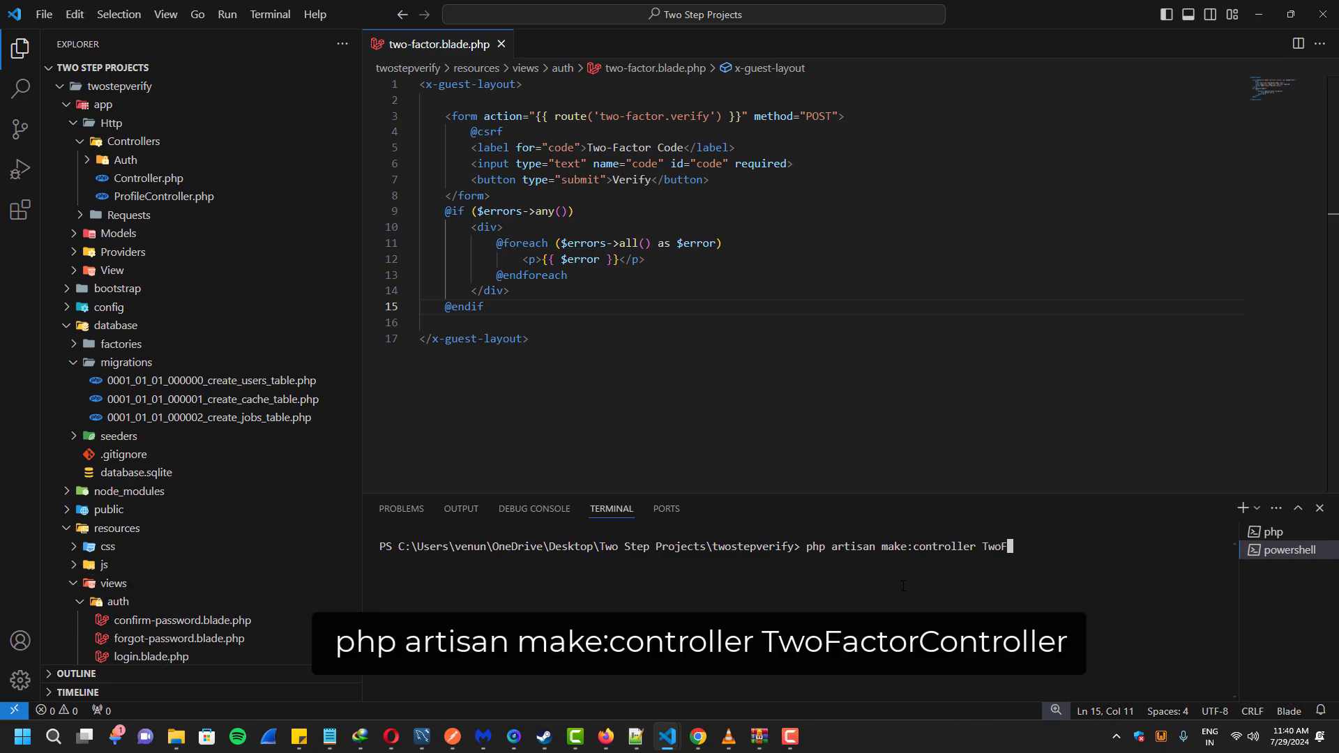
type("actorControl")
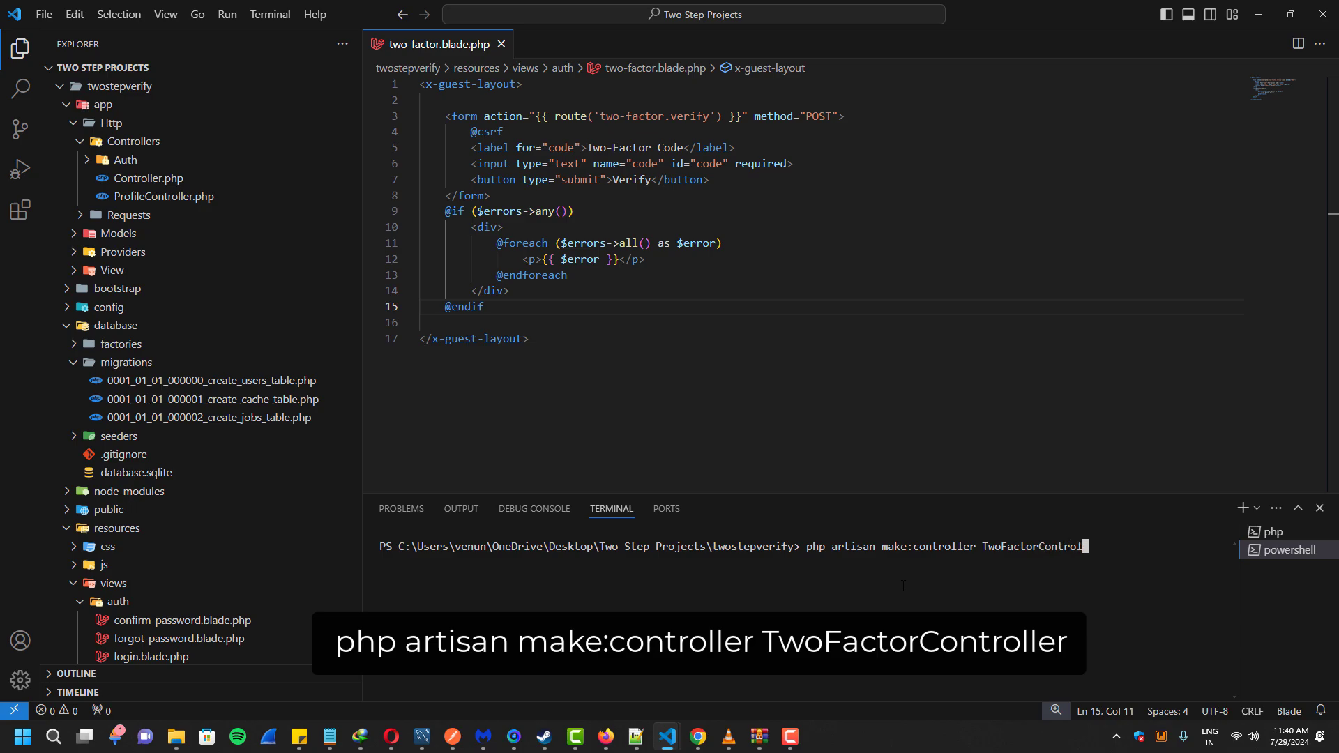
key("Return")
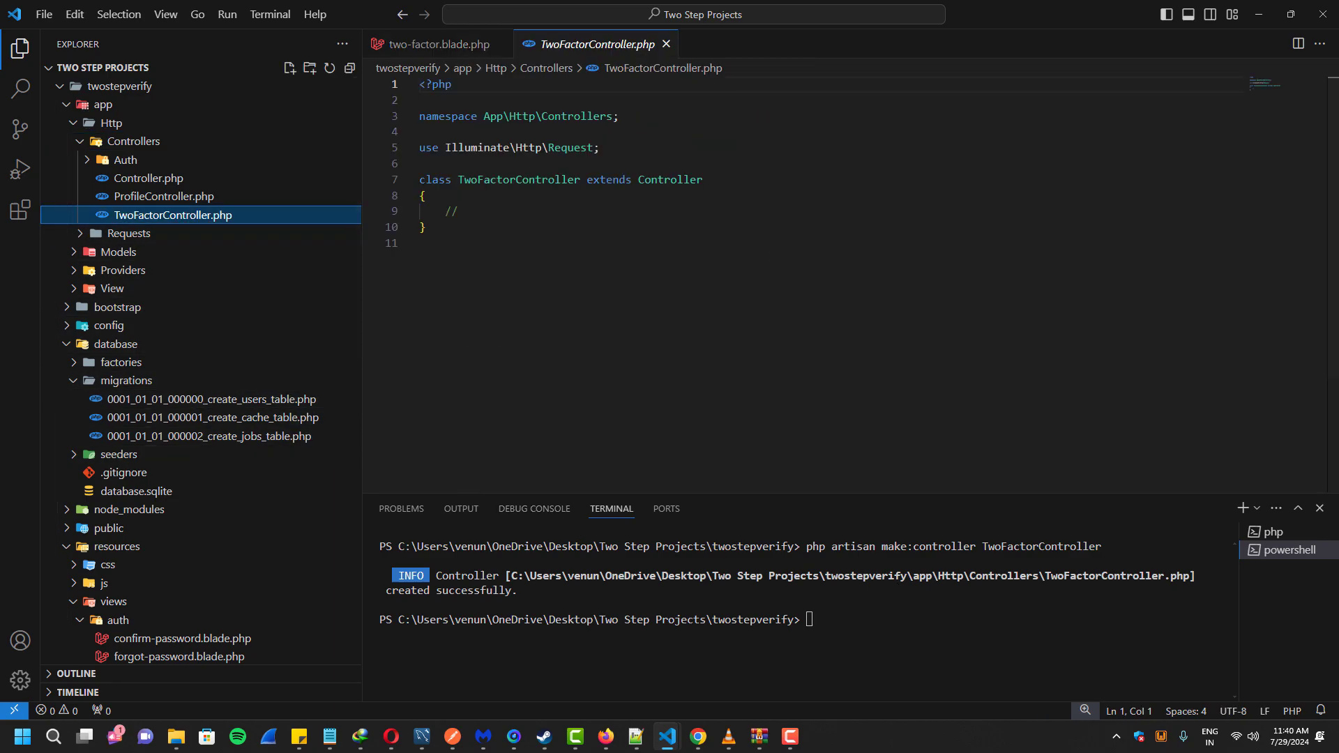
Write and save the TwoFactorController index() and verify() methods, then open routes/web.php.
left_click(912, 376)
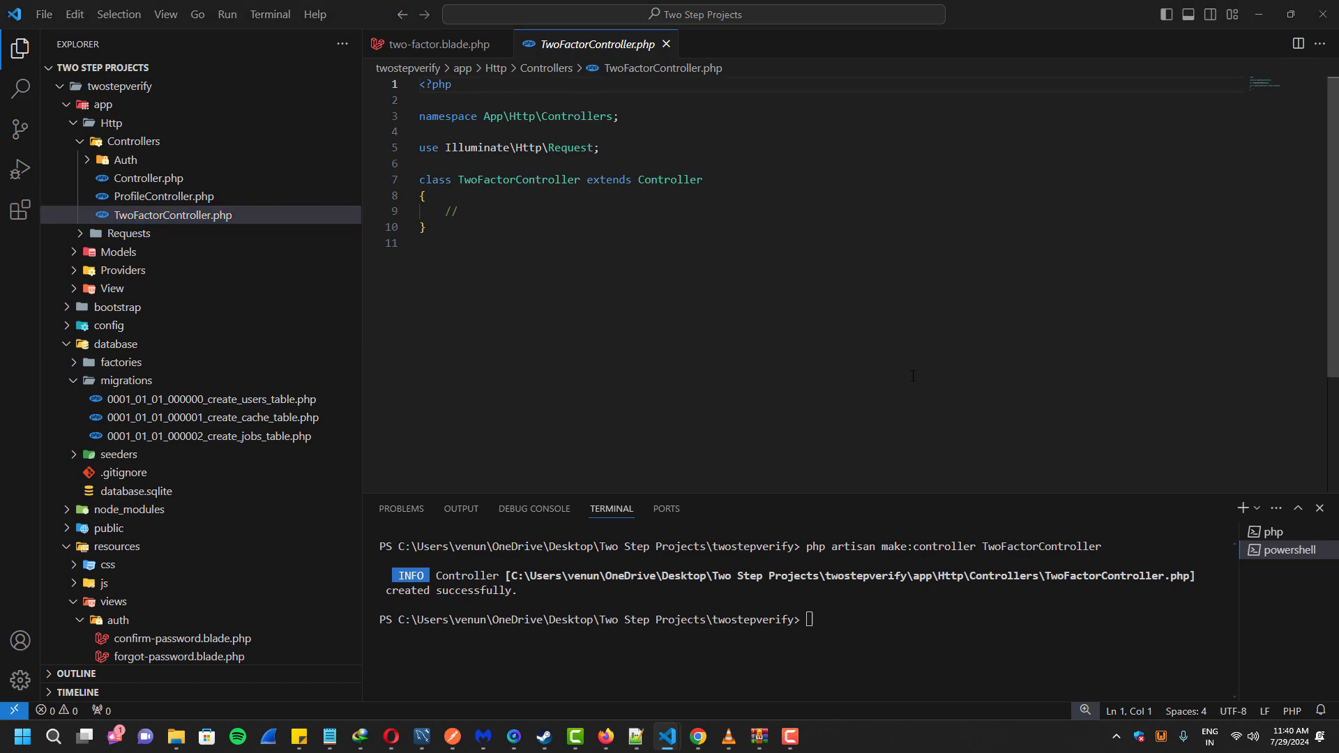
double_click(453, 212)
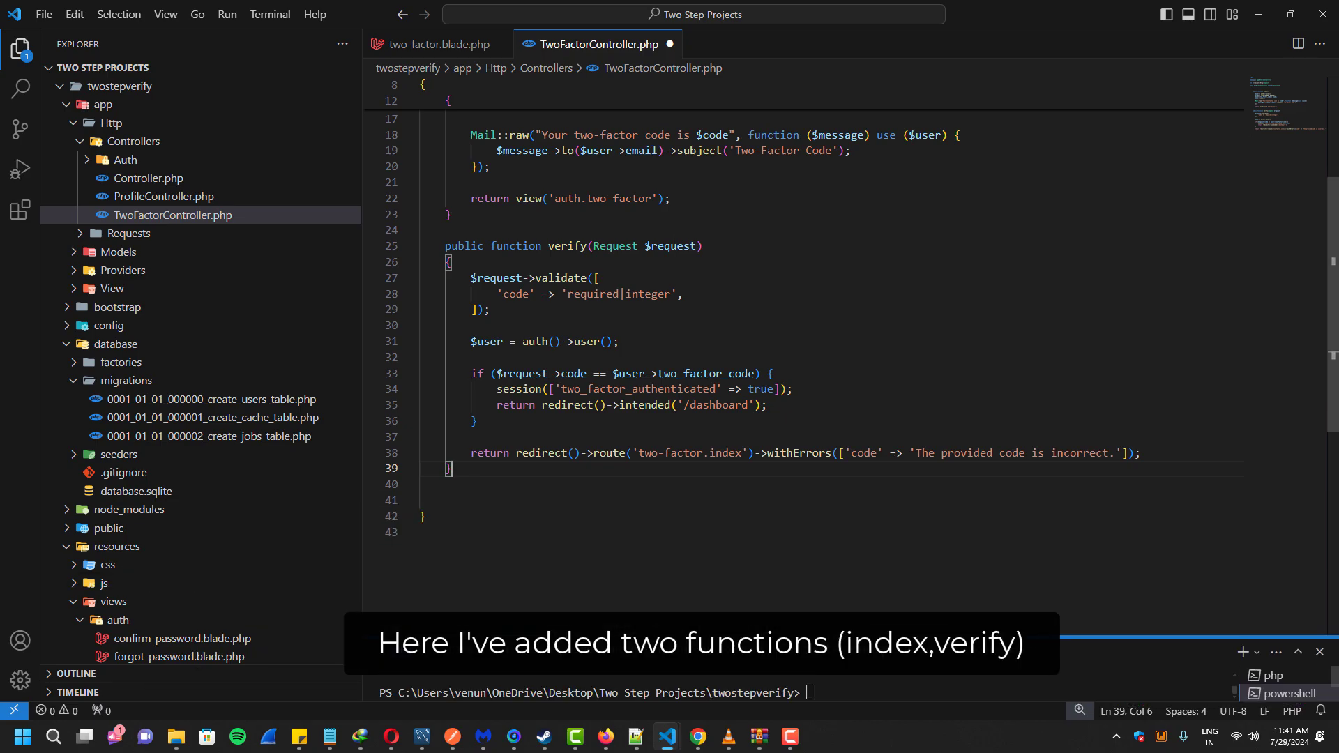
scroll("up", 3)
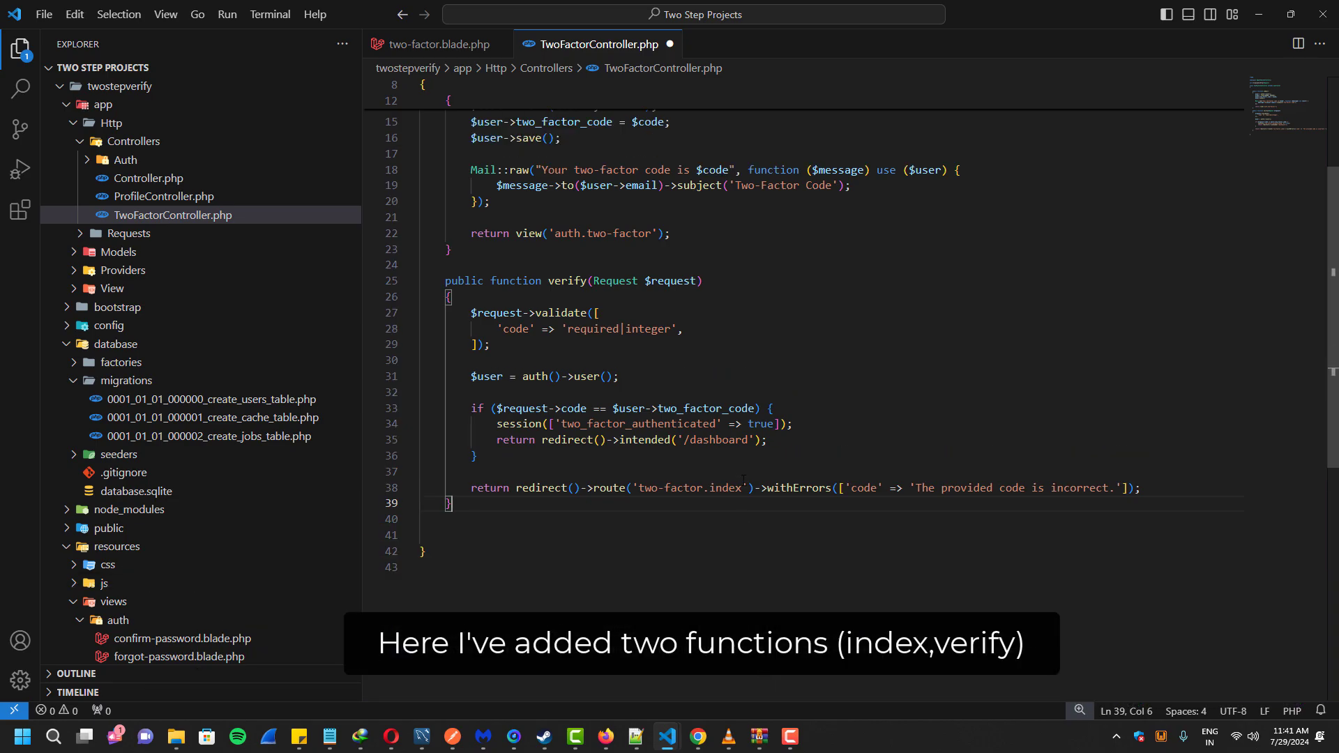
scroll("up", 3)
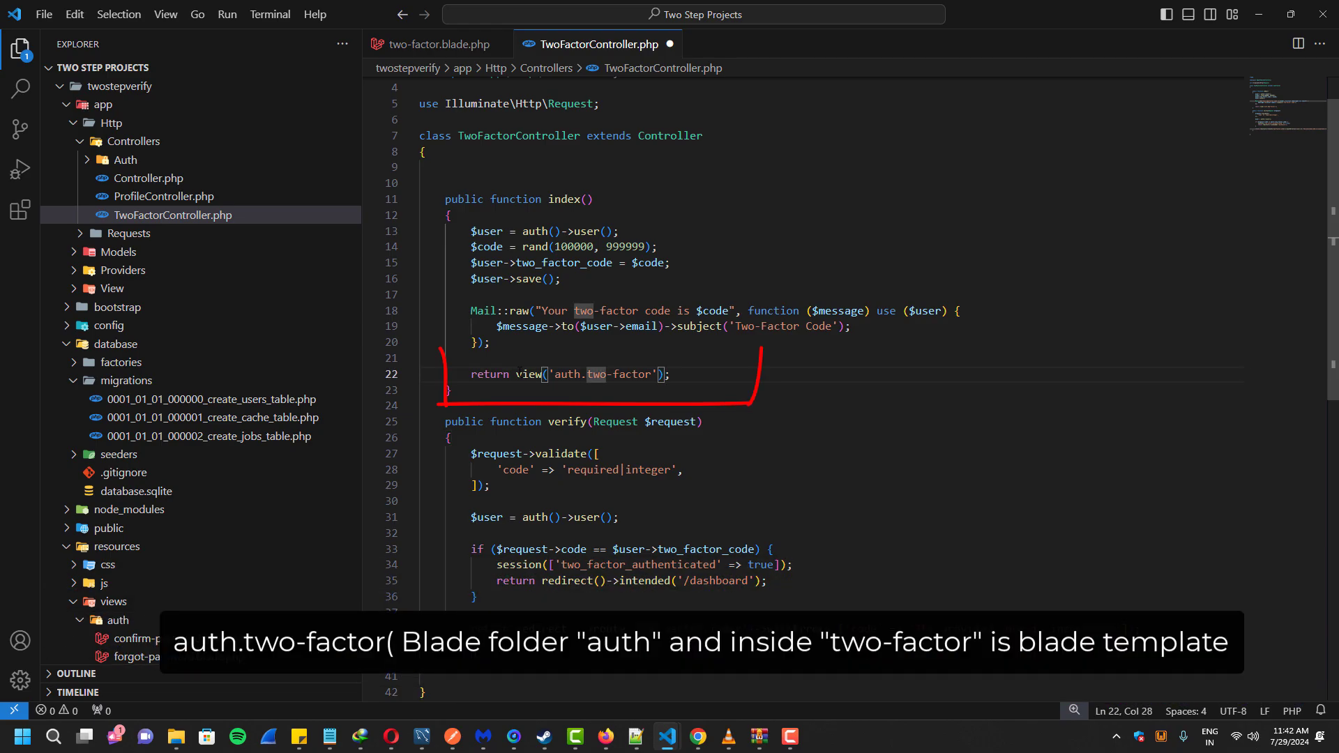
scroll("down", 3)
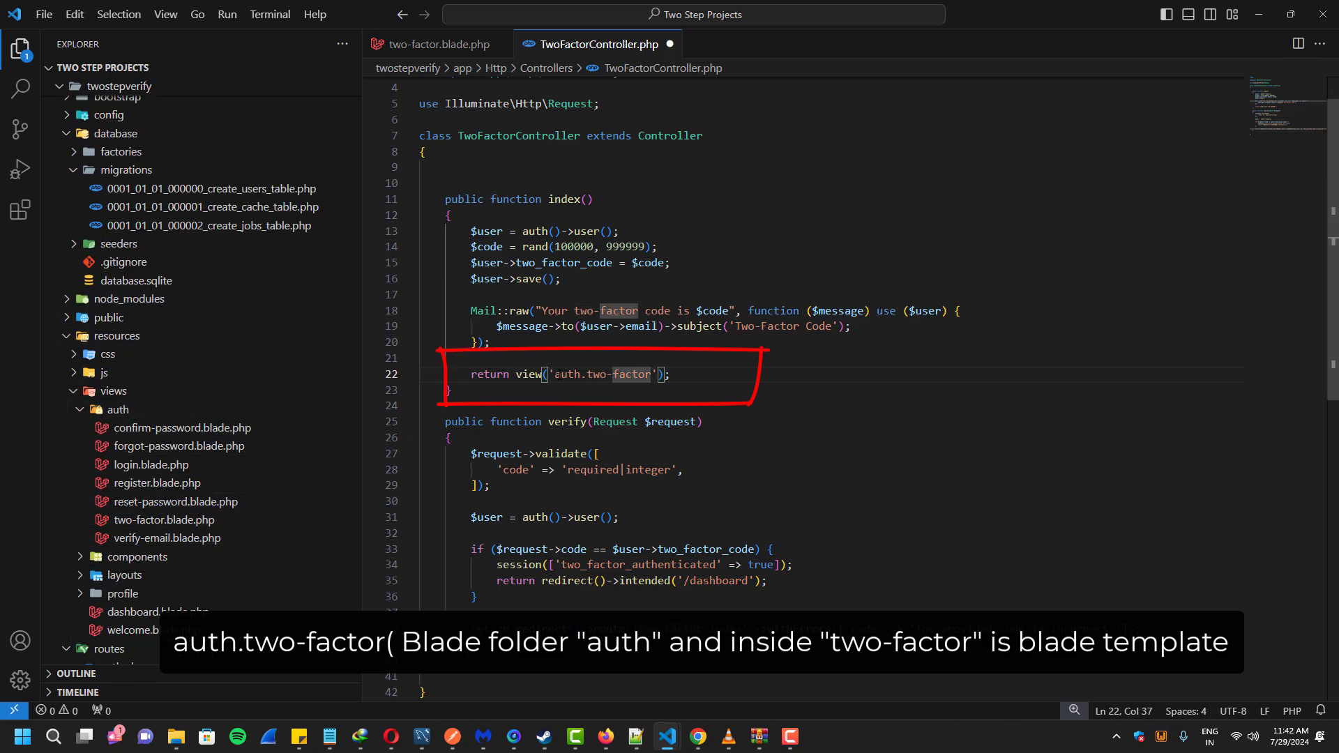
left_click(118, 410)
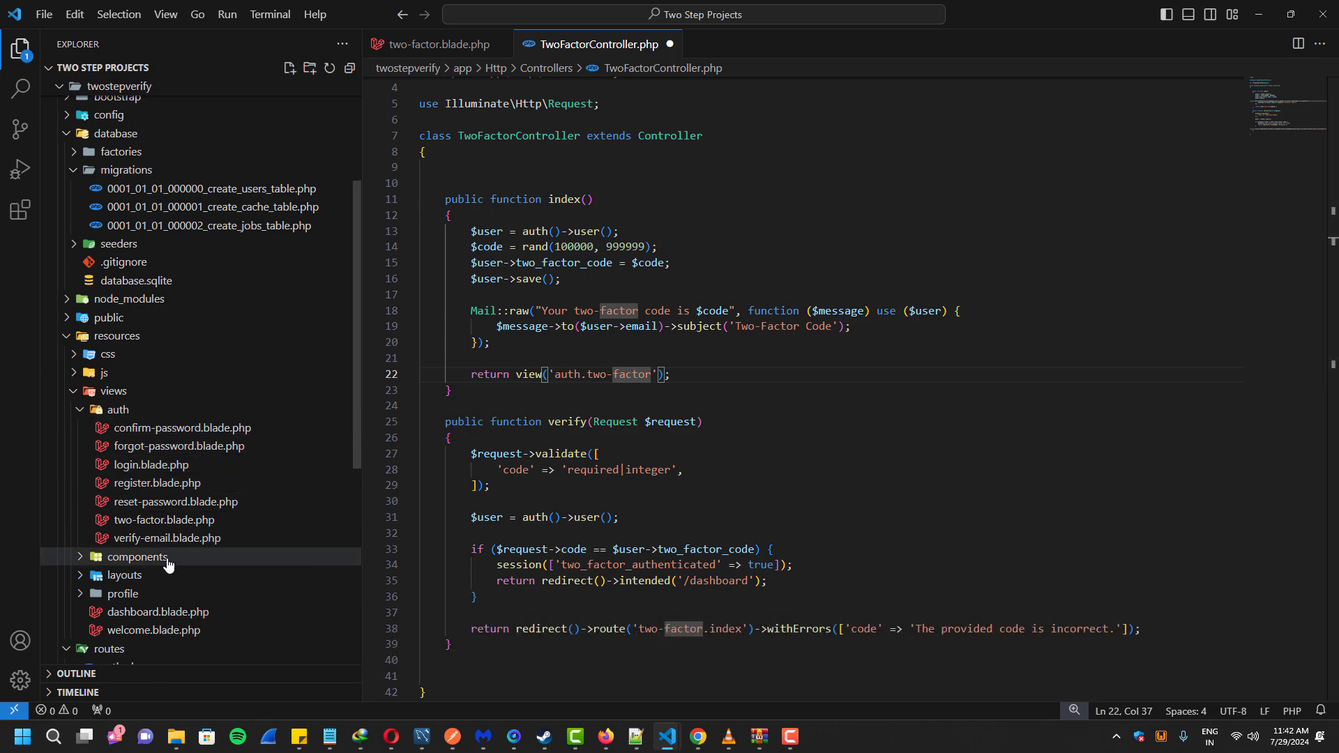
mouse_move(164, 519)
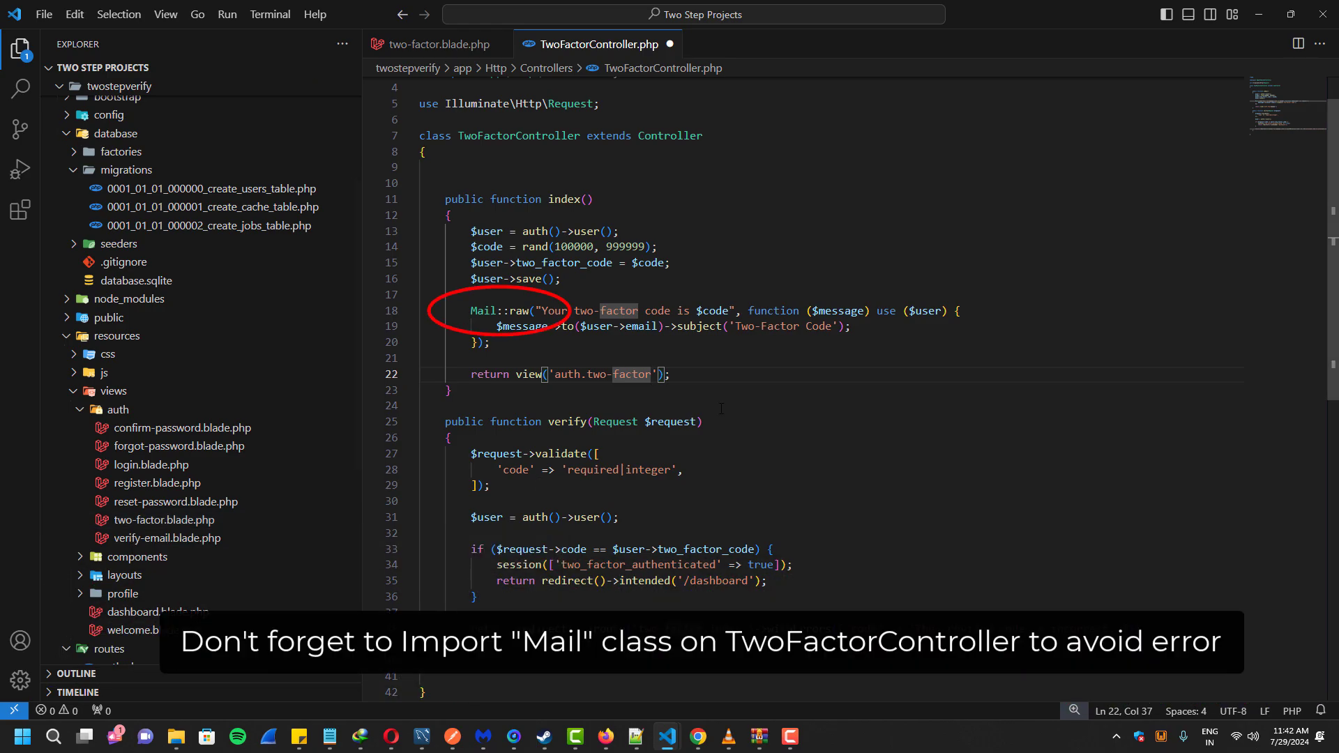
left_click(122, 632)
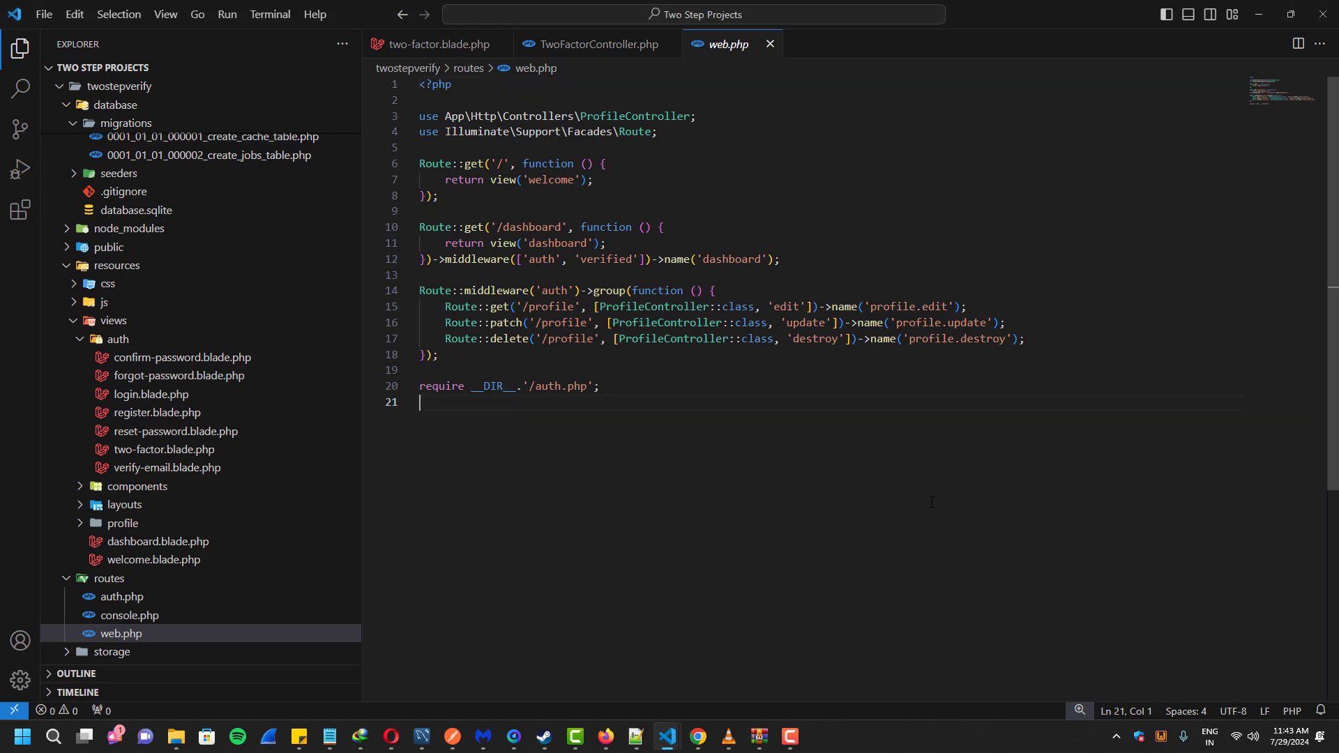
Add GET and POST /two-factor routes to TwoFactorController, named two-factor.index and two-factor.verify.
key("Enter")
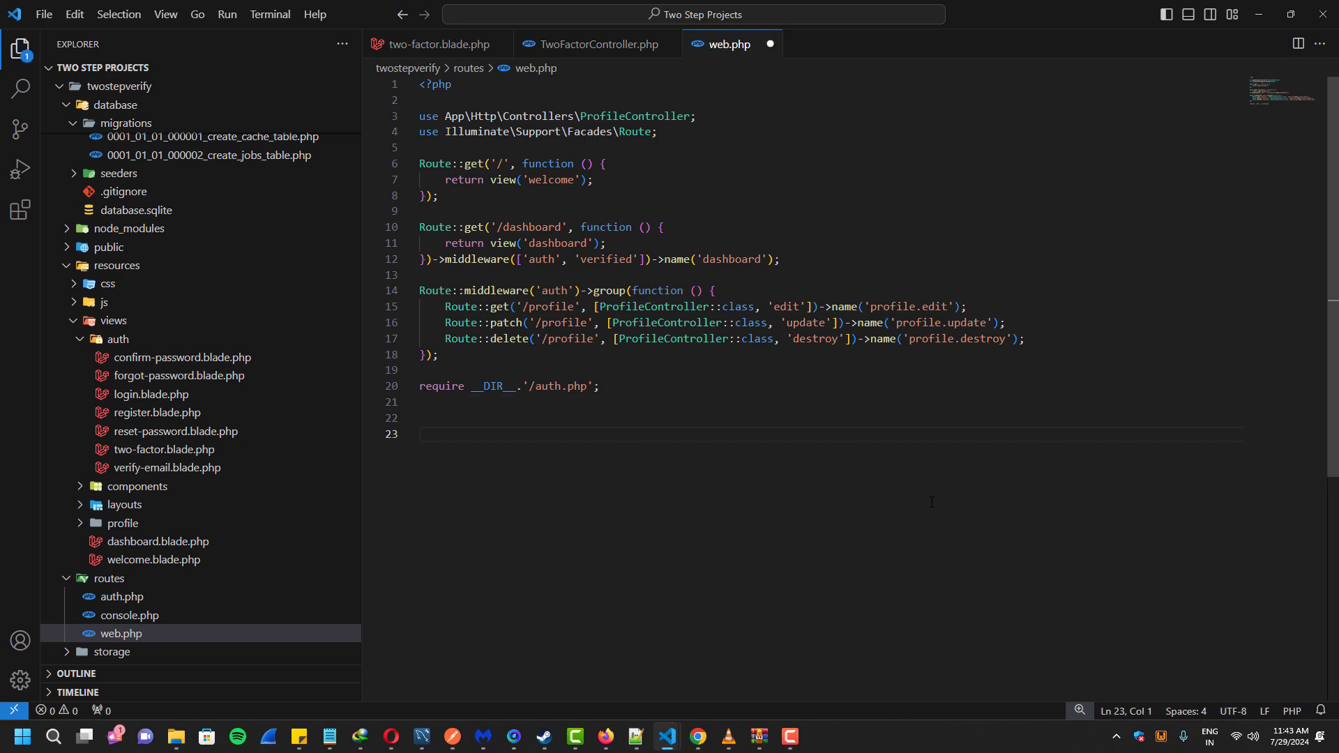
type("Route::get")
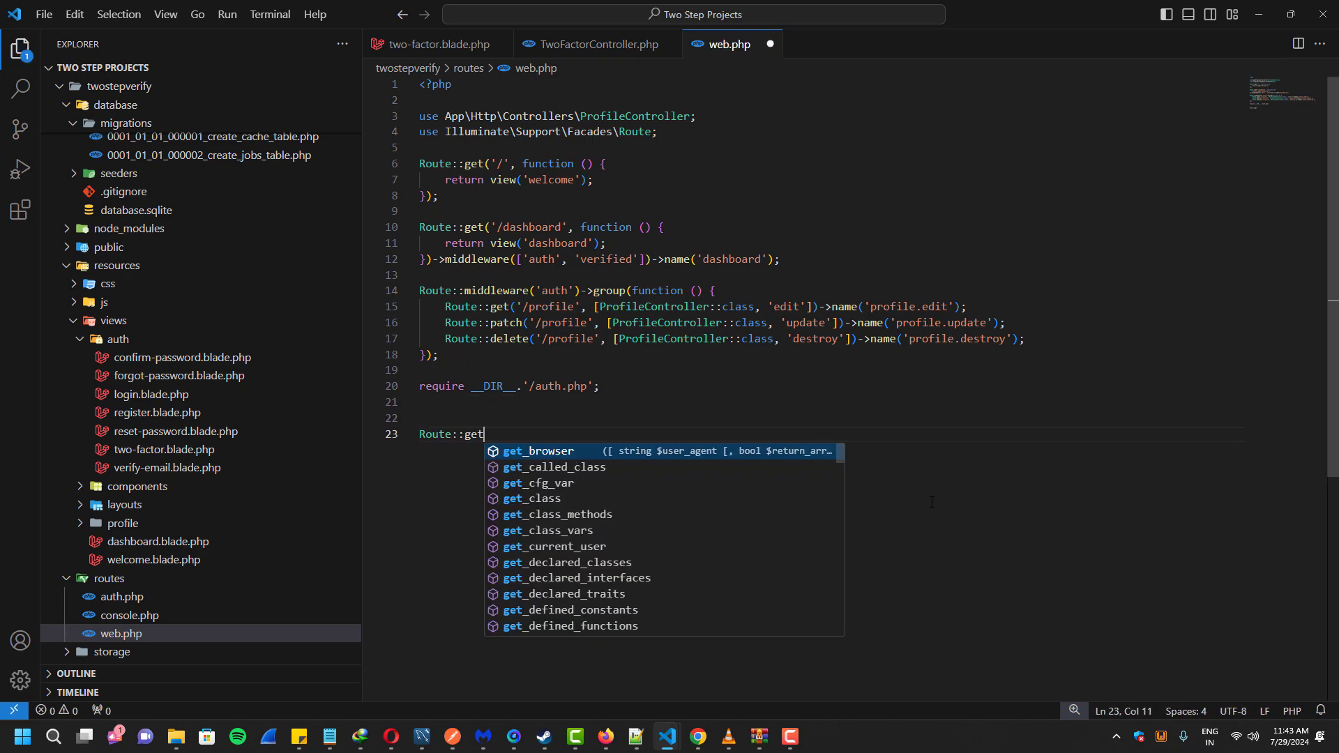
type("('/two')")
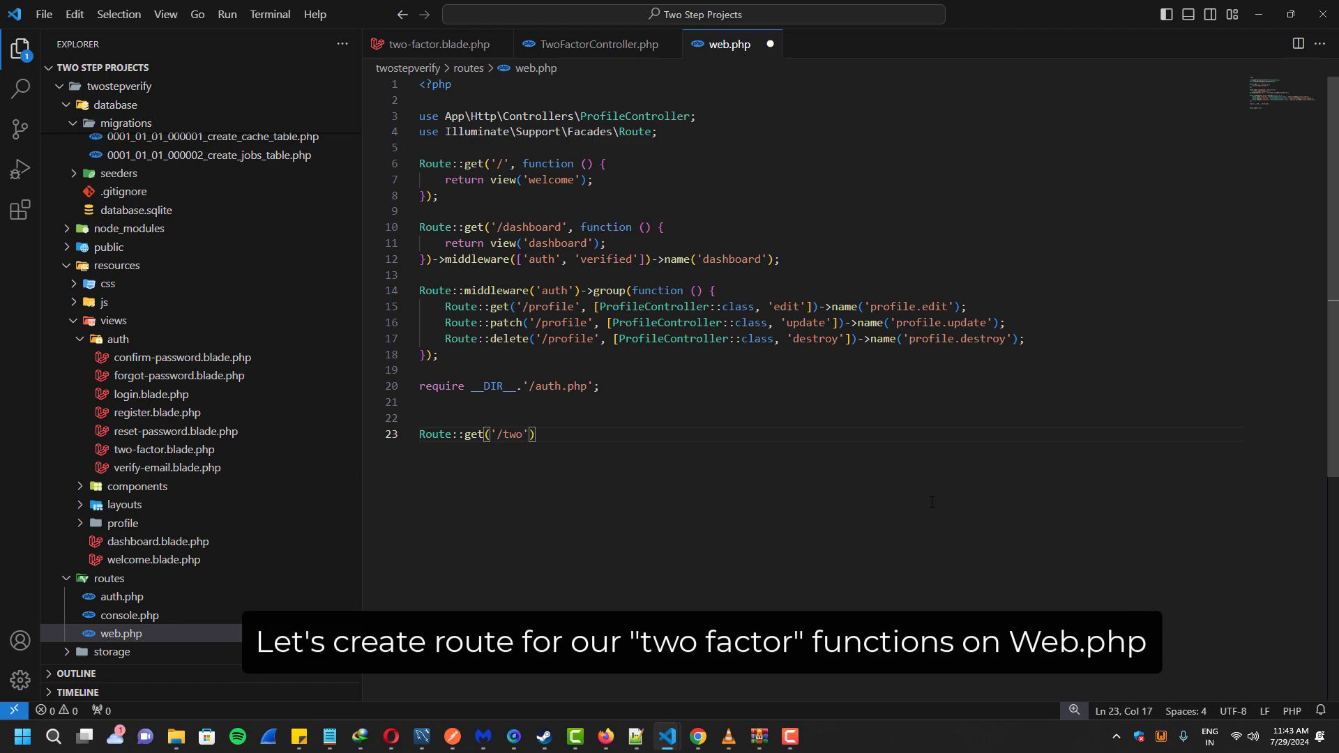
type("-factor', [")
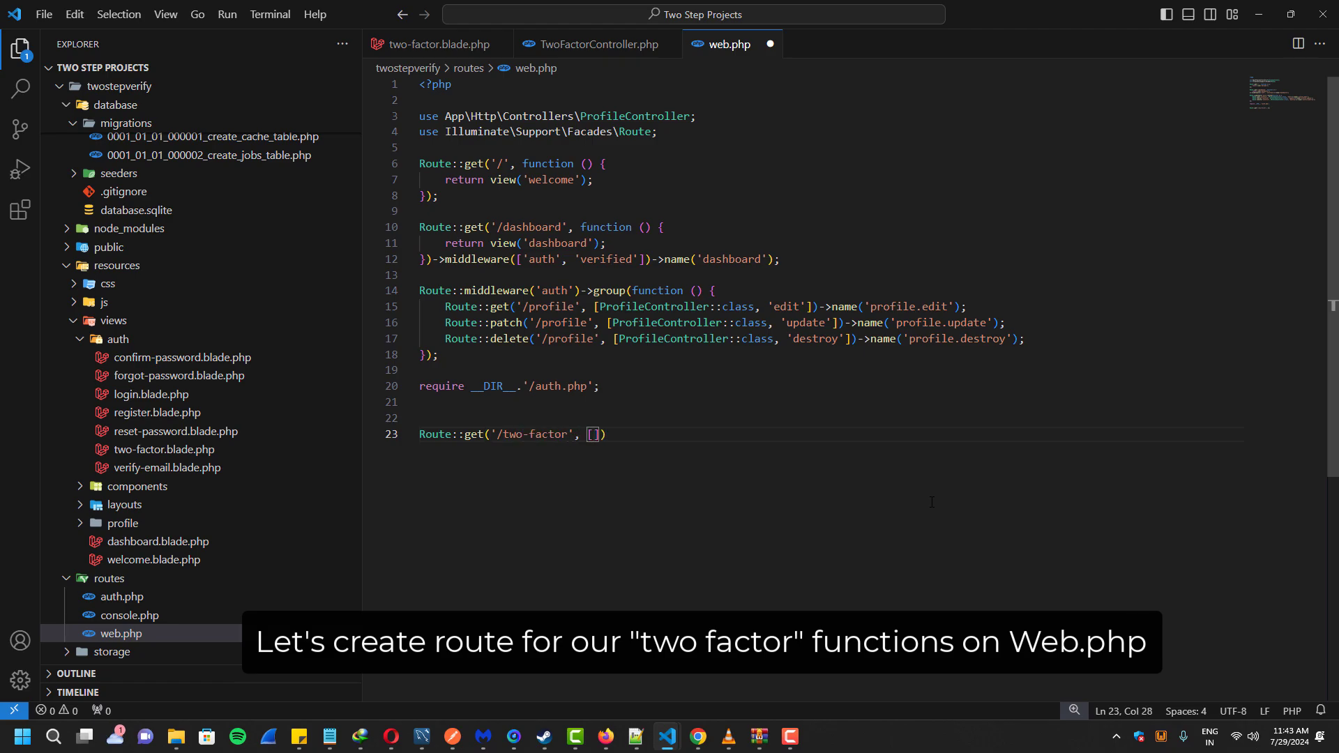
type("TwoFactorController::class, 'index'")
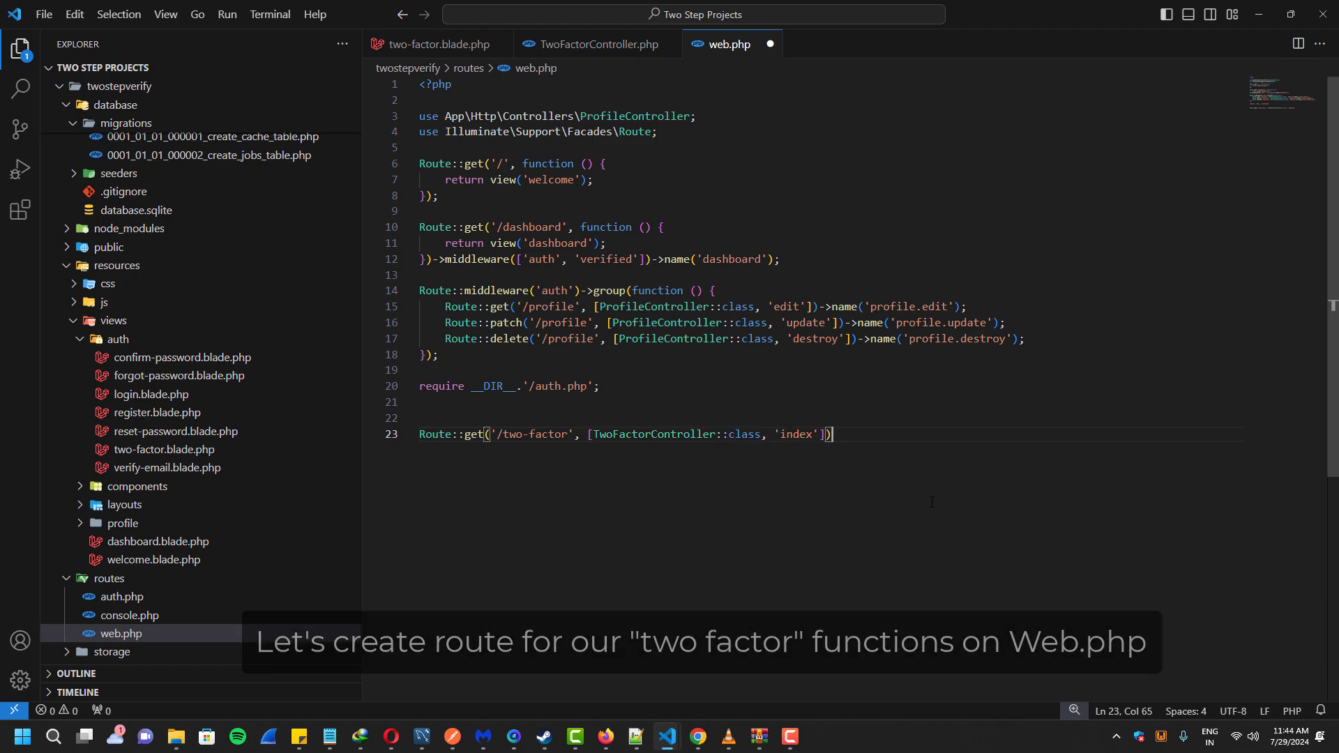
type("->name('')")
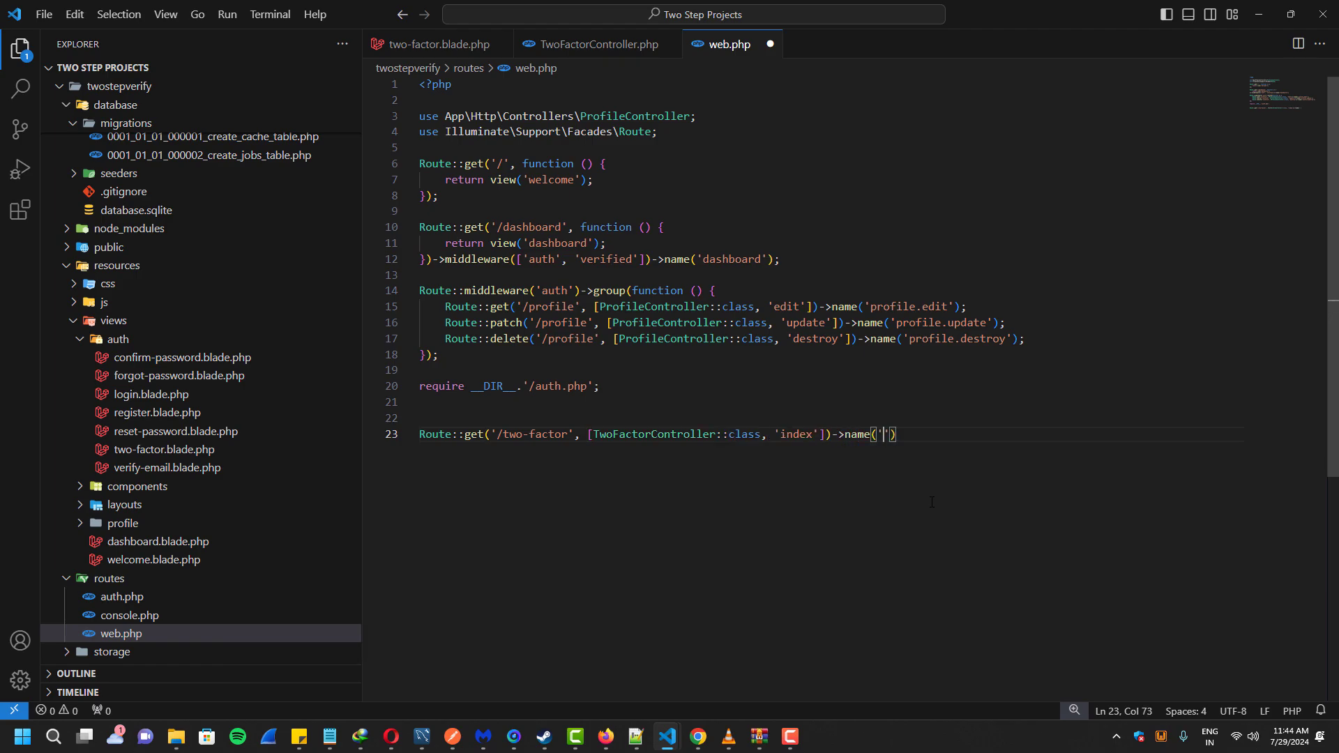
type("two-factor.index")
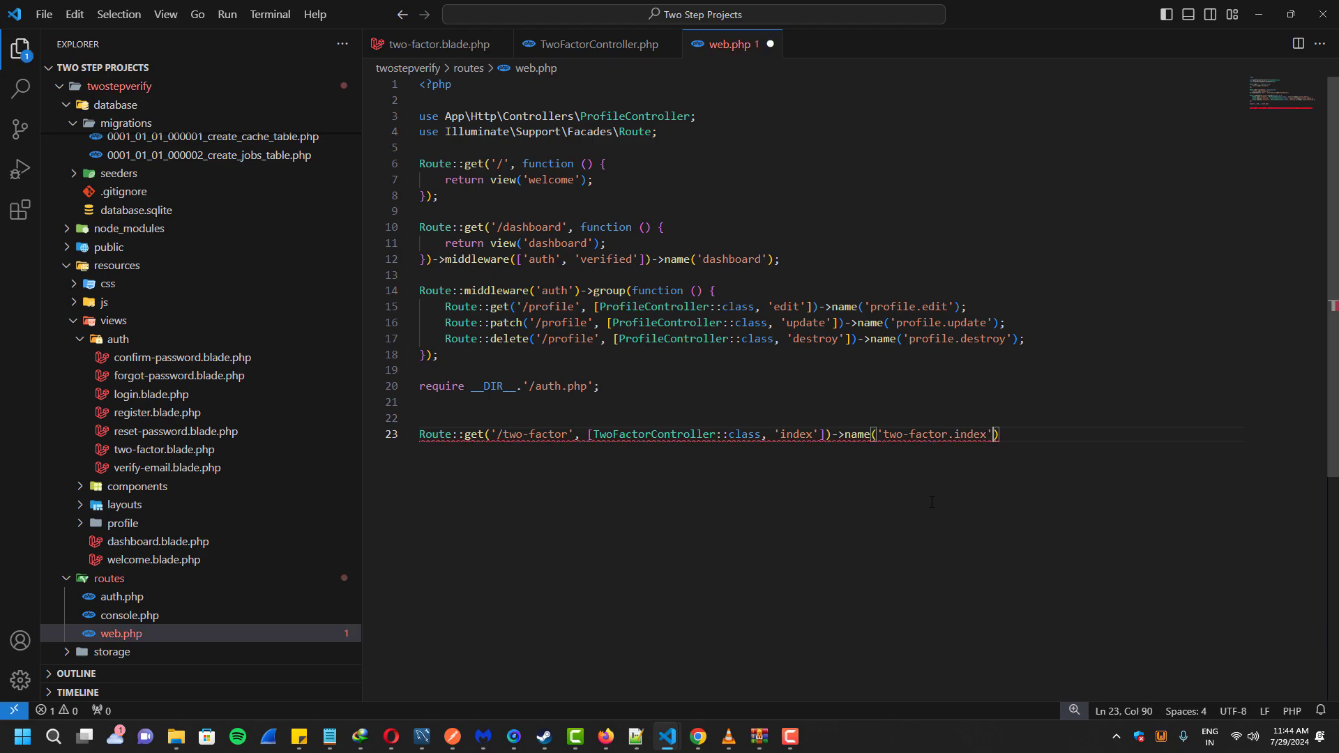
type(";")
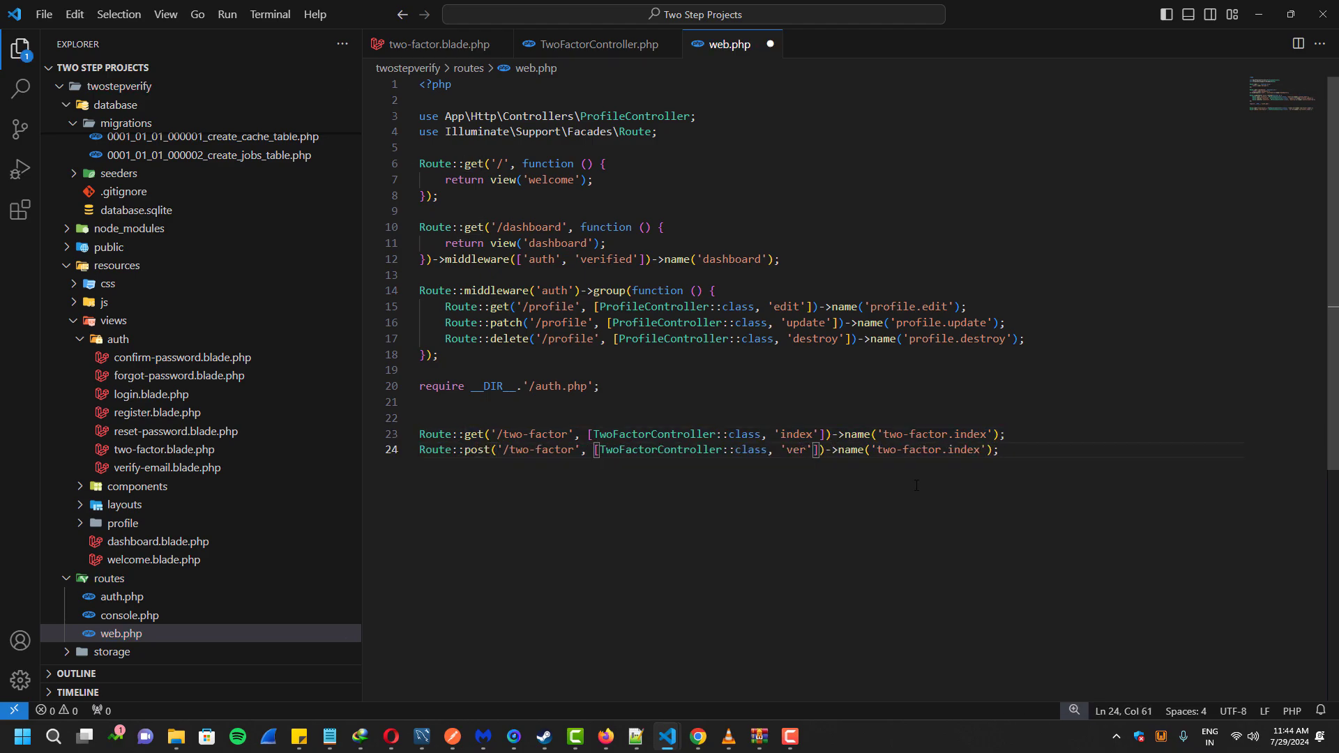
type("ify")
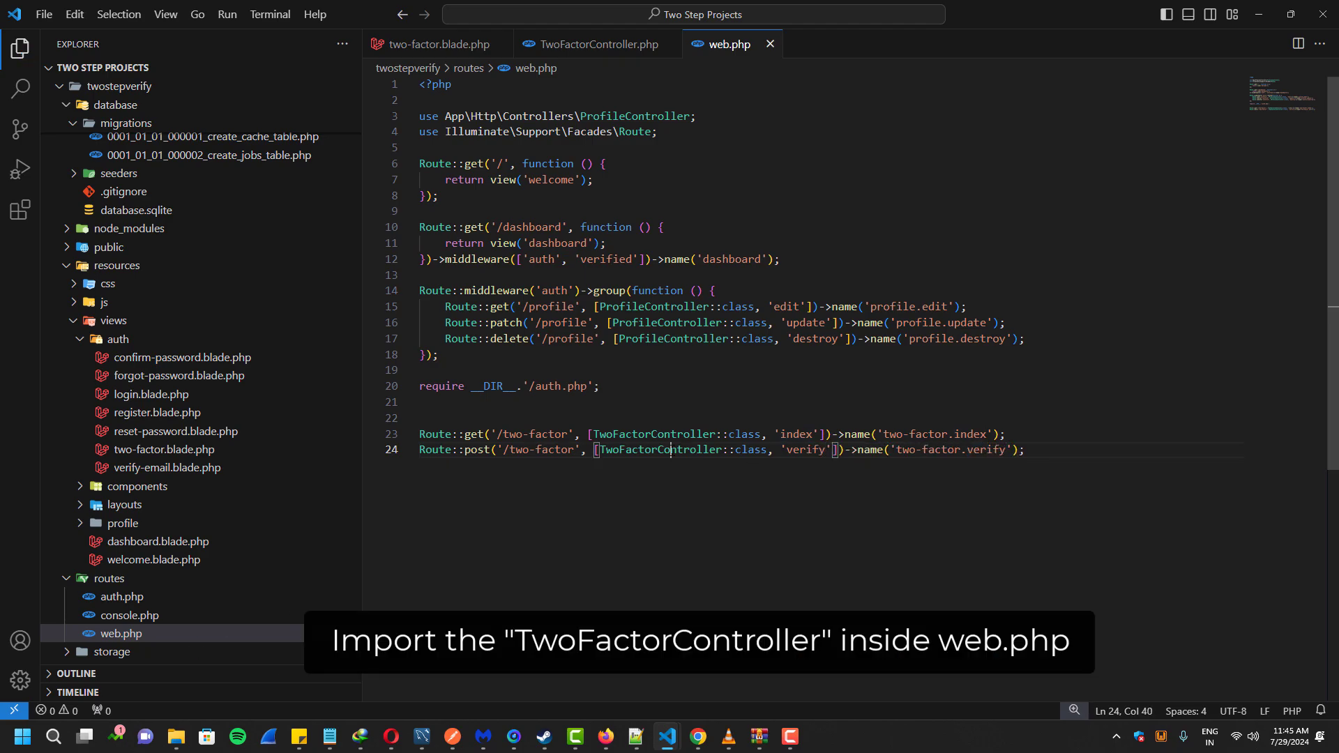
Import TwoFactorController via Import All Classes, then switch back to TwoFactorController.php.
right_click(671, 449)
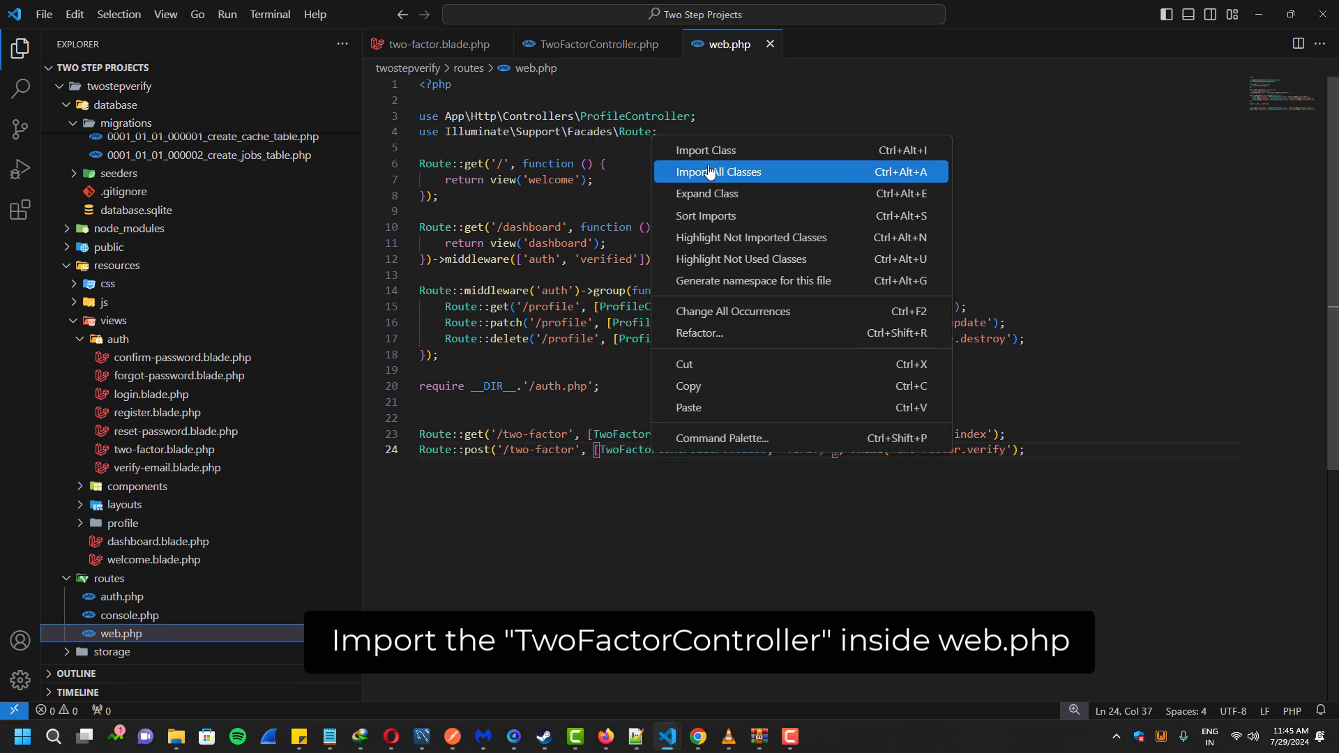
left_click(718, 171)
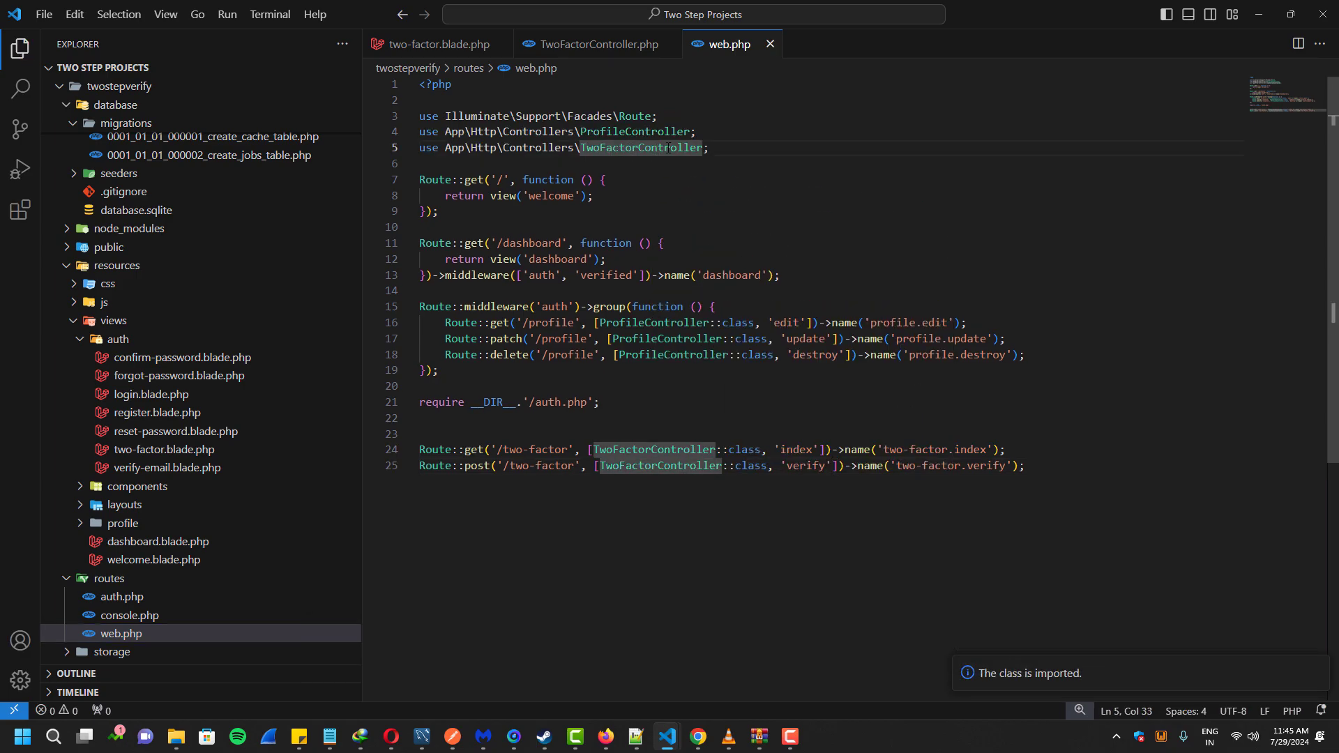
left_click(722, 323)
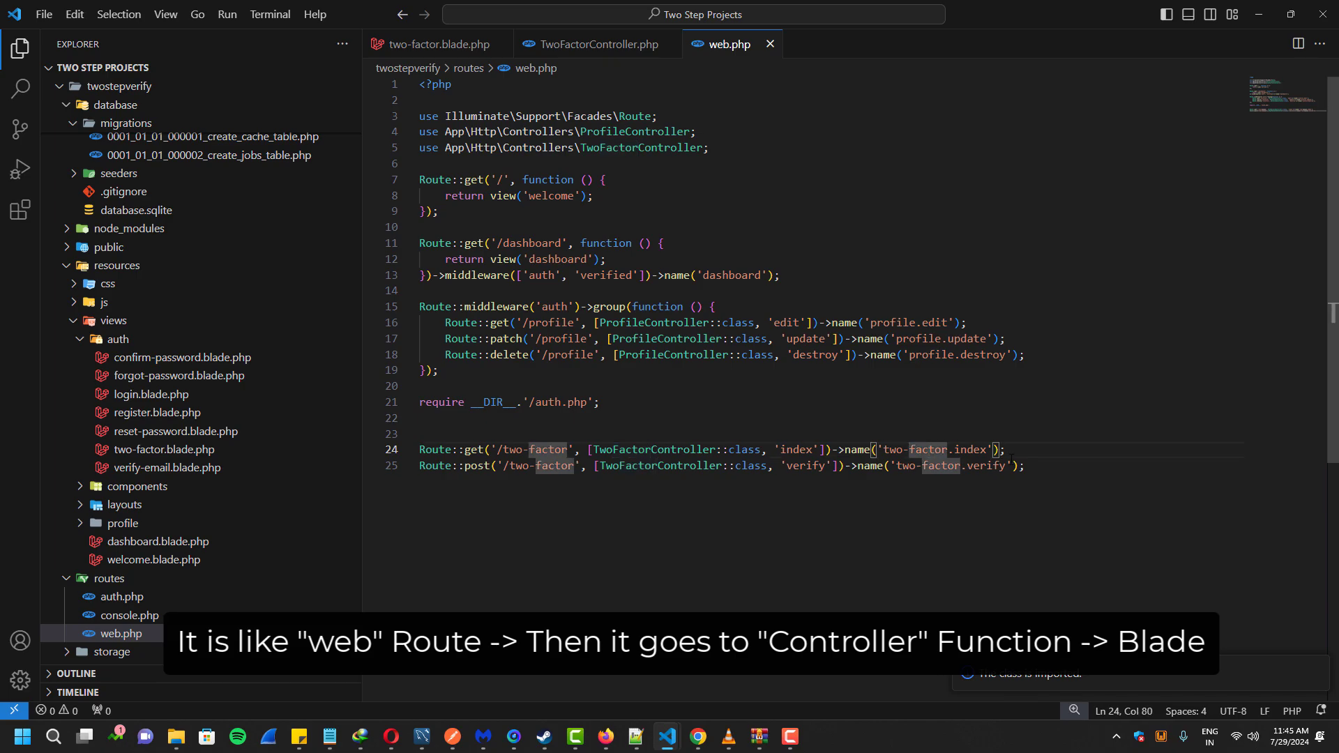
left_click(600, 43)
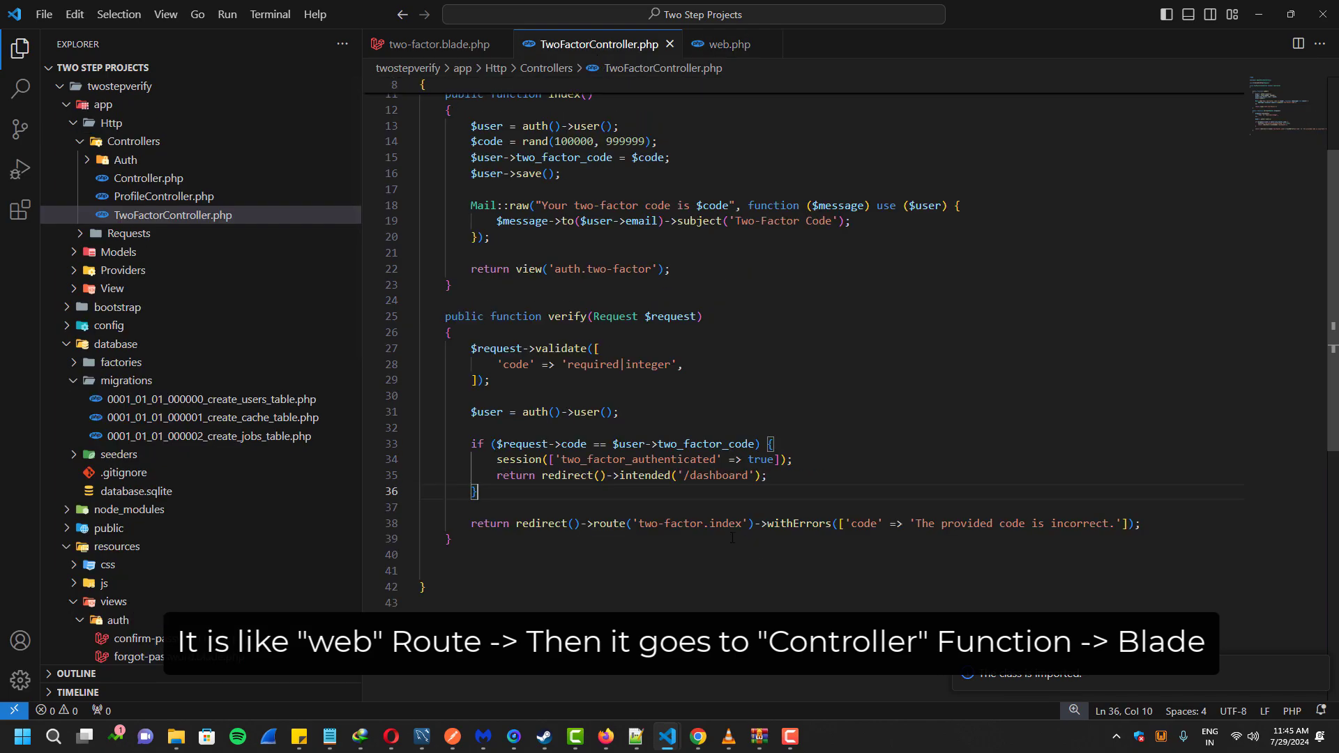
Review the verify() method and open a PowerShell terminal in the twostepverify folder.
double_click(687, 524)
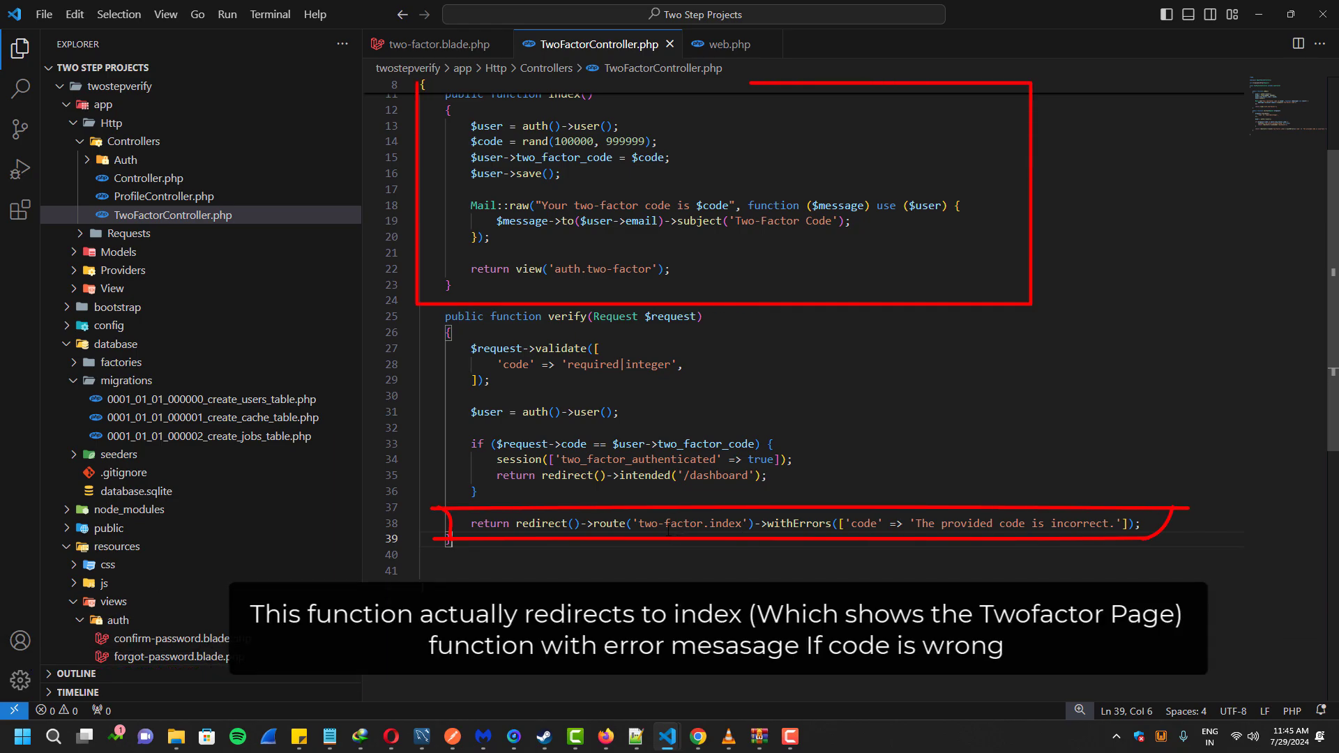
scroll("down", 3)
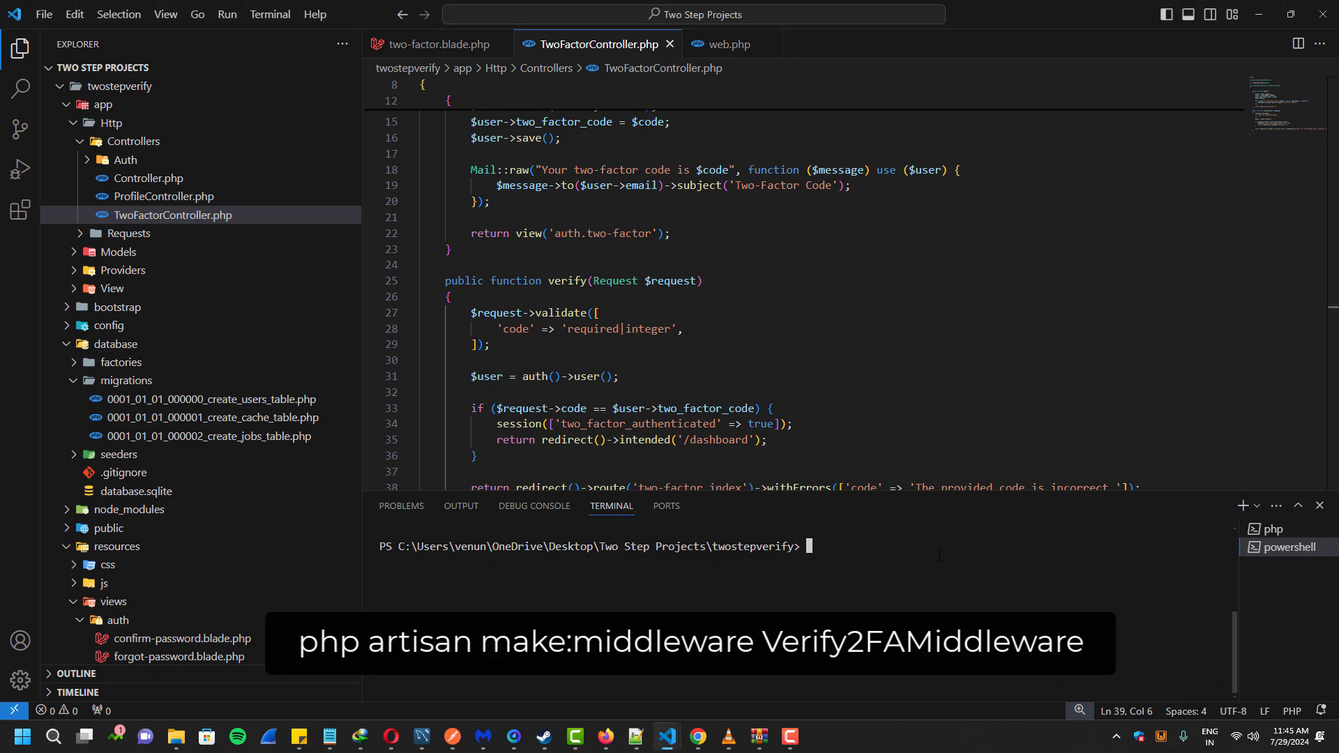
Run php artisan make:middleware Verify2FAMiddleware in the terminal.
type("php artisan make:middle")
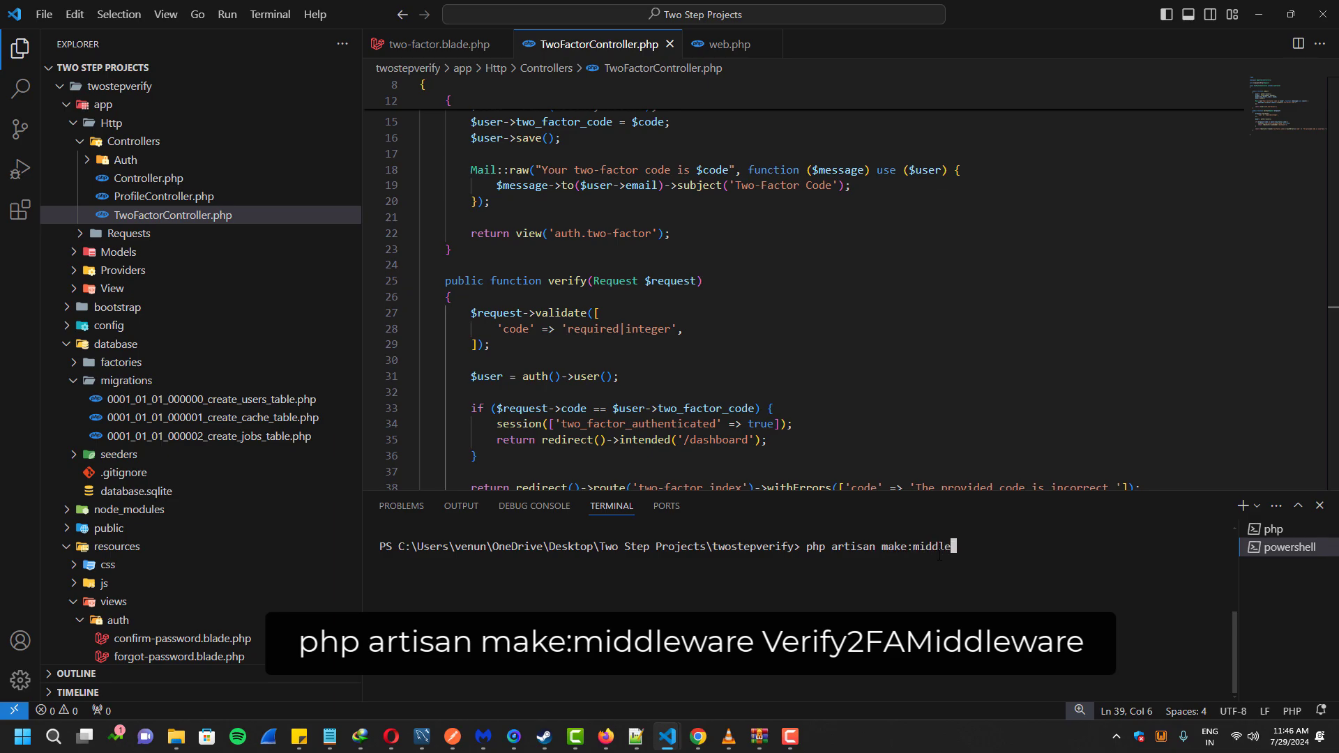
type("ware Verif")
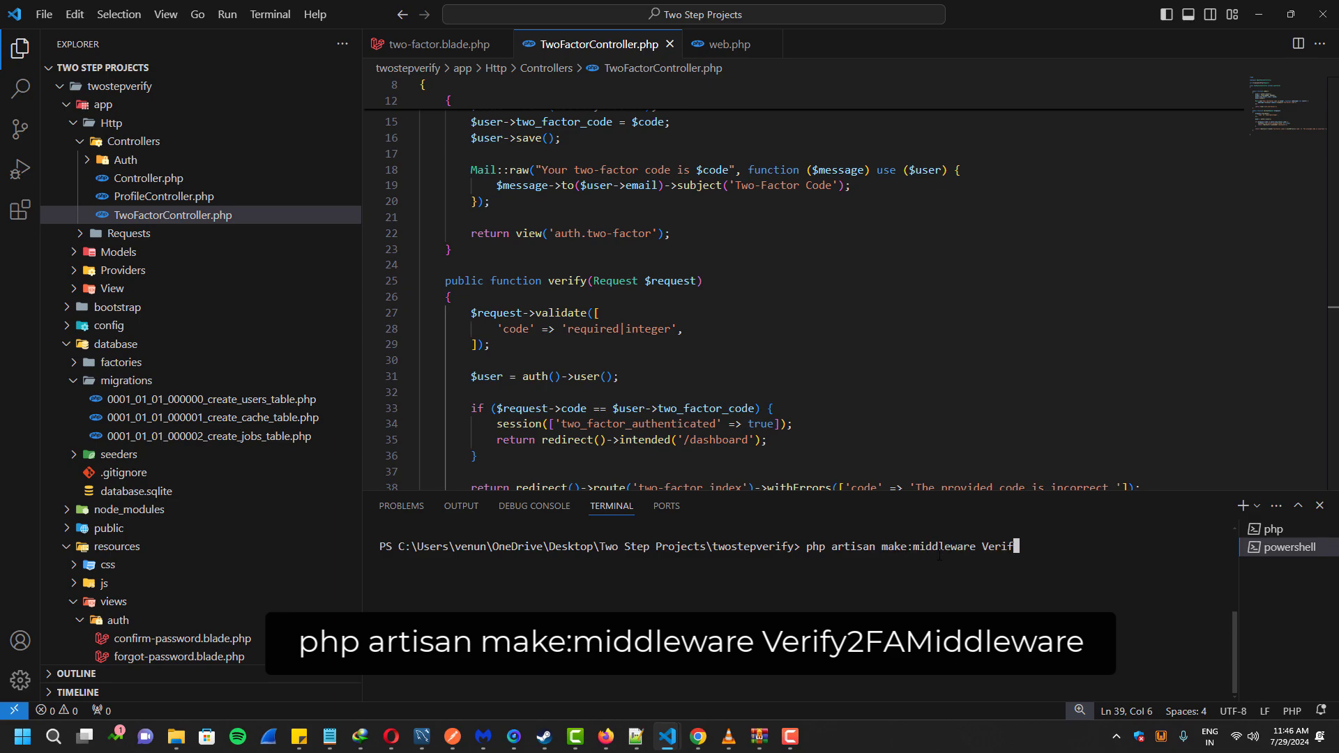
type("y2FAMi")
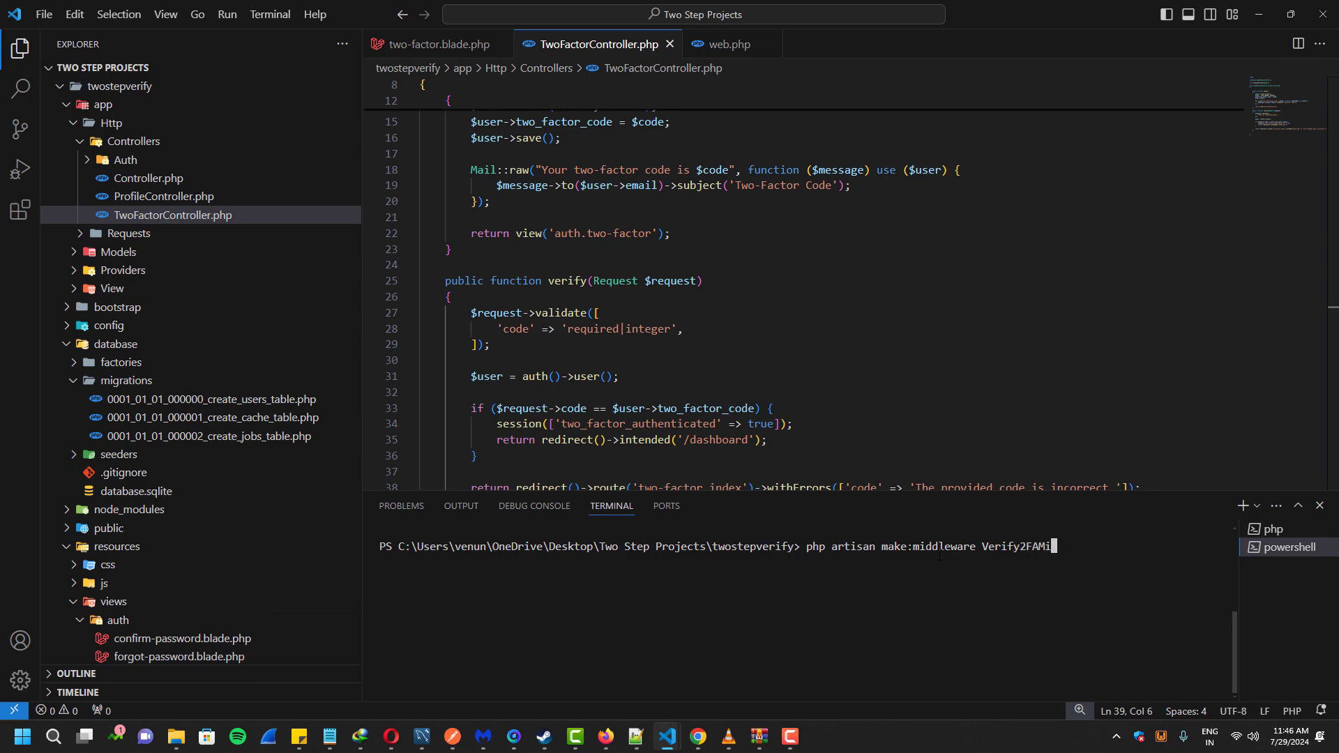
type("ddleware")
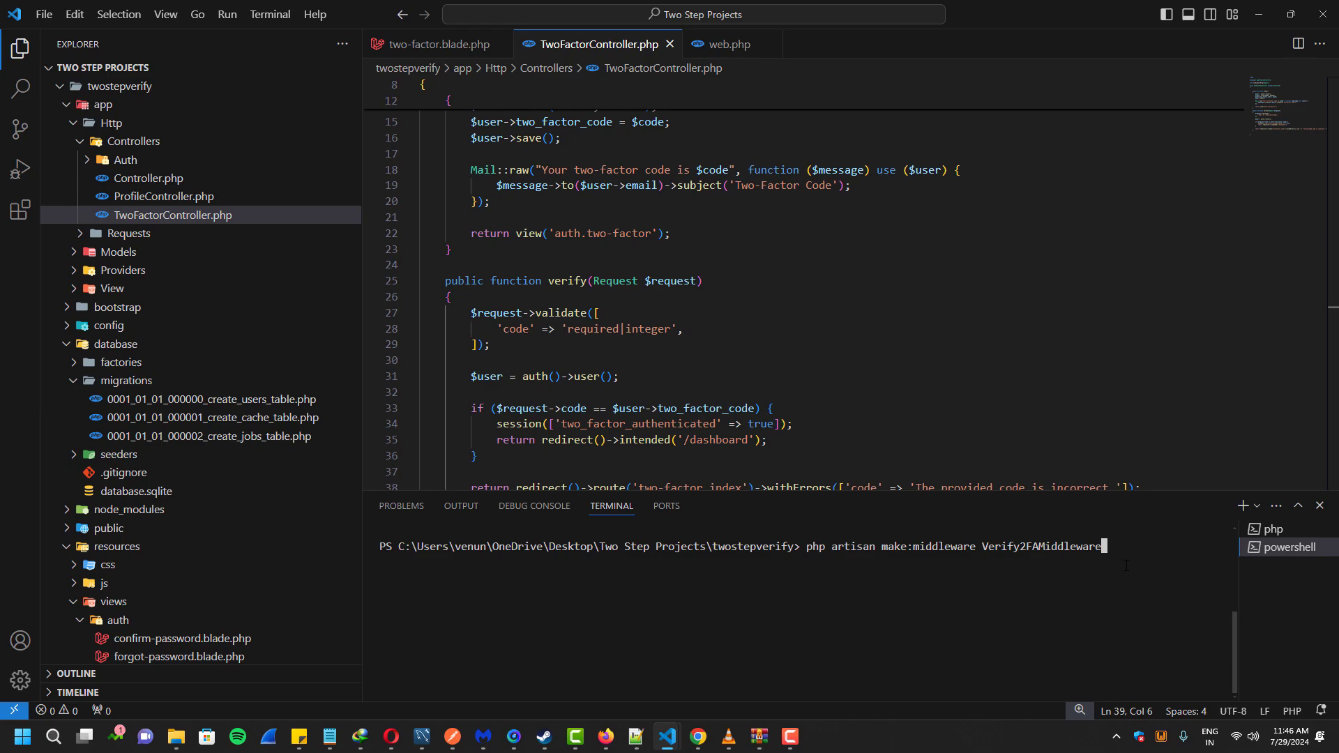
key("Return")
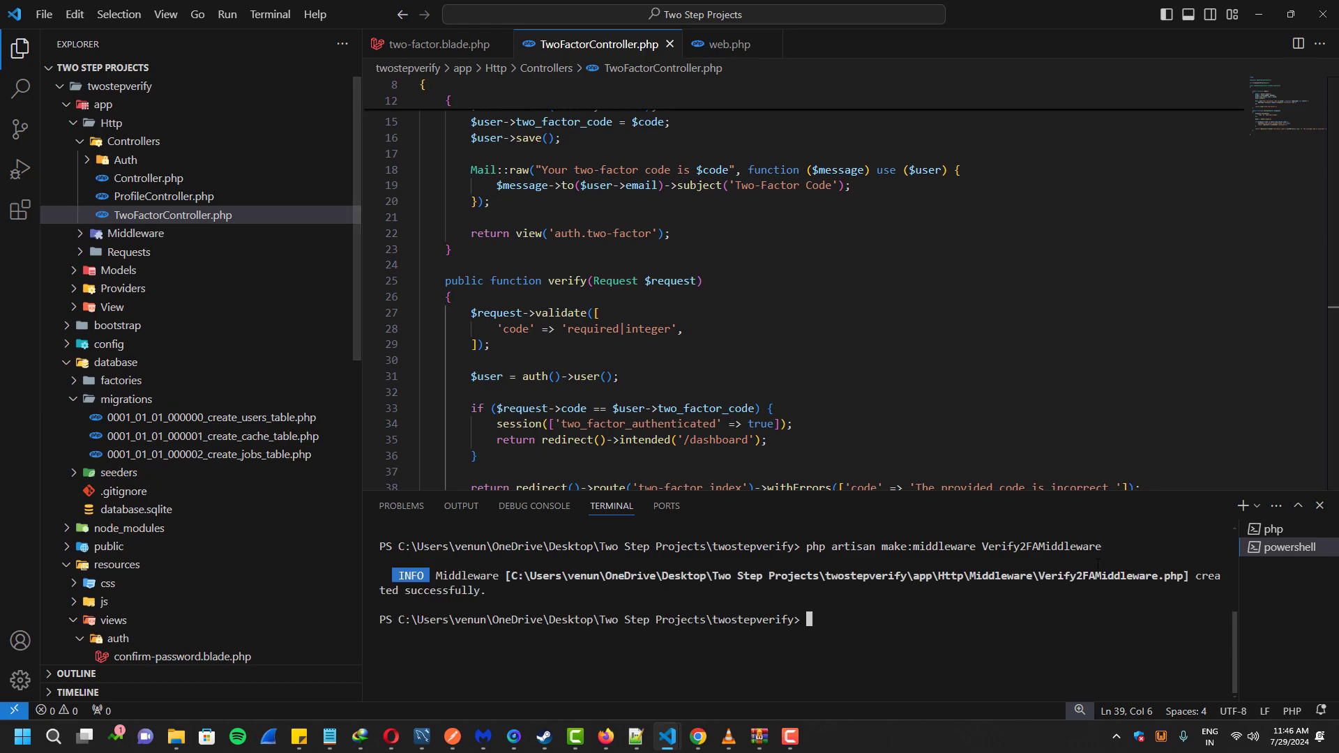
mouse_move(286, 292)
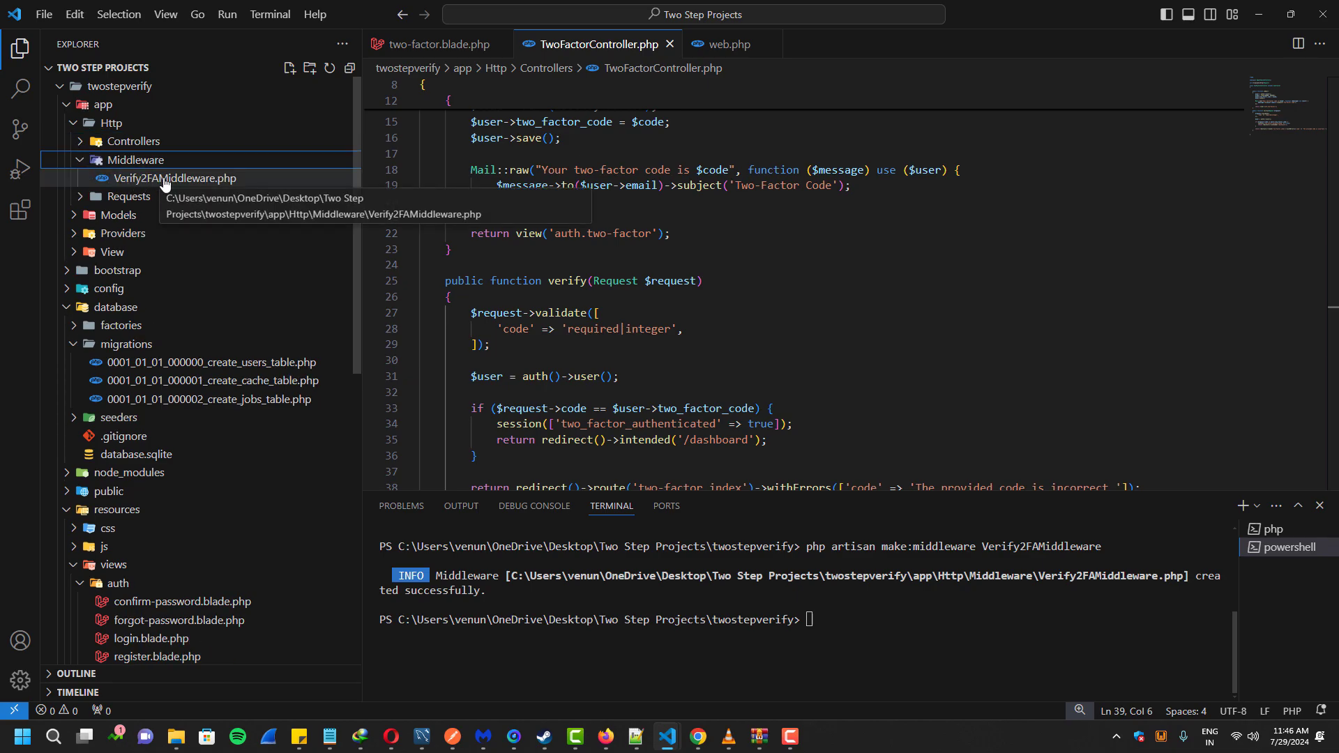
In handle(), redirect authenticated users lacking session two_factor_authenticated to route two-factor.index.
left_click(174, 178)
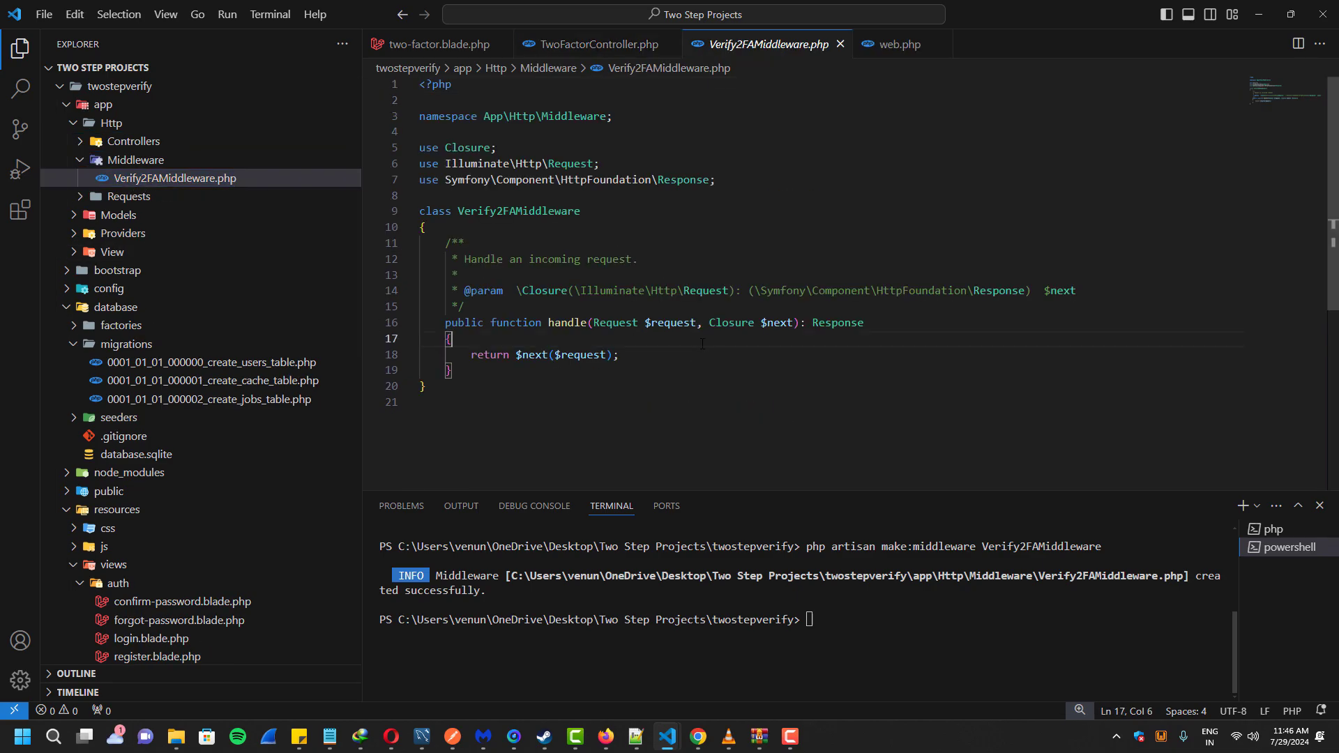
key("Enter")
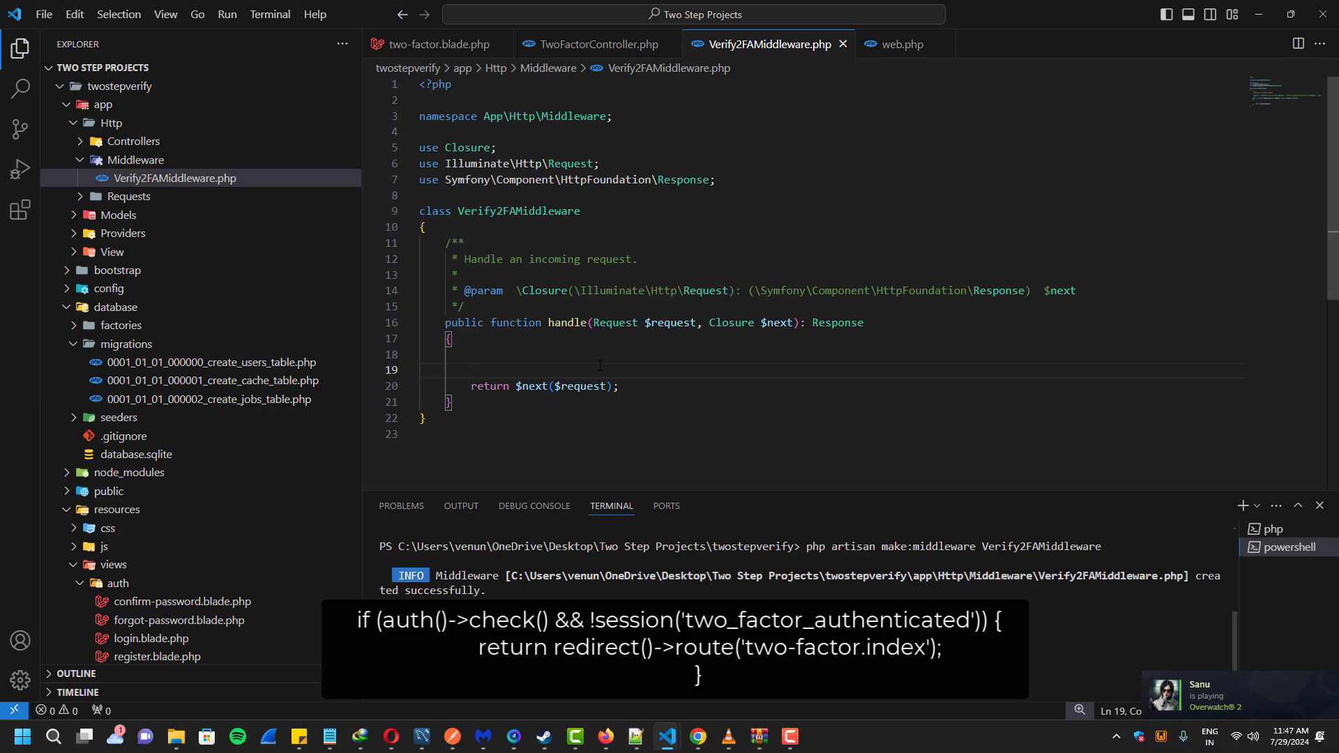
type("if")
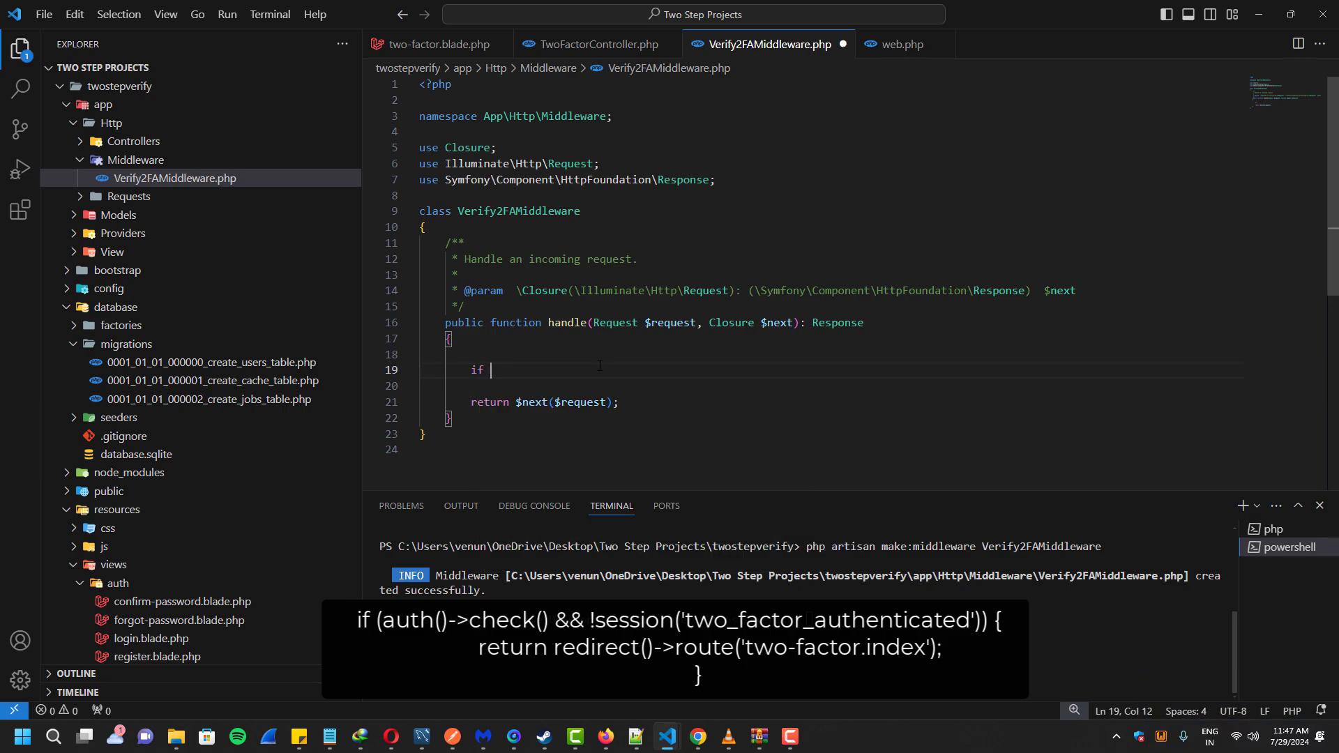
type("(auth)")
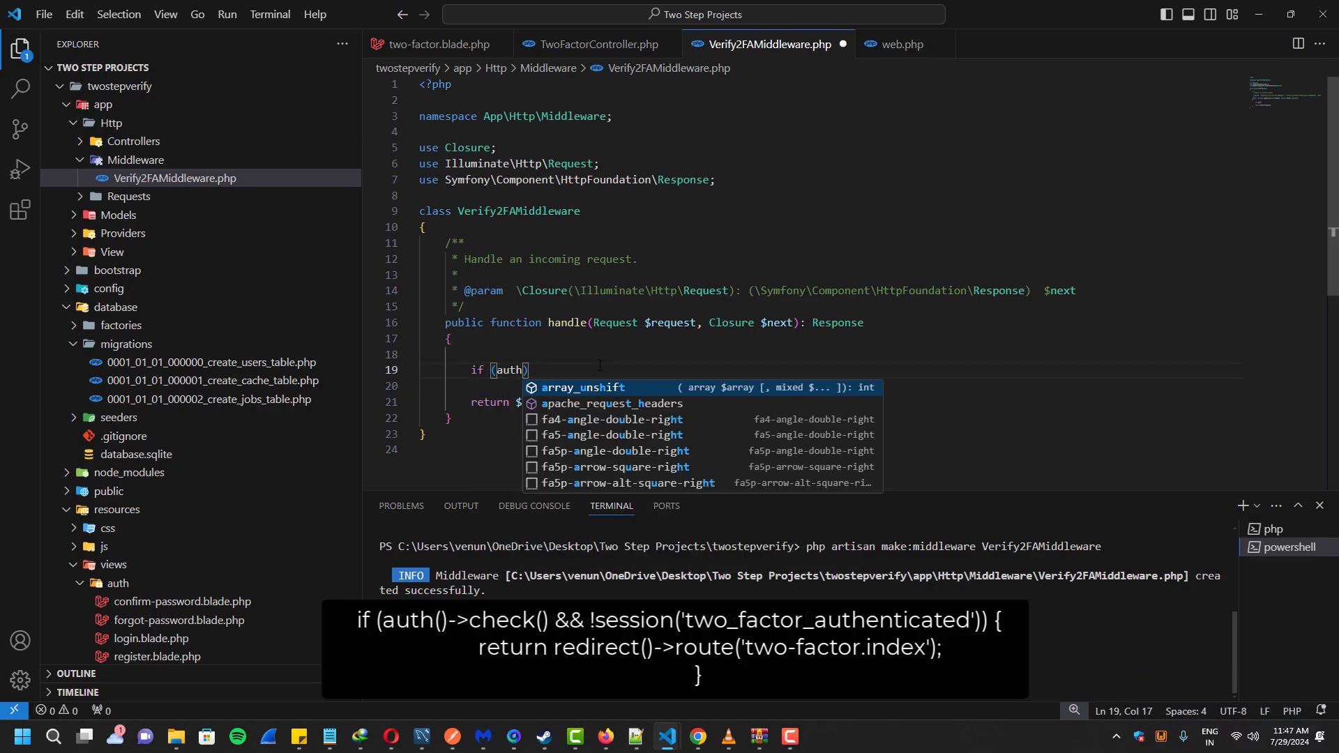
type("()->check())")
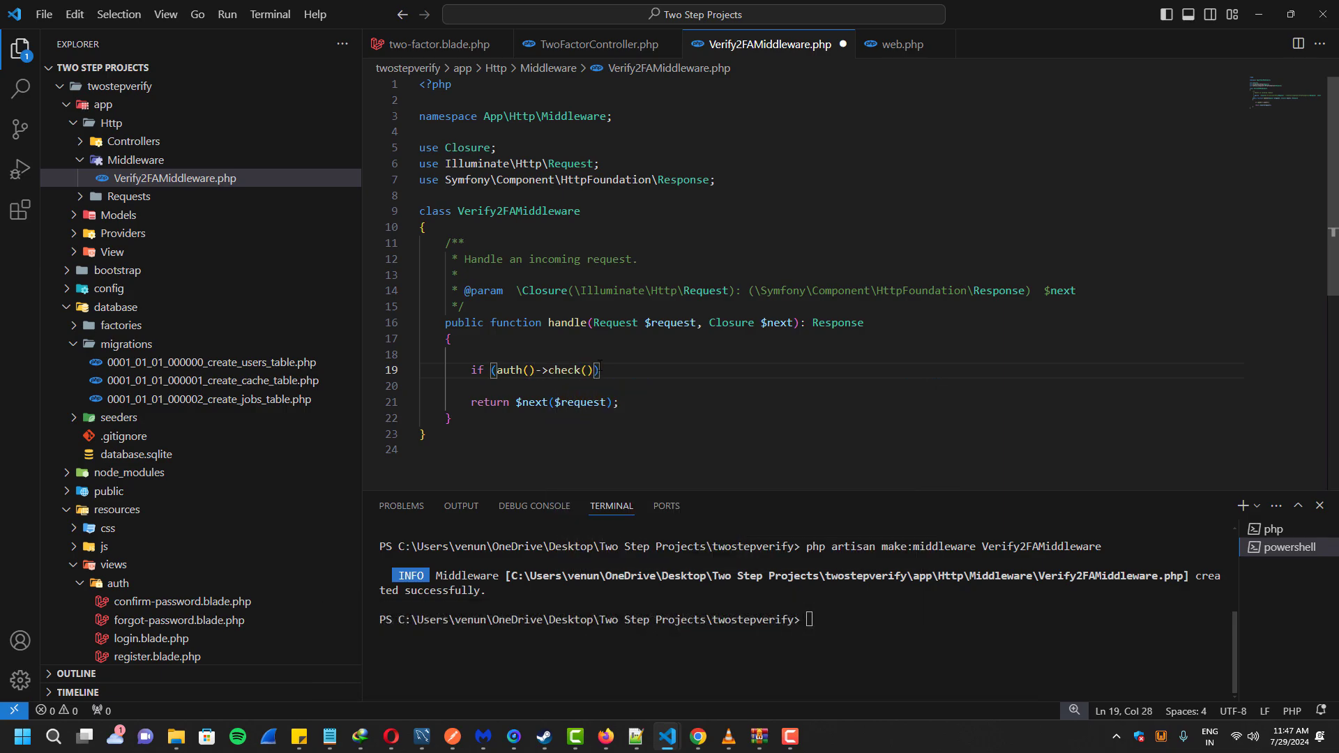
type("&& !")
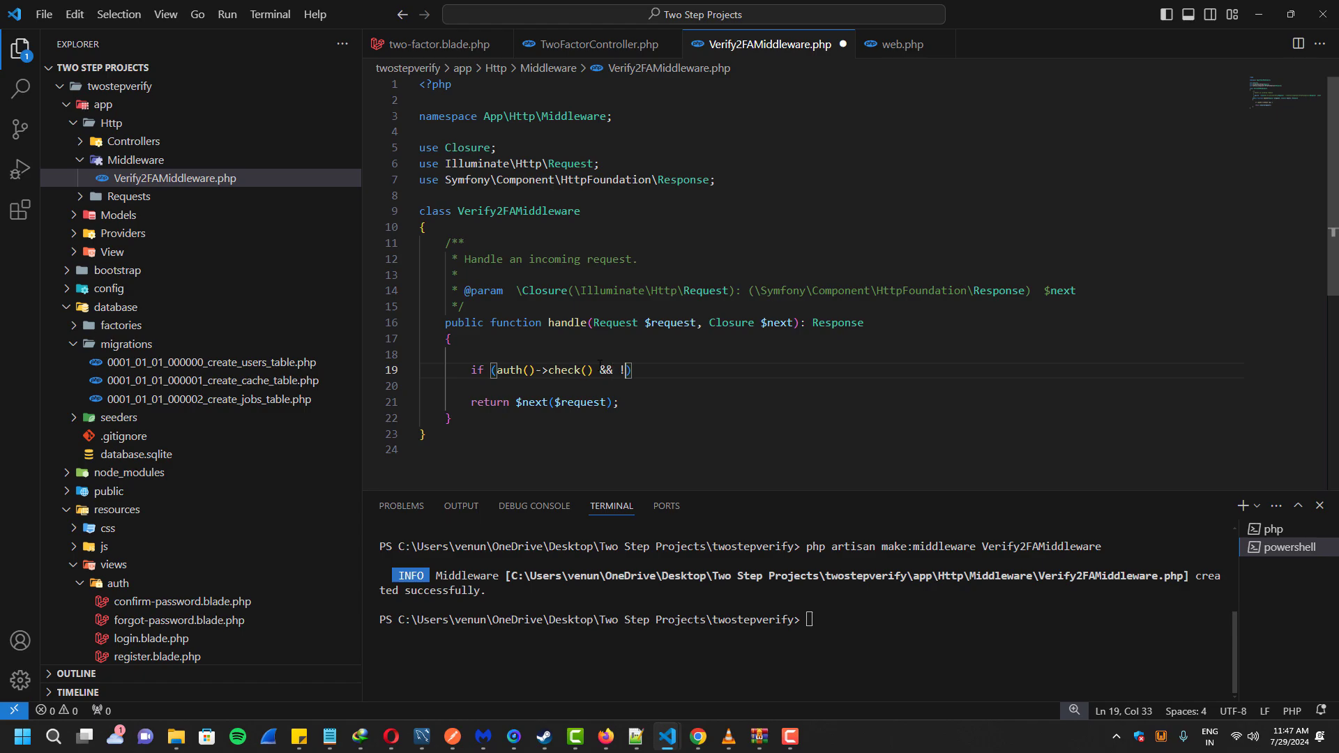
type("!session('two_factor_au")
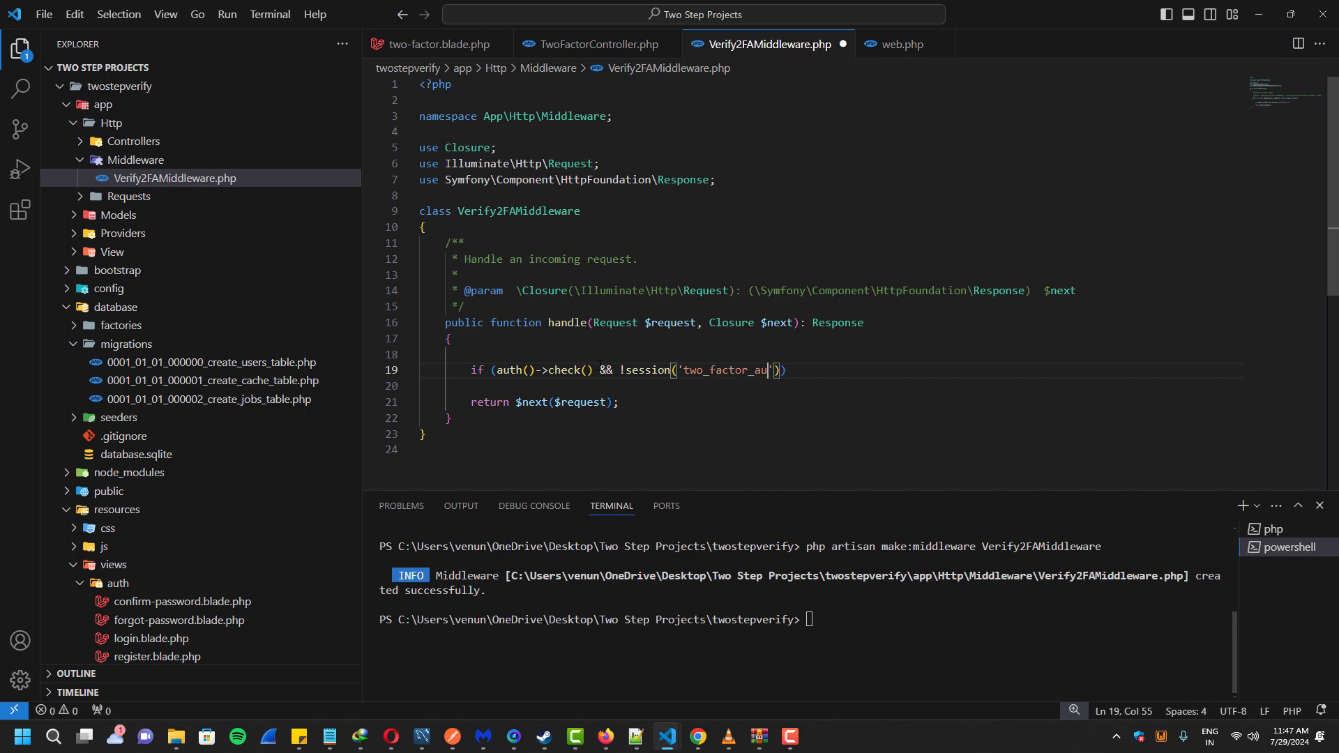
type("henticat")
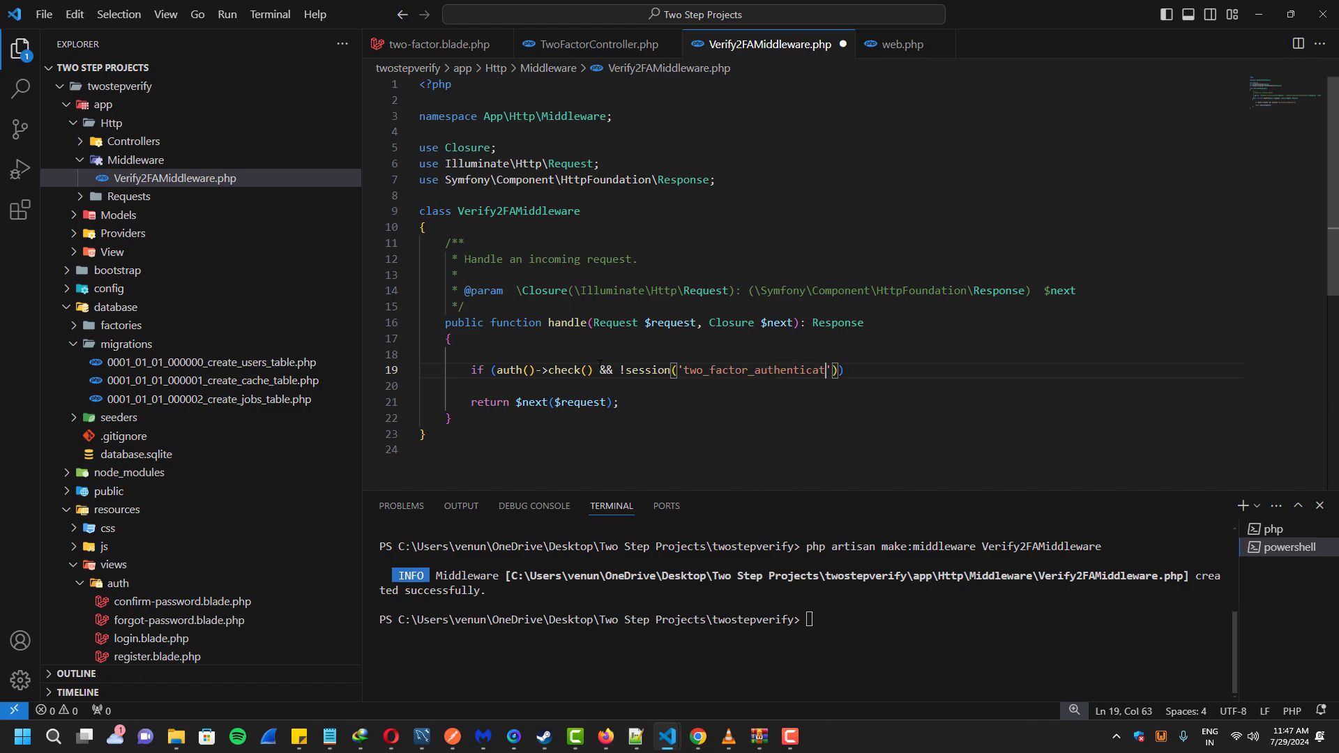
type("ed')")
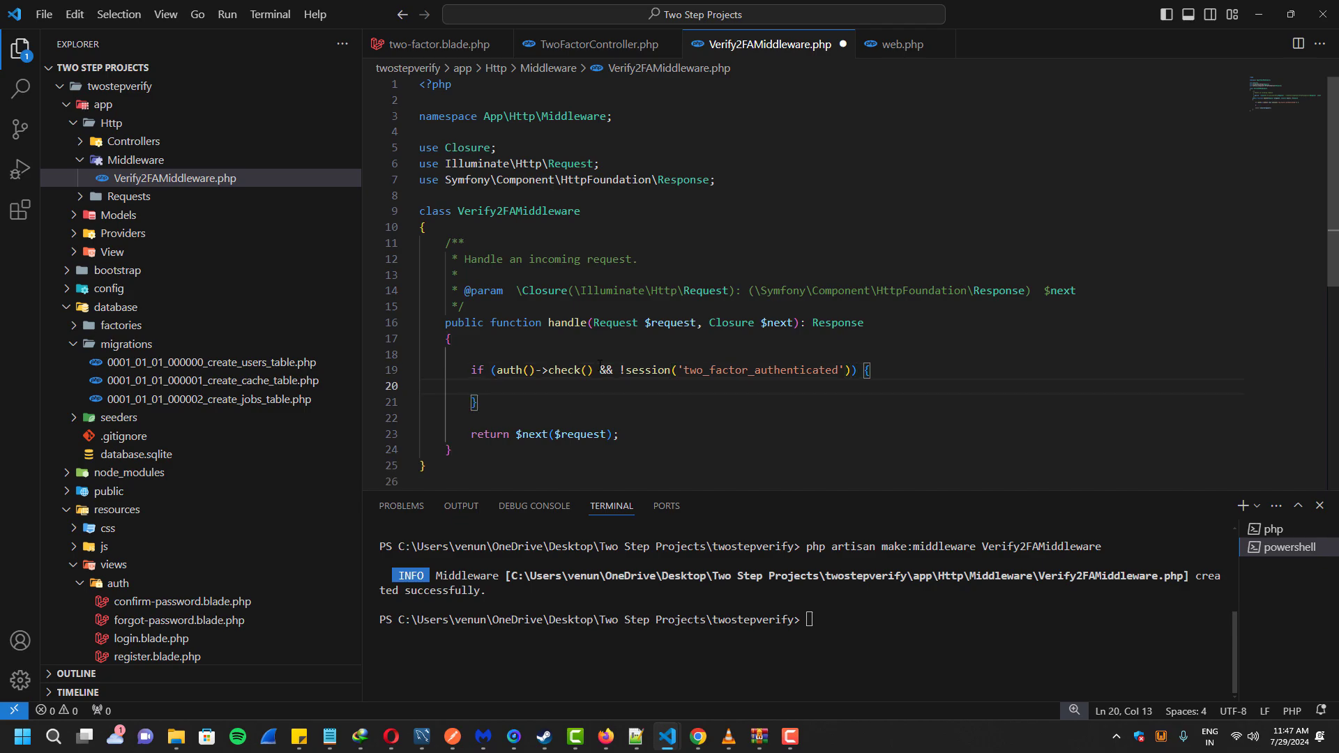
type("return redirec")
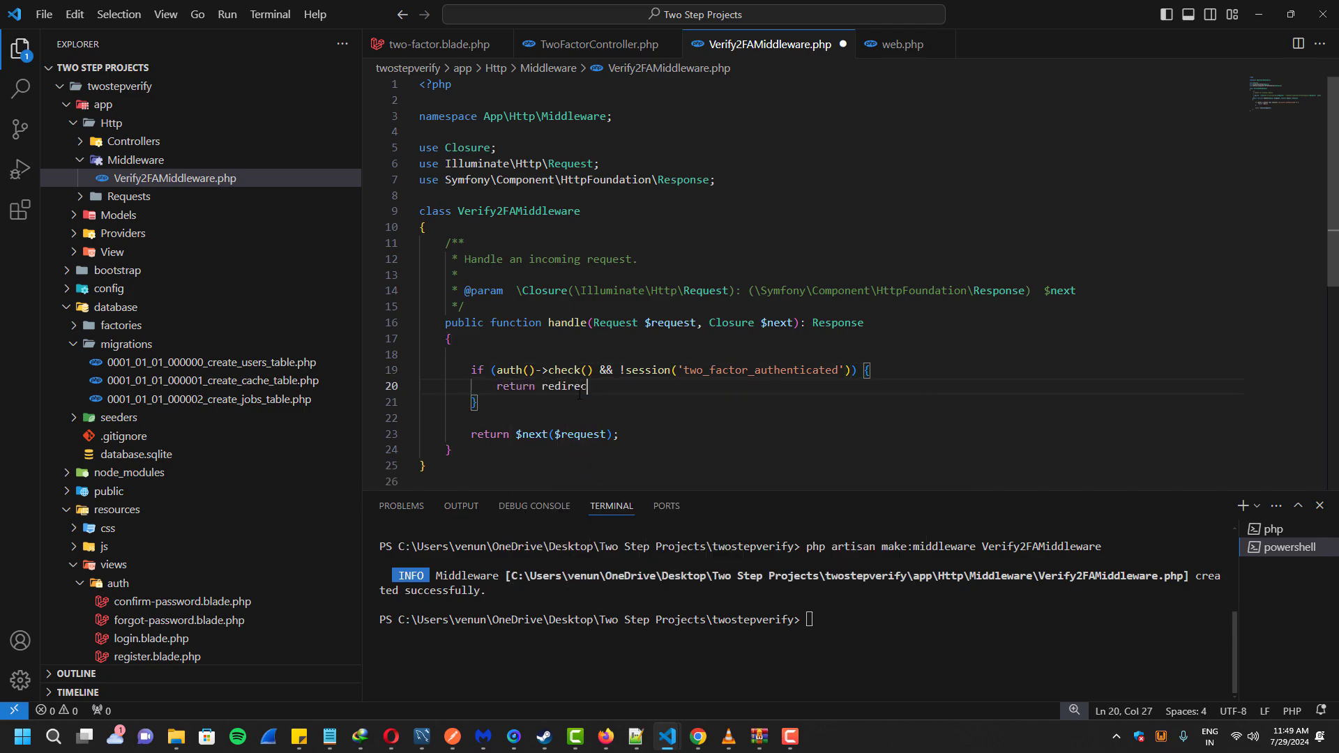
type("t()->route('')")
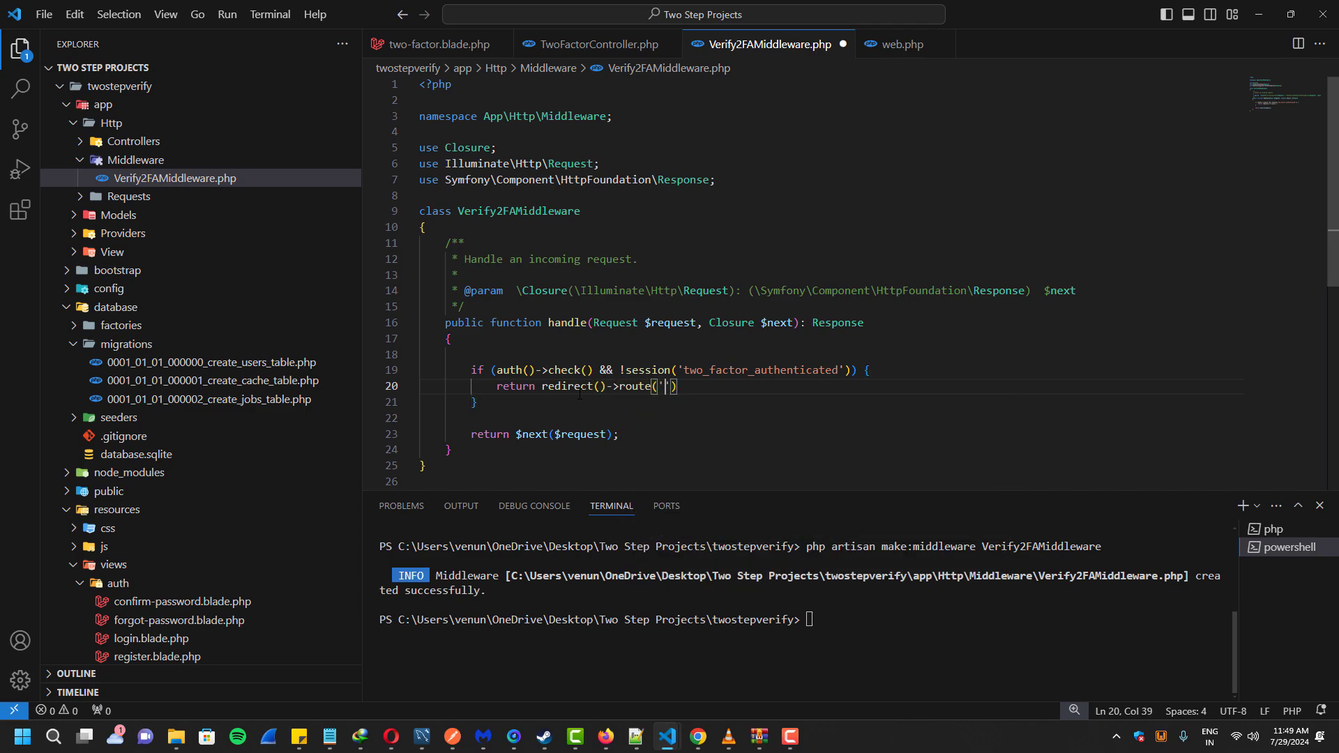
type("two-factor.index")
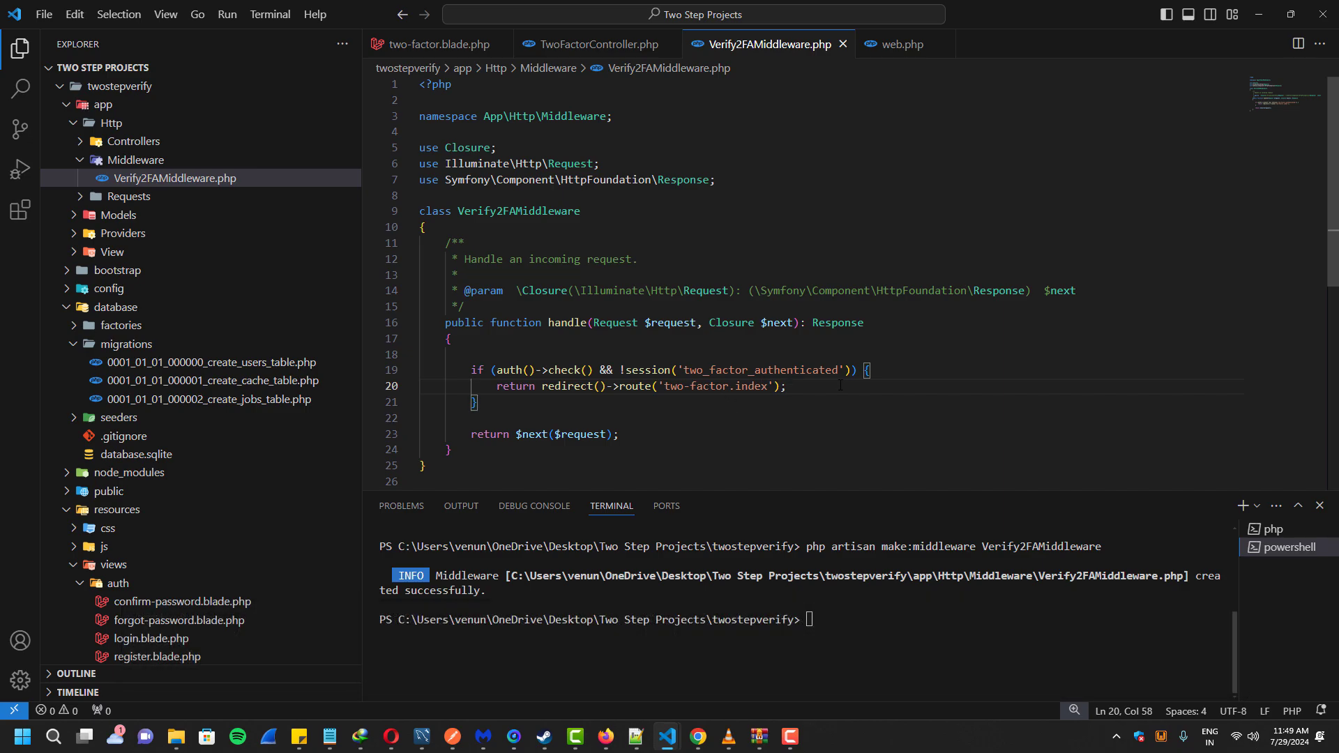
Review the two-factor Blade view and TwoFactorController index(), then open bootstrap/app.php.
left_click(902, 43)
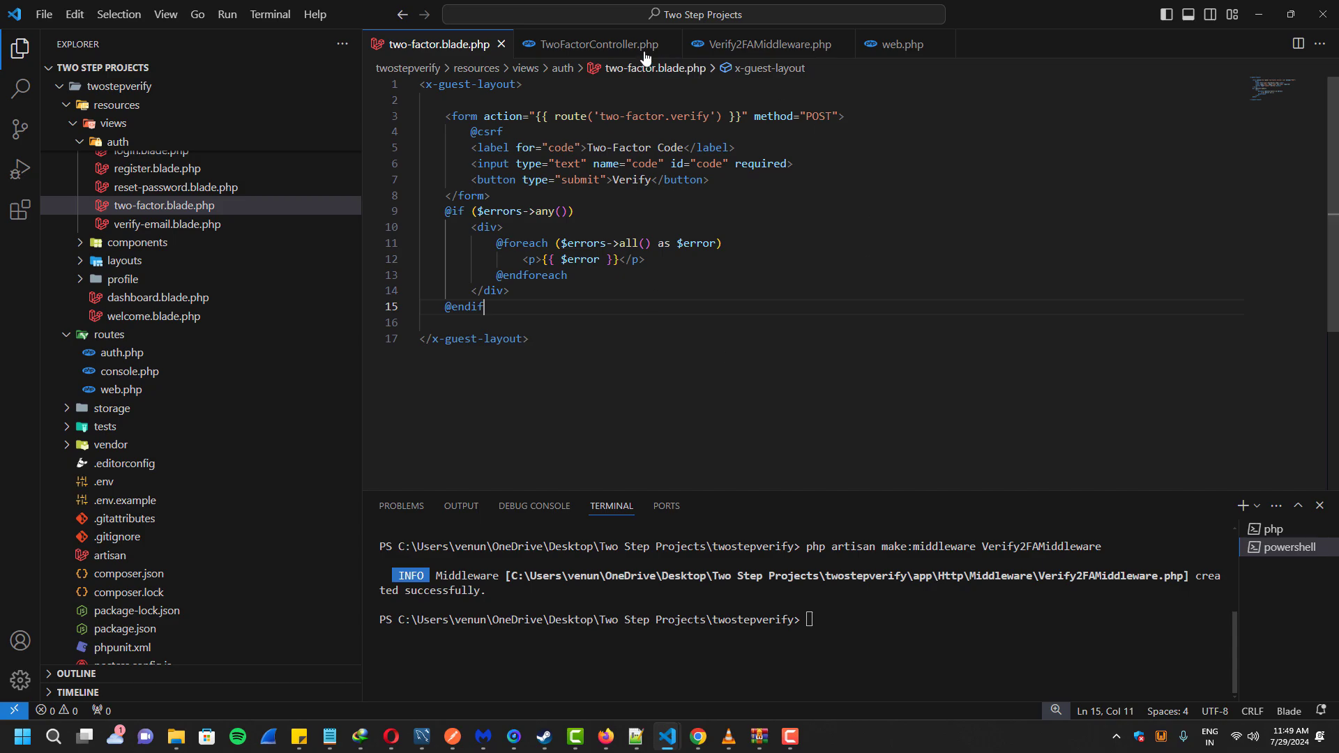
left_click(595, 43)
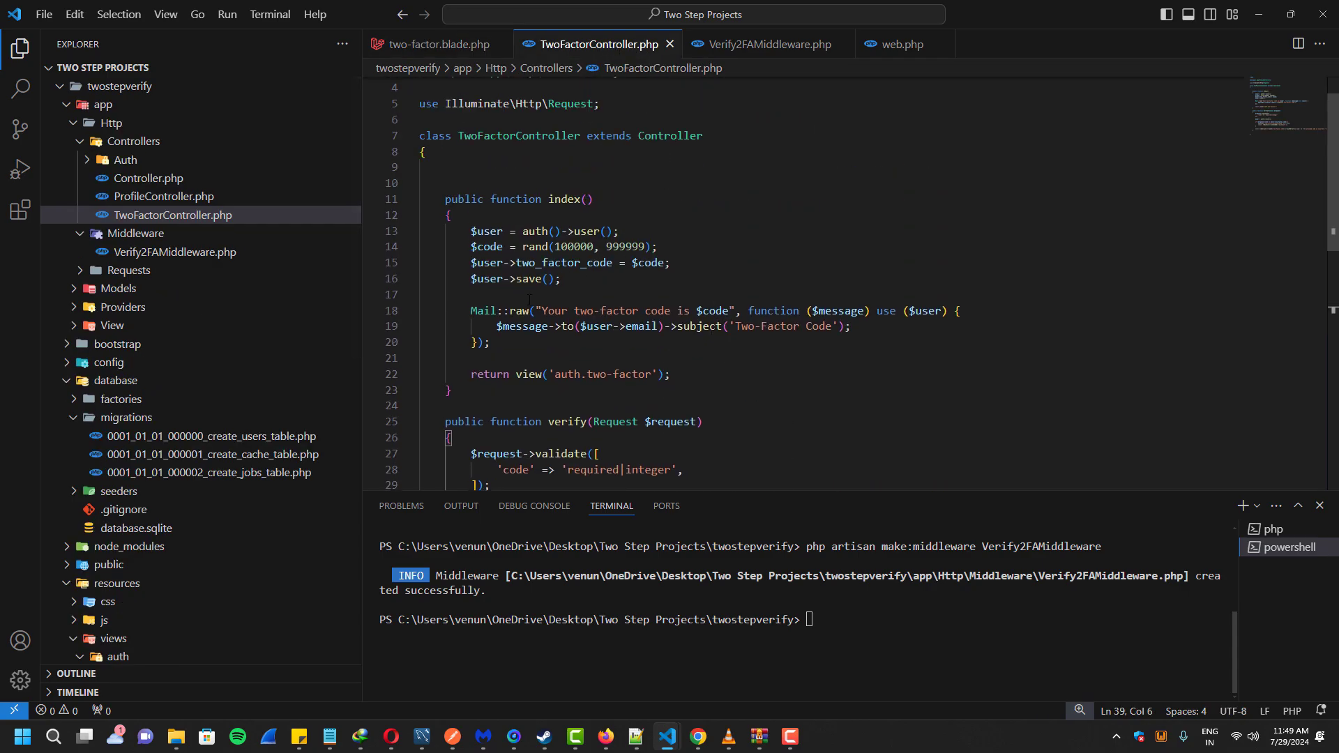
mouse_move(537, 247)
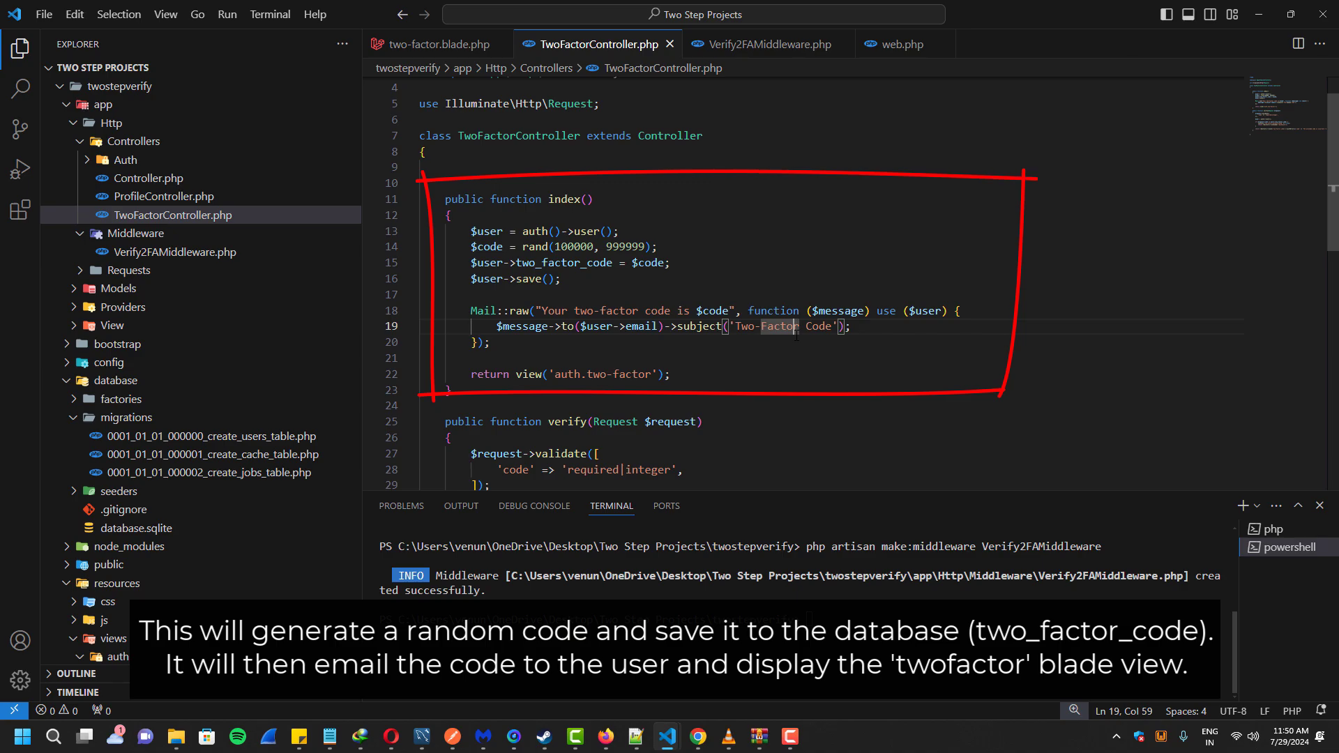
left_click(436, 43)
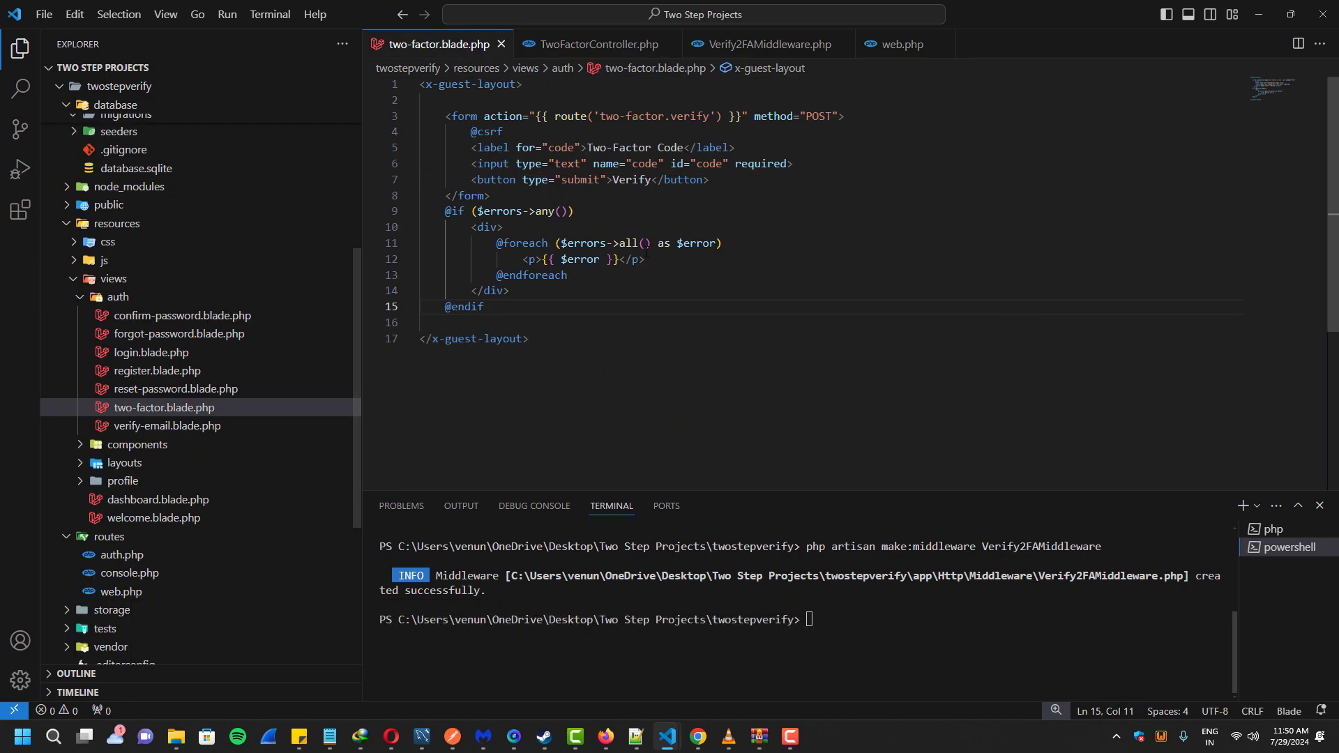
left_click(483, 307)
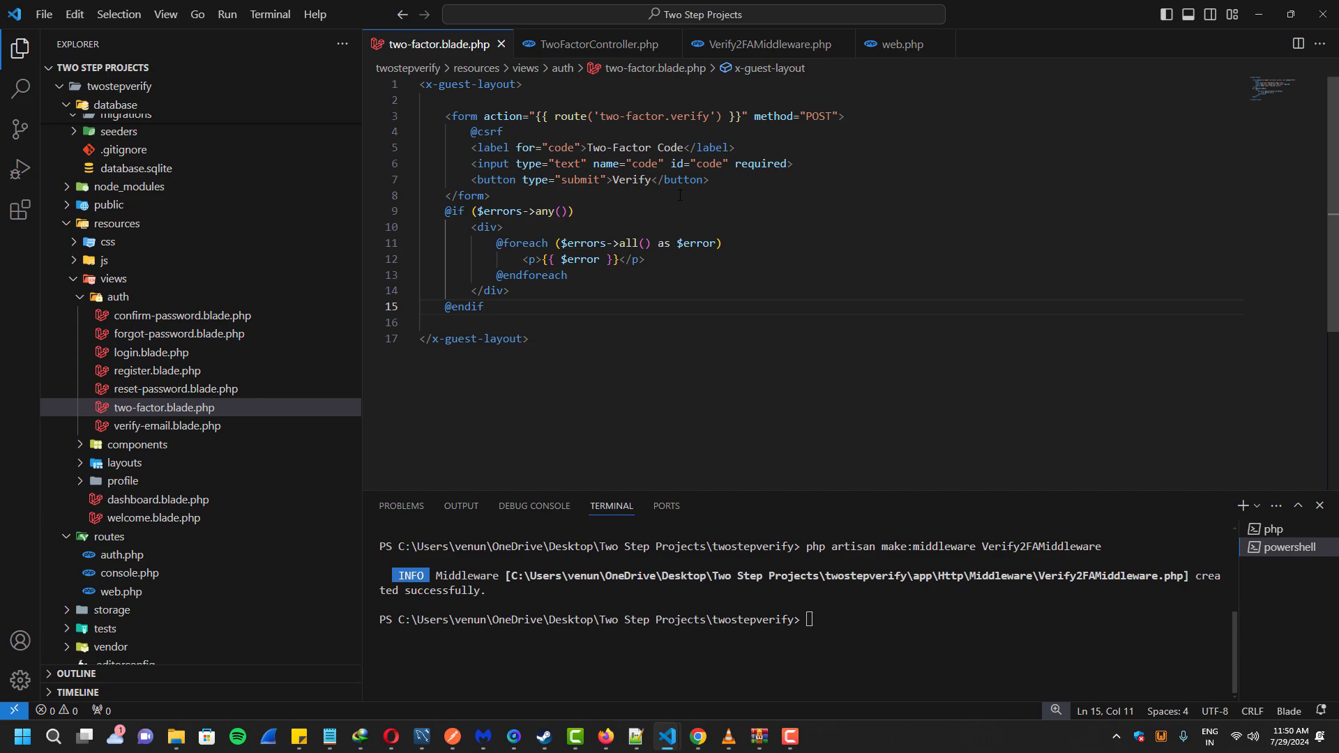
left_click(485, 307)
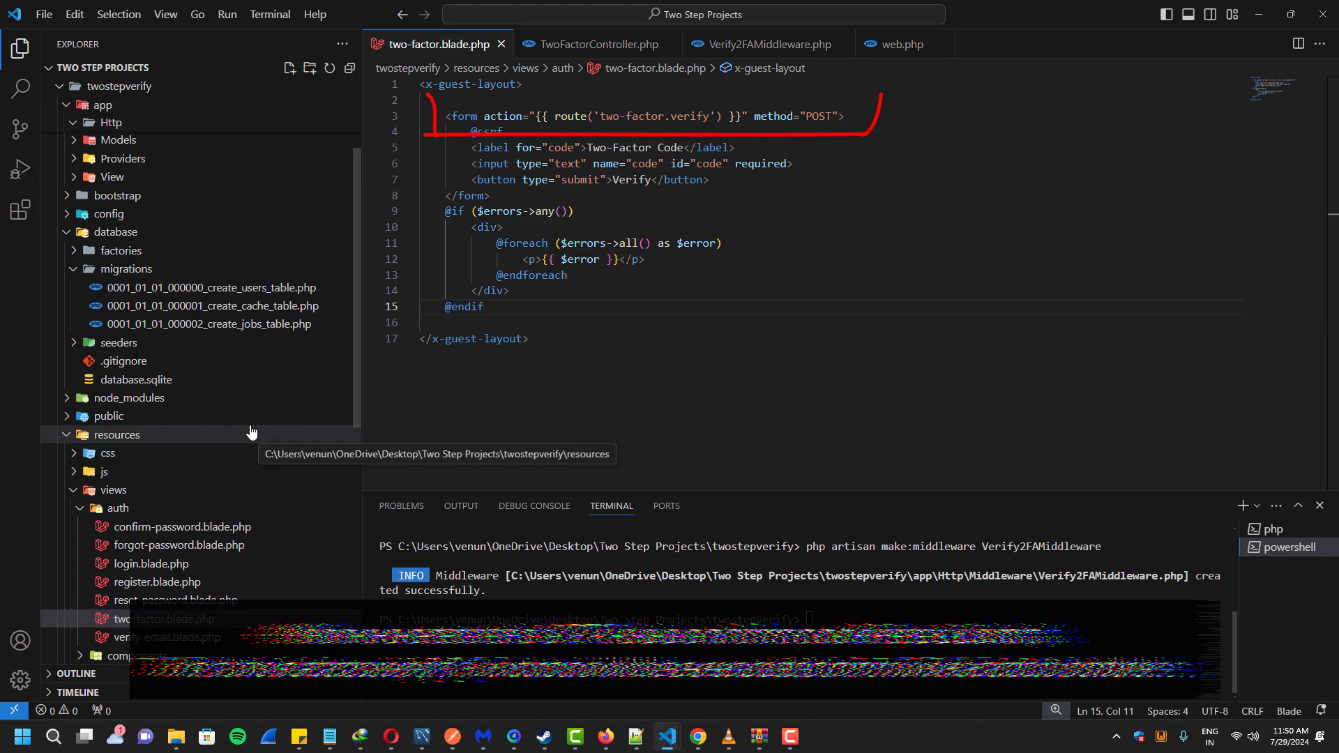
left_click(111, 122)
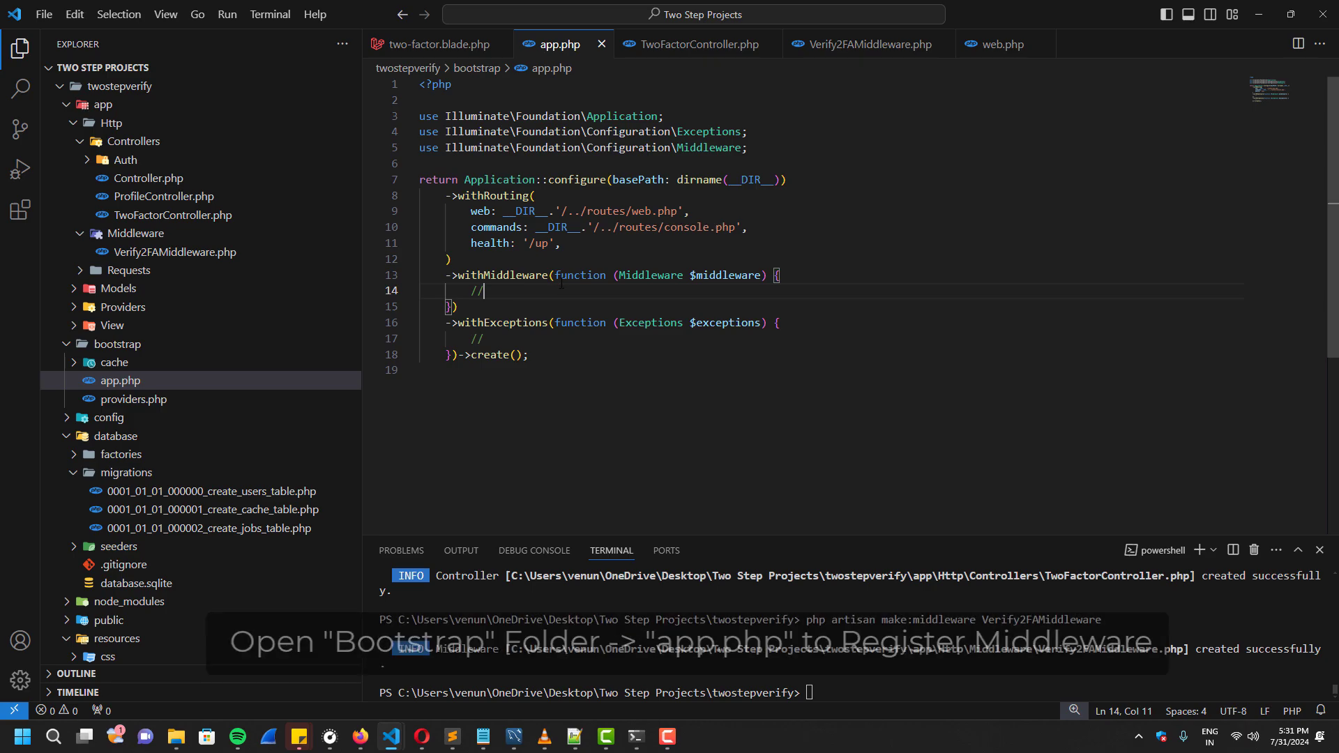
Append Verify2FAMiddleware::class to a 'twofactor' middleware group in withMiddleware and save.
type("$")
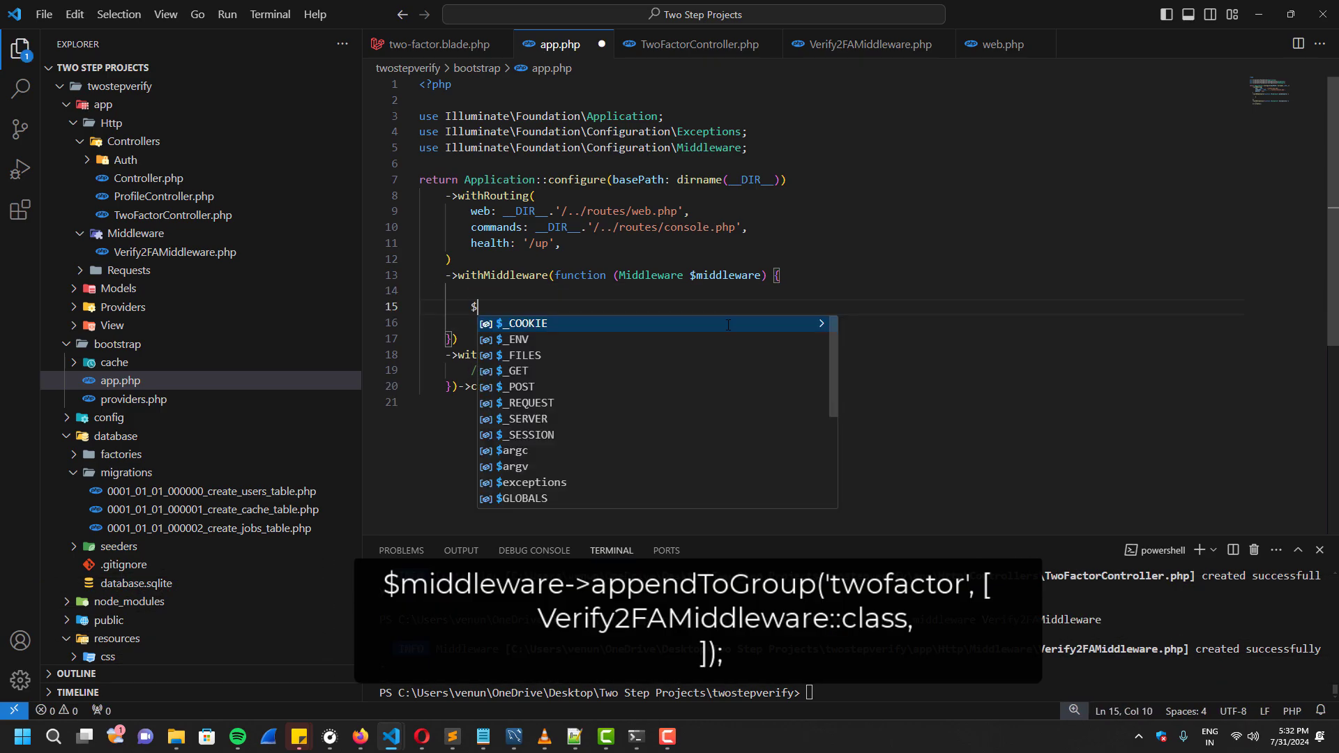
type("middleware->appendToGroup('twofactor', [")
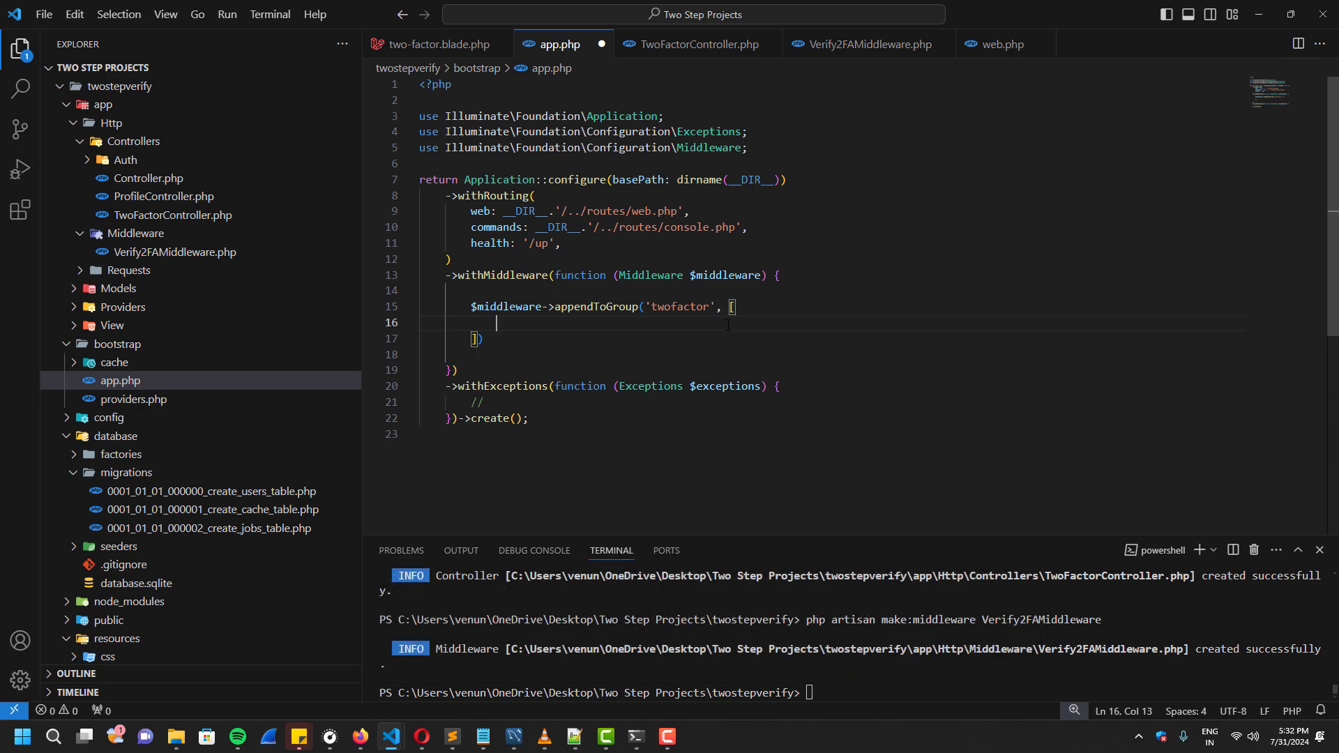
type("Verify2FAMiddleware")
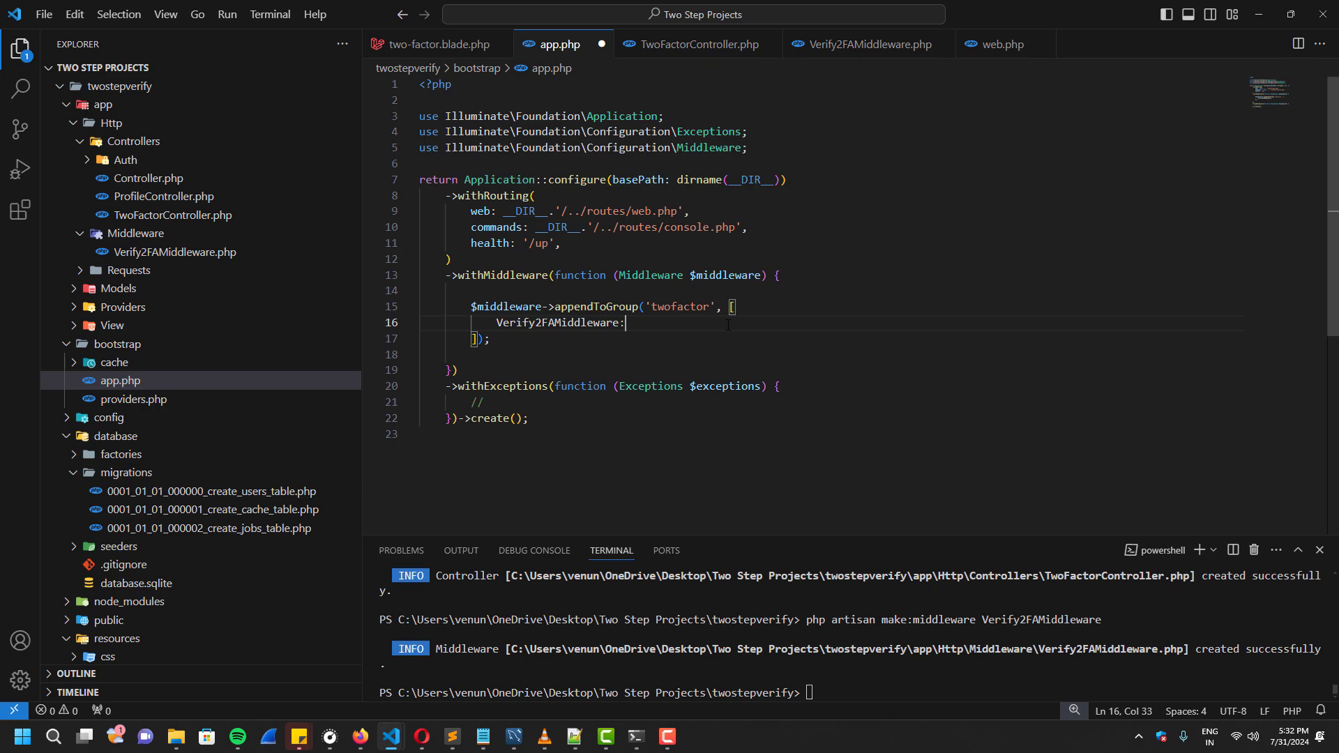
type("::class")
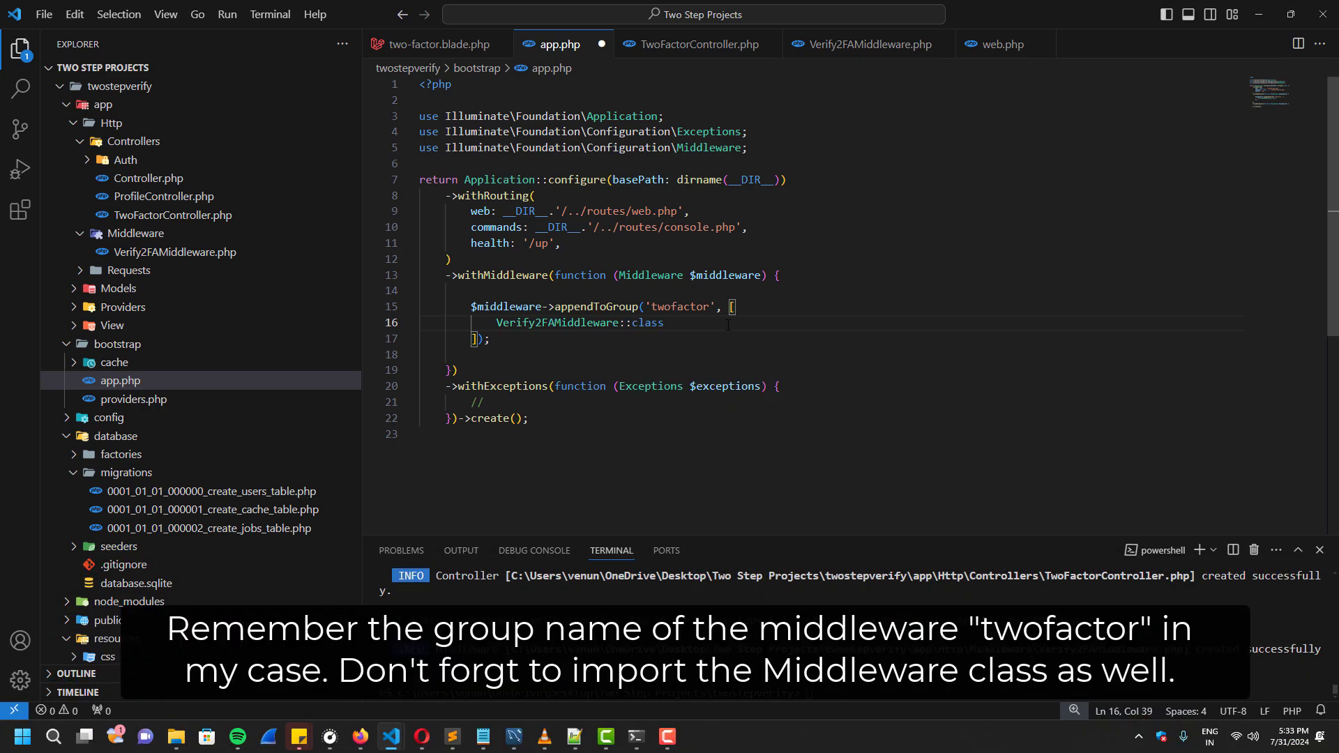
type(",")
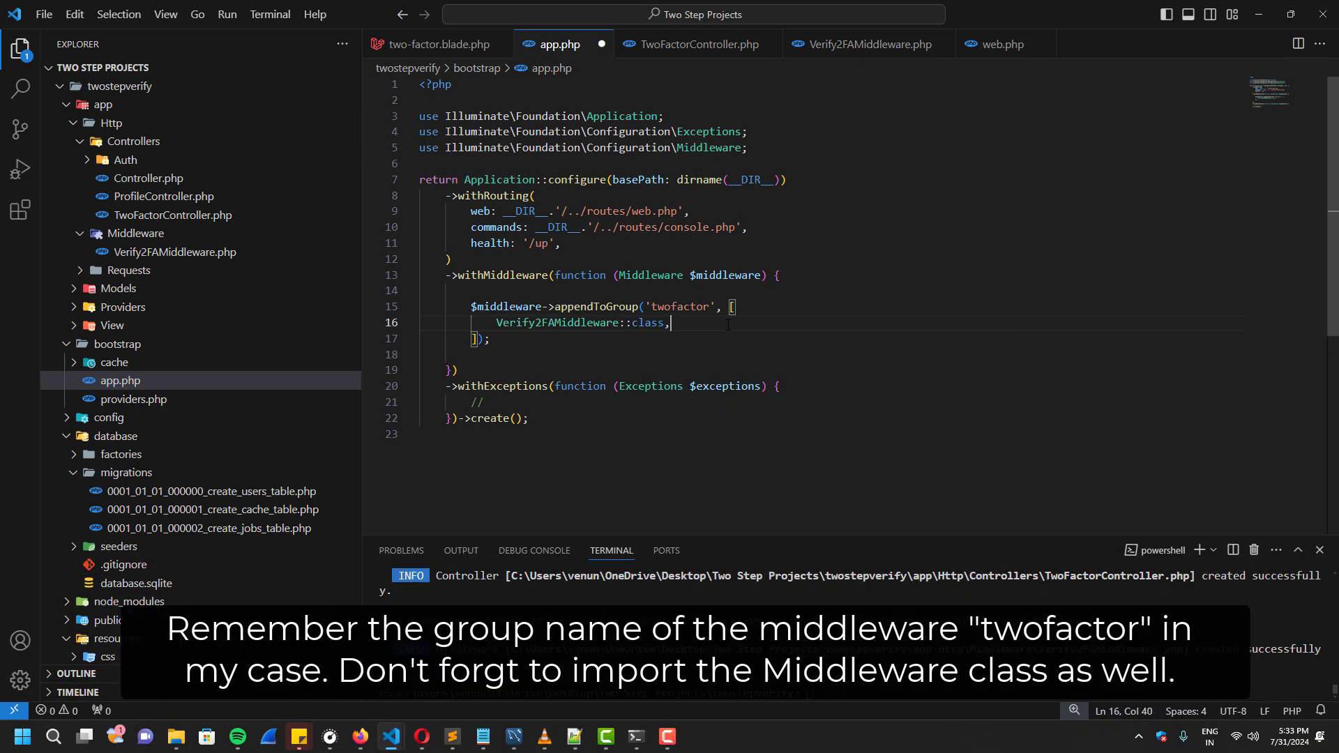
key("ctrl+s")
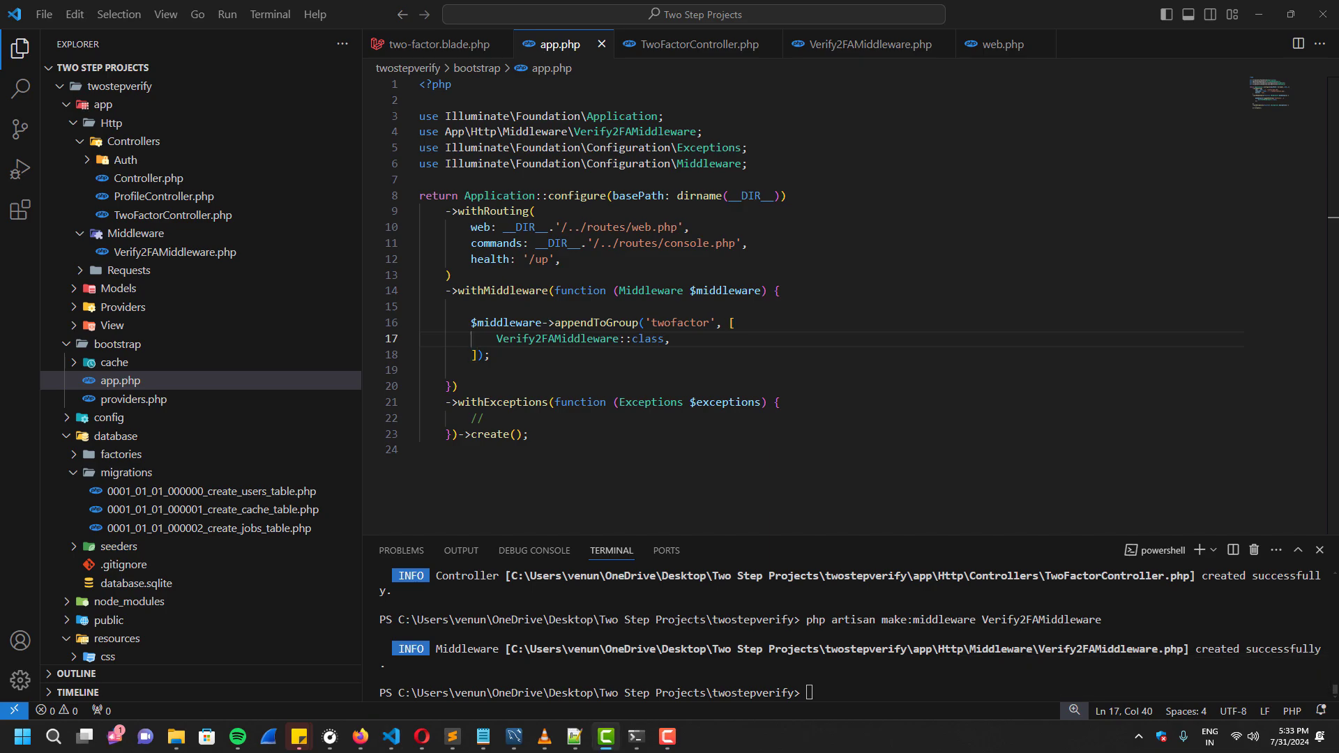
mouse_move(1247, 336)
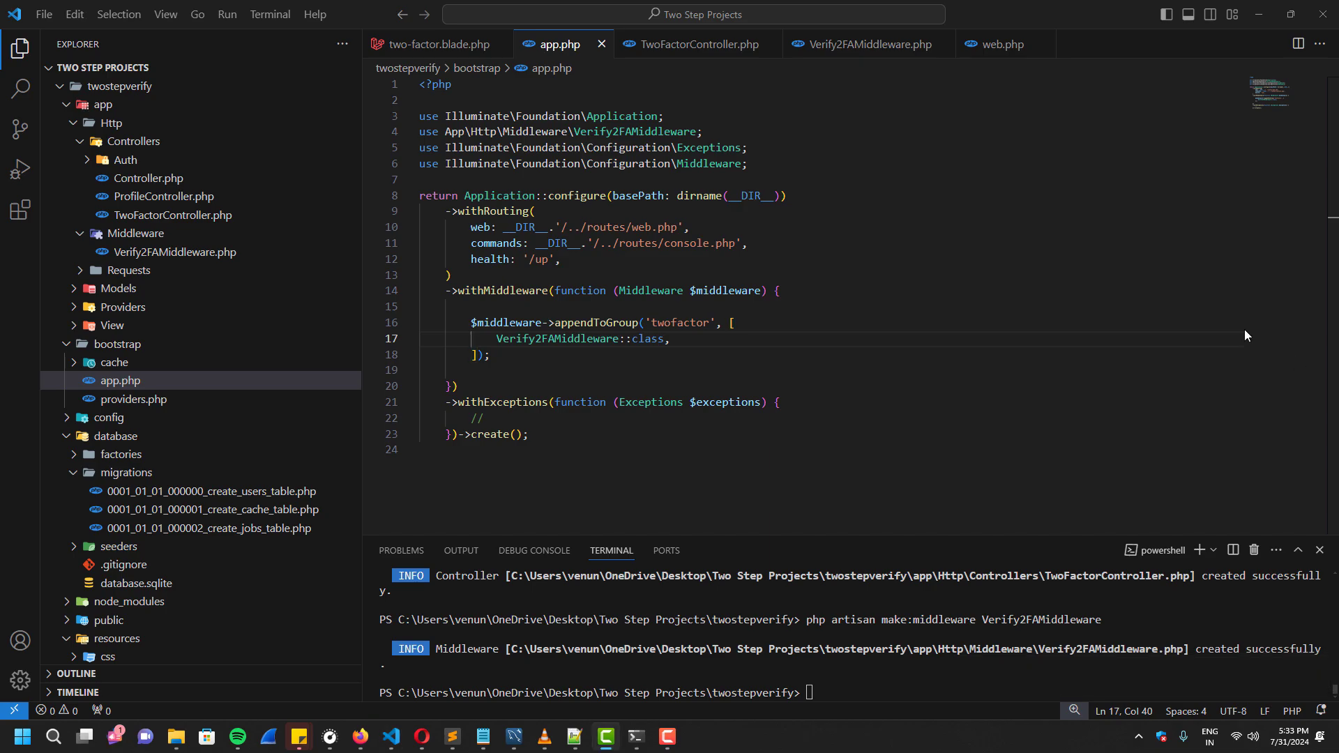
Copy the auth route group in web.php, fill it with the /two-factor GET and POST routes, and save.
left_click(1001, 43)
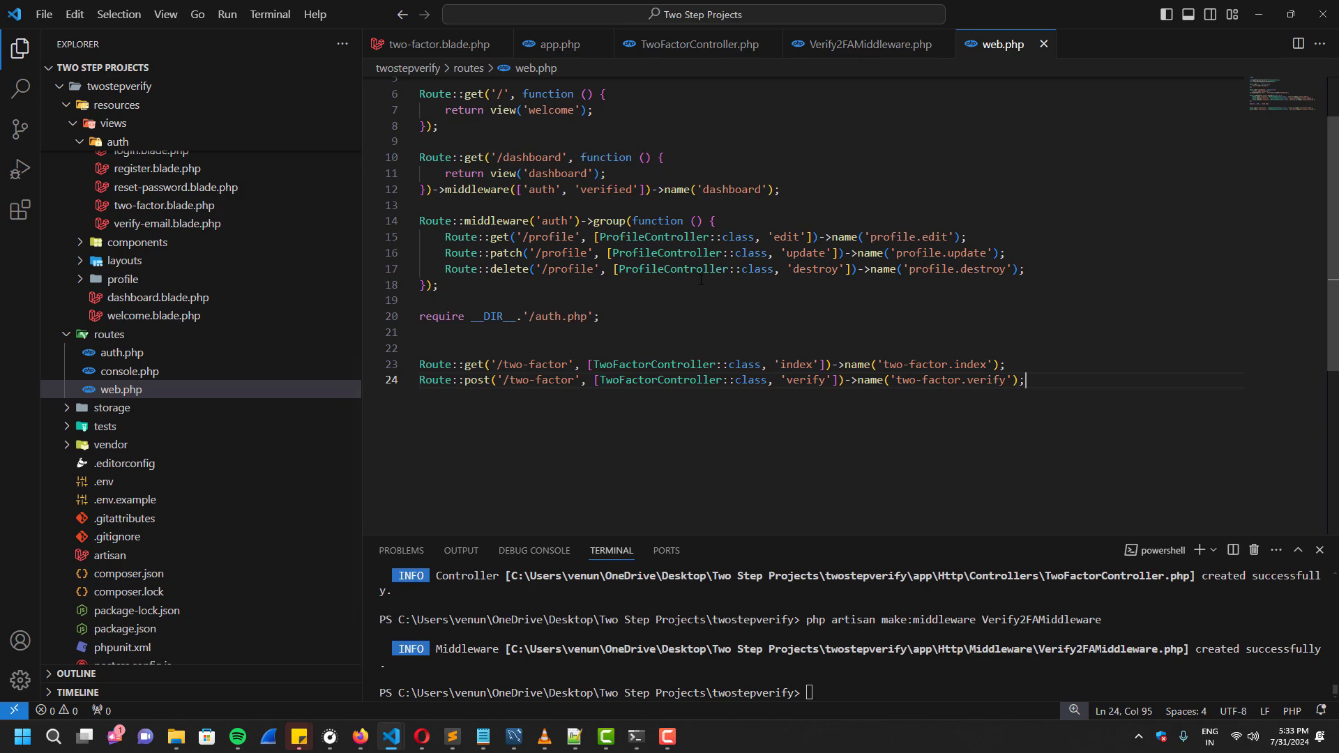
scroll("up", 3)
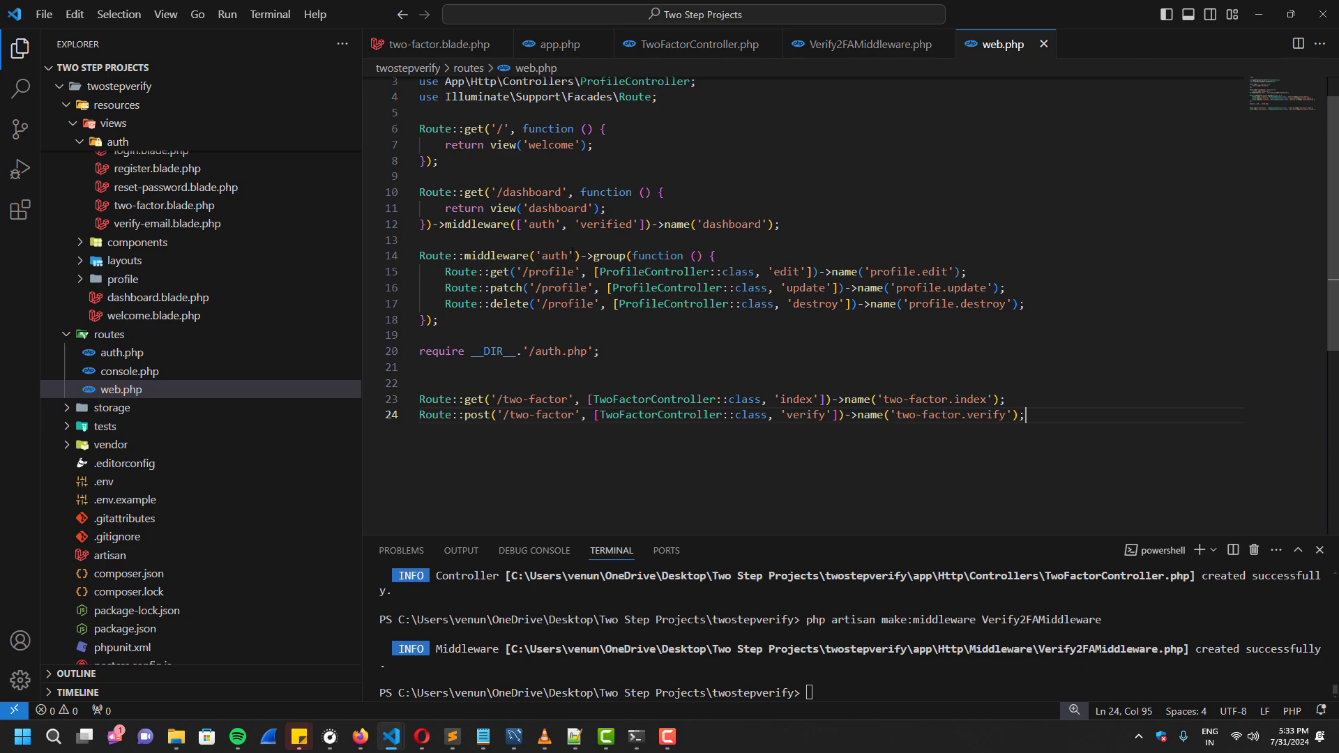
left_click(662, 192)
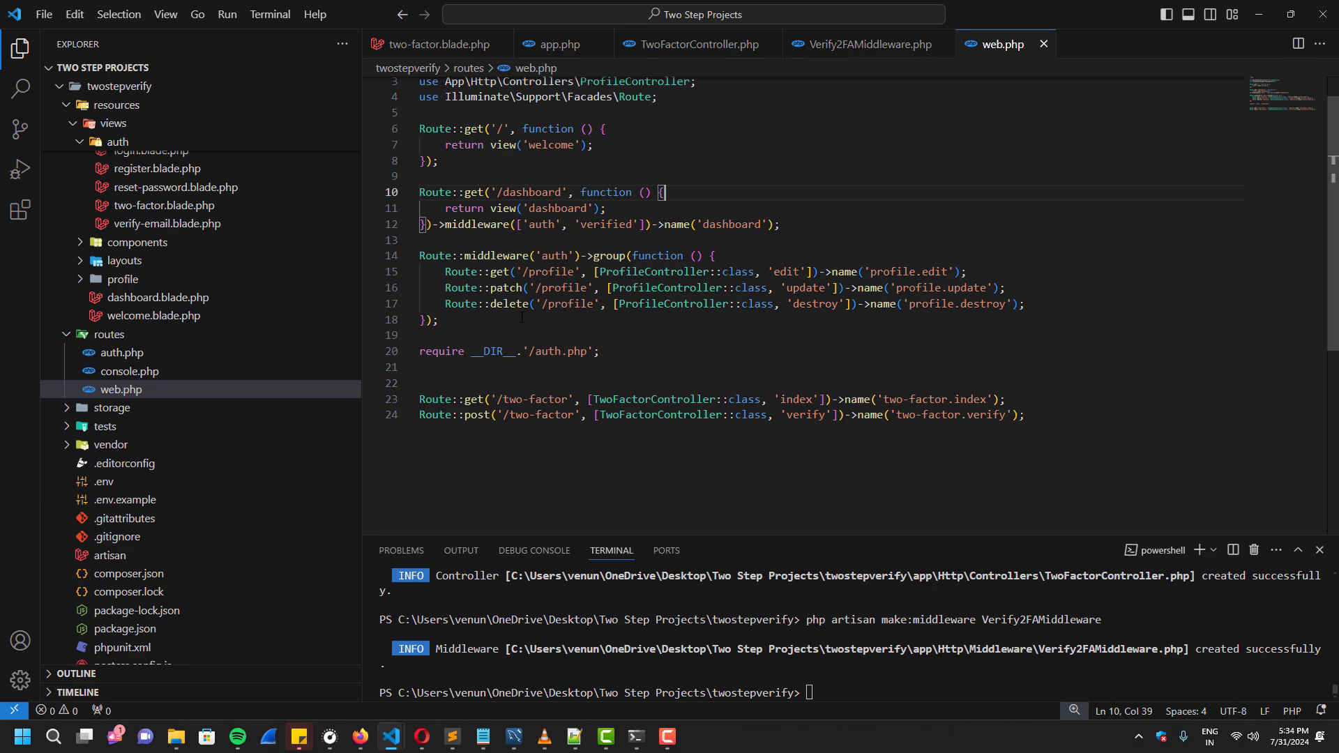
left_click(420, 240)
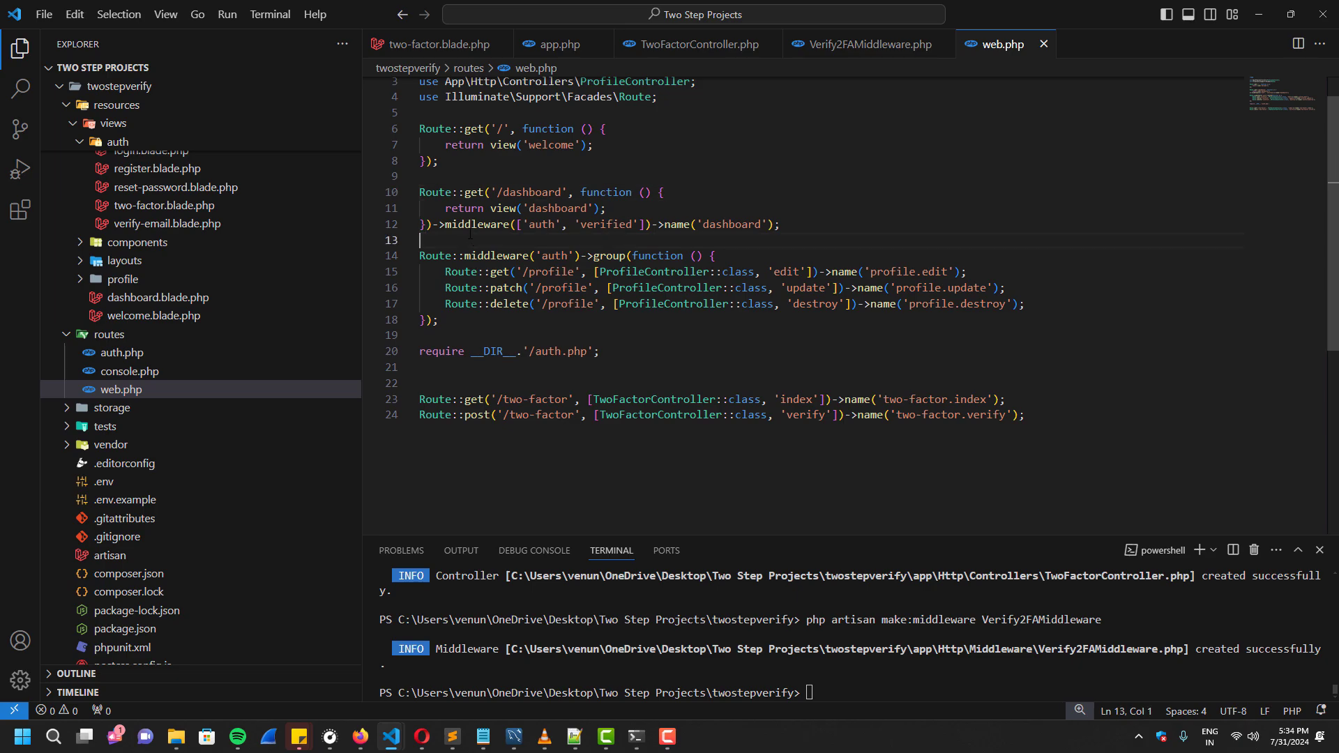
key("Enter")
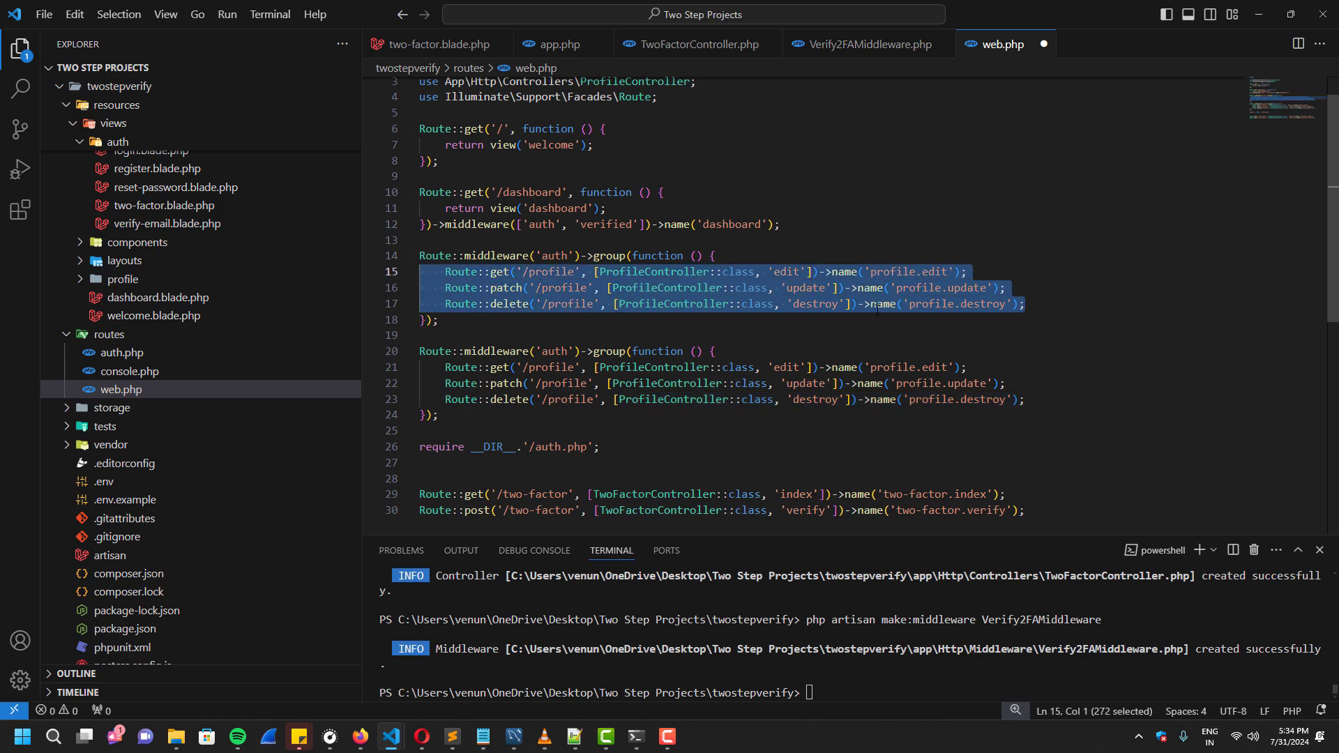
key("Delete")
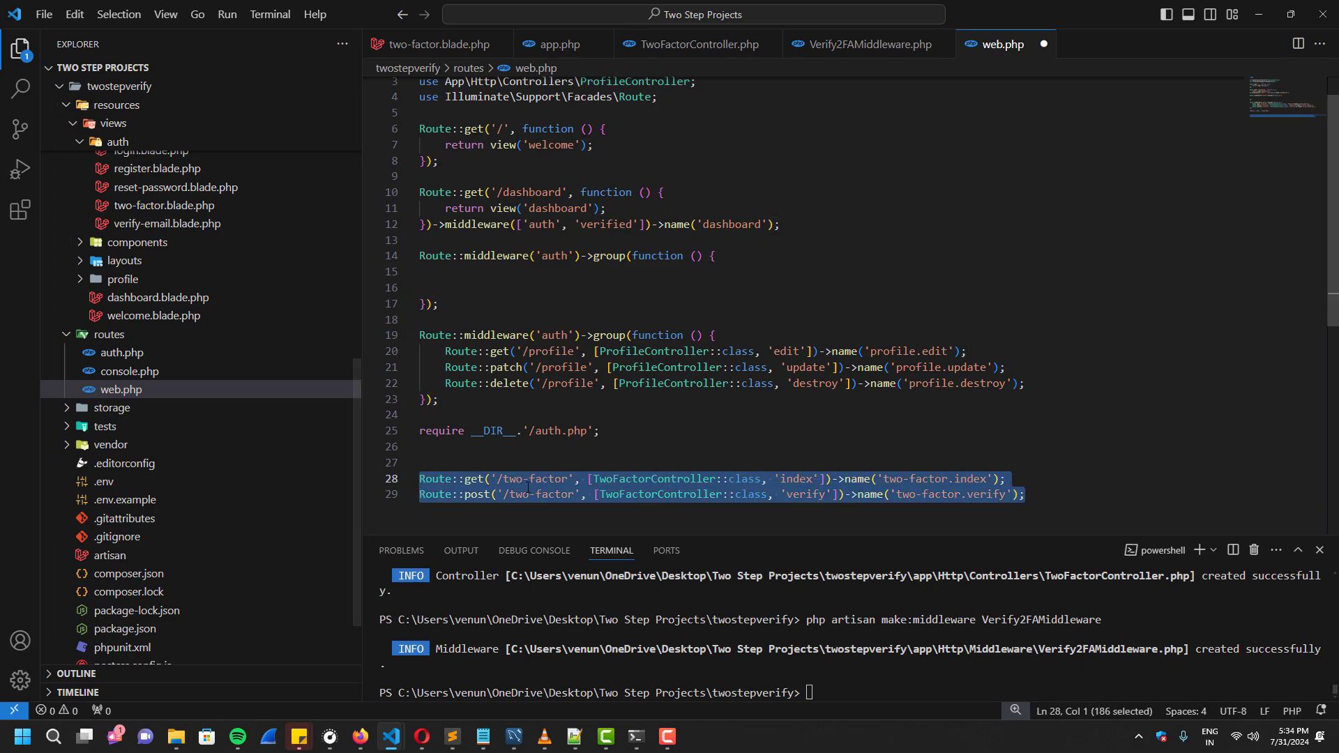
key("Delete")
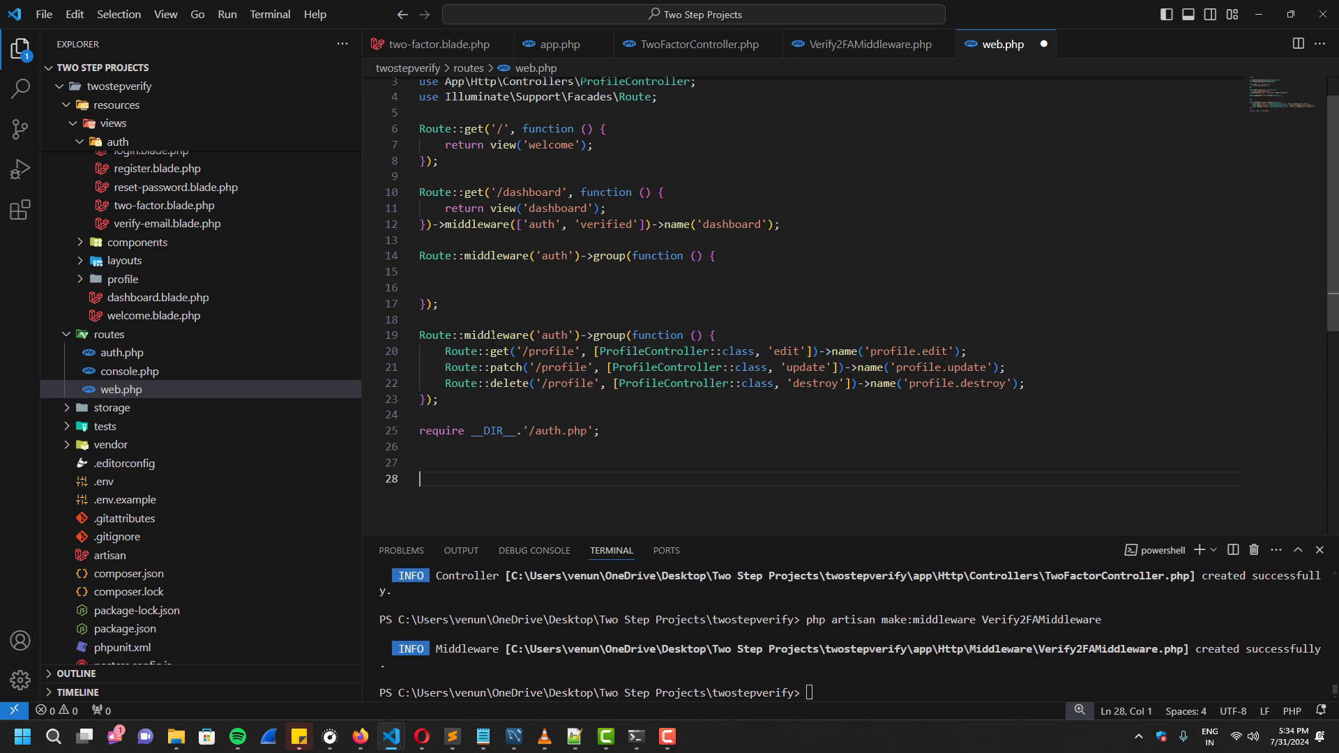
left_click(420, 271)
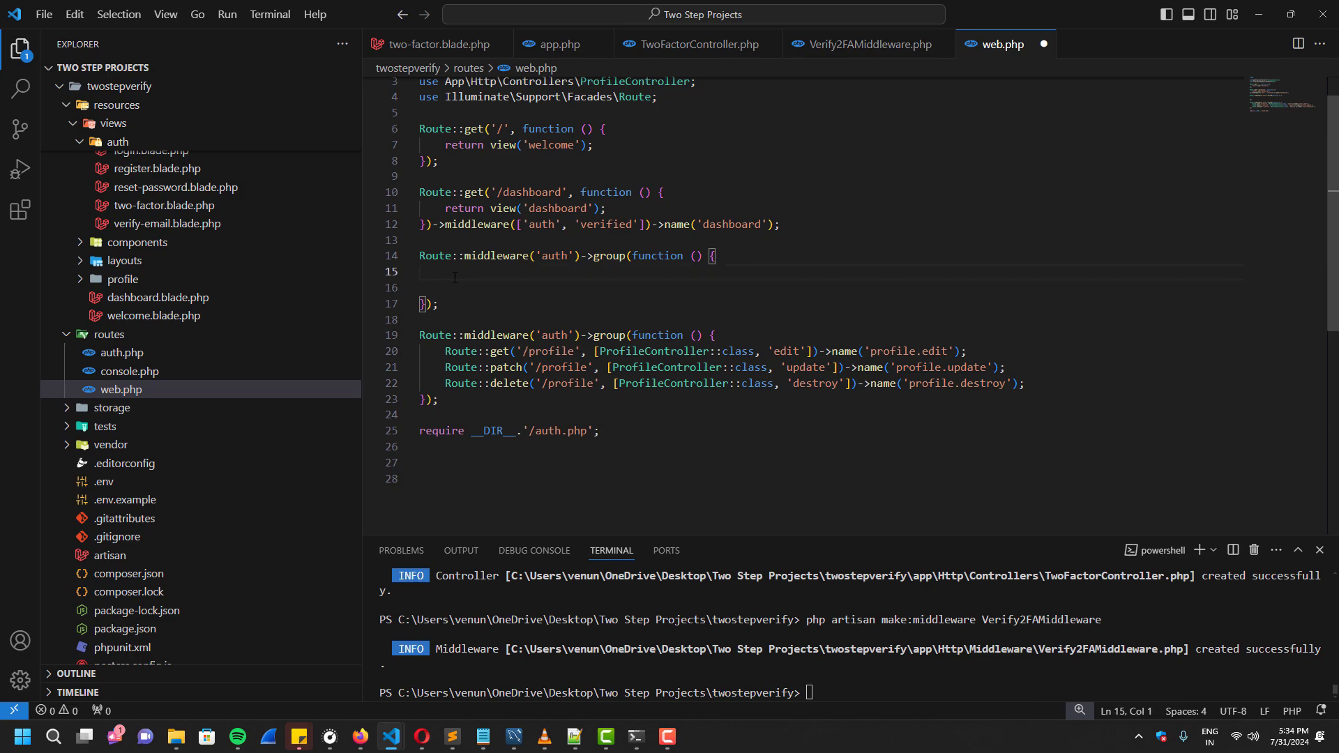
type("Route::get('/two-factor', [TwoFactorController::class, 'index'])->name('two-factor.index');")
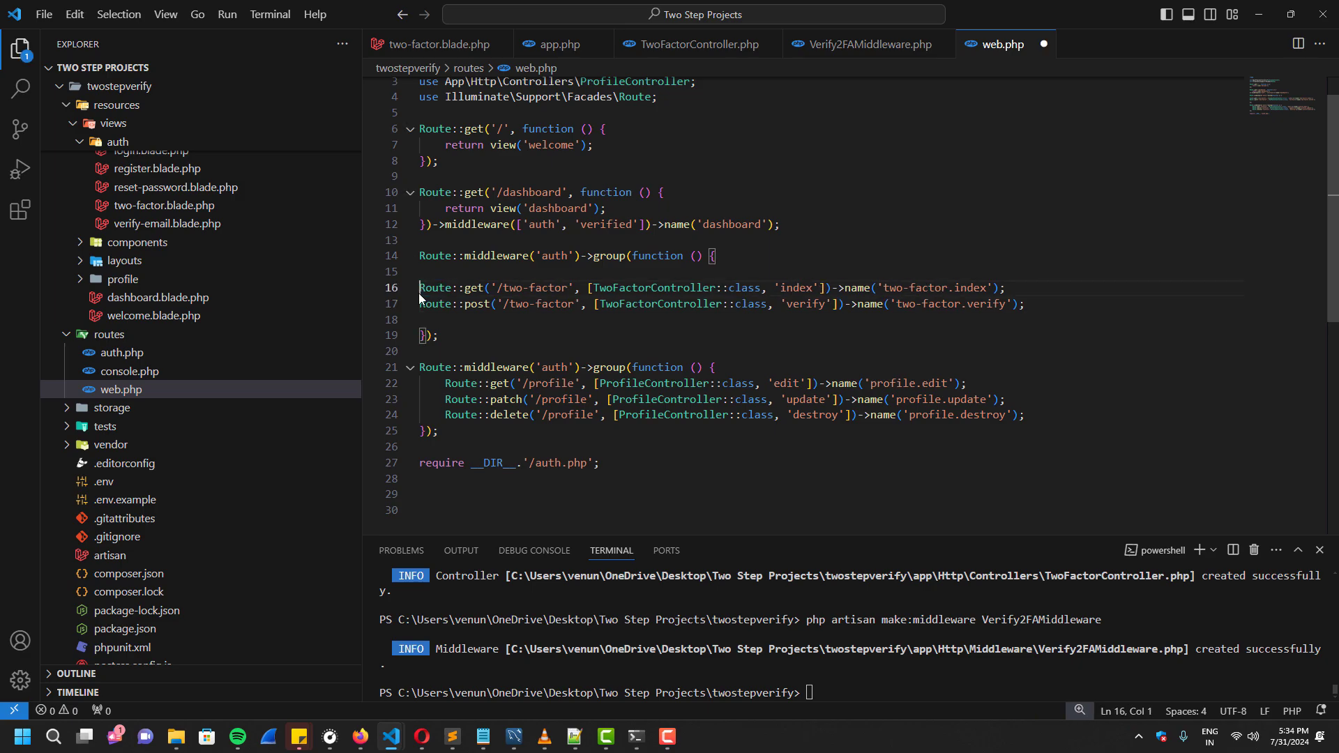
key("ctrl+s")
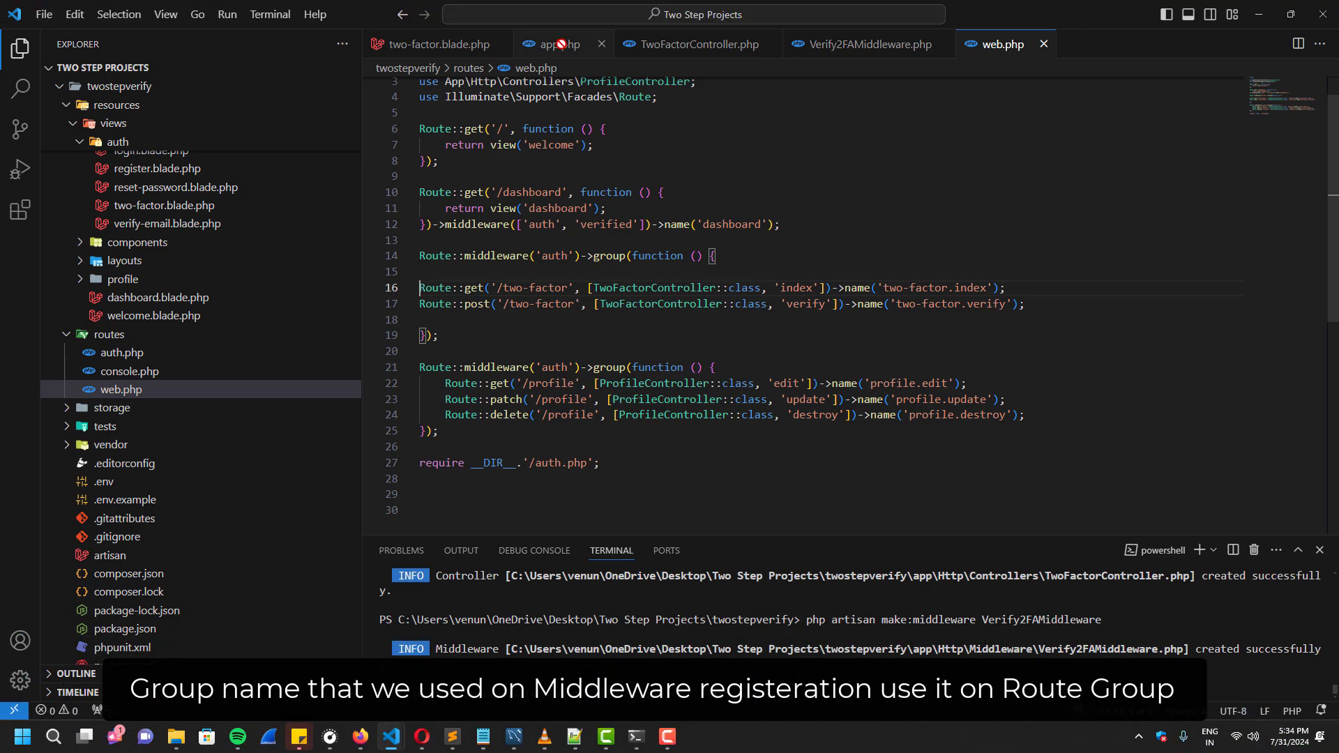
Copy the 'twofactor' name from bootstrap/app.php and add it beside 'auth' on the profile group.
left_click(558, 43)
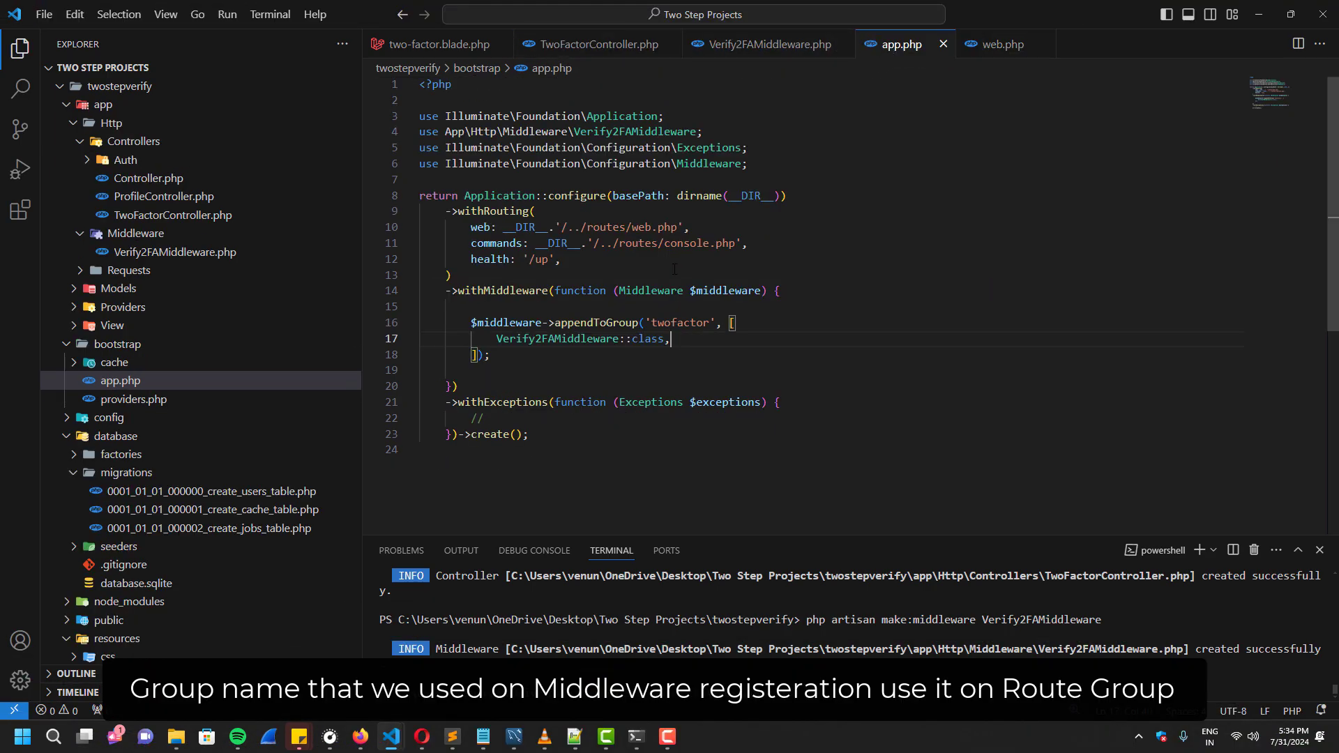
double_click(679, 323)
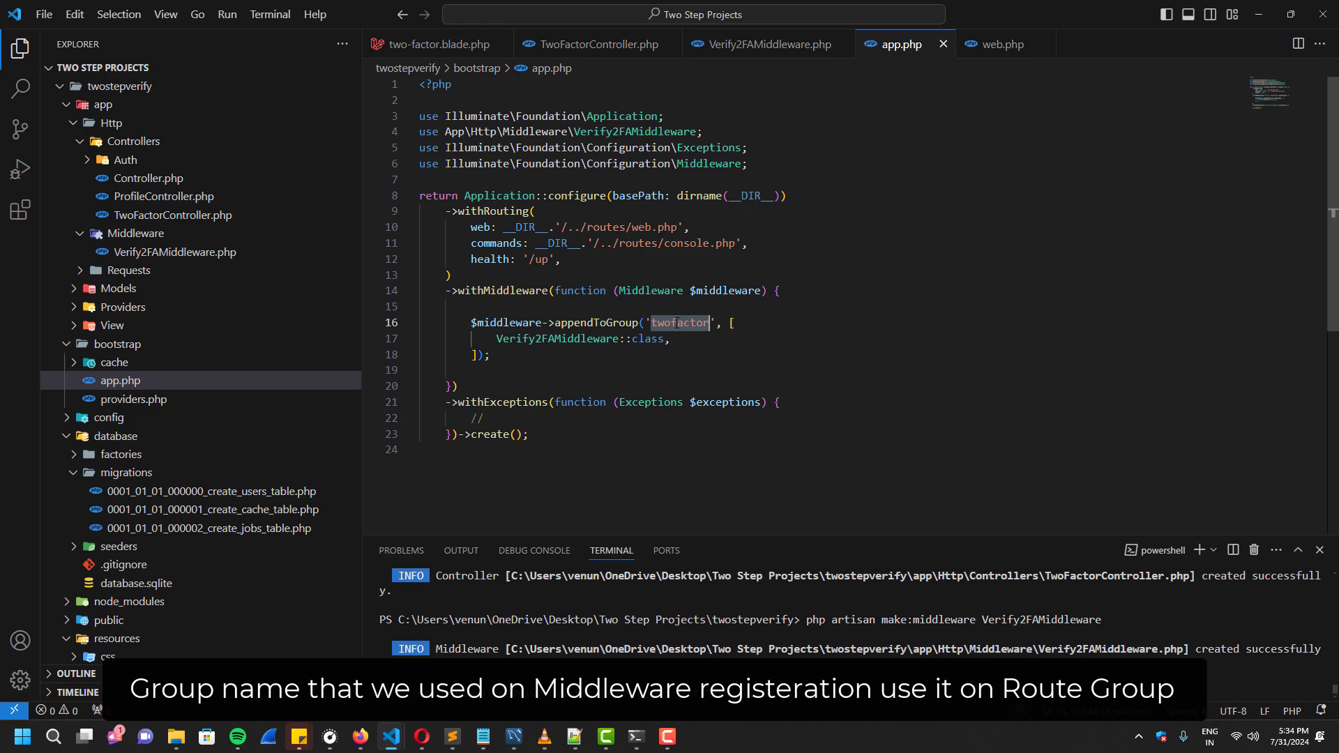
mouse_move(1004, 43)
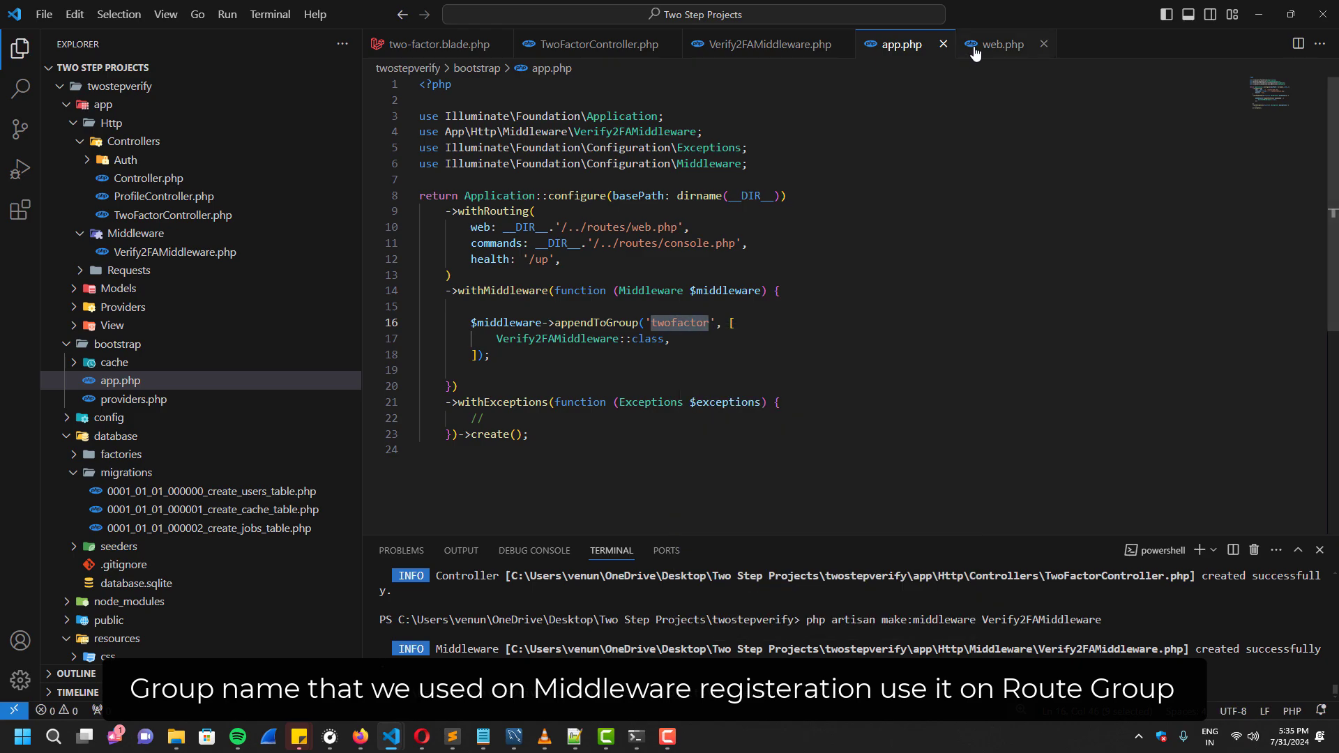
left_click(1001, 43)
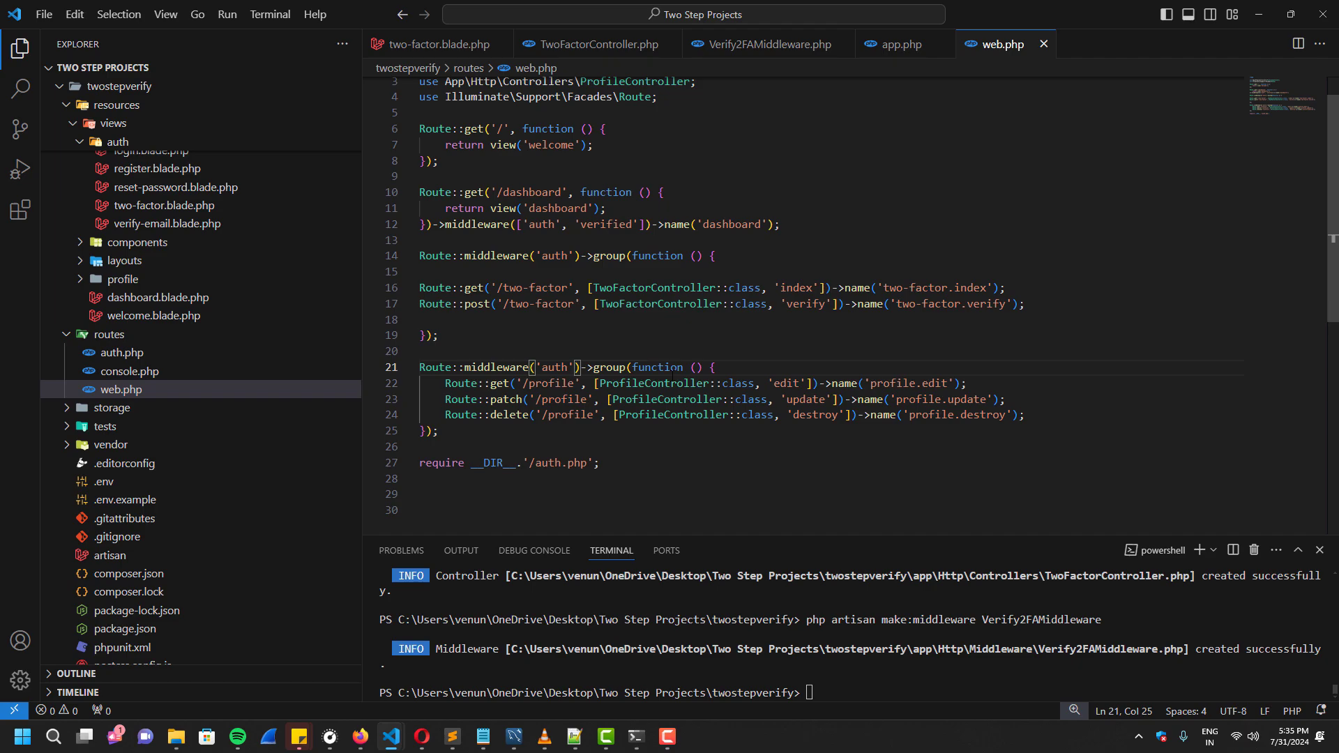
type(",'")
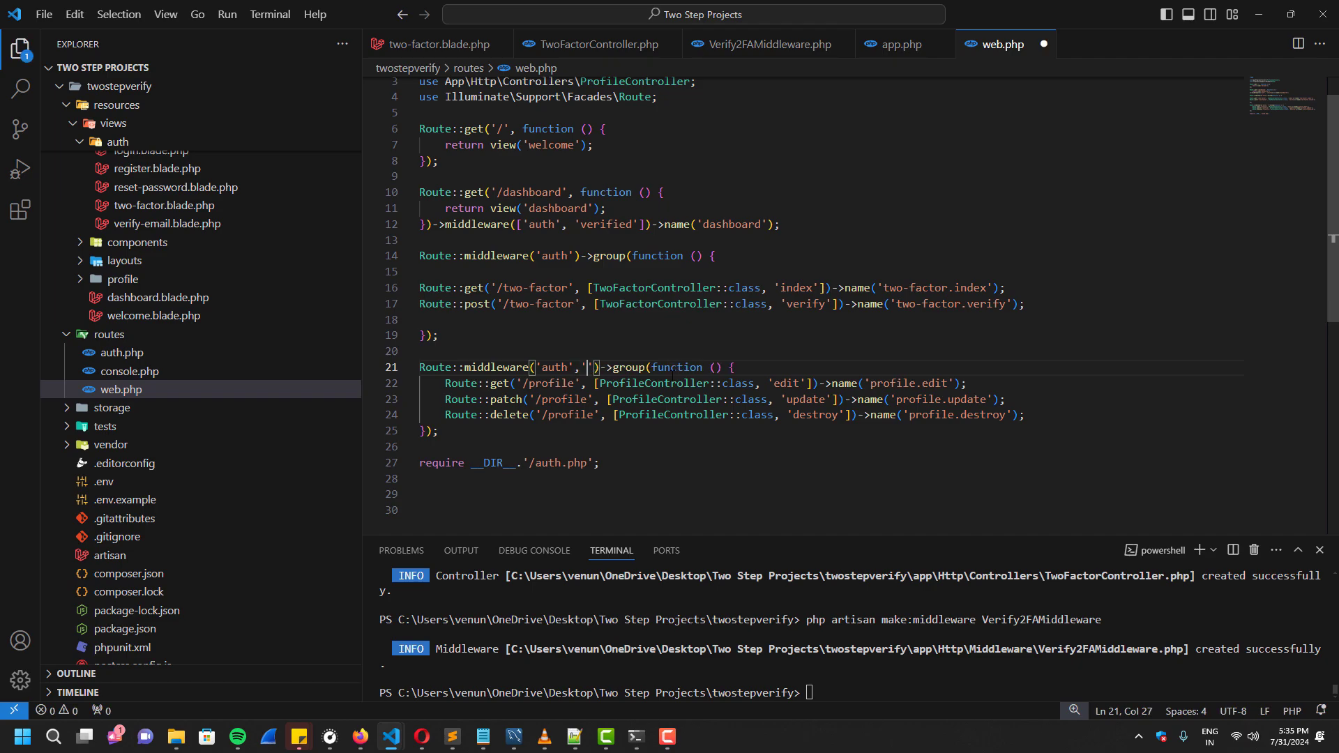
type("twofactor")
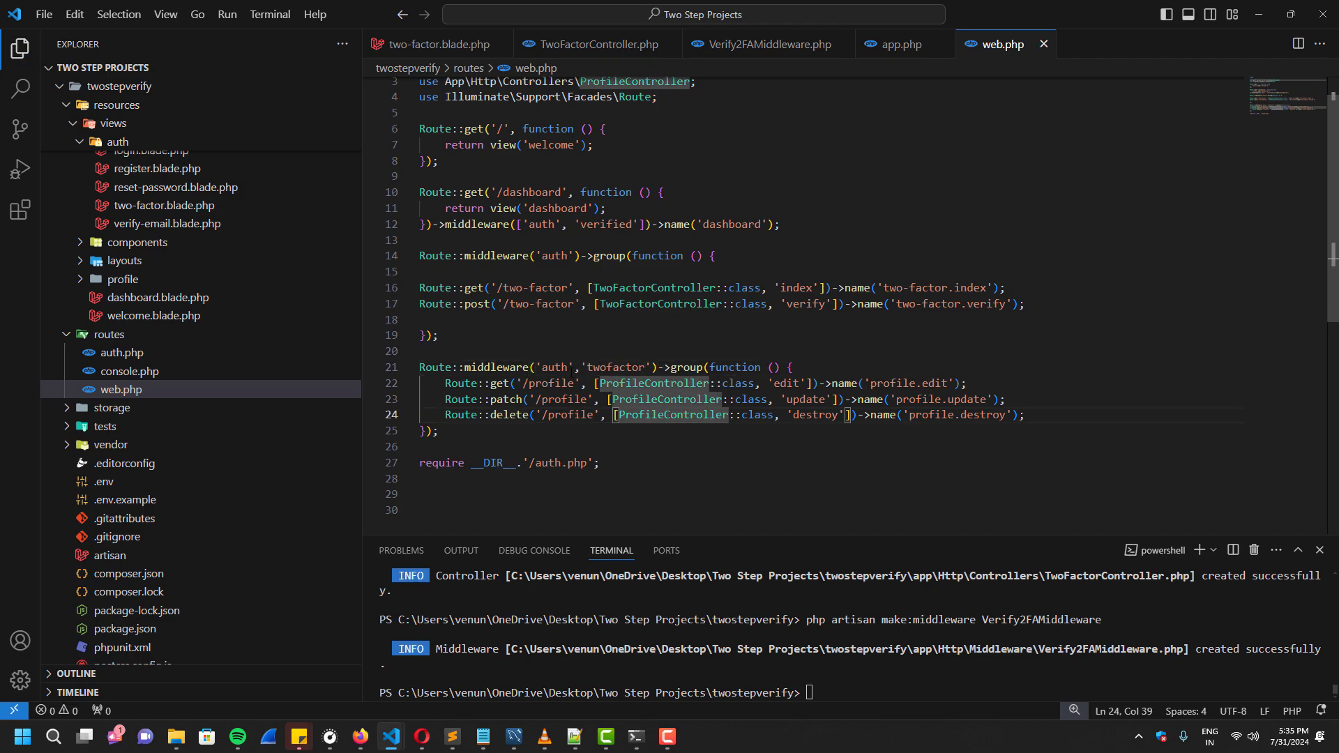
left_click(445, 447)
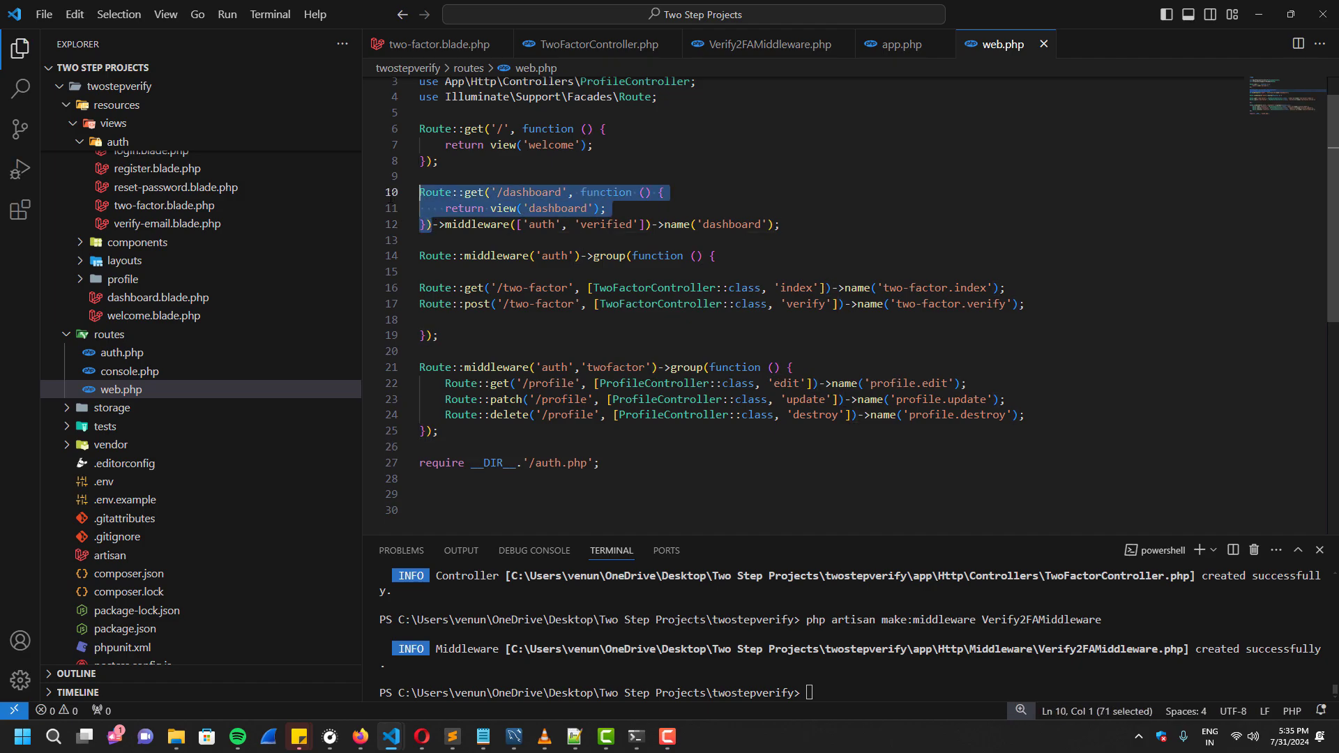
right_click(513, 209)
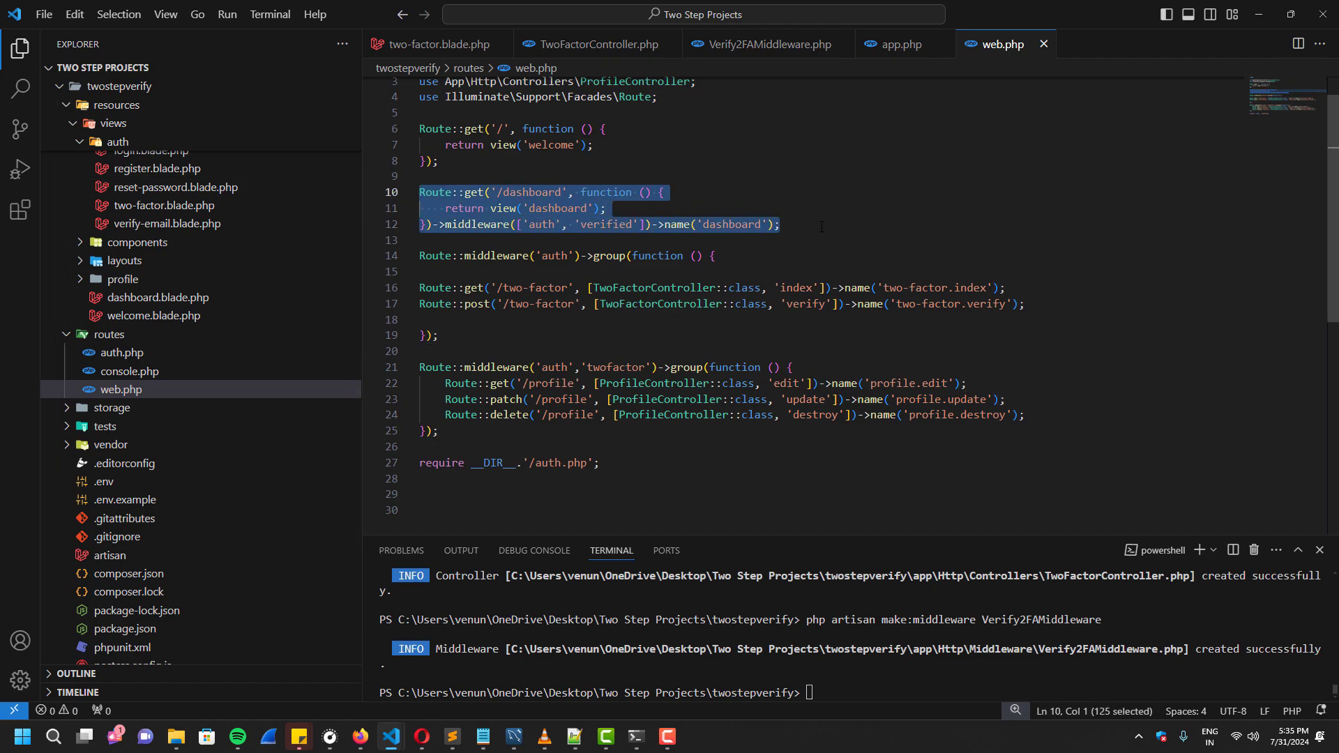
Comment out the old dashboard route, re-add it named 'dashboard' inside the twofactor group, and switch to Chrome.
key("ctrl+/")
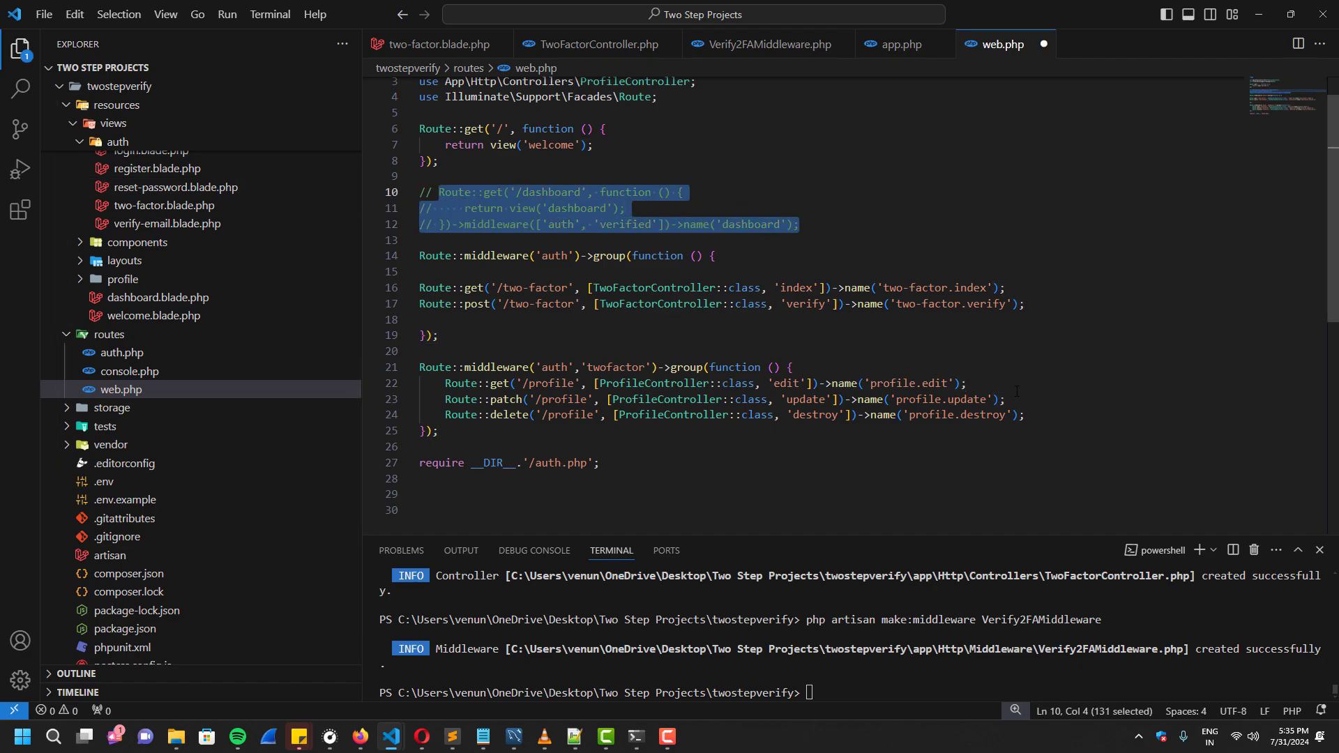
left_click(789, 368)
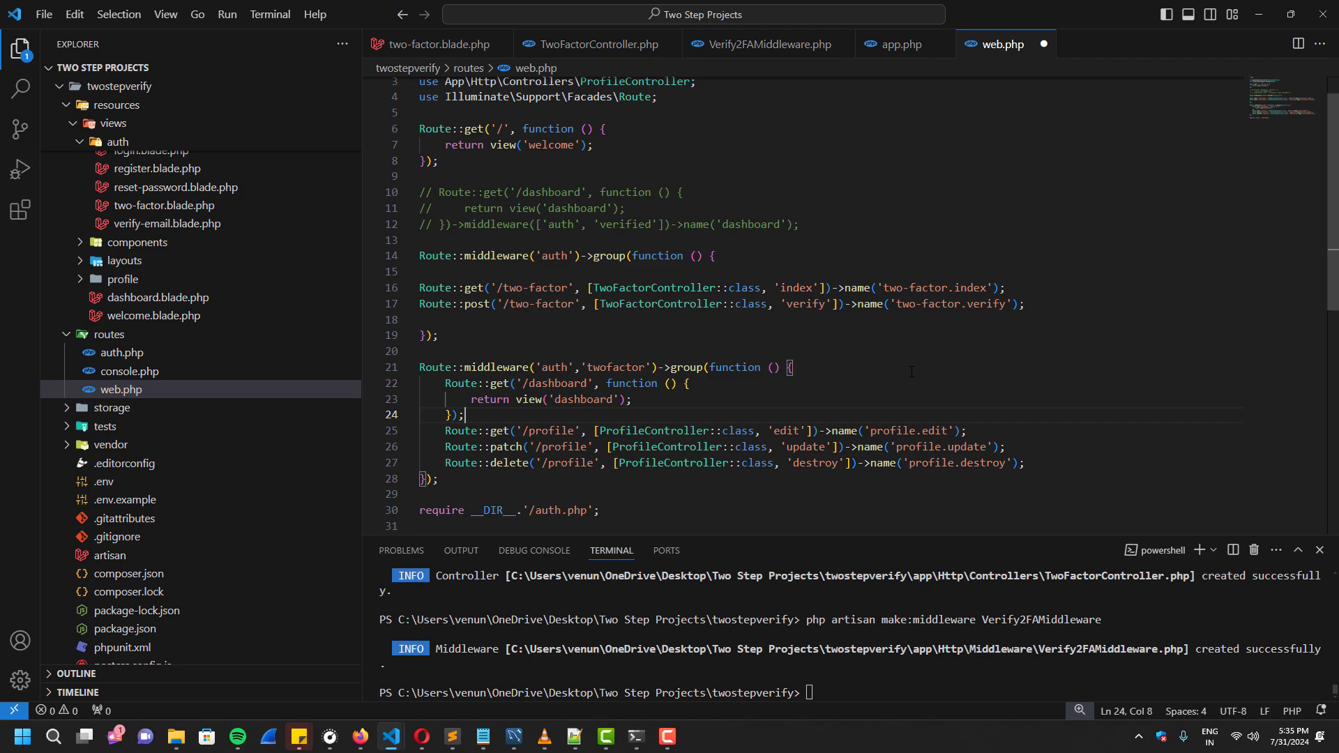
type("->name('dashboard")
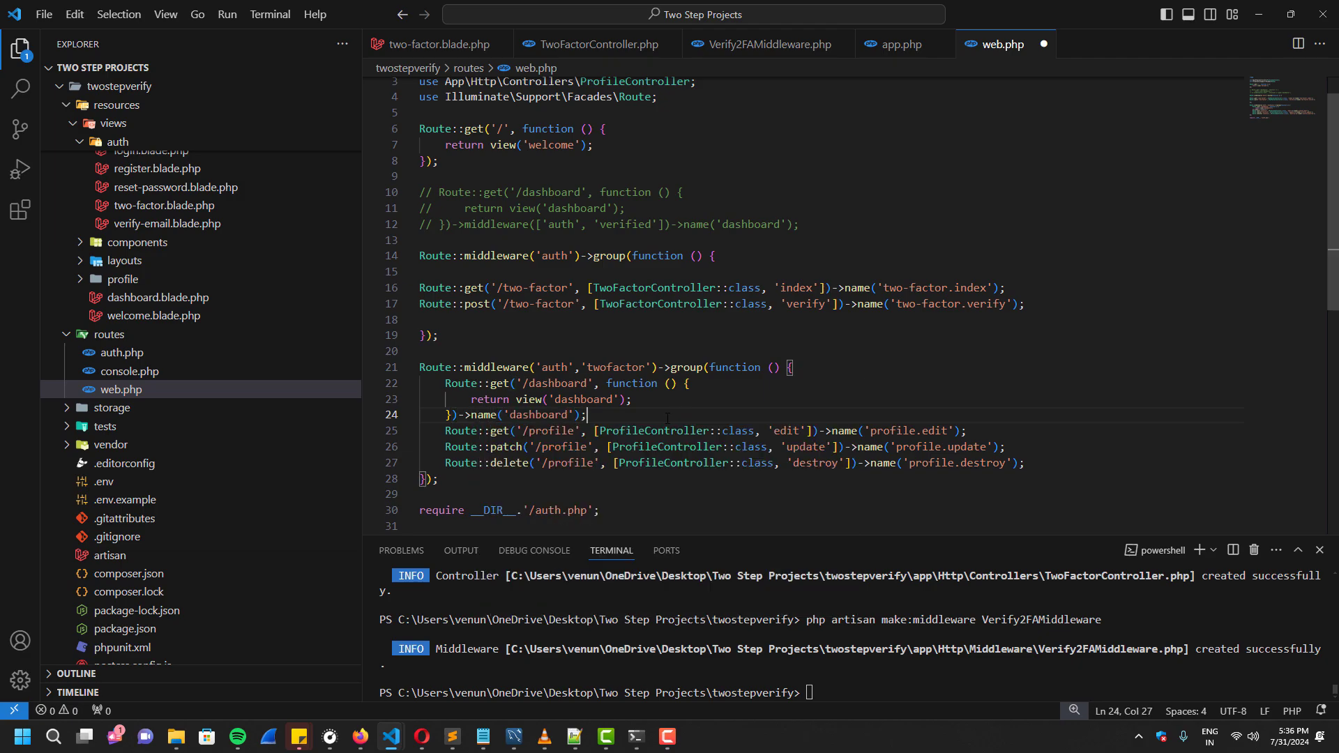
left_click(42, 14)
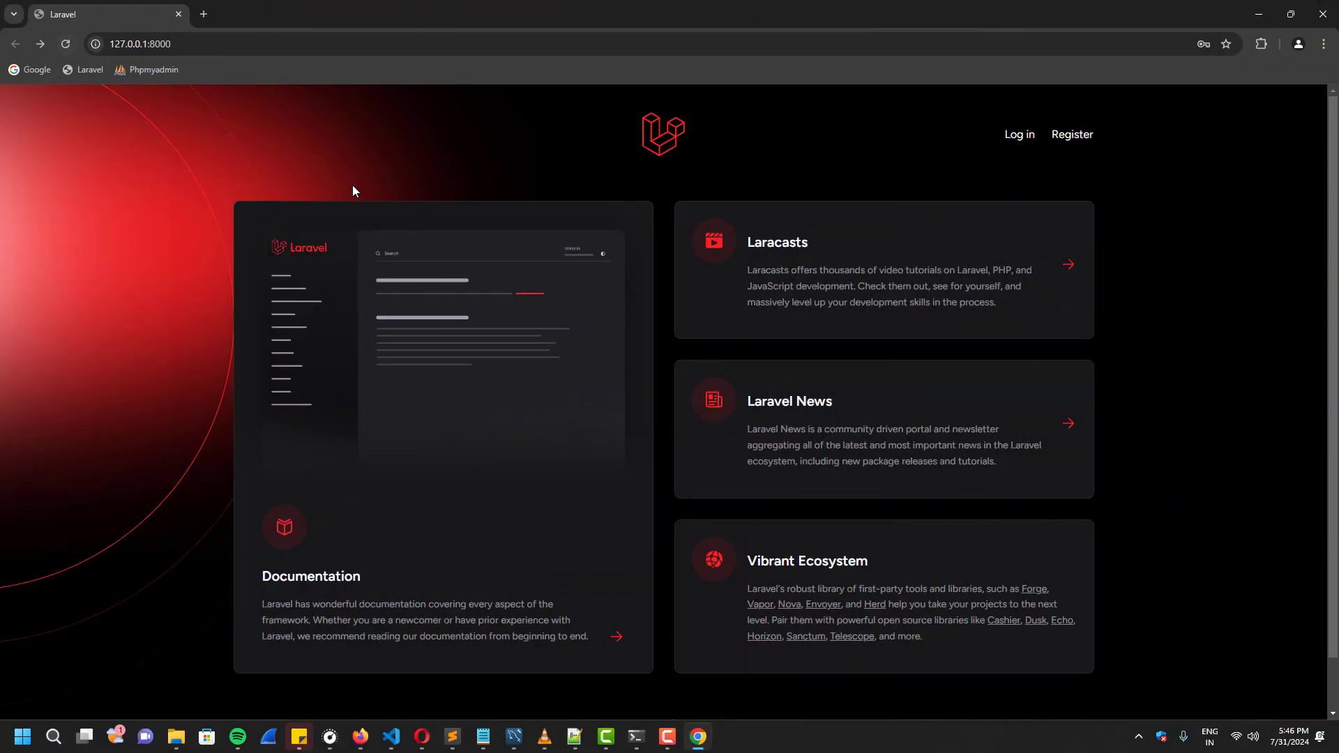
mouse_move(667, 394)
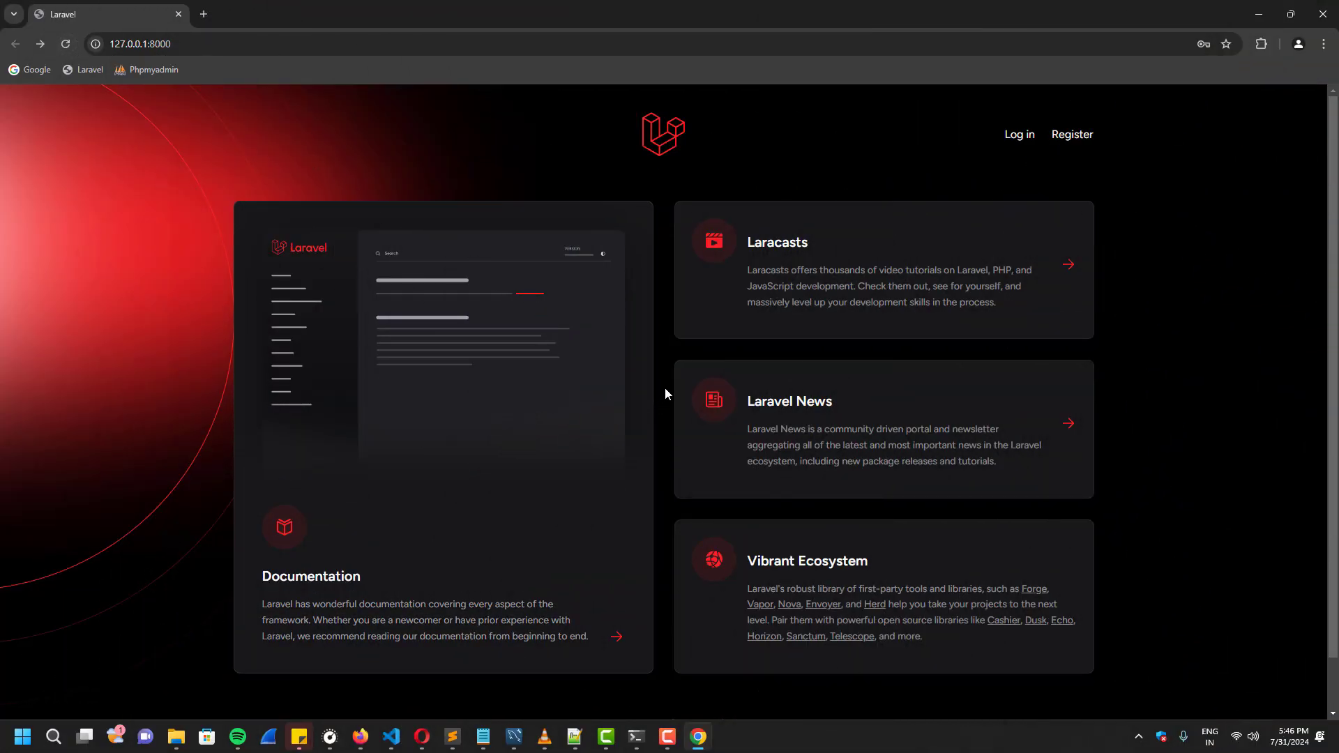
Register user Testing with the saved email suggestion and password 'password'.
left_click(1072, 134)
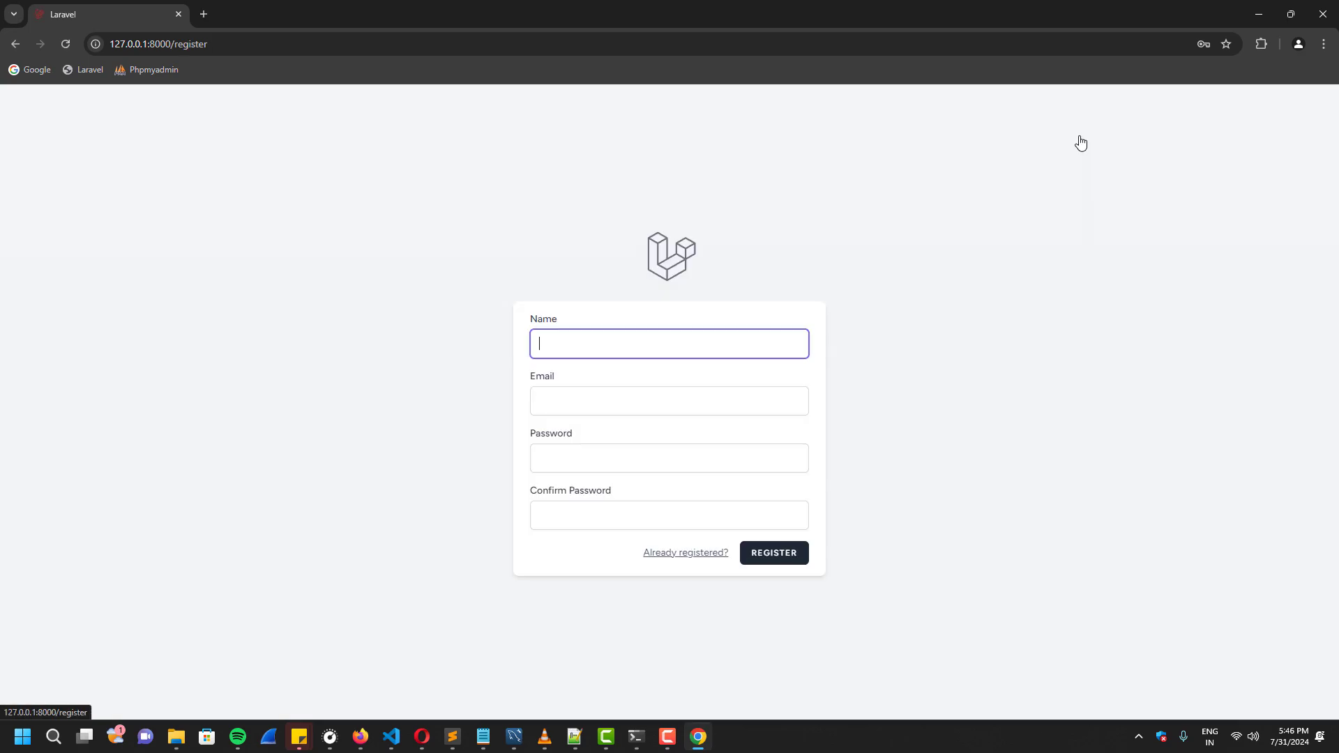
mouse_move(982, 195)
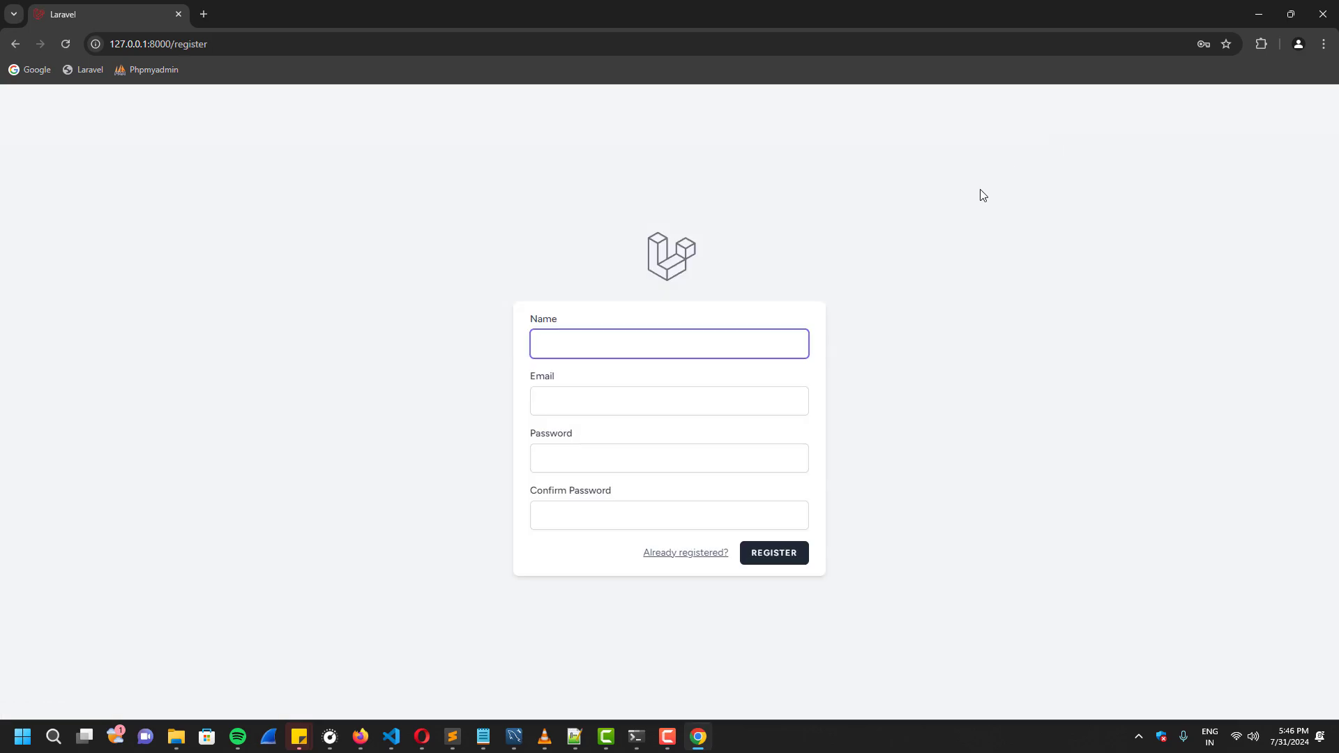
type("Tes")
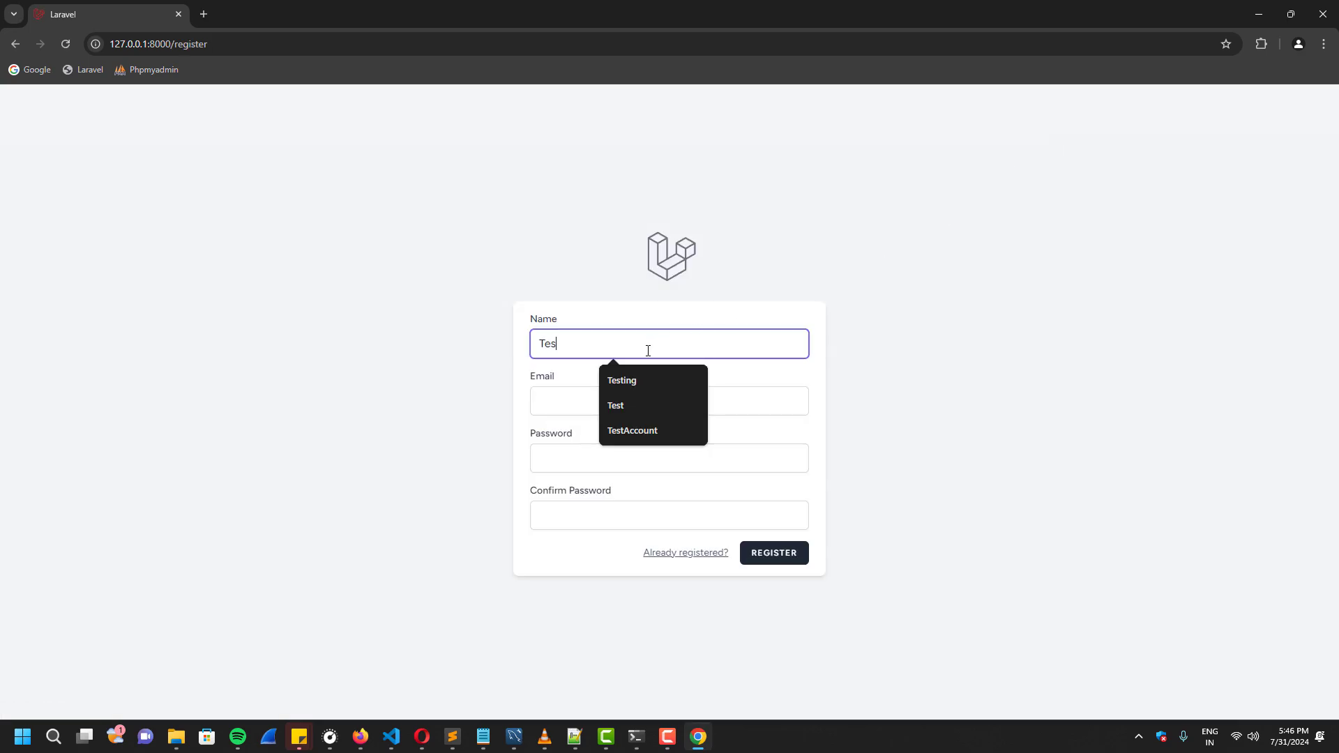
left_click(622, 380)
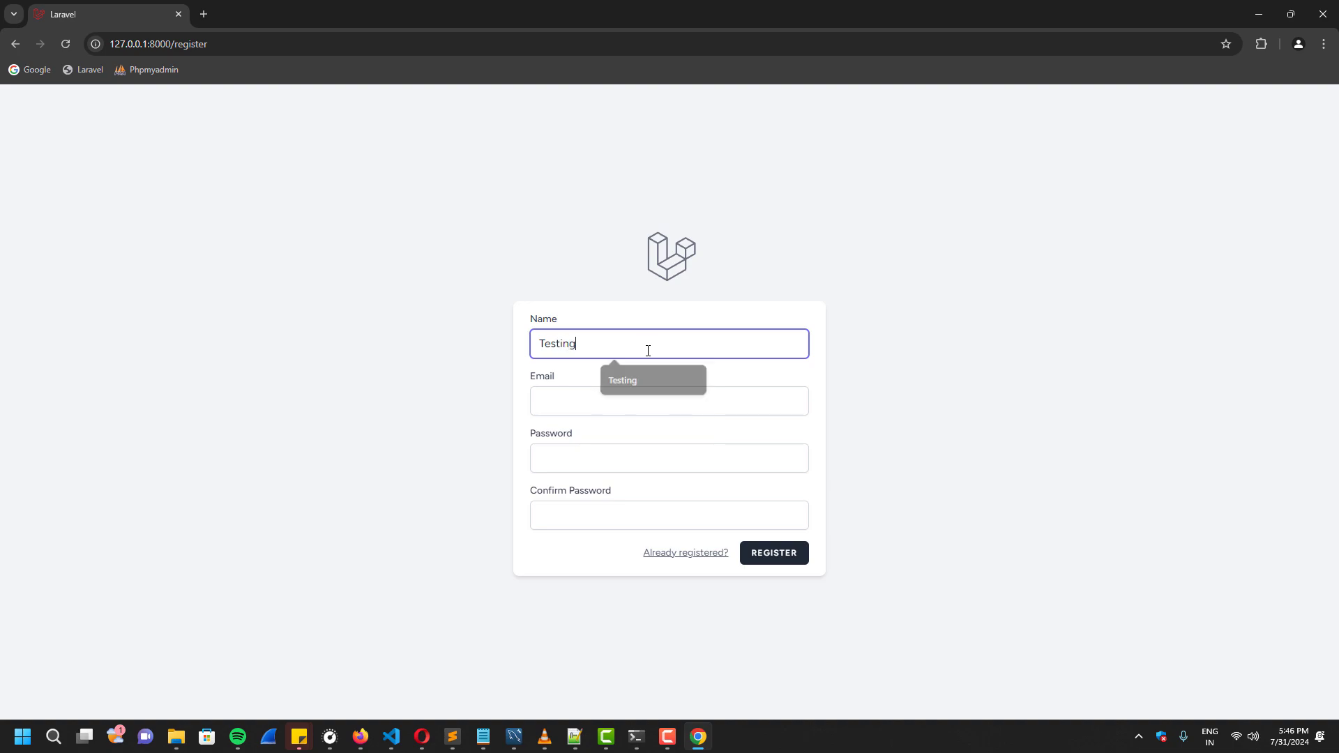
left_click(669, 401)
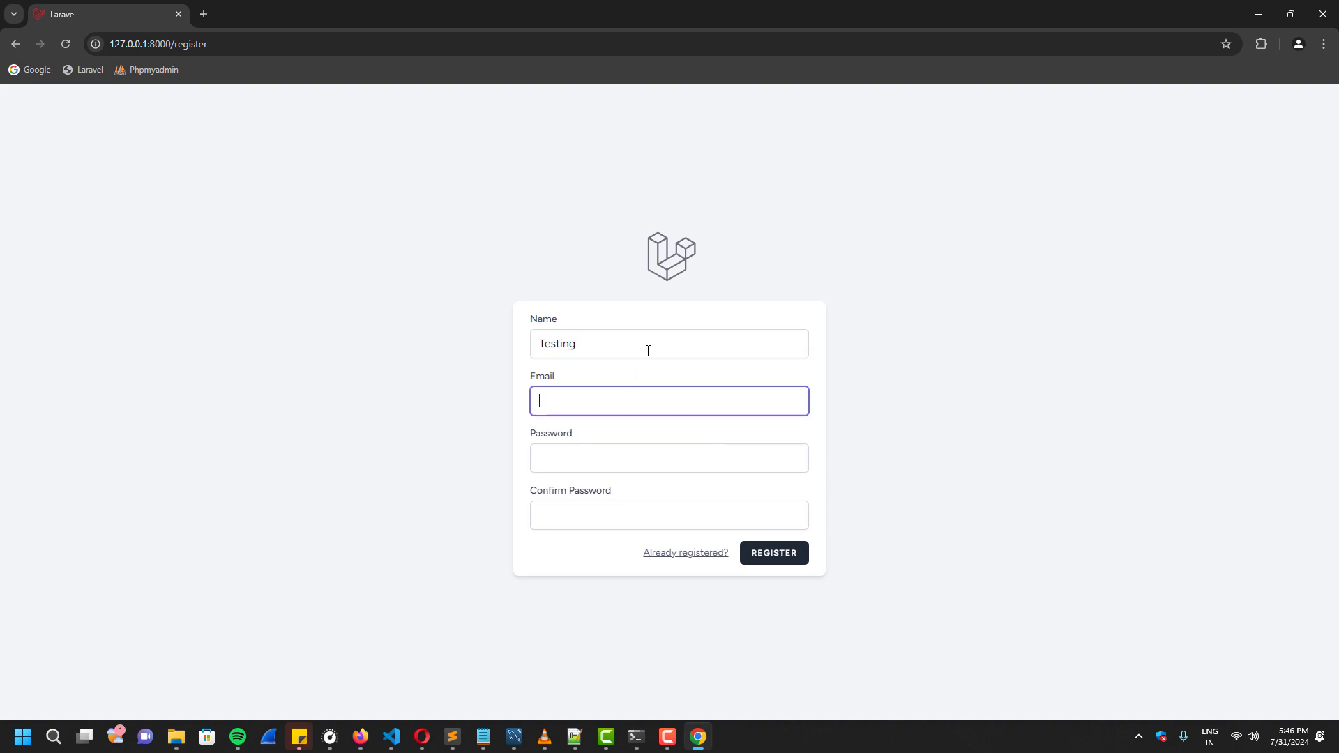
type("ve")
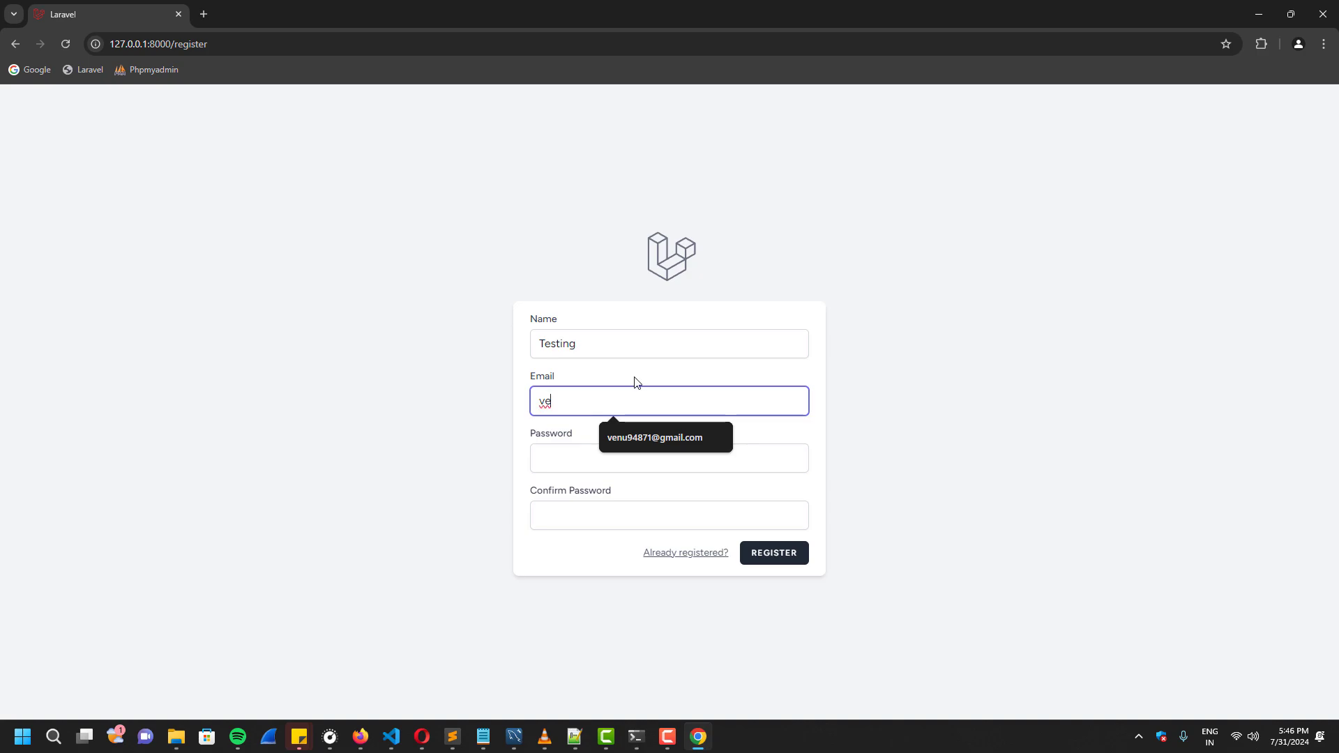
left_click(655, 438)
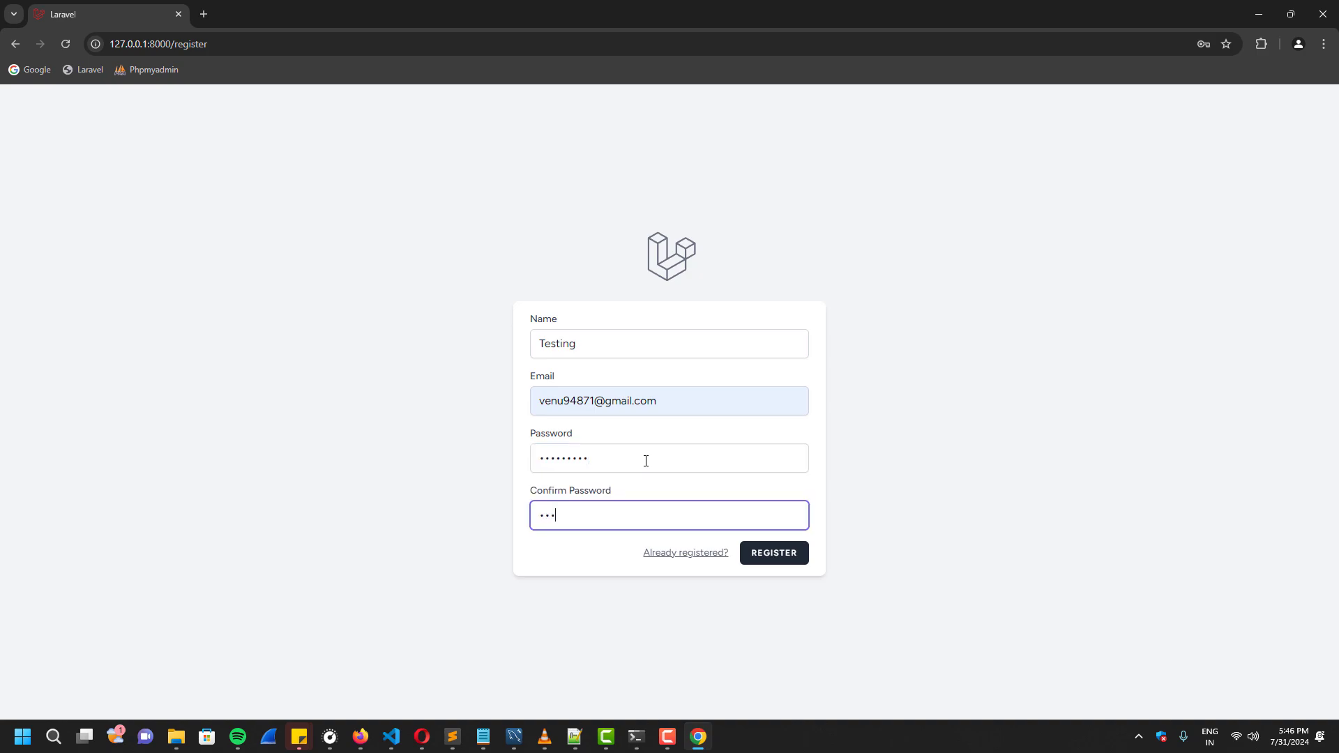
type("password")
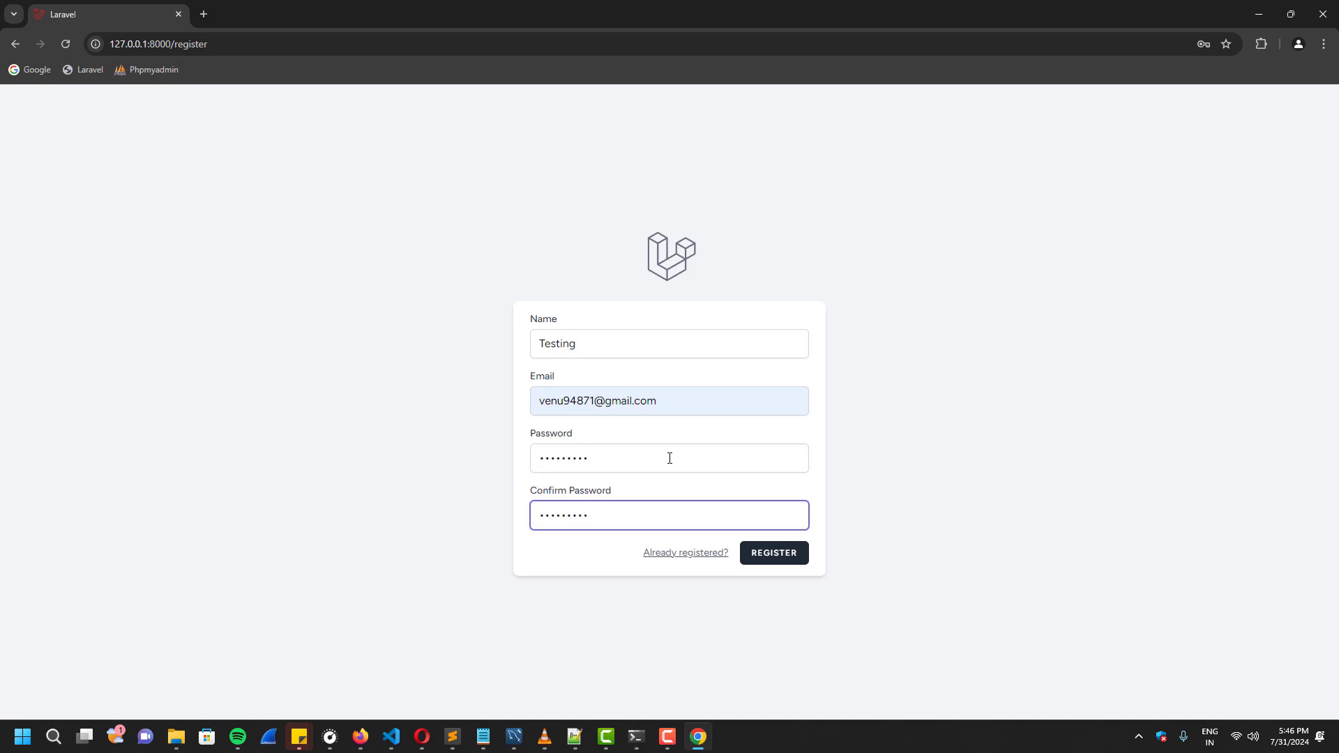
left_click(773, 553)
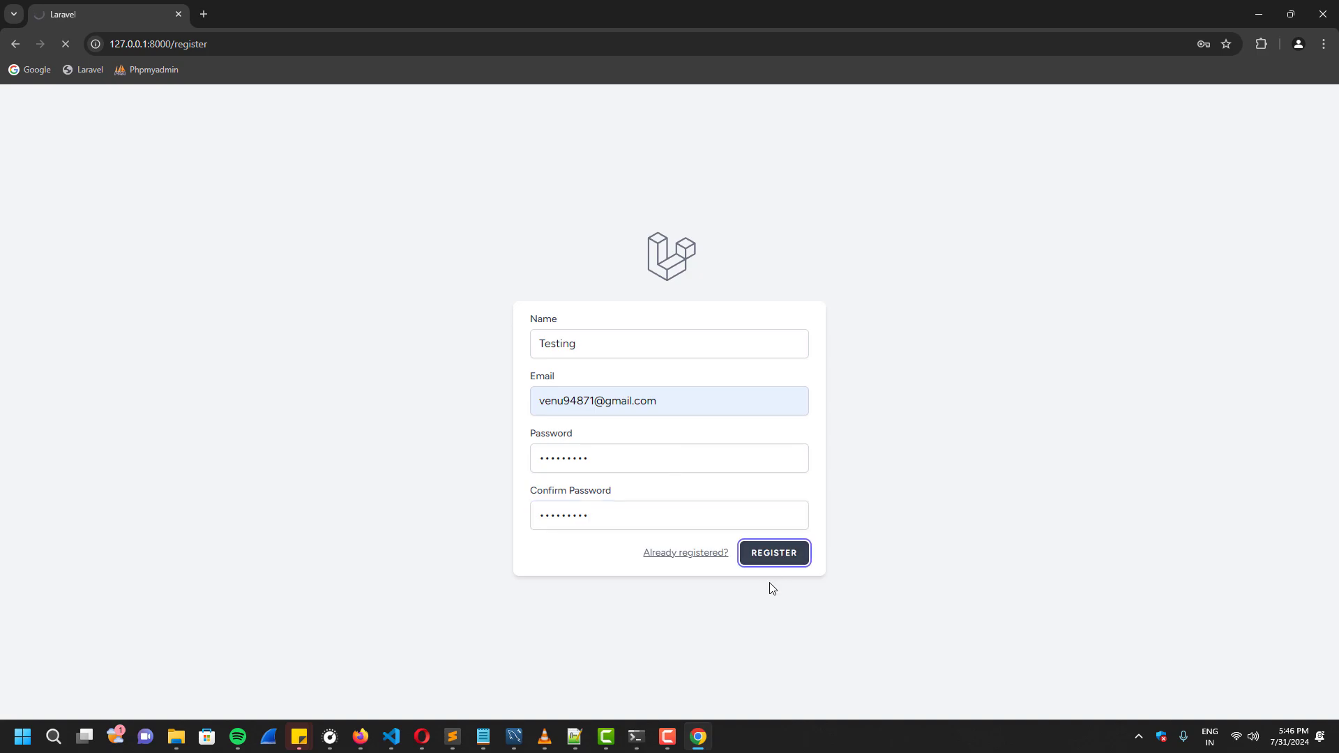
left_click(773, 552)
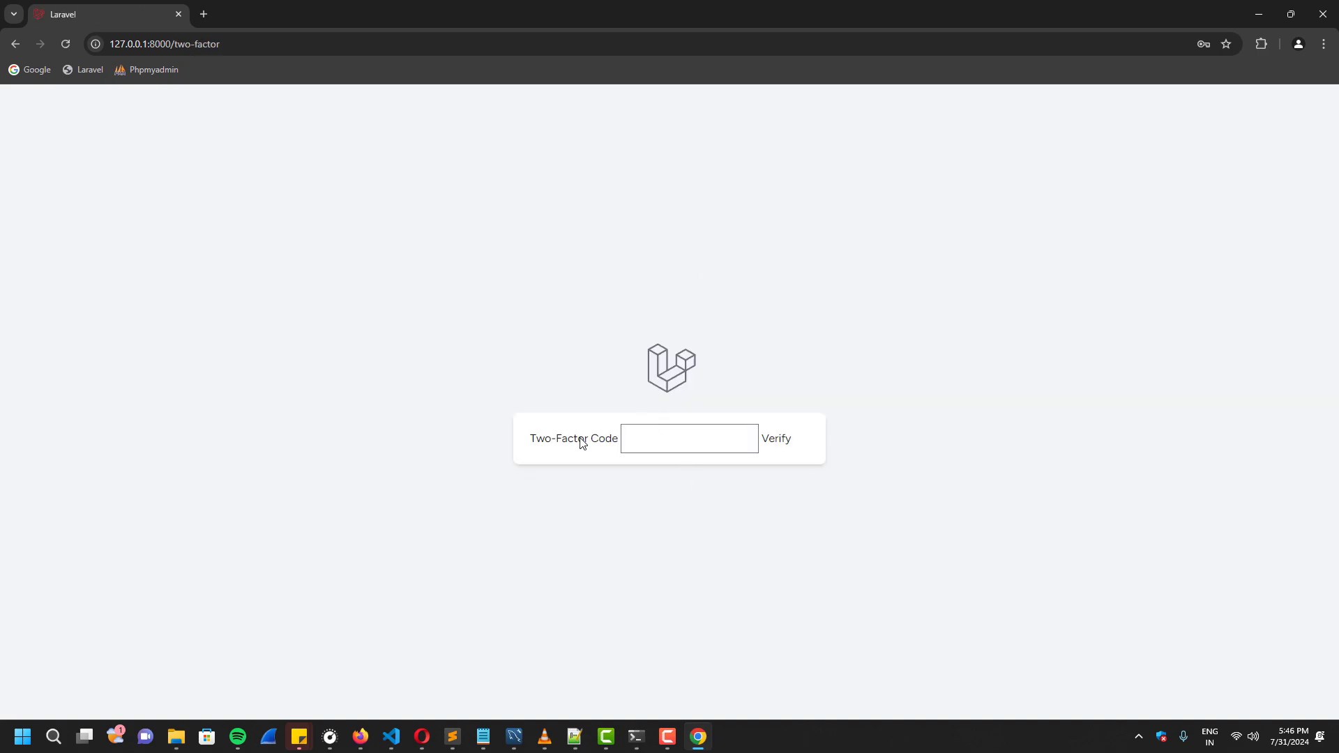
left_click(773, 438)
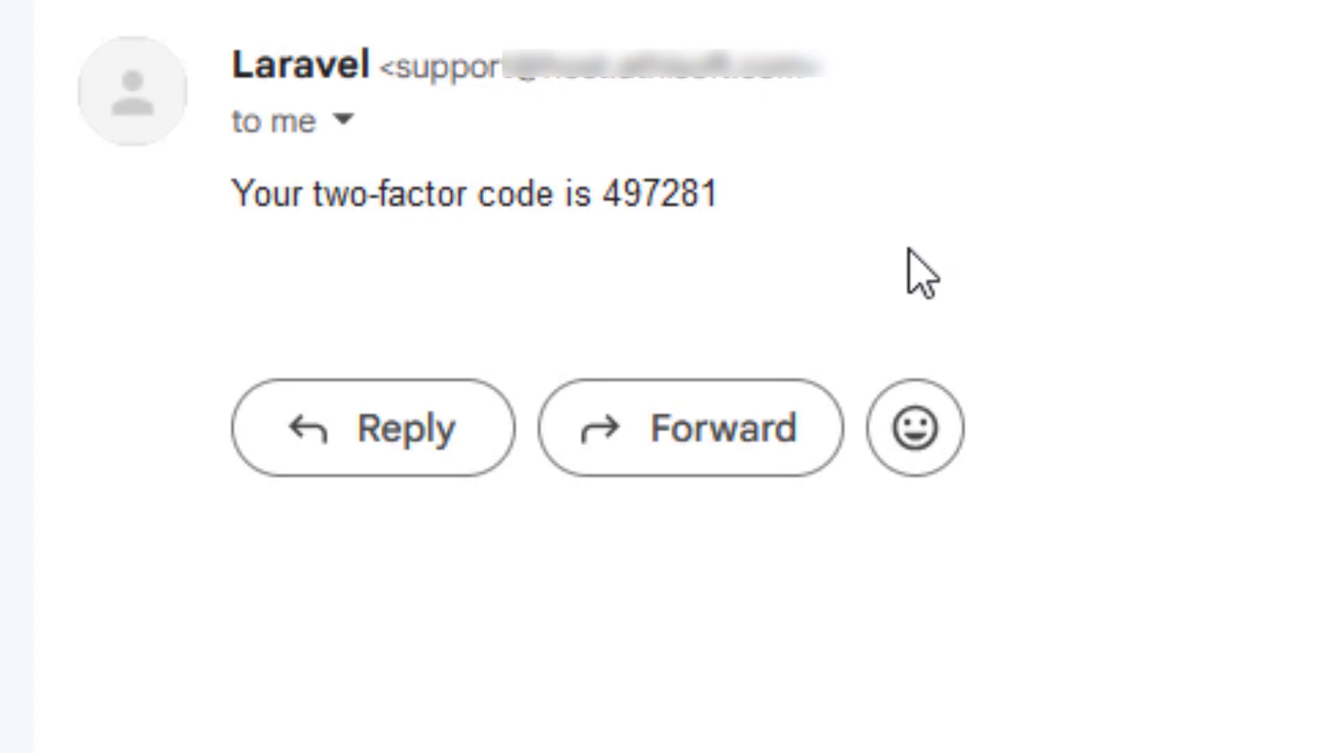
mouse_move(849, 319)
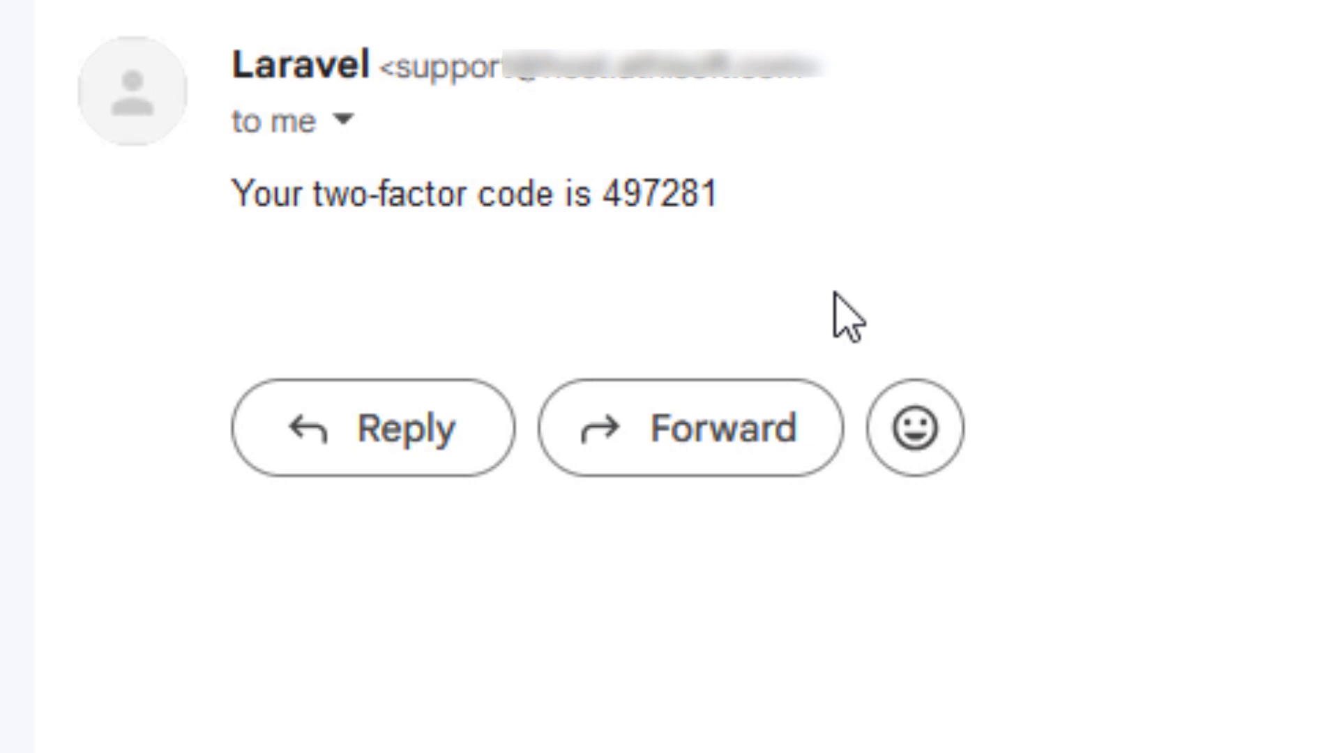
double_click(662, 194)
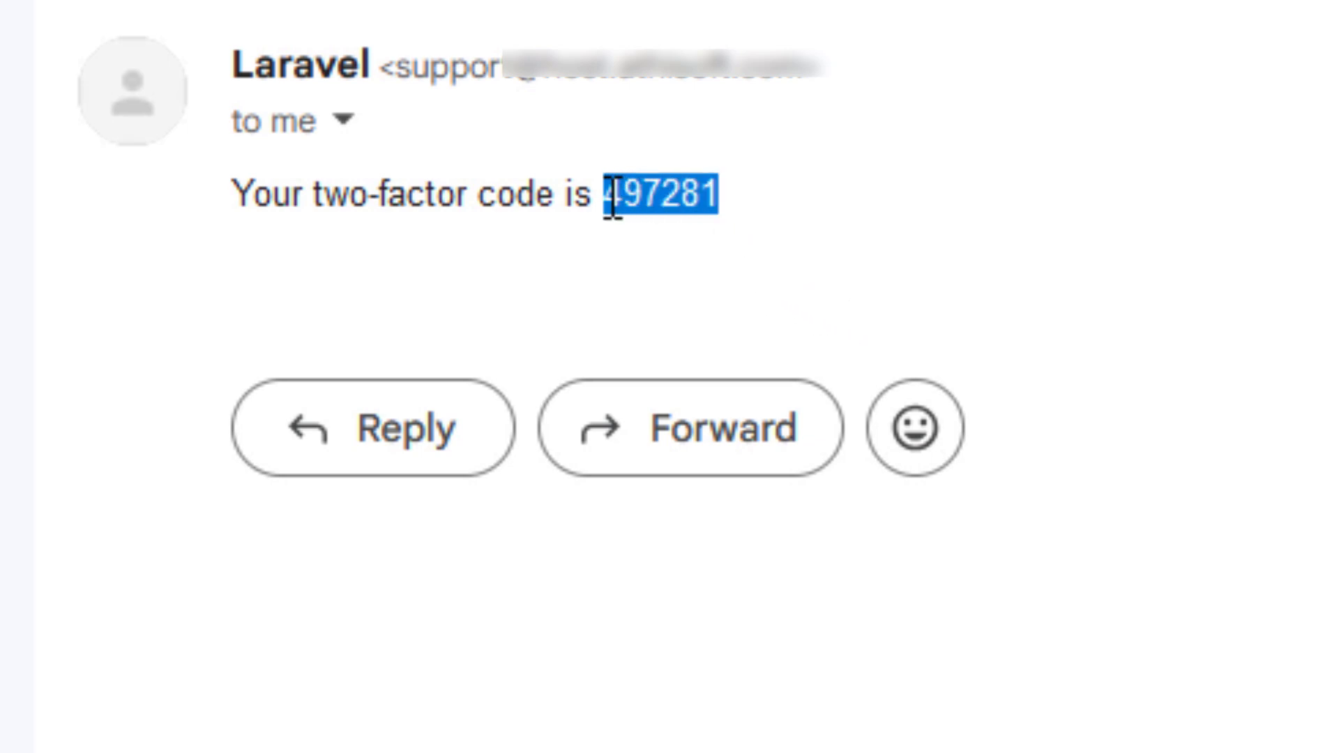
mouse_move(726, 260)
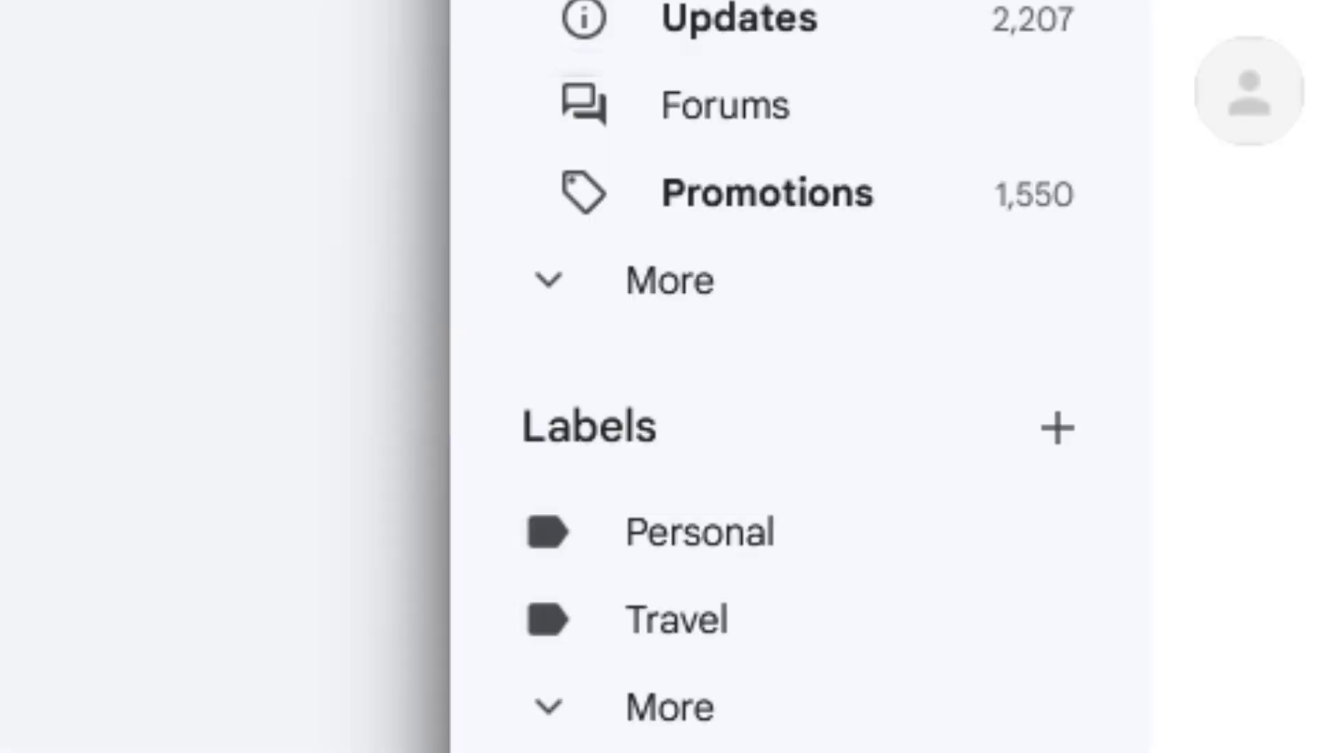
right_click(690, 438)
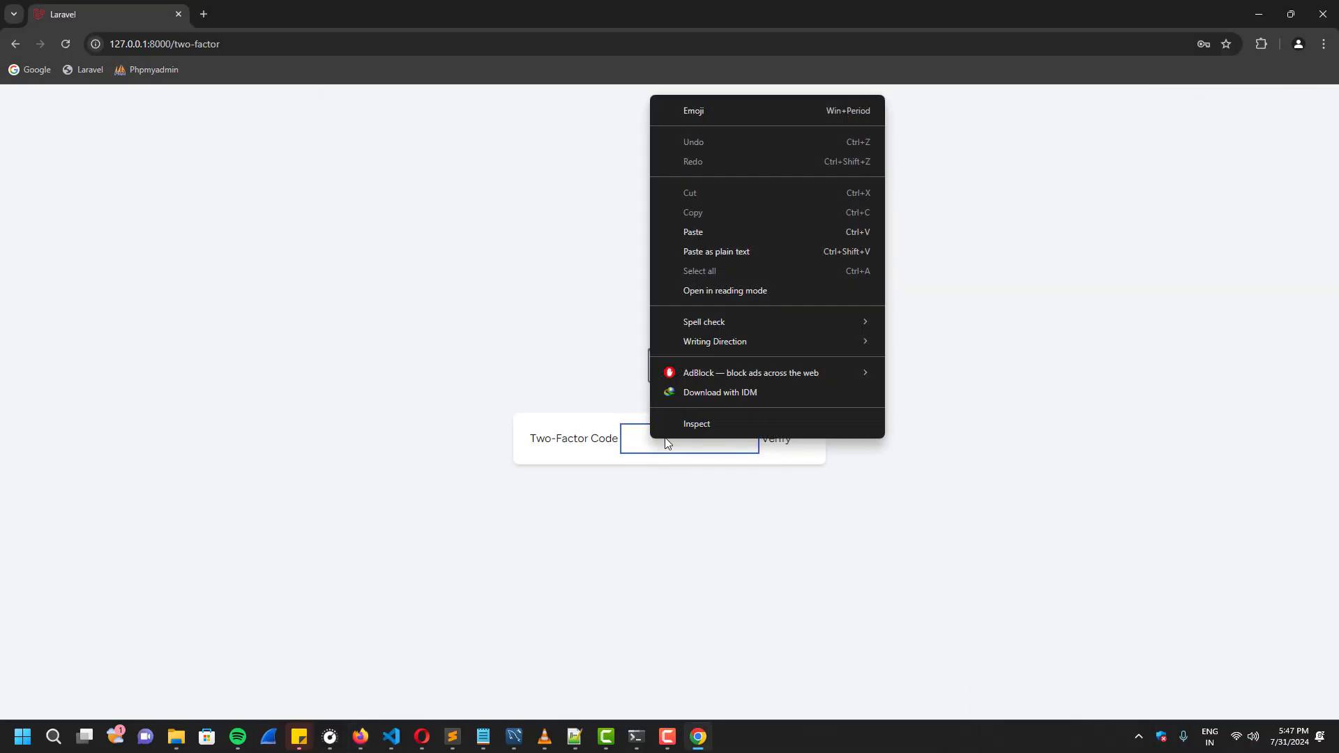
left_click(693, 232)
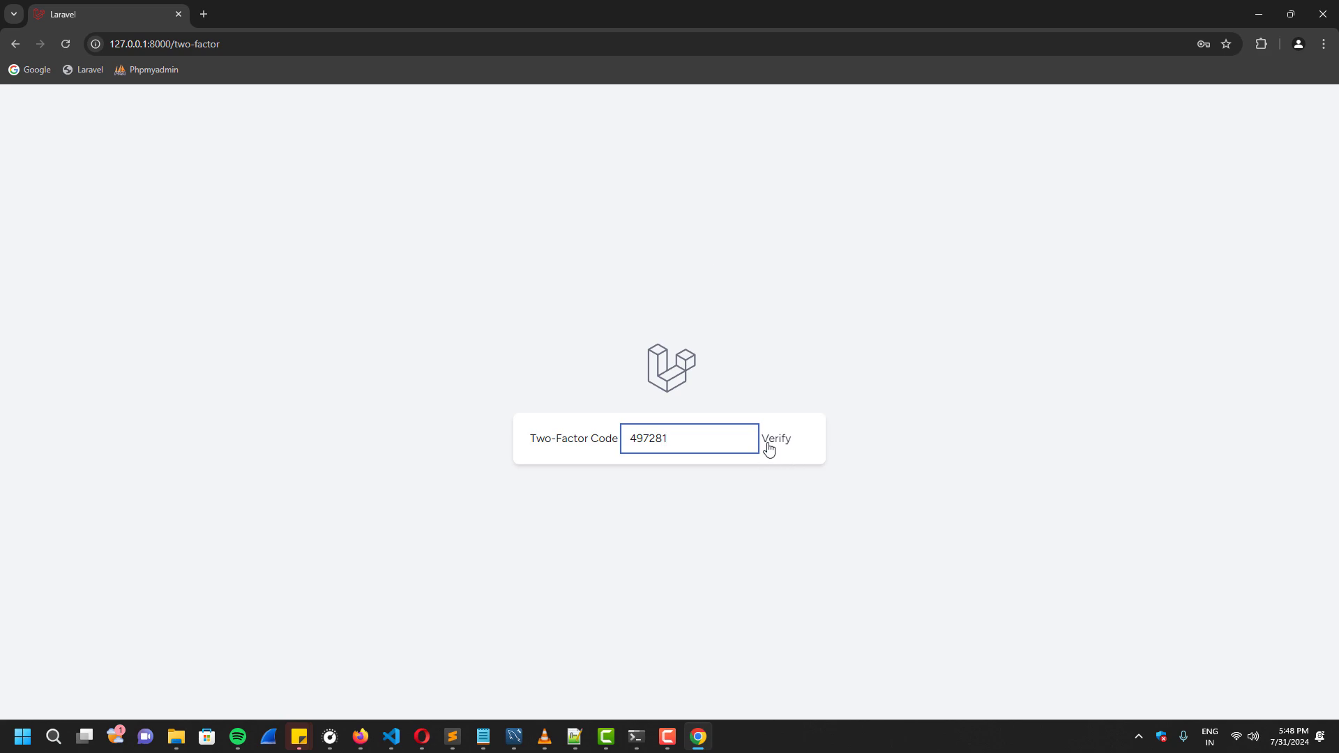
left_click(776, 438)
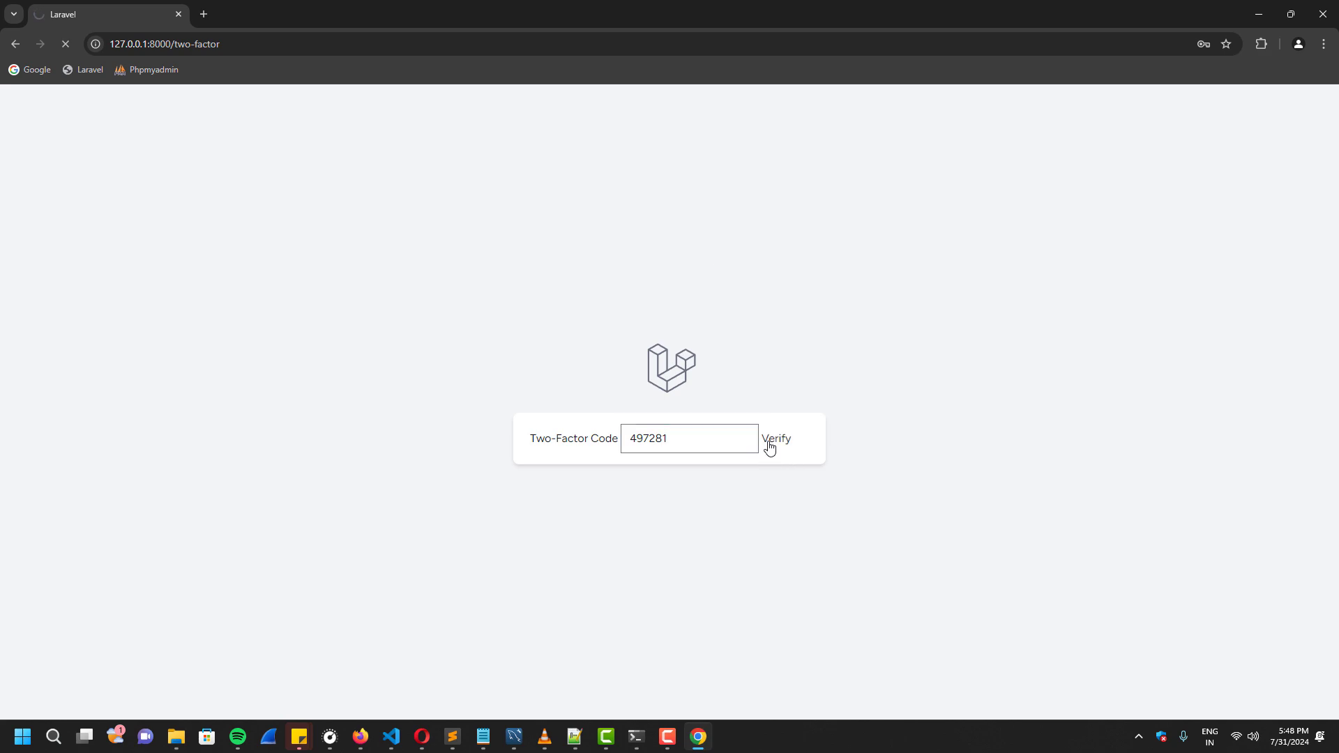
left_click(775, 439)
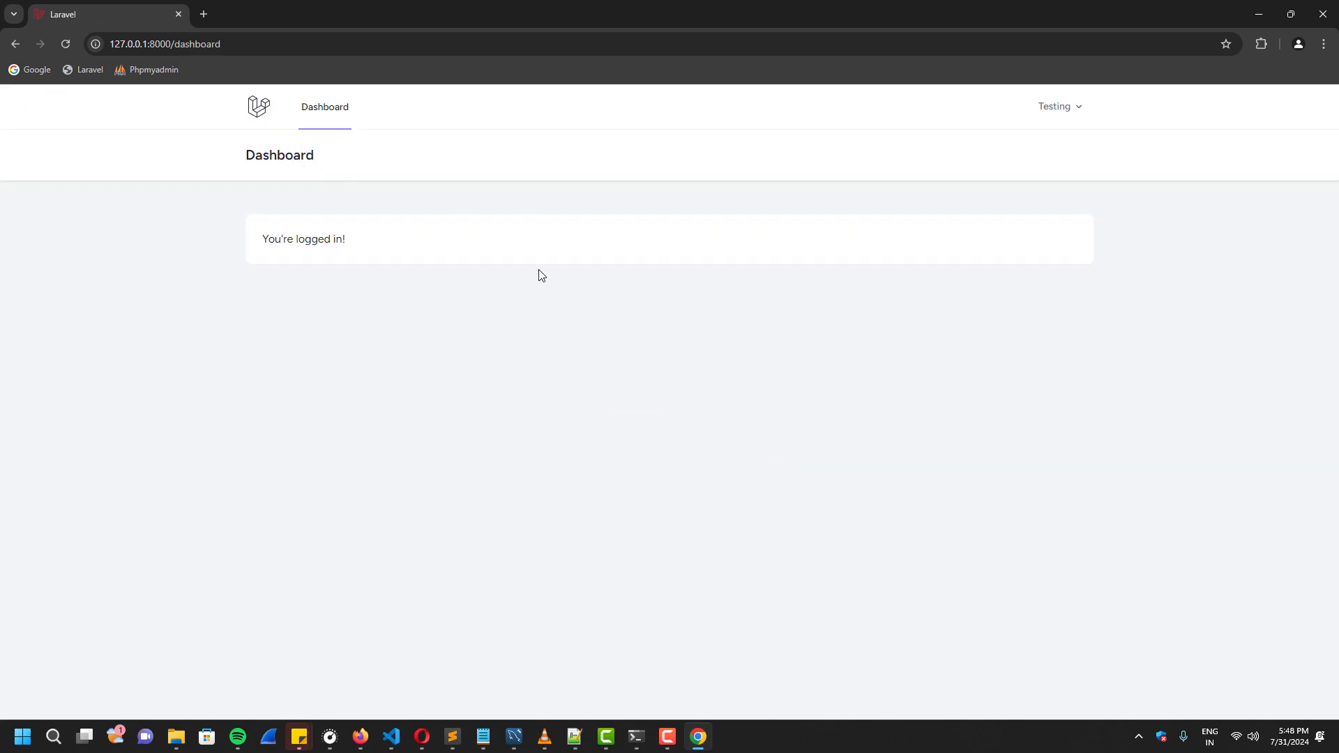
left_click(1056, 106)
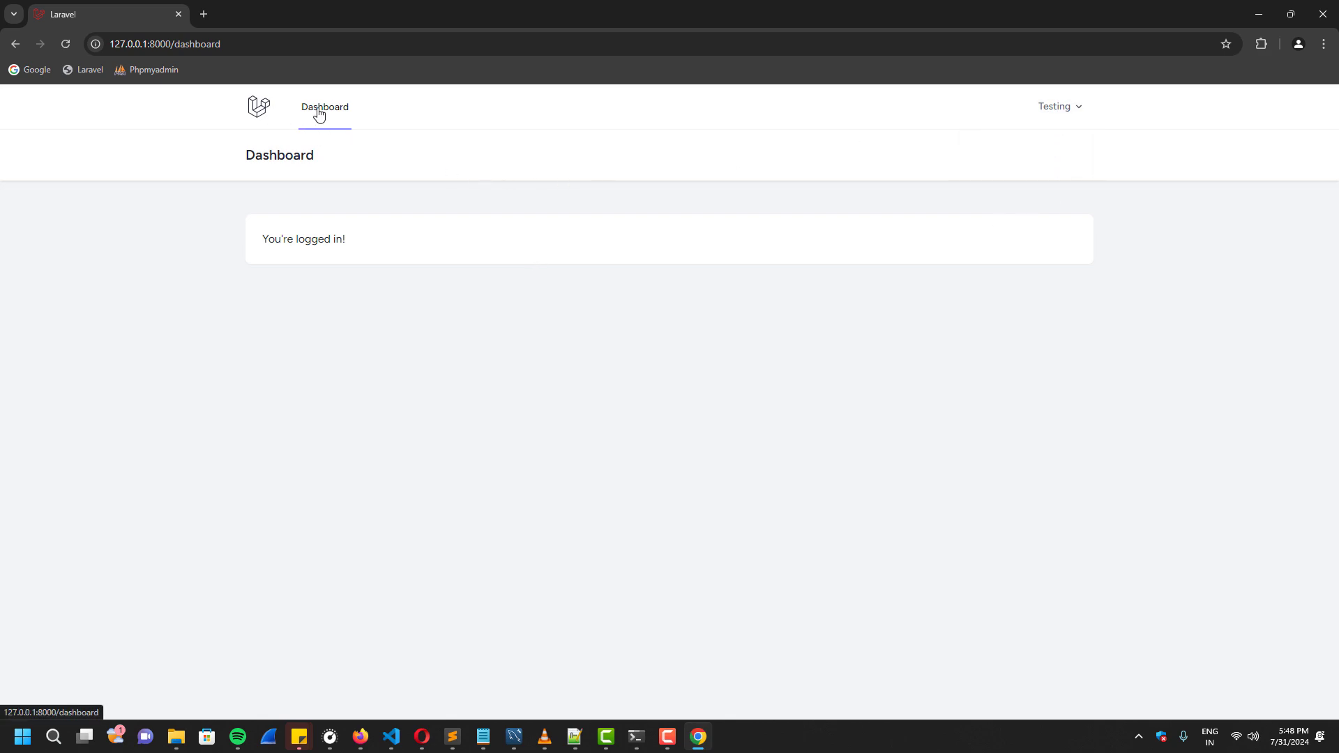
Visit Profile, log out of the Testing account, and go to the login page.
left_click(1056, 106)
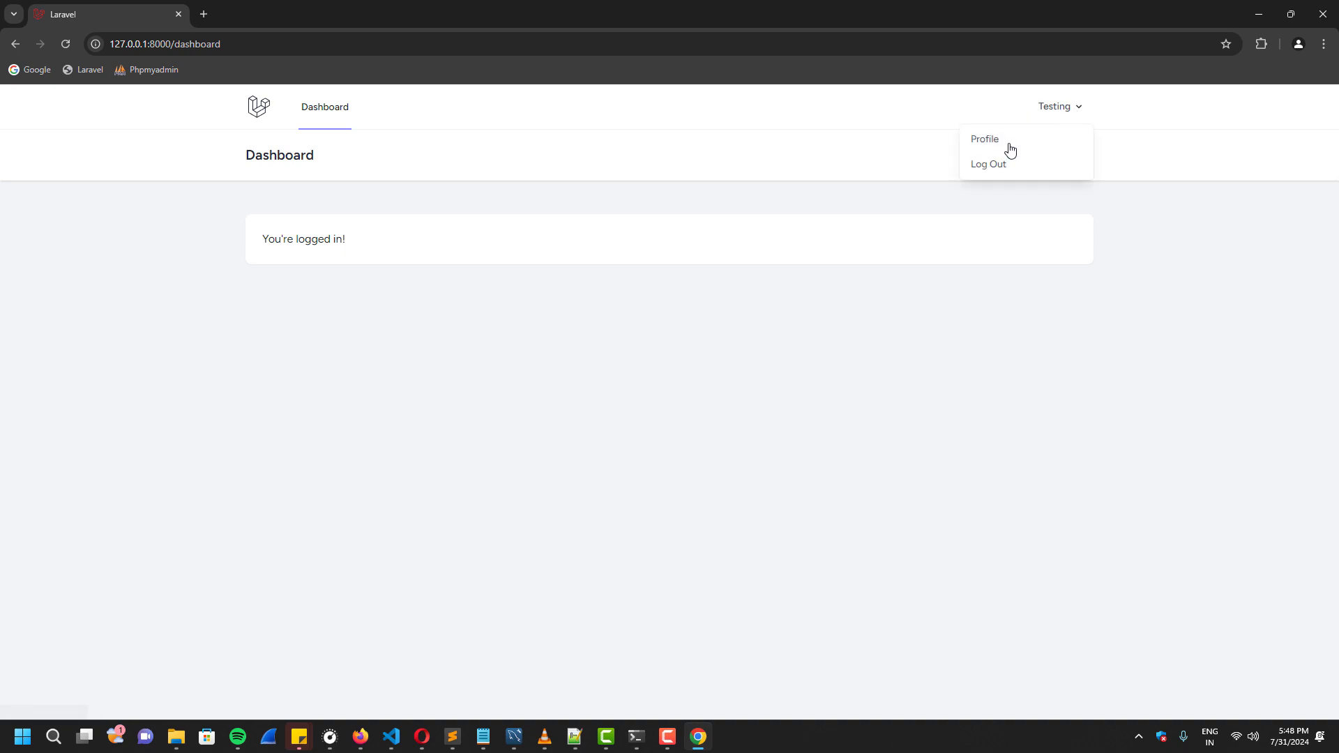
left_click(984, 140)
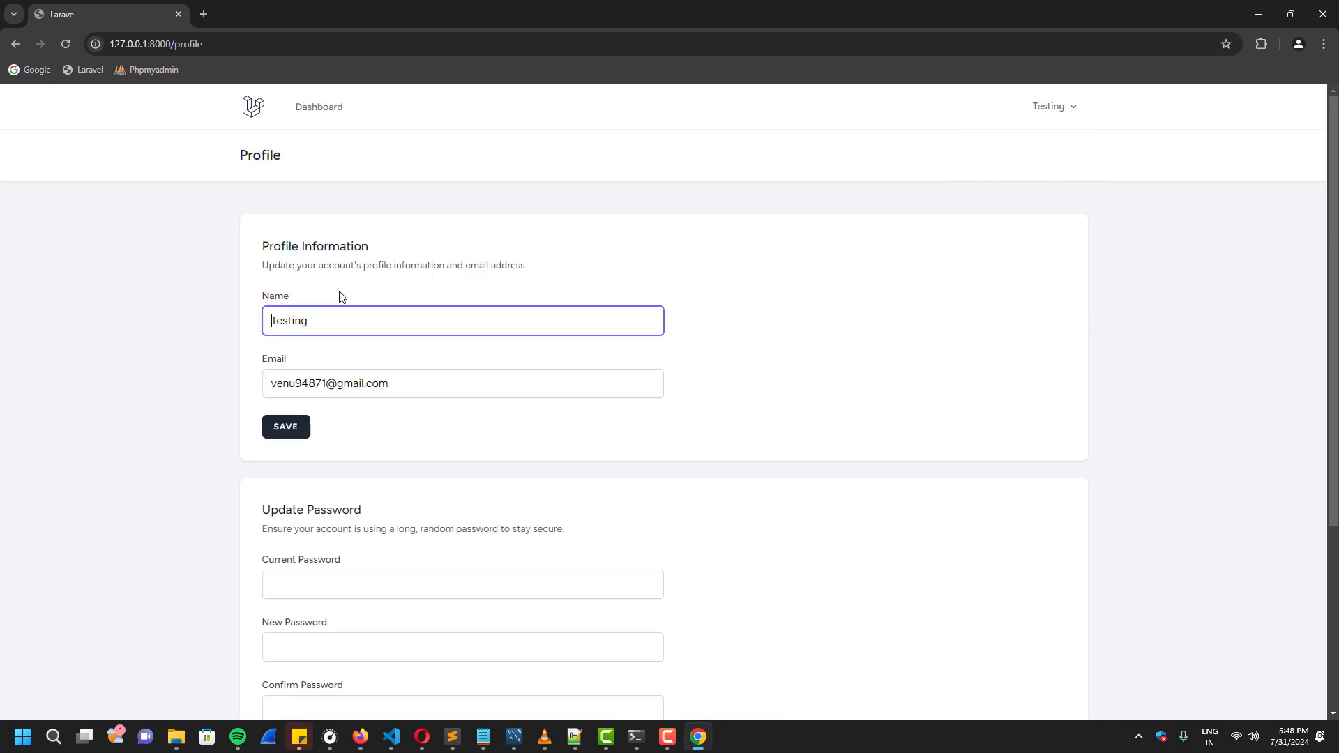
left_click(1053, 106)
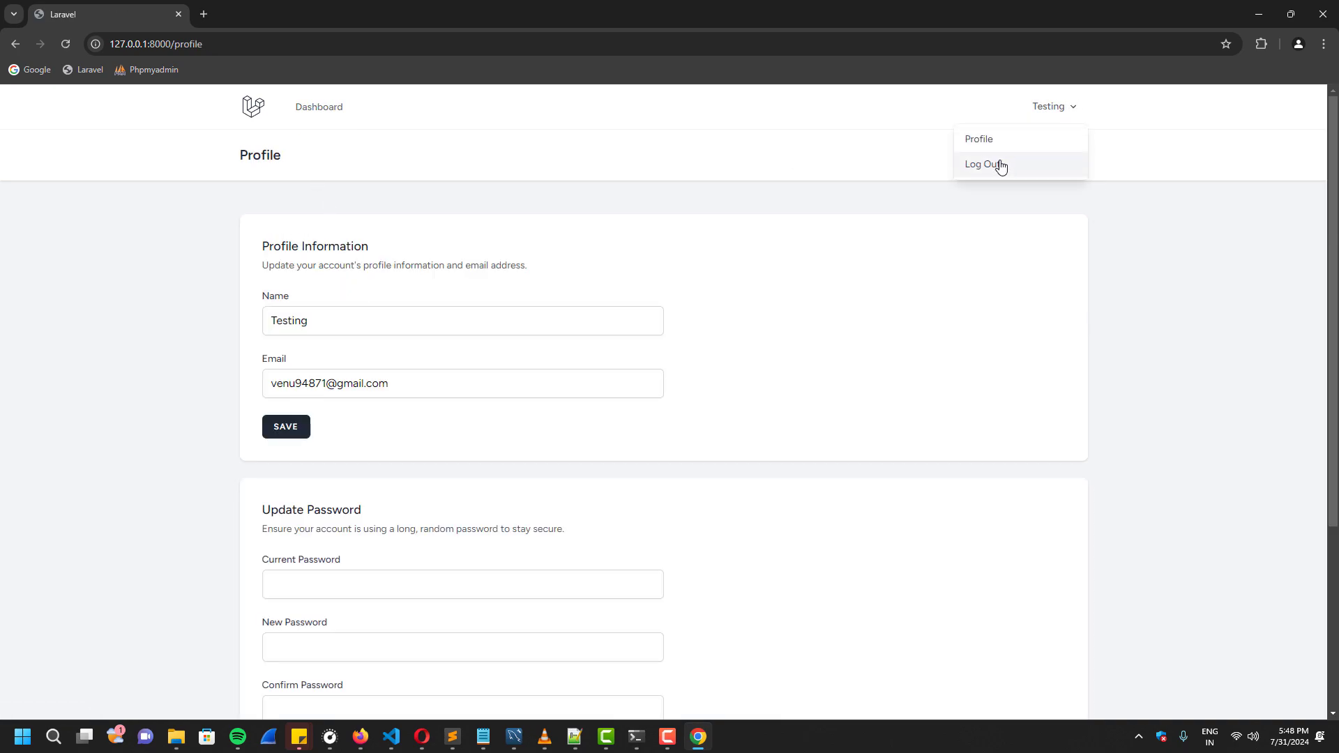
mouse_move(319, 107)
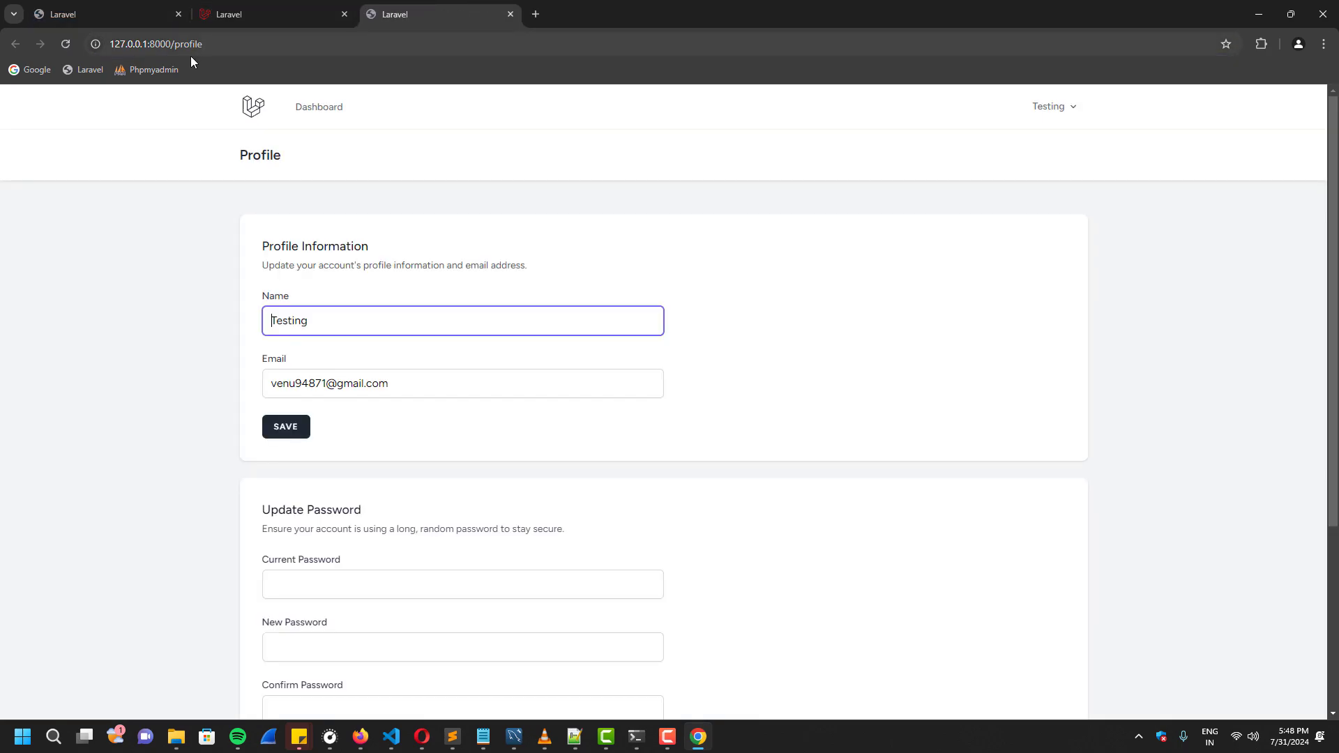
left_click(1052, 106)
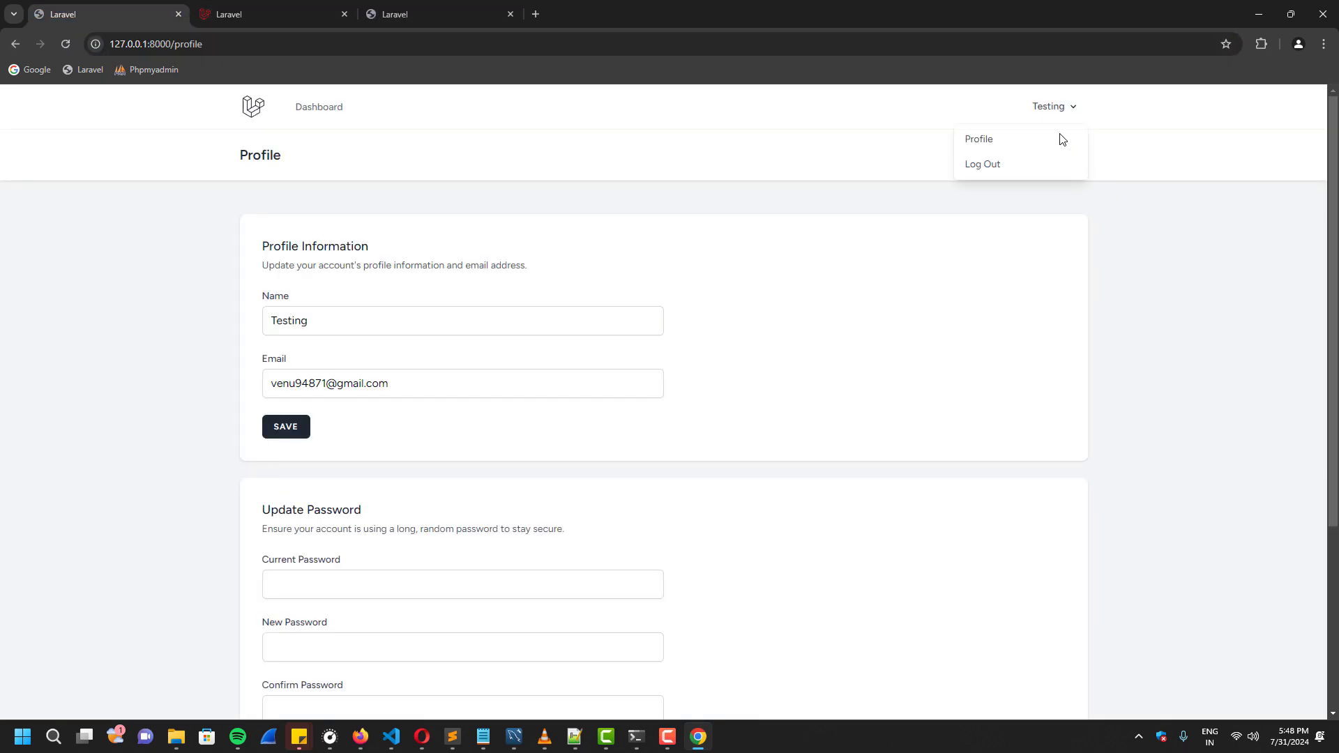
left_click(982, 164)
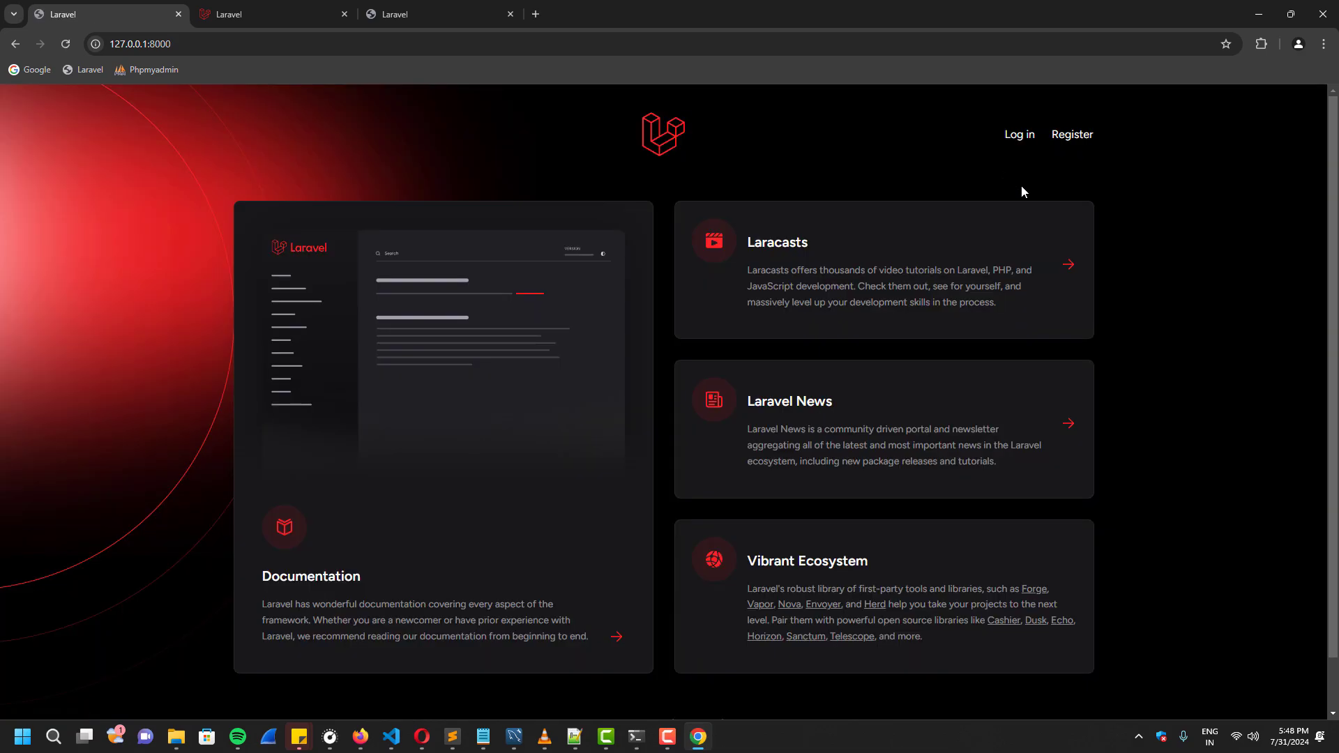
left_click(273, 14)
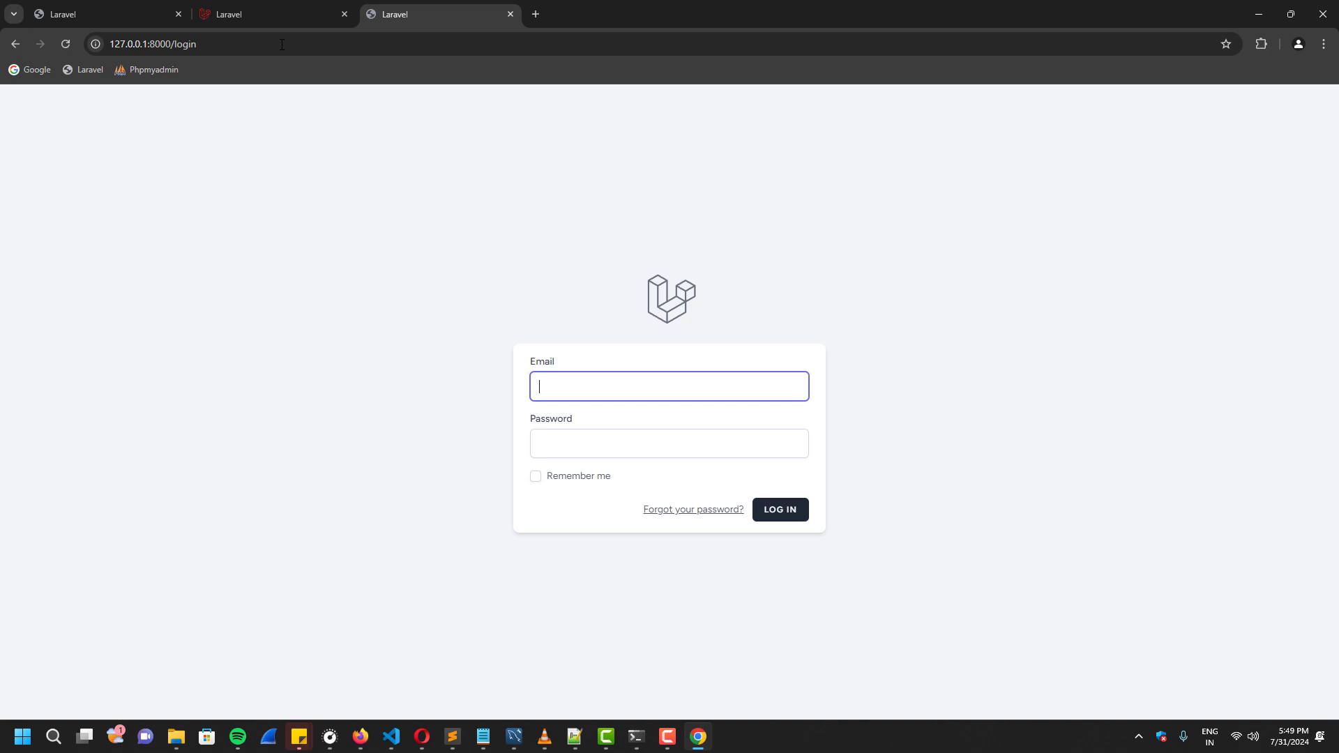
mouse_move(670, 385)
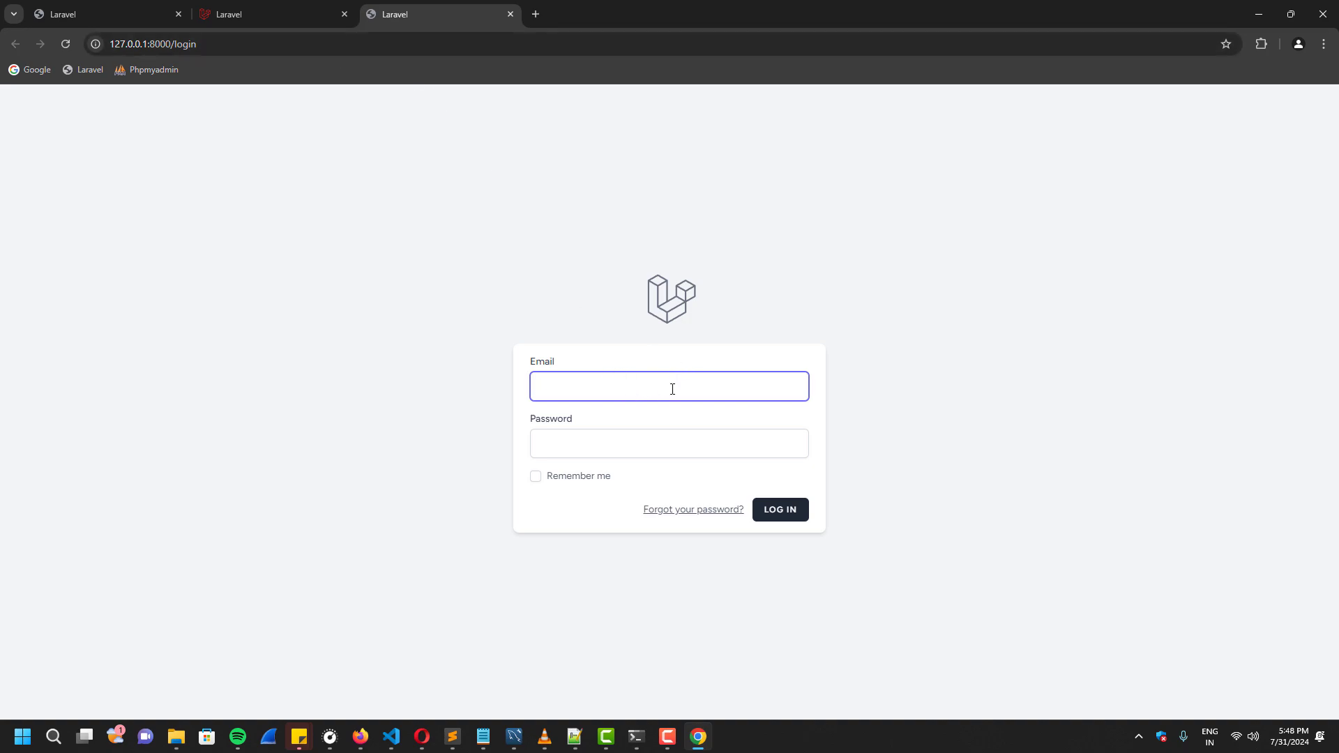
left_click(669, 385)
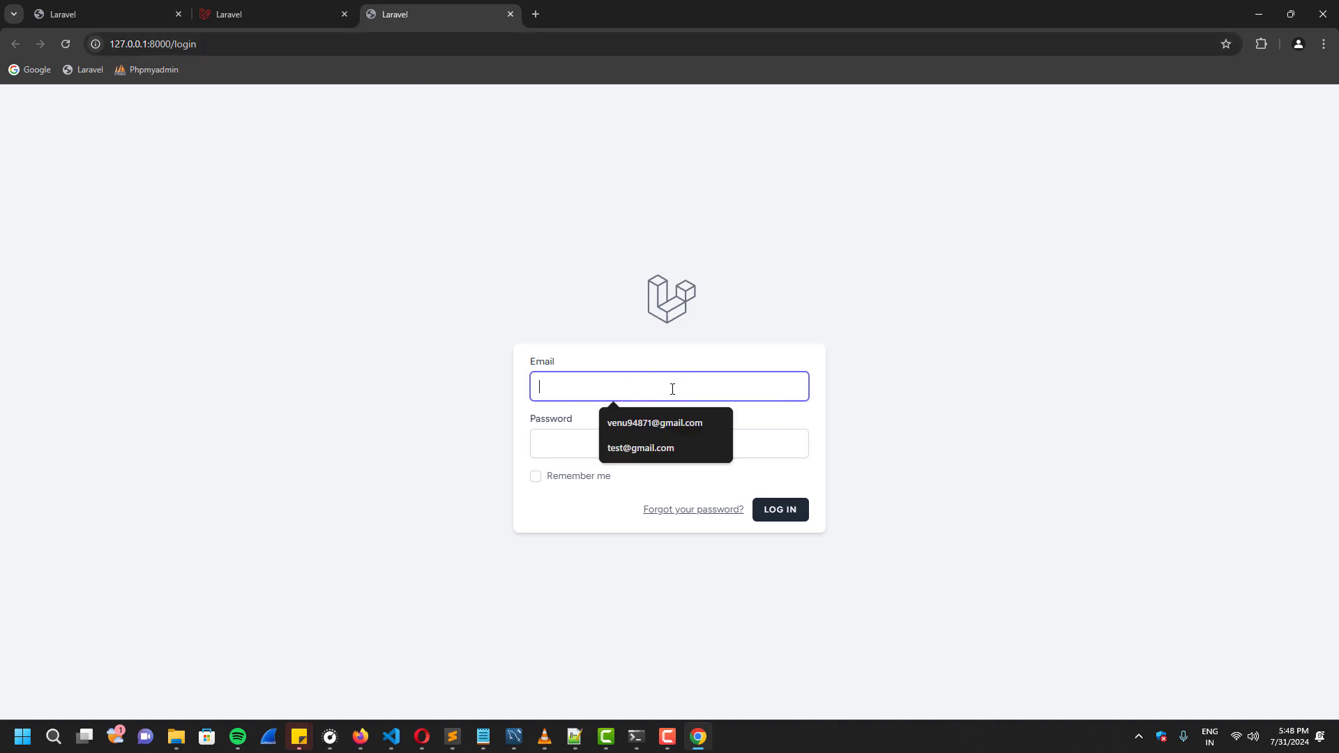
left_click(654, 423)
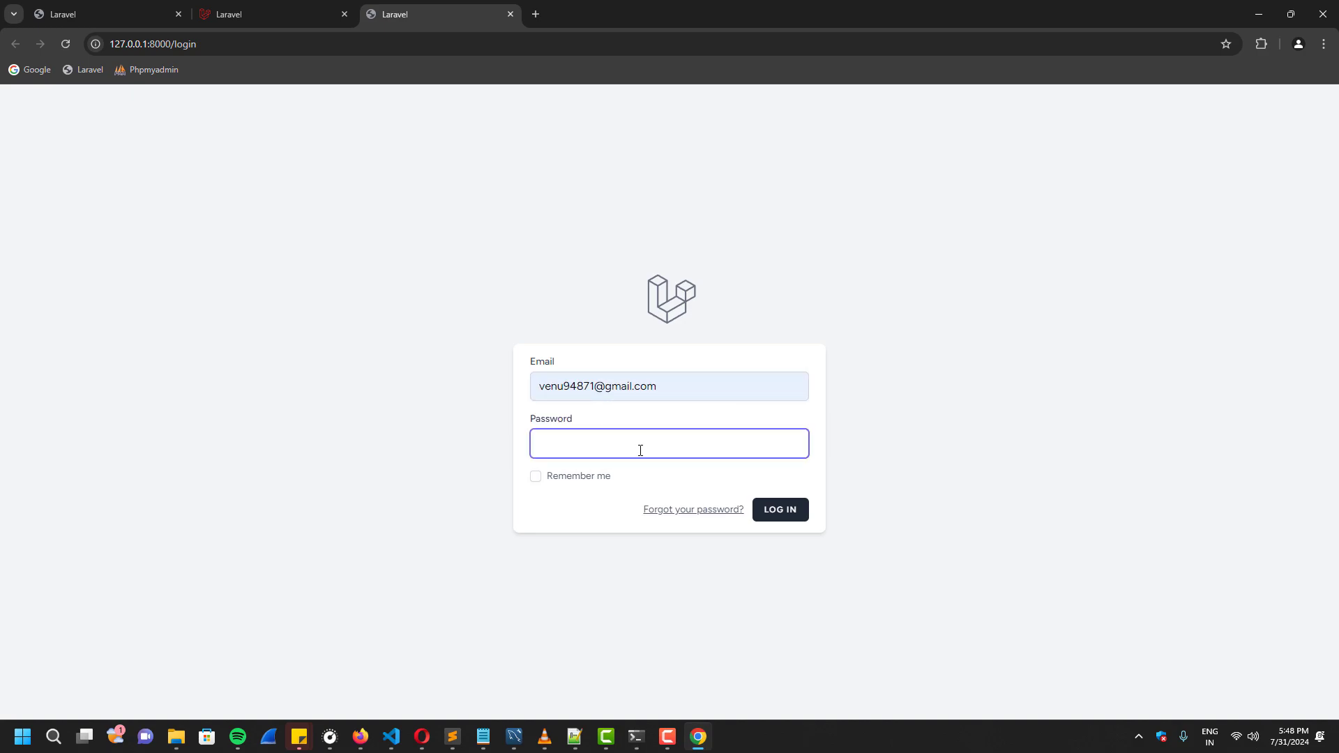
type("password")
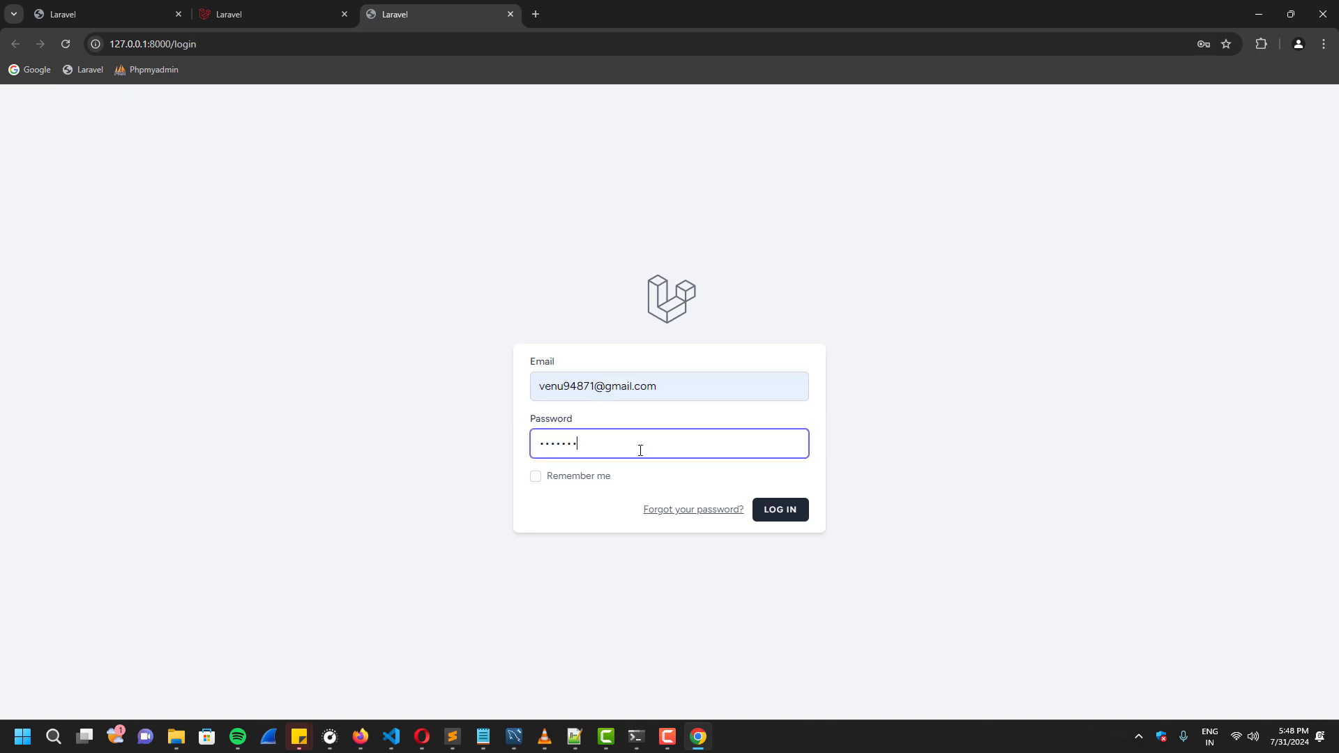
left_click(778, 509)
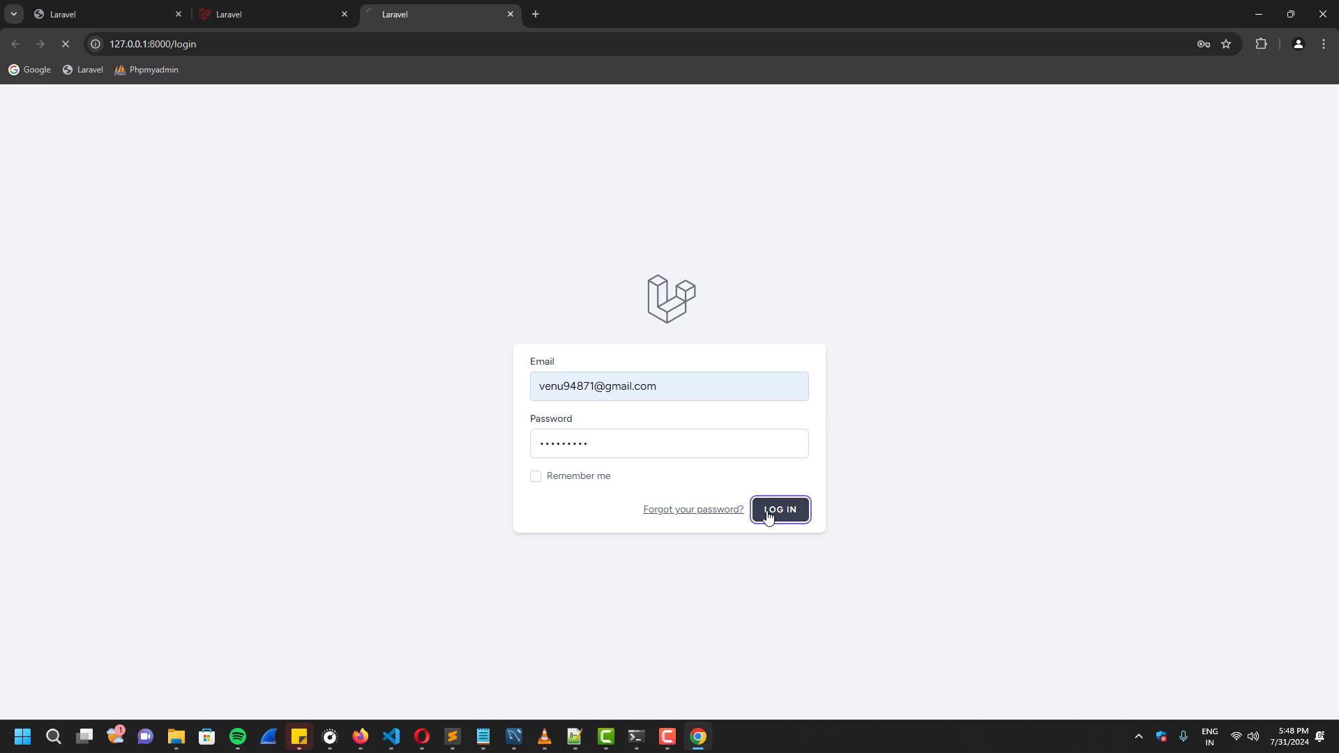
left_click(778, 509)
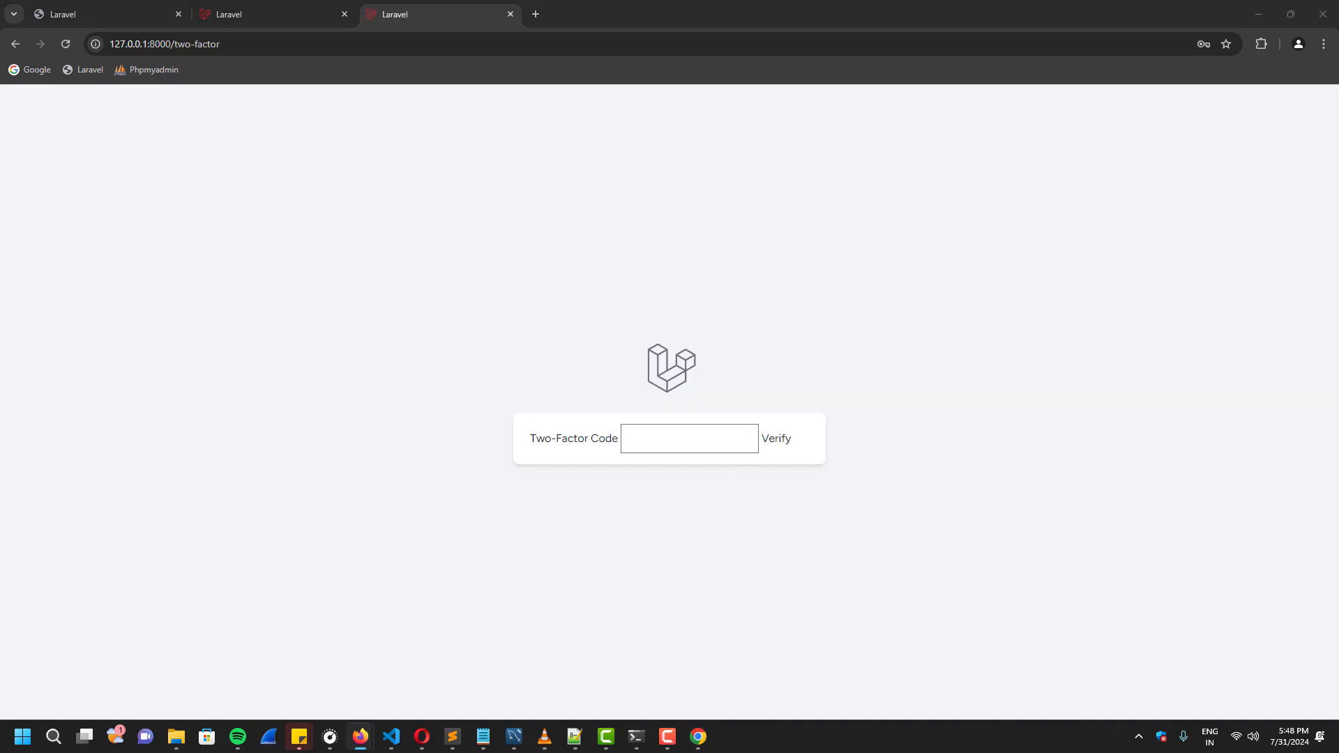
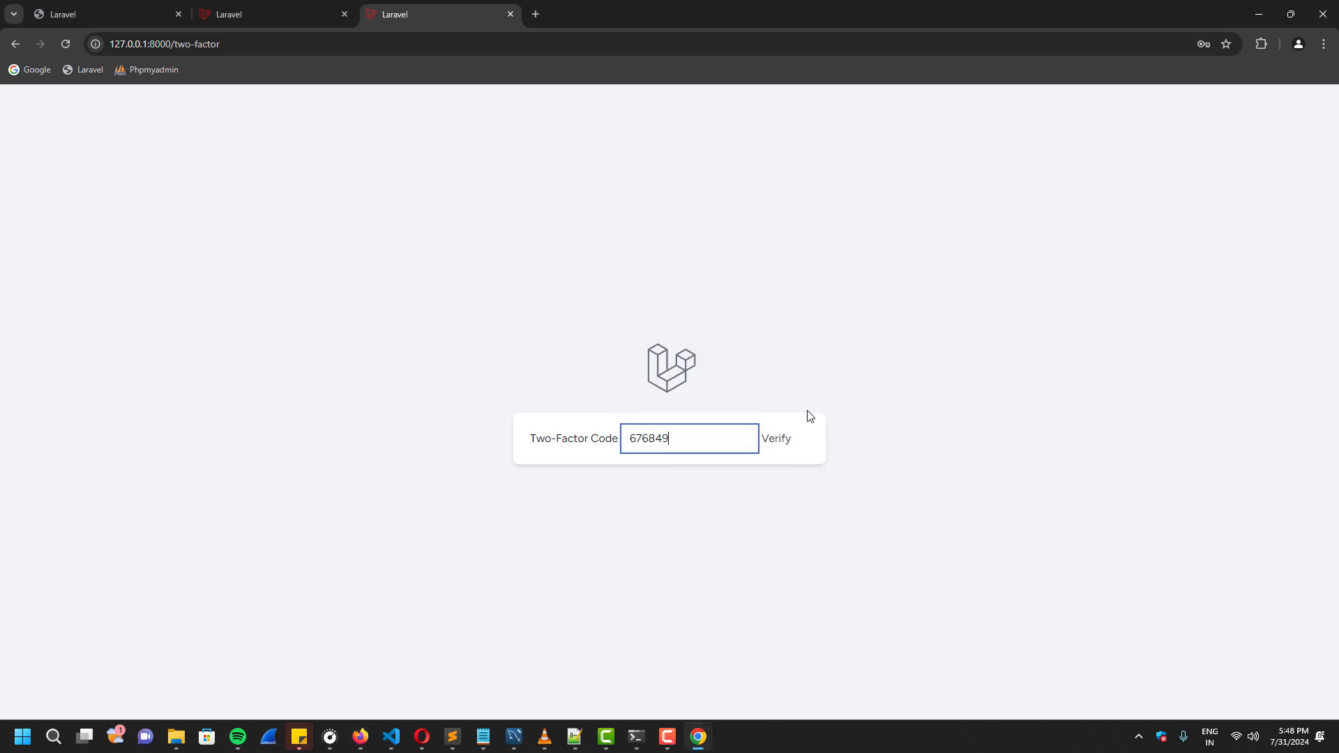
left_click(776, 438)
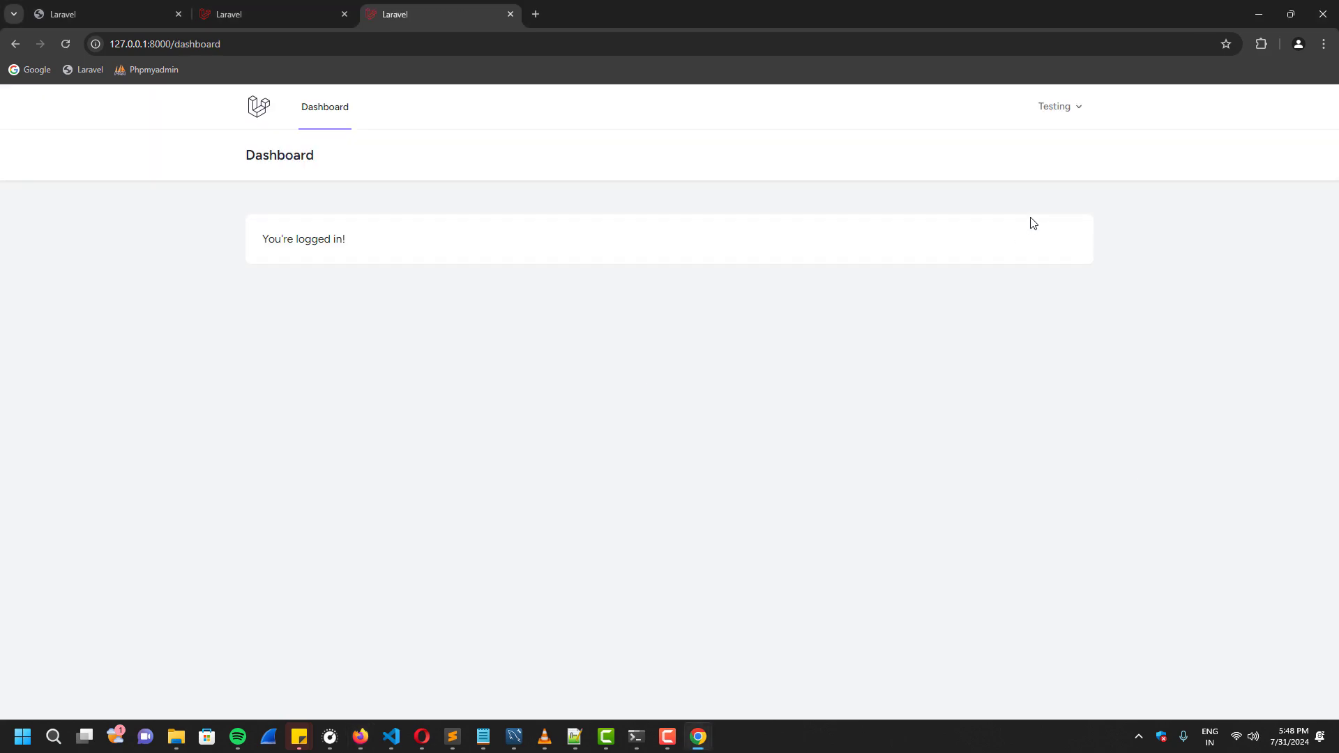
mouse_move(1142, 149)
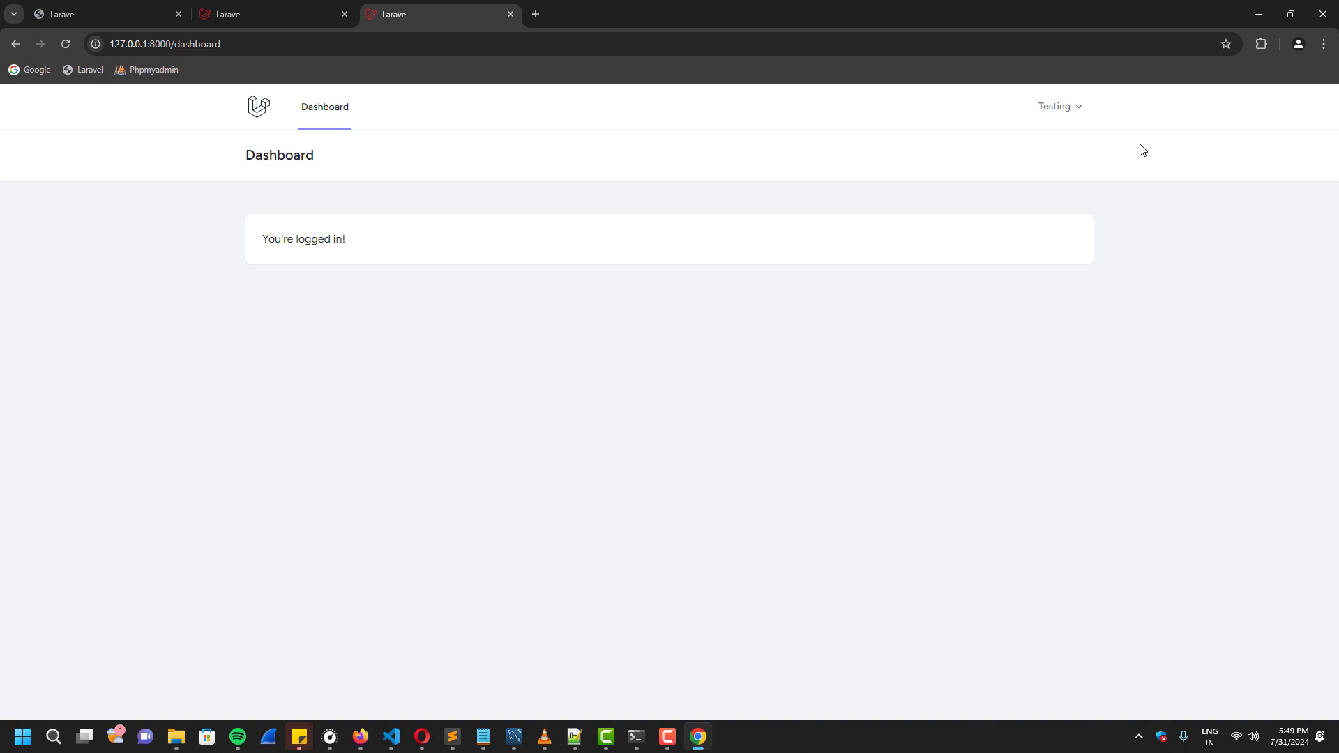
mouse_move(1081, 125)
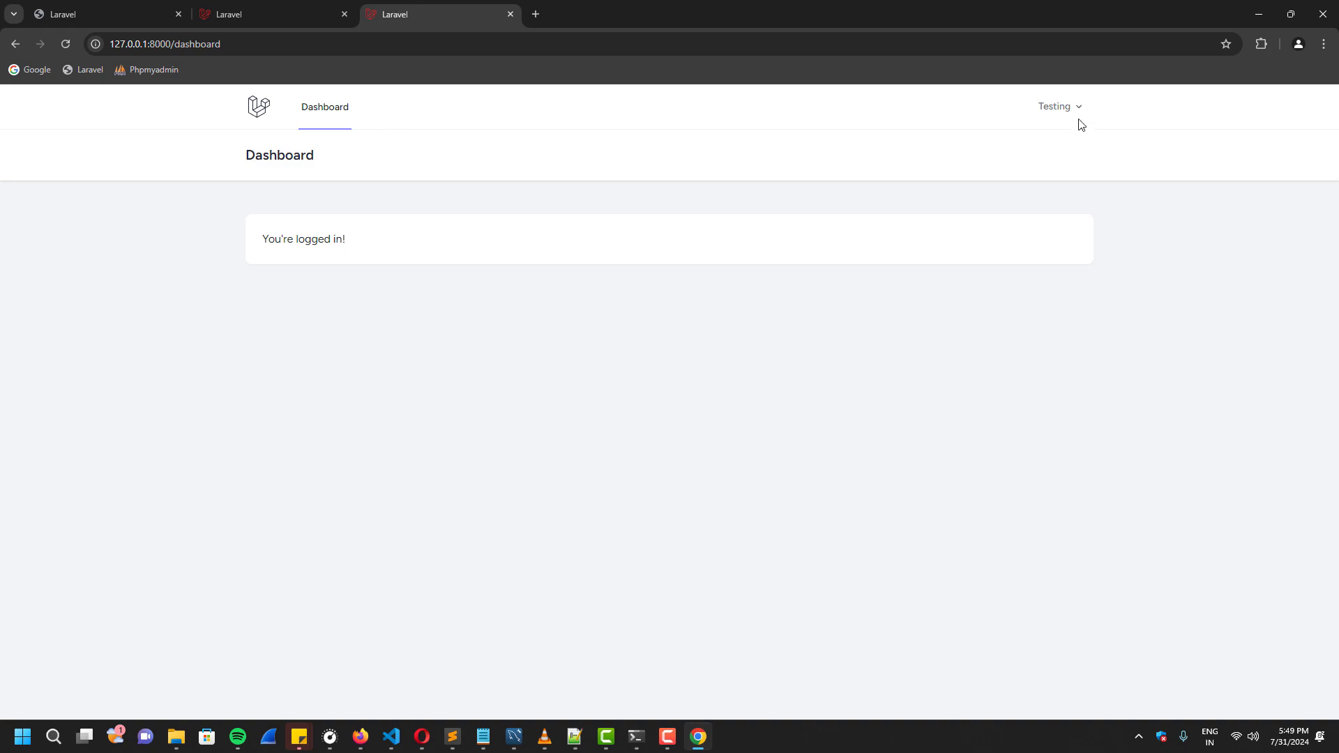
left_click(1058, 106)
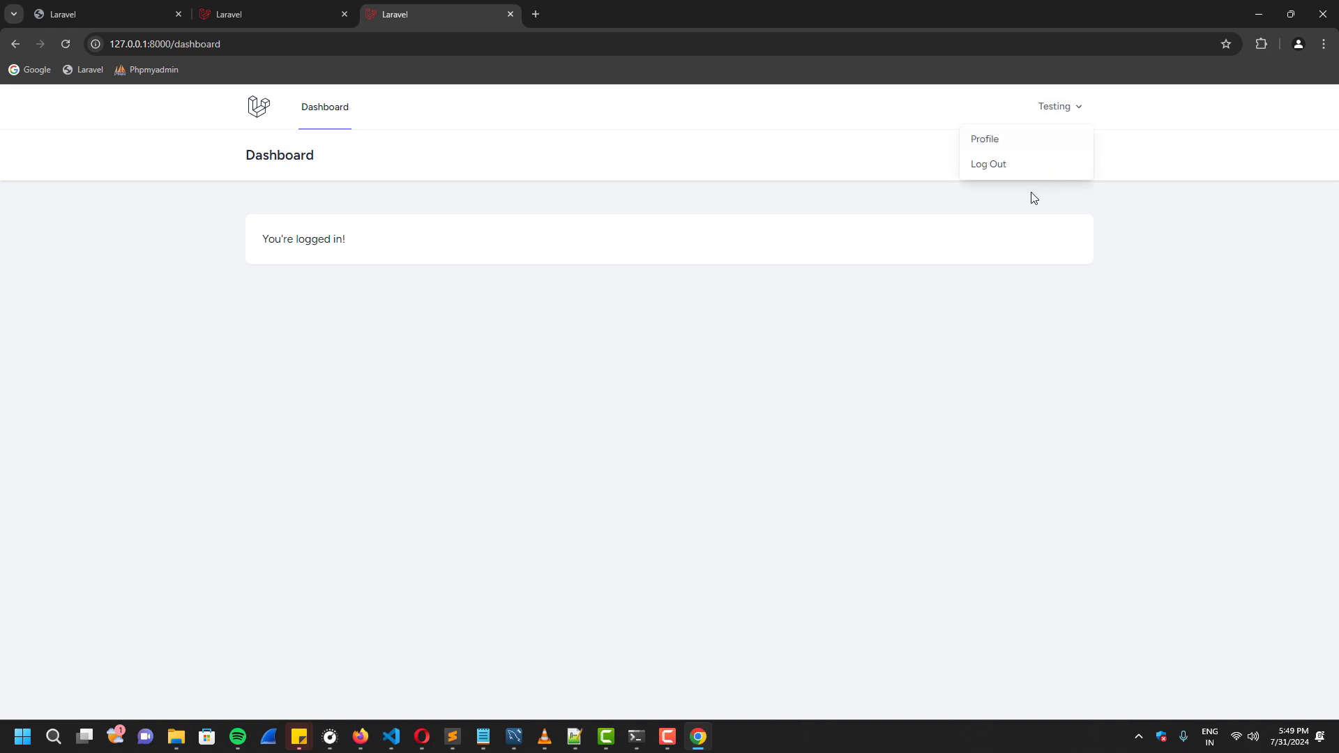